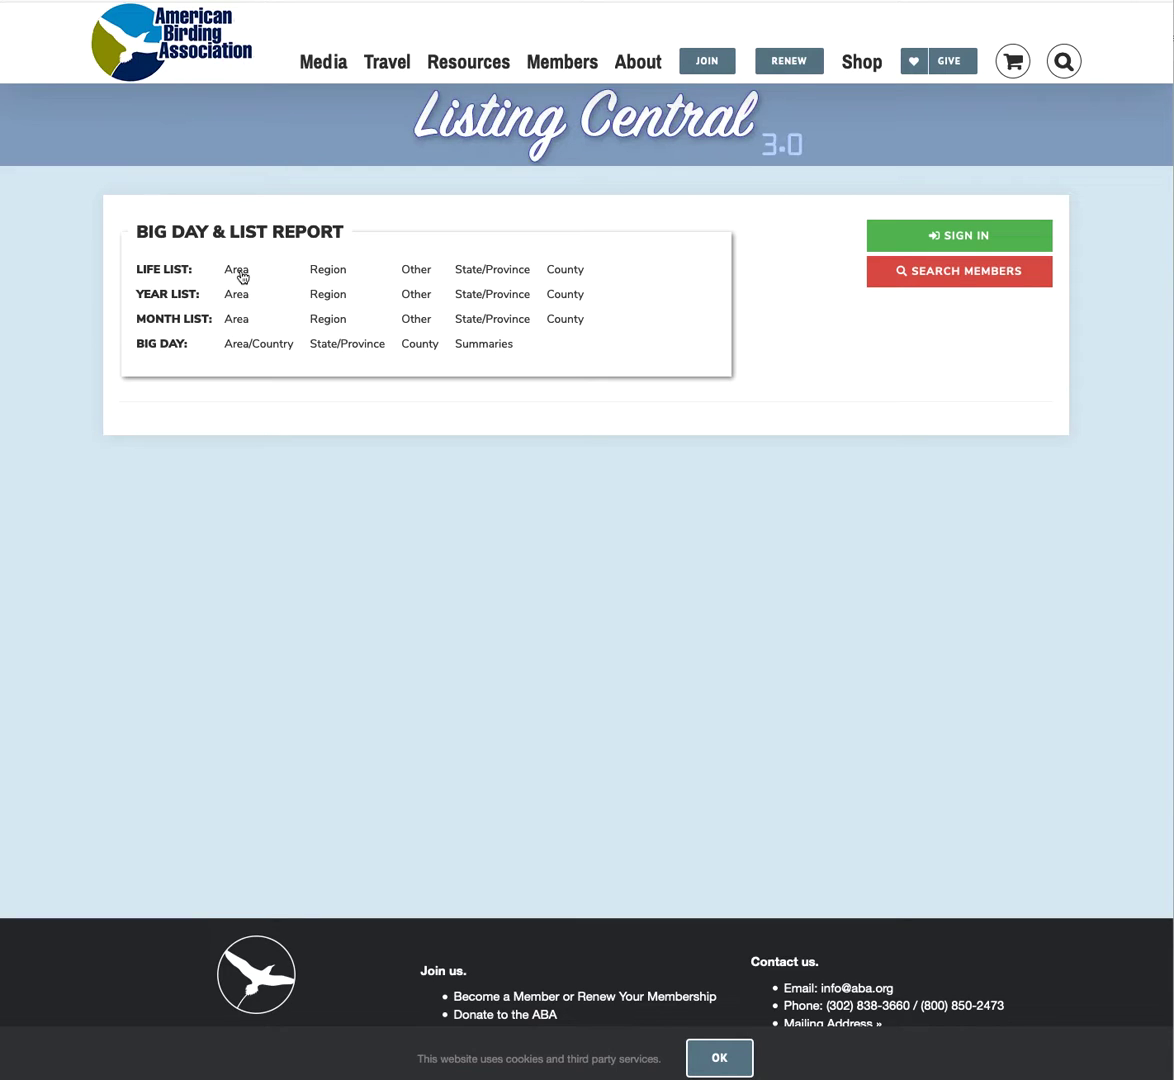
Show the Life List area rankings for ABA Area, led by 986 species.
{"action": "left_click", "coordinate": [719, 1057]}
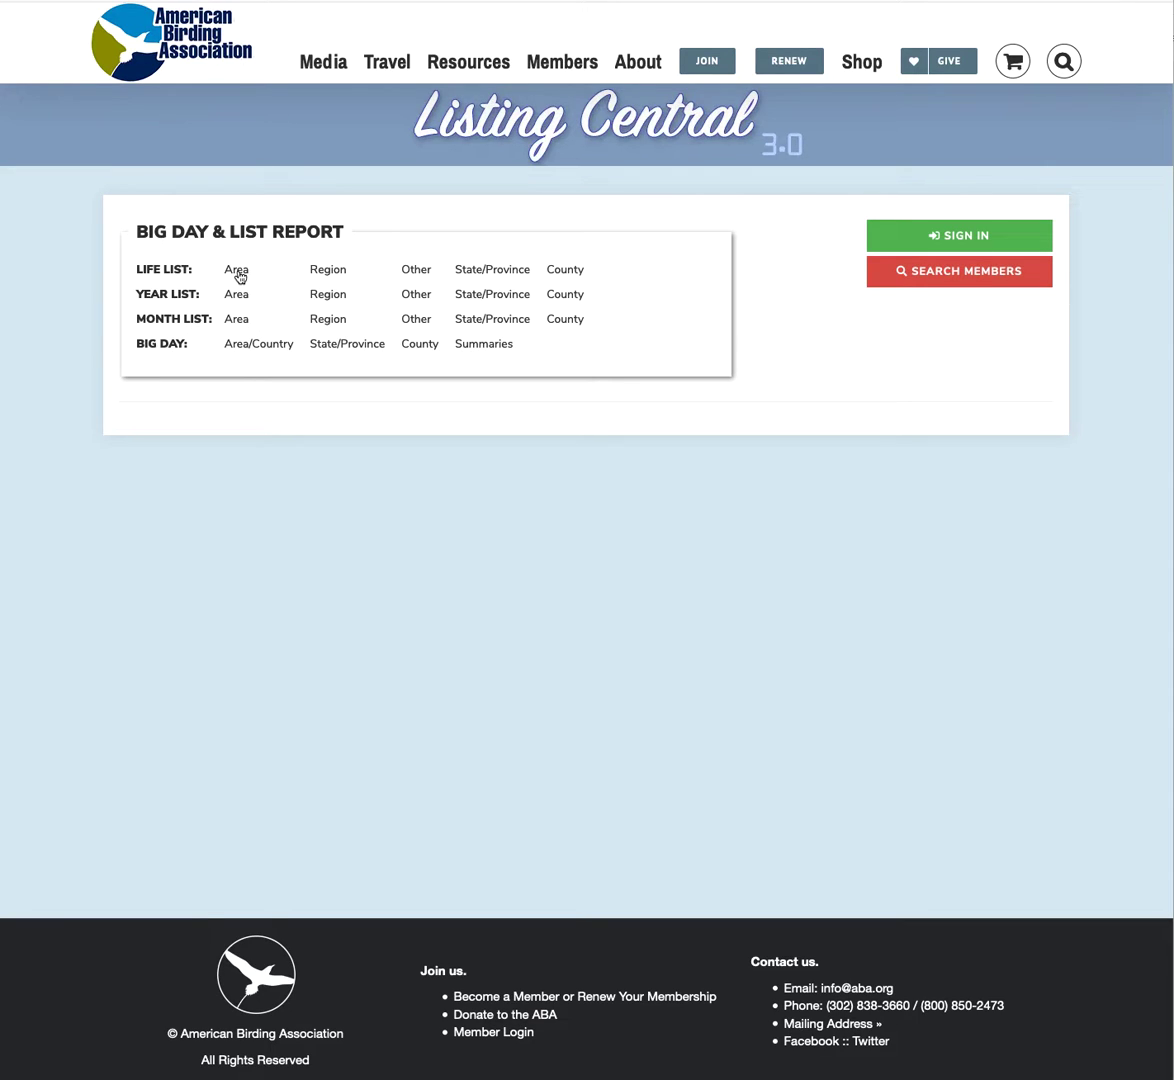
{"action": "left_click", "coordinate": [236, 269]}
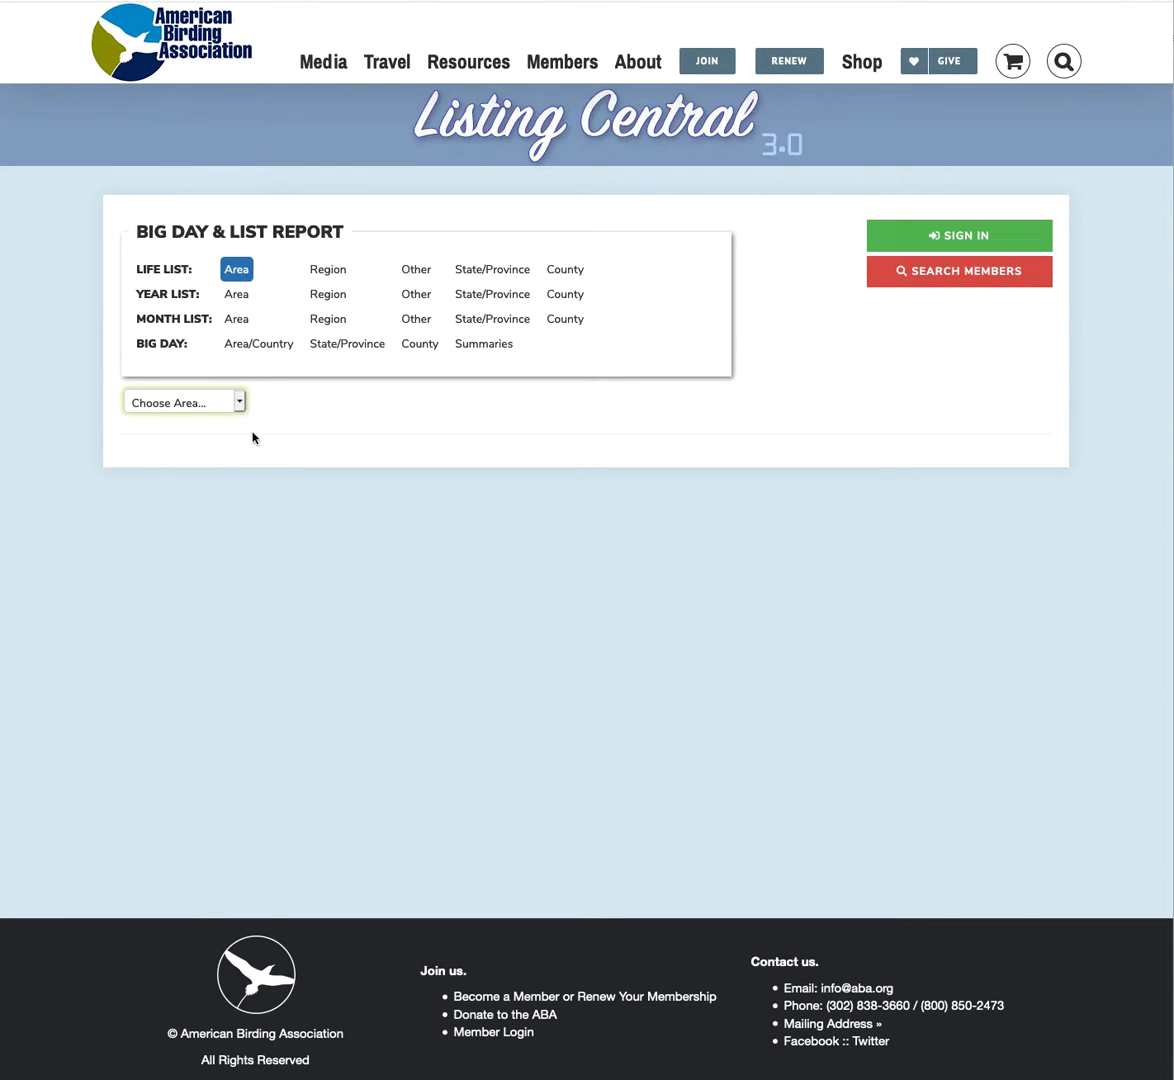
{"action": "left_click", "coordinate": [184, 401]}
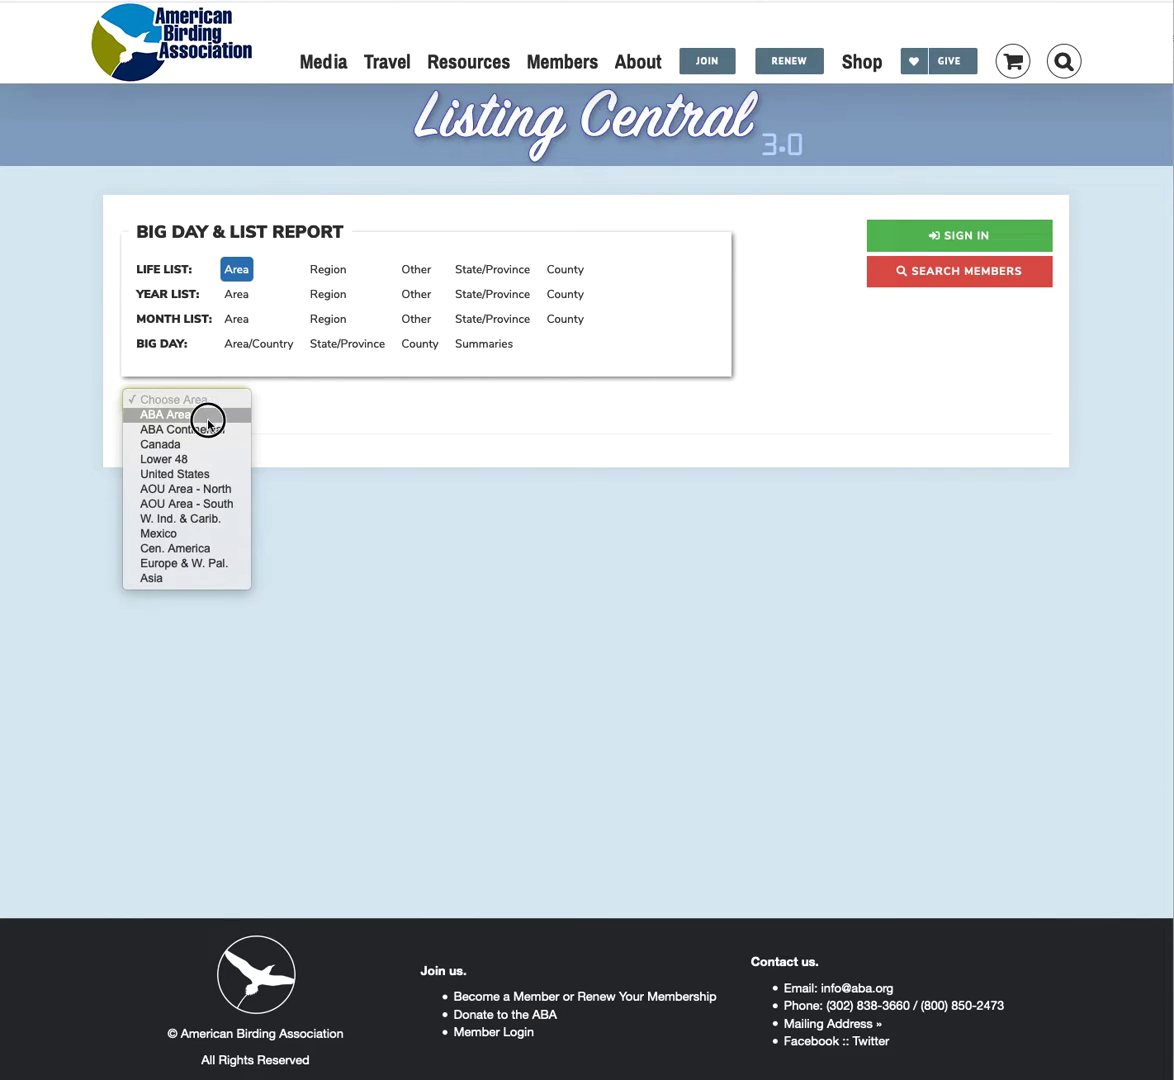
{"action": "left_click", "coordinate": [163, 413]}
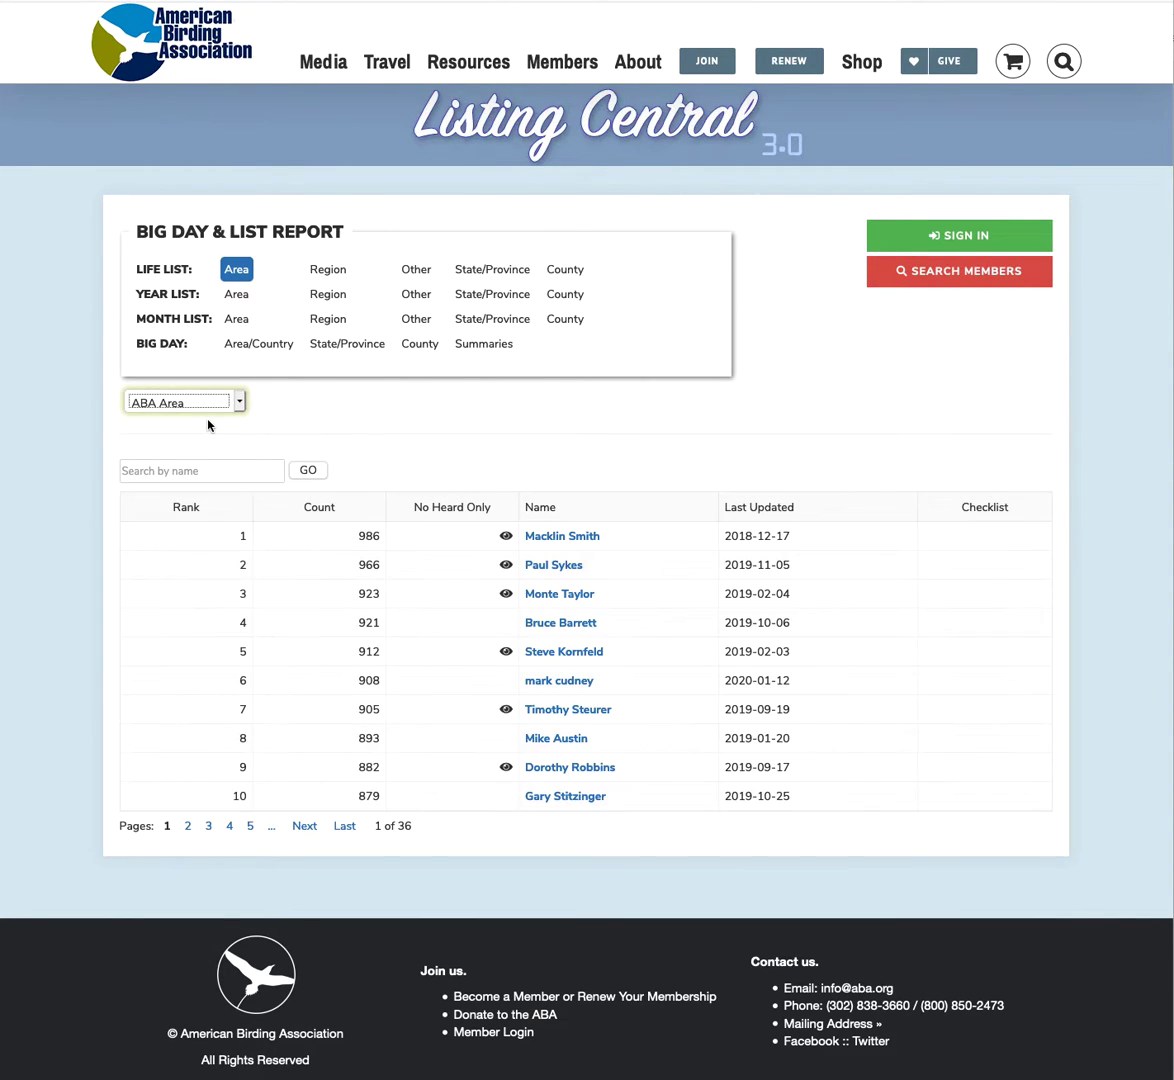
{"action": "mouse_move", "coordinate": [518, 824]}
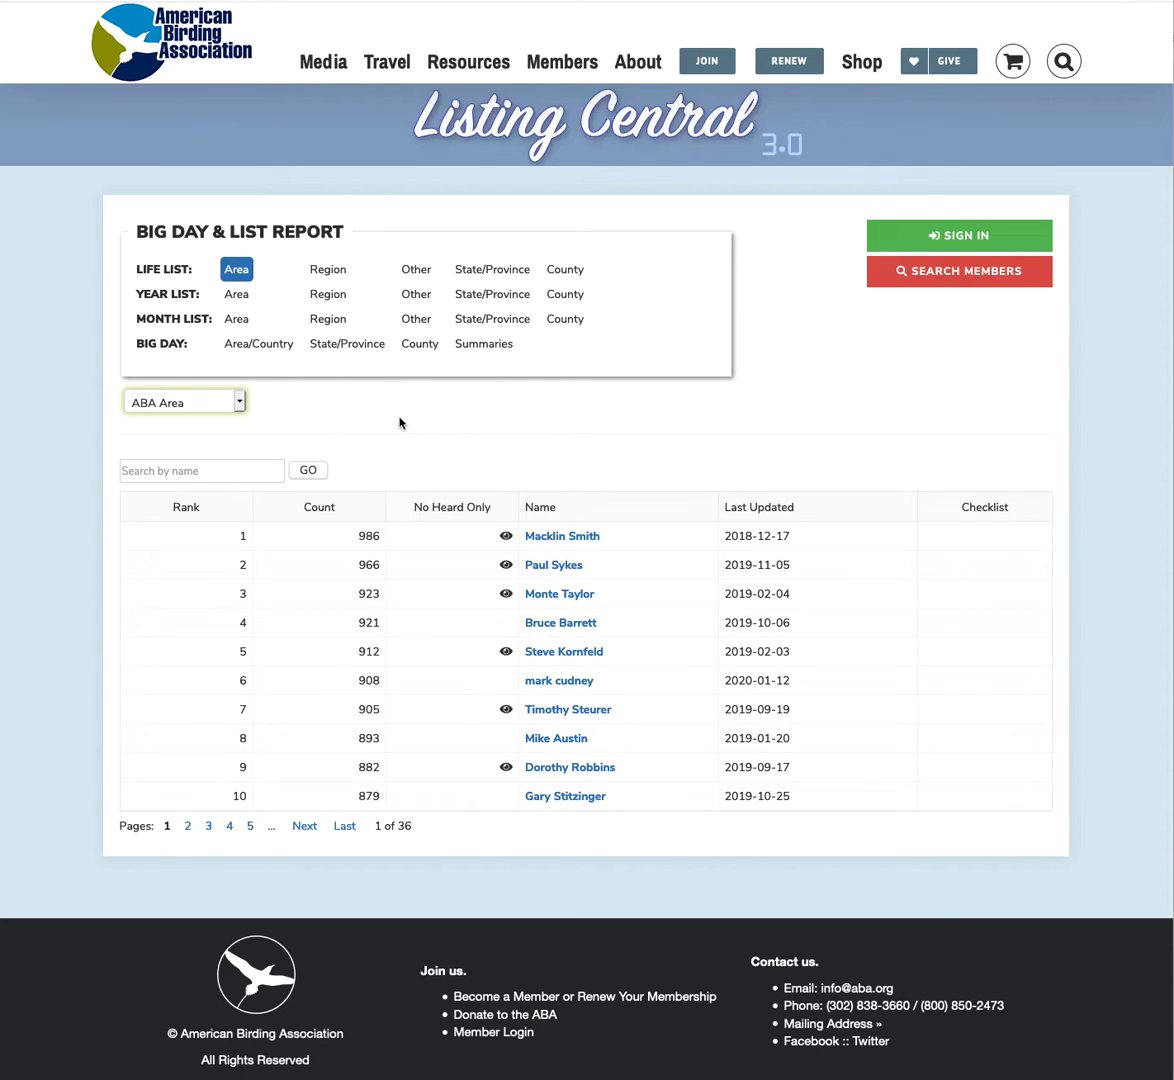
{"action": "mouse_move", "coordinate": [1126, 271]}
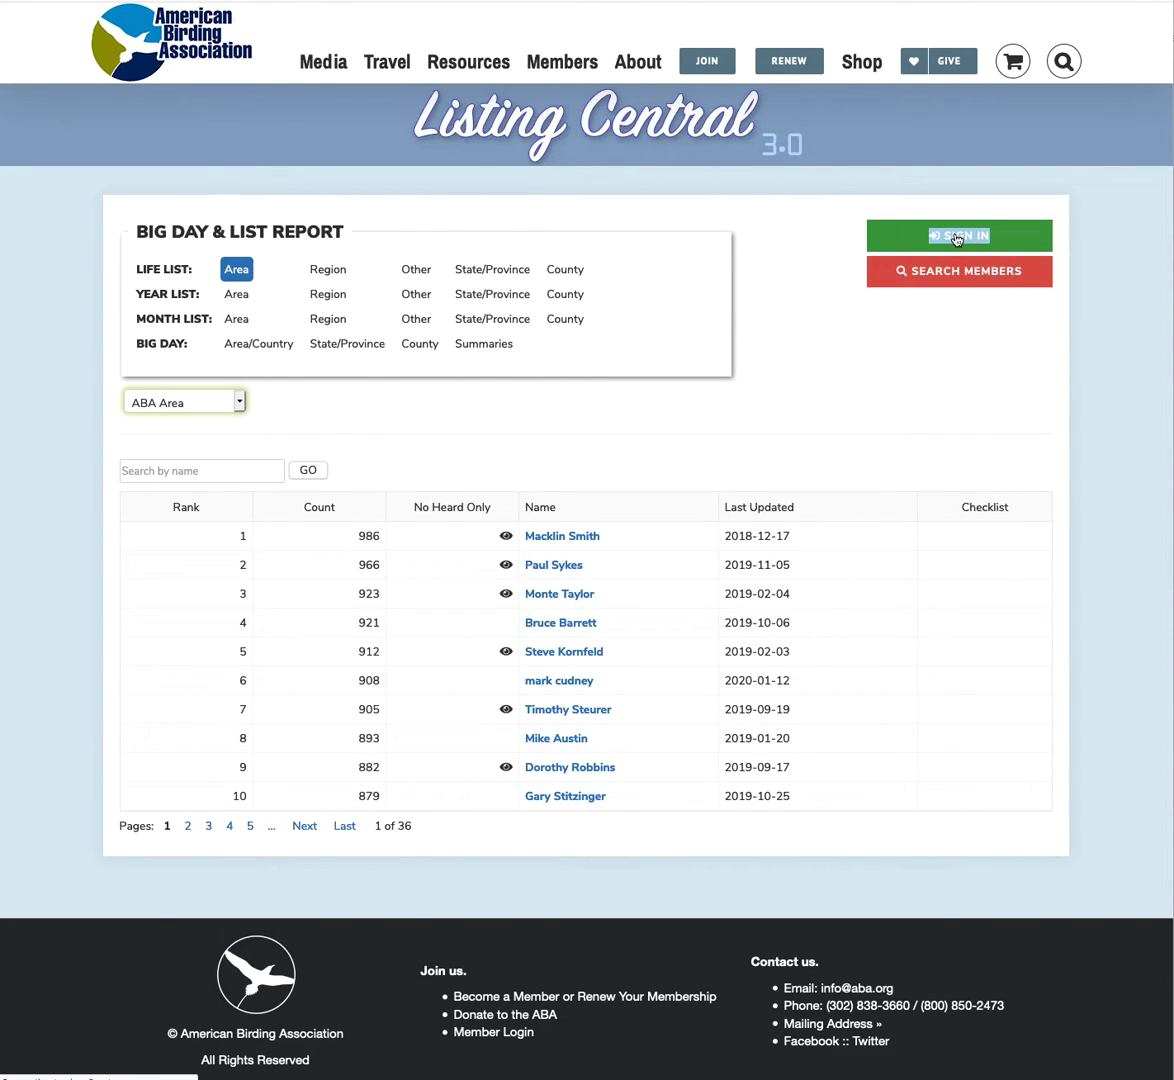
Go to the ABA account sign-in page.
{"action": "left_click", "coordinate": [958, 235]}
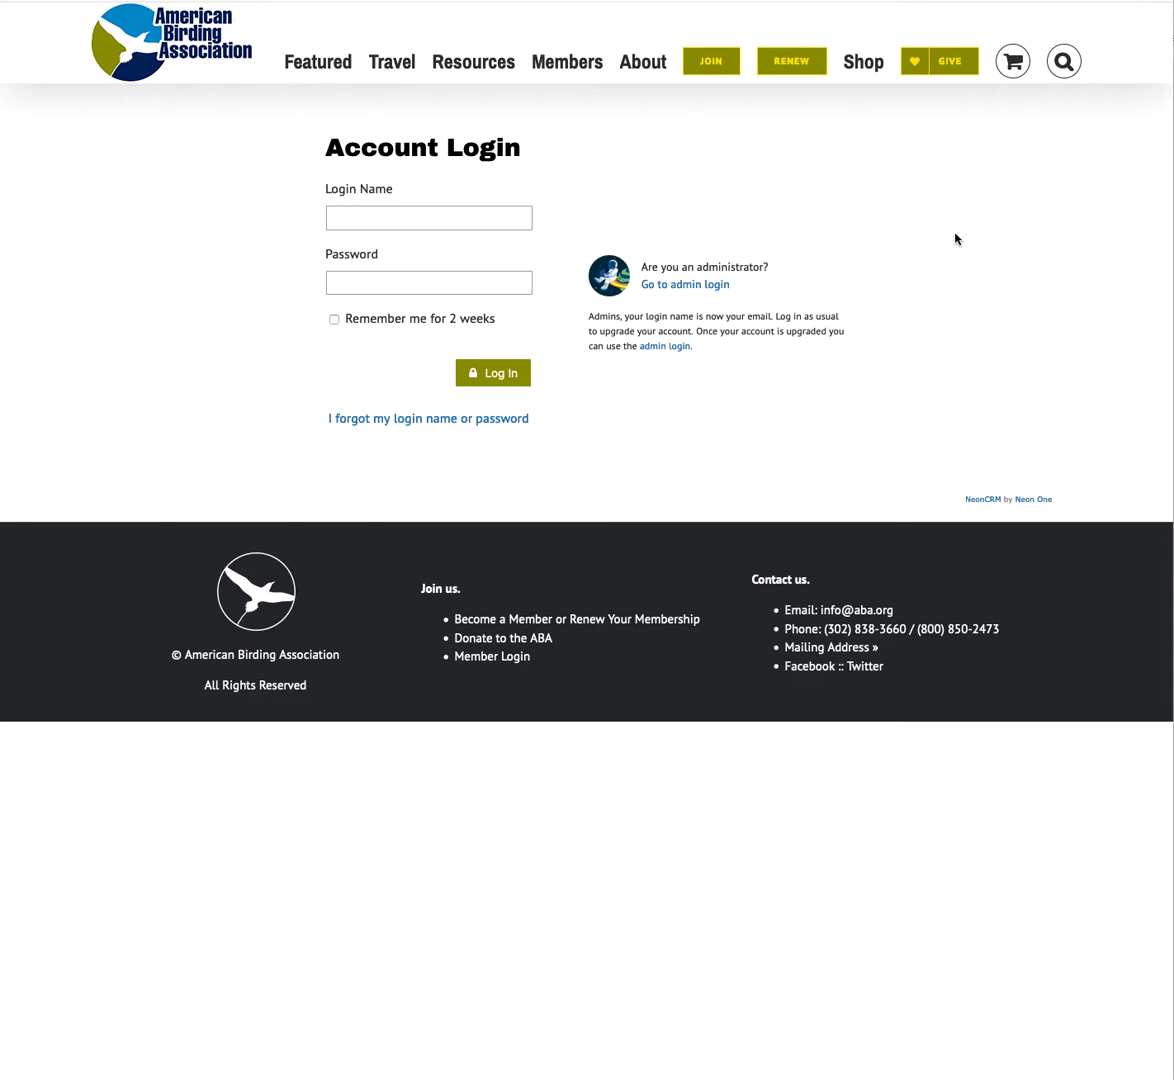
{"action": "left_click", "coordinate": [428, 217]}
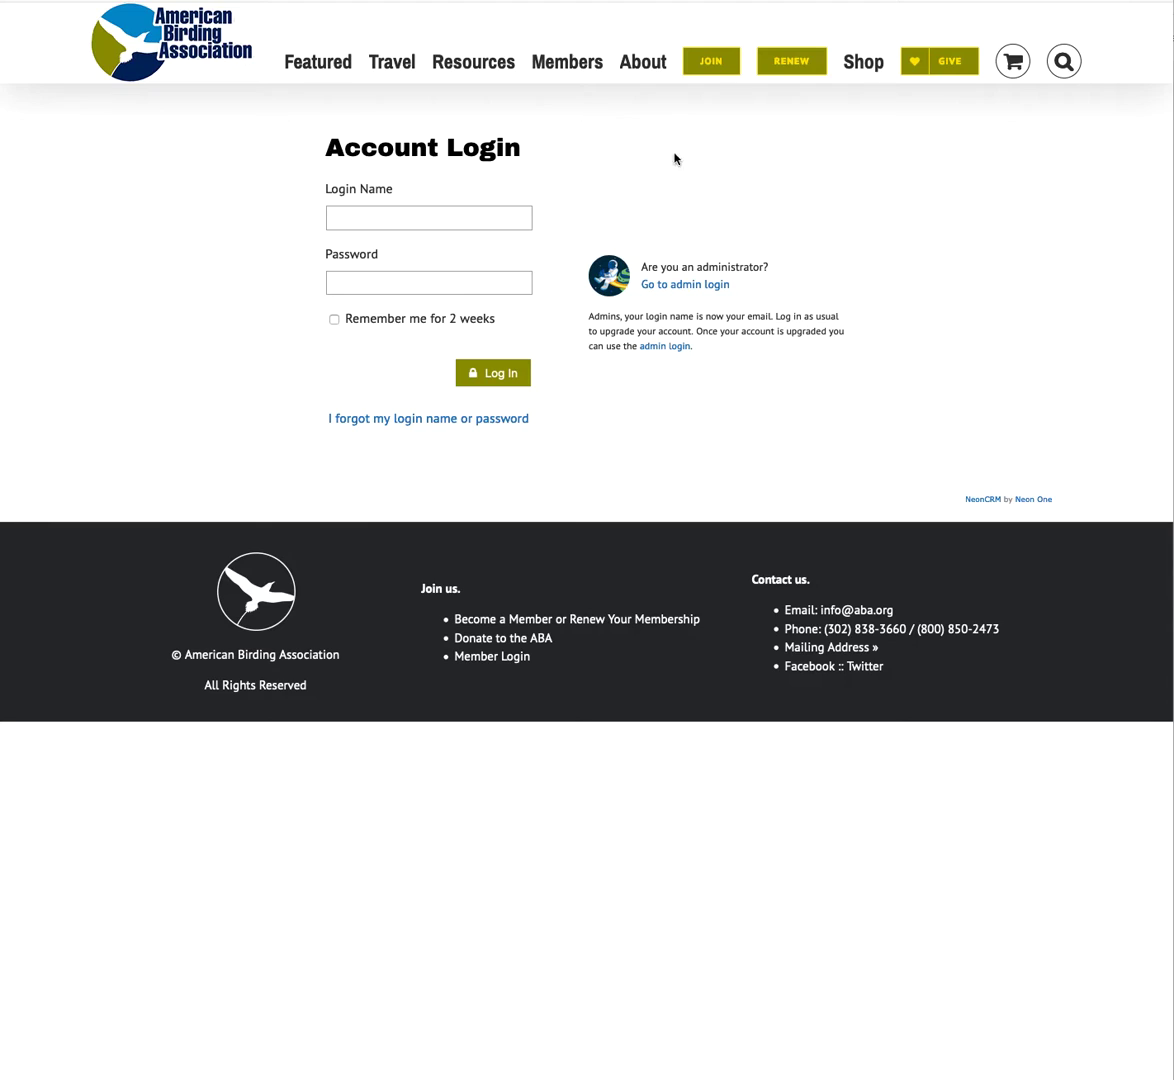
{"action": "mouse_move", "coordinate": [716, 353]}
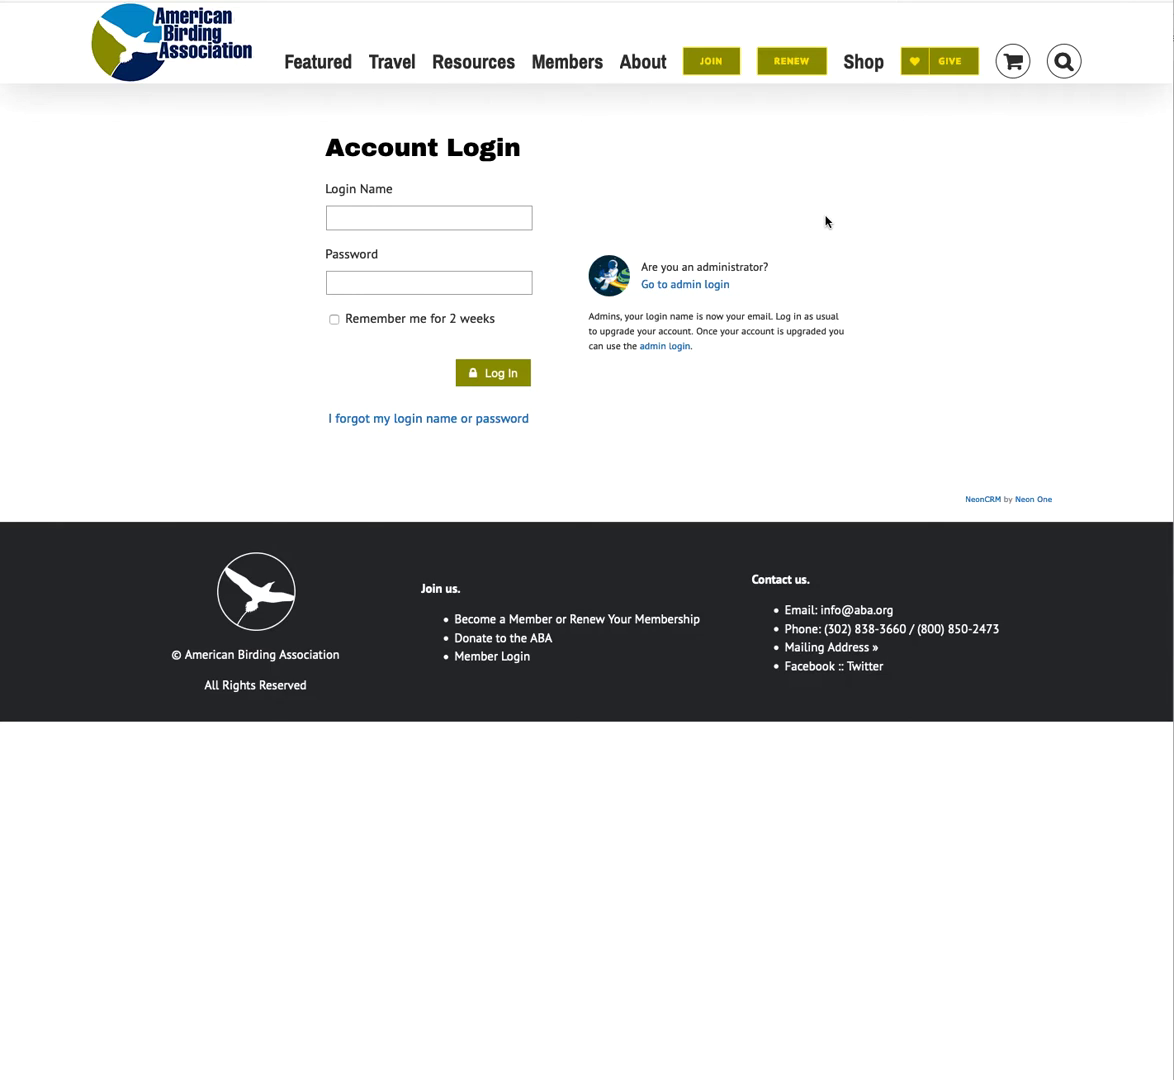
{"action": "mouse_move", "coordinate": [825, 226]}
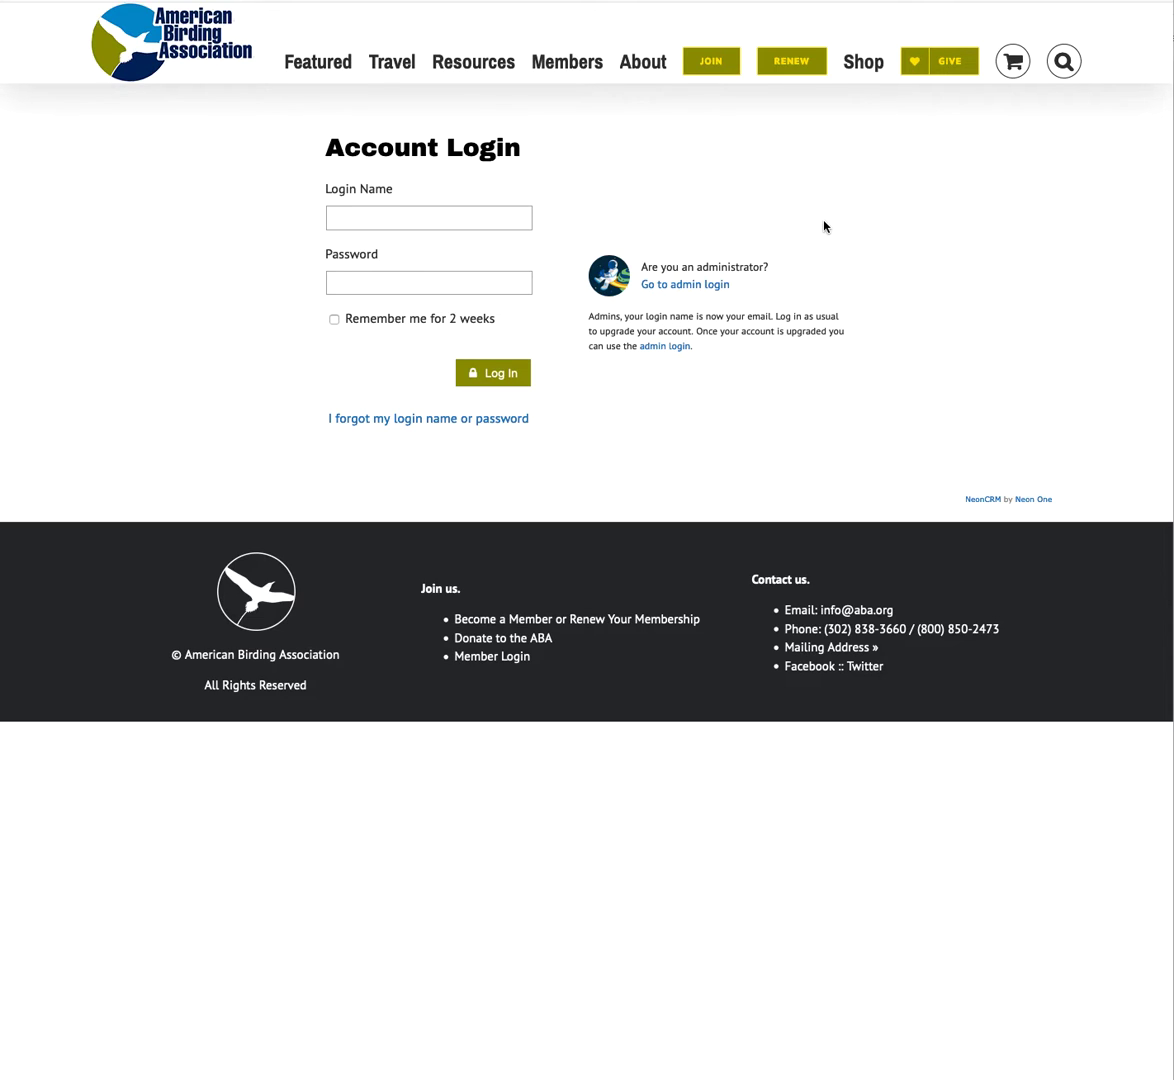
{"action": "mouse_move", "coordinate": [795, 217]}
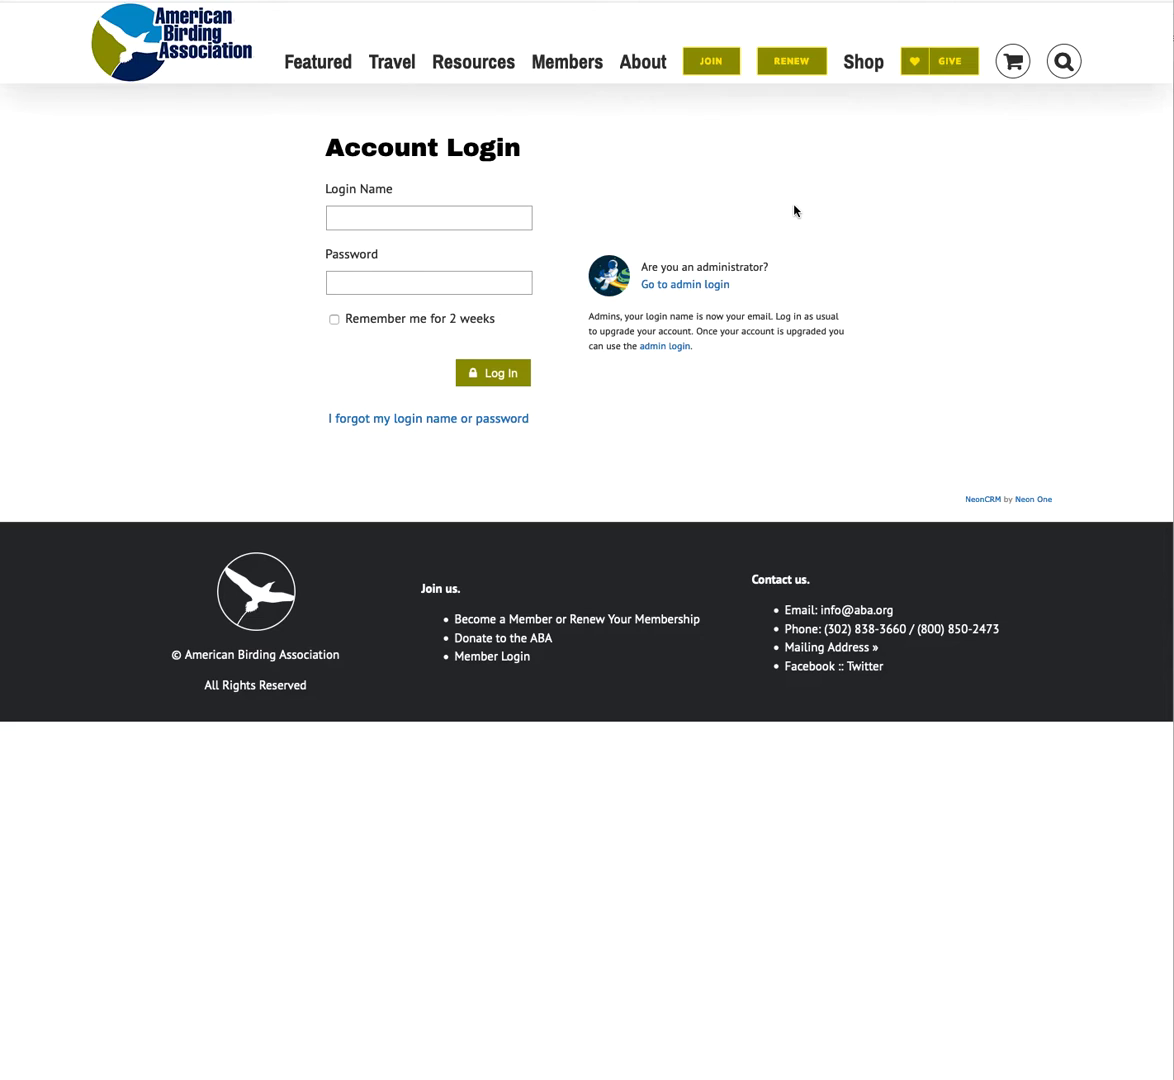
{"action": "mouse_move", "coordinate": [637, 512]}
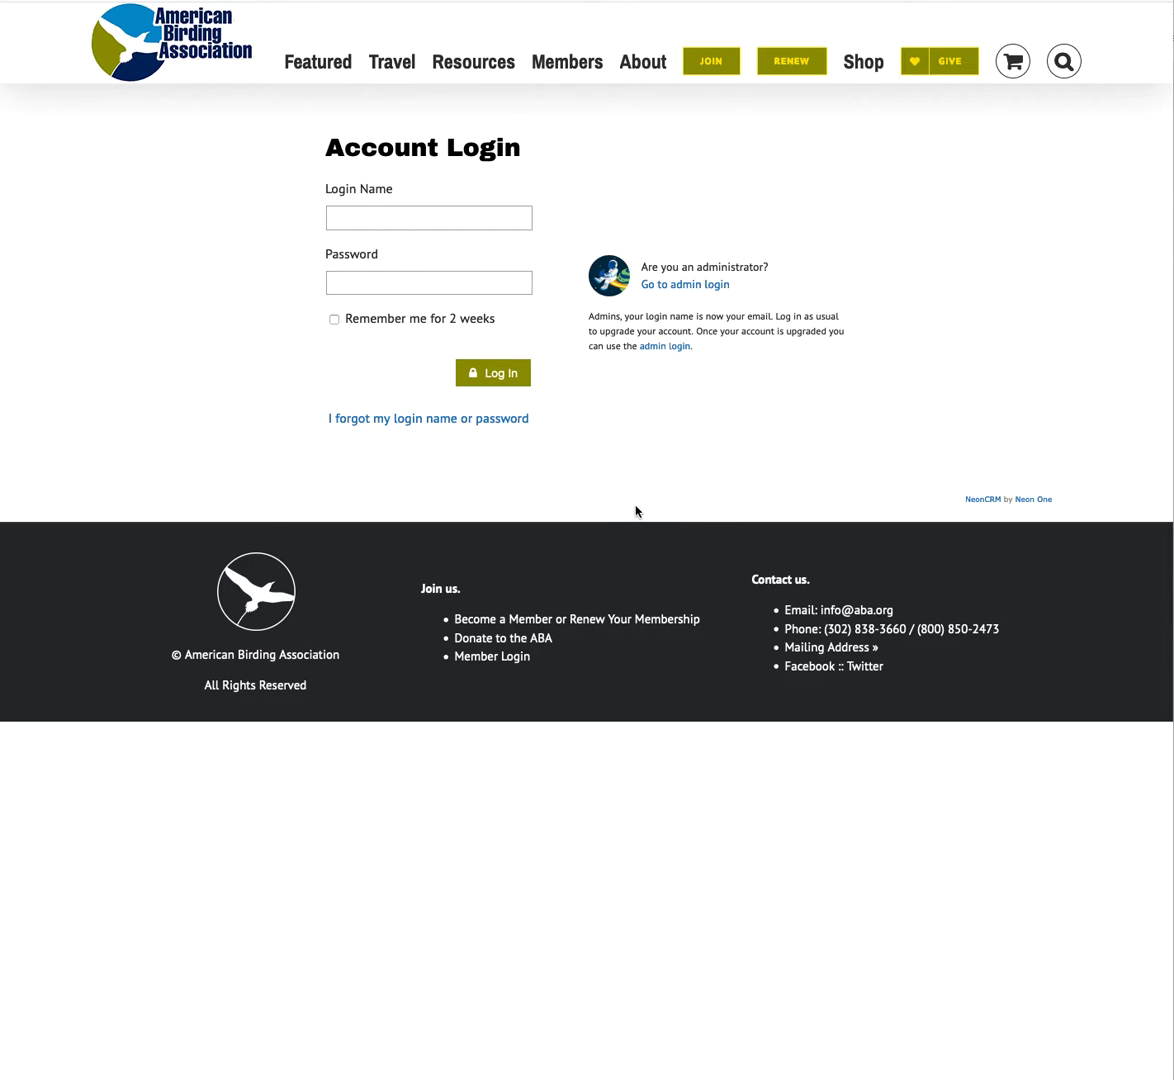
{"action": "mouse_move", "coordinate": [410, 440]}
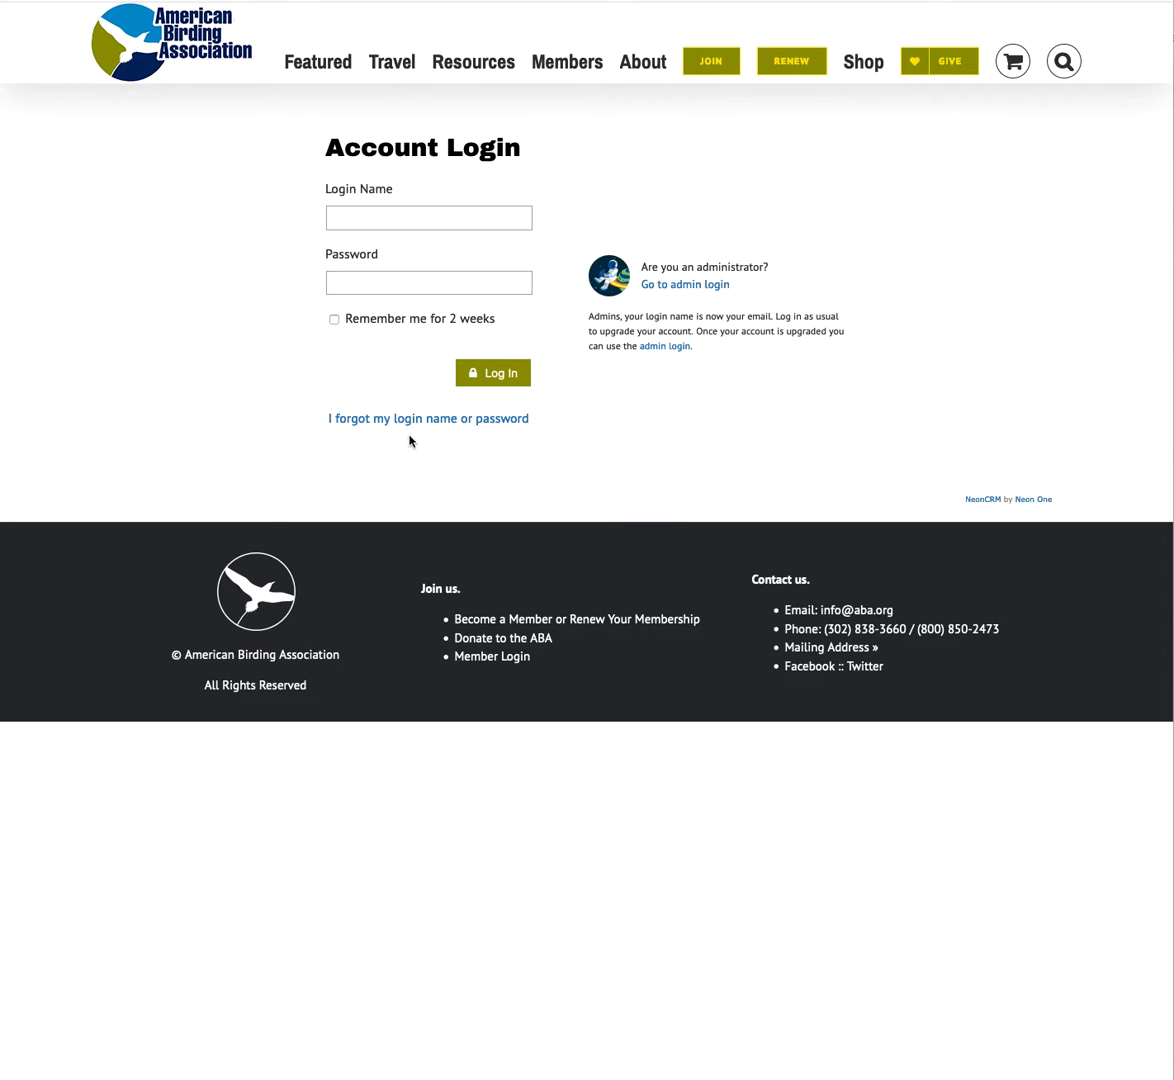
{"action": "mouse_move", "coordinate": [427, 418]}
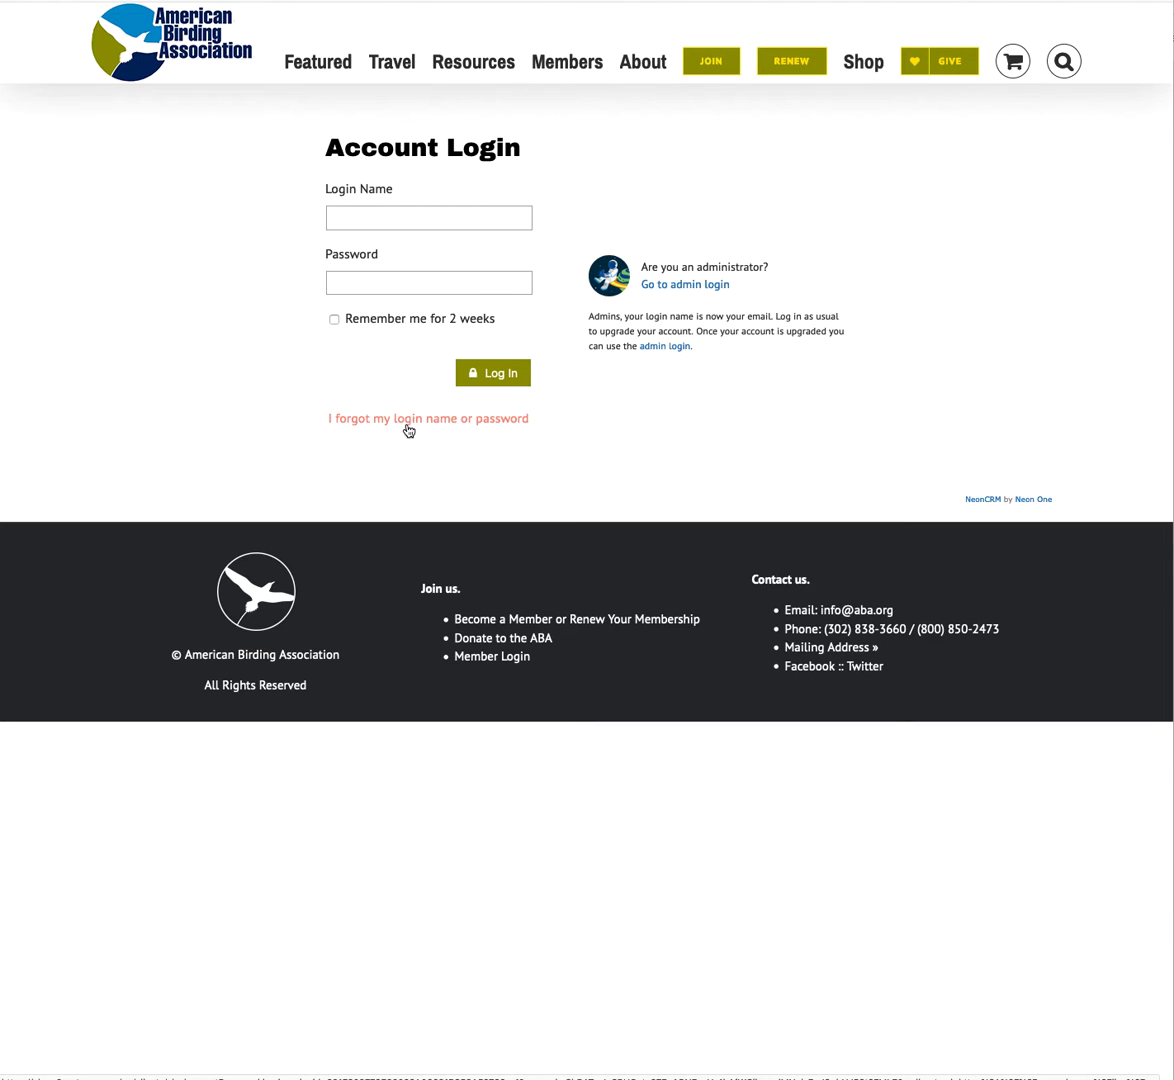
Visit the forgotten login help, then return to the login form with credentials entered.
{"action": "left_click", "coordinate": [427, 418]}
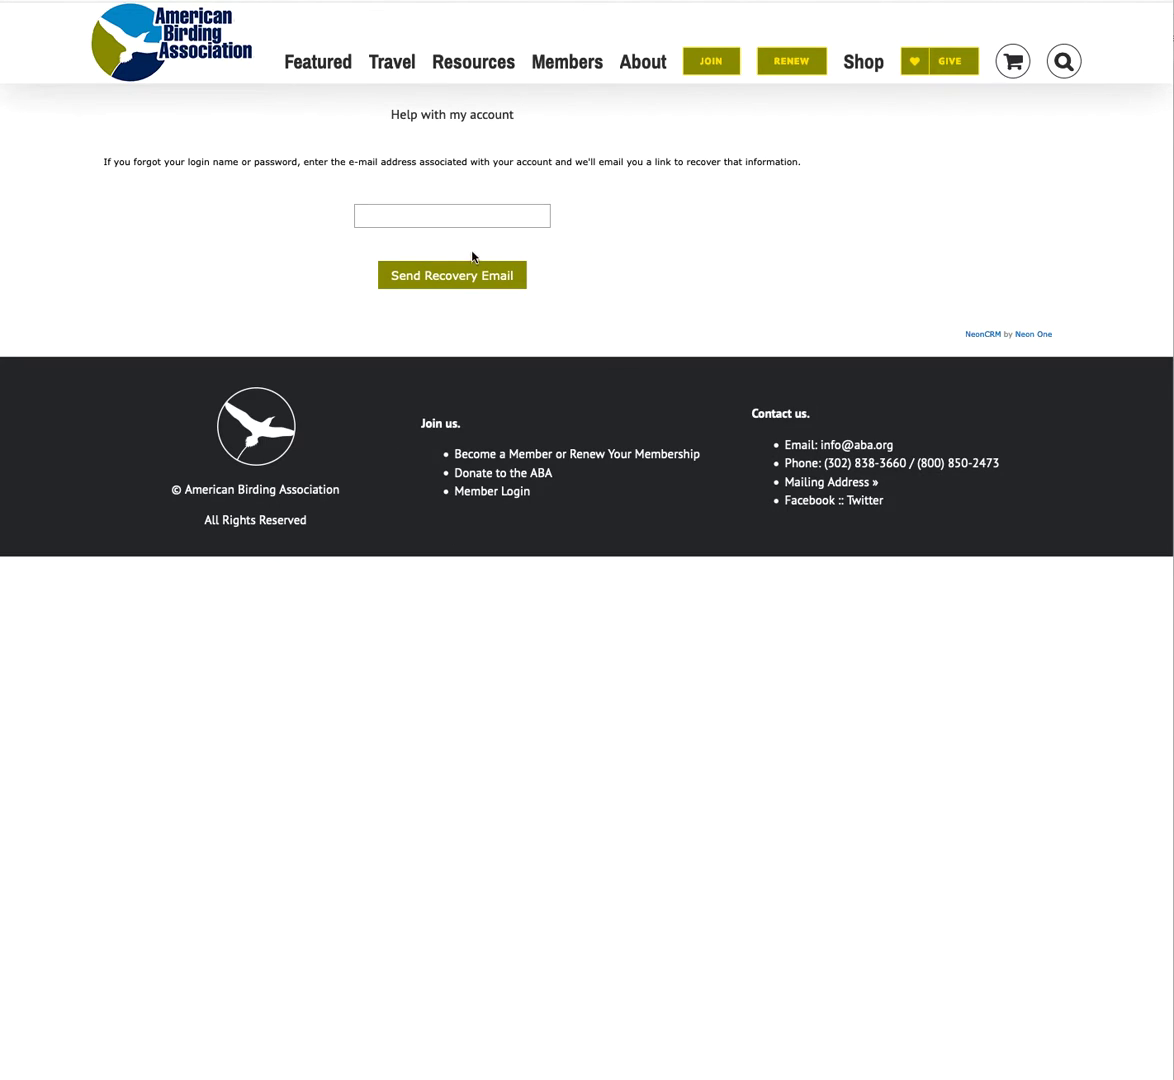
{"action": "left_click", "coordinate": [451, 215]}
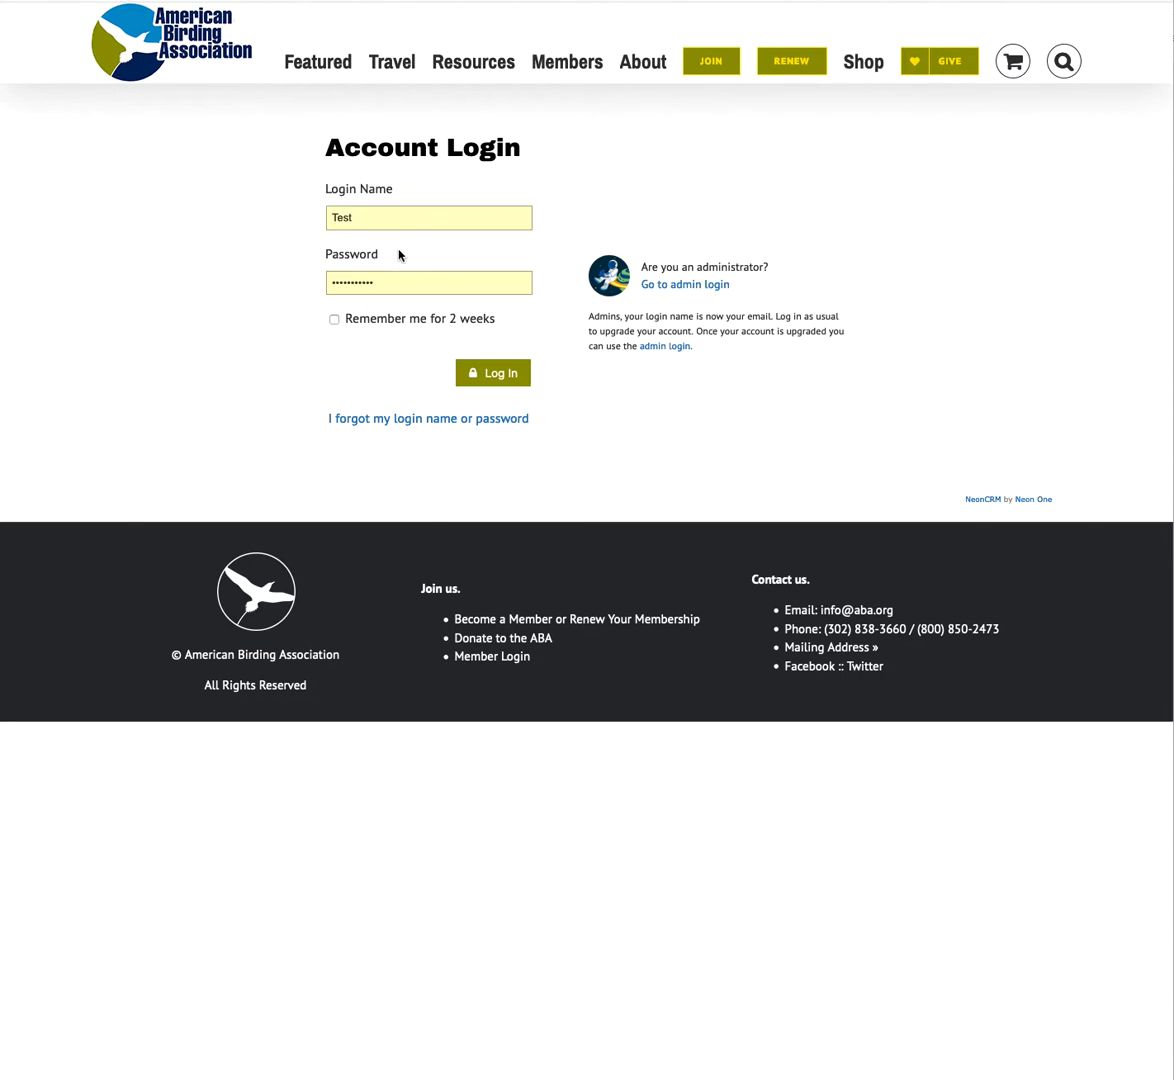
Log in to reach the member home with the Big Day & List Report menu.
{"action": "left_click", "coordinate": [493, 372]}
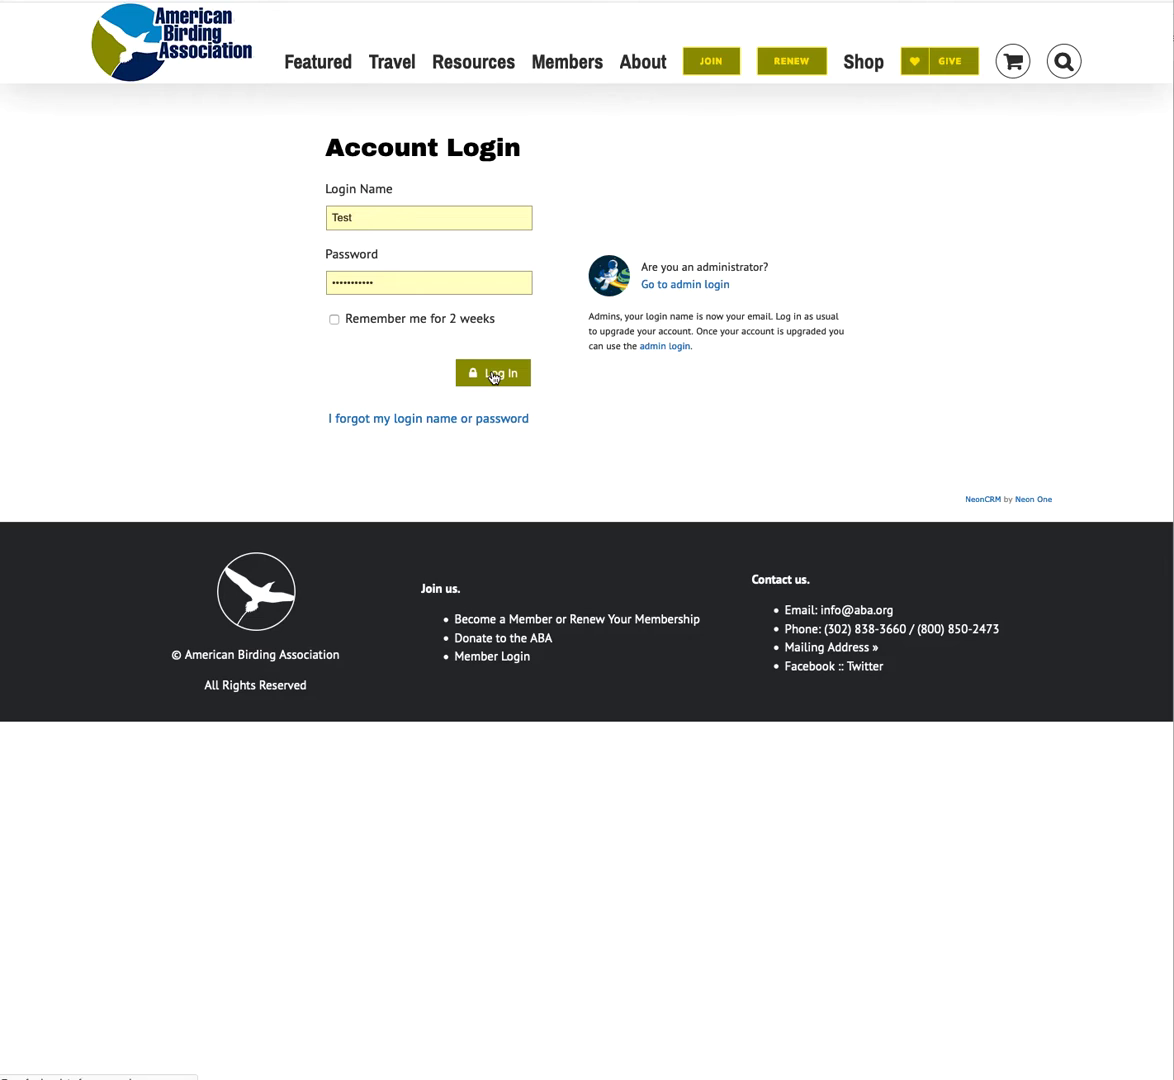
{"action": "left_click", "coordinate": [492, 372]}
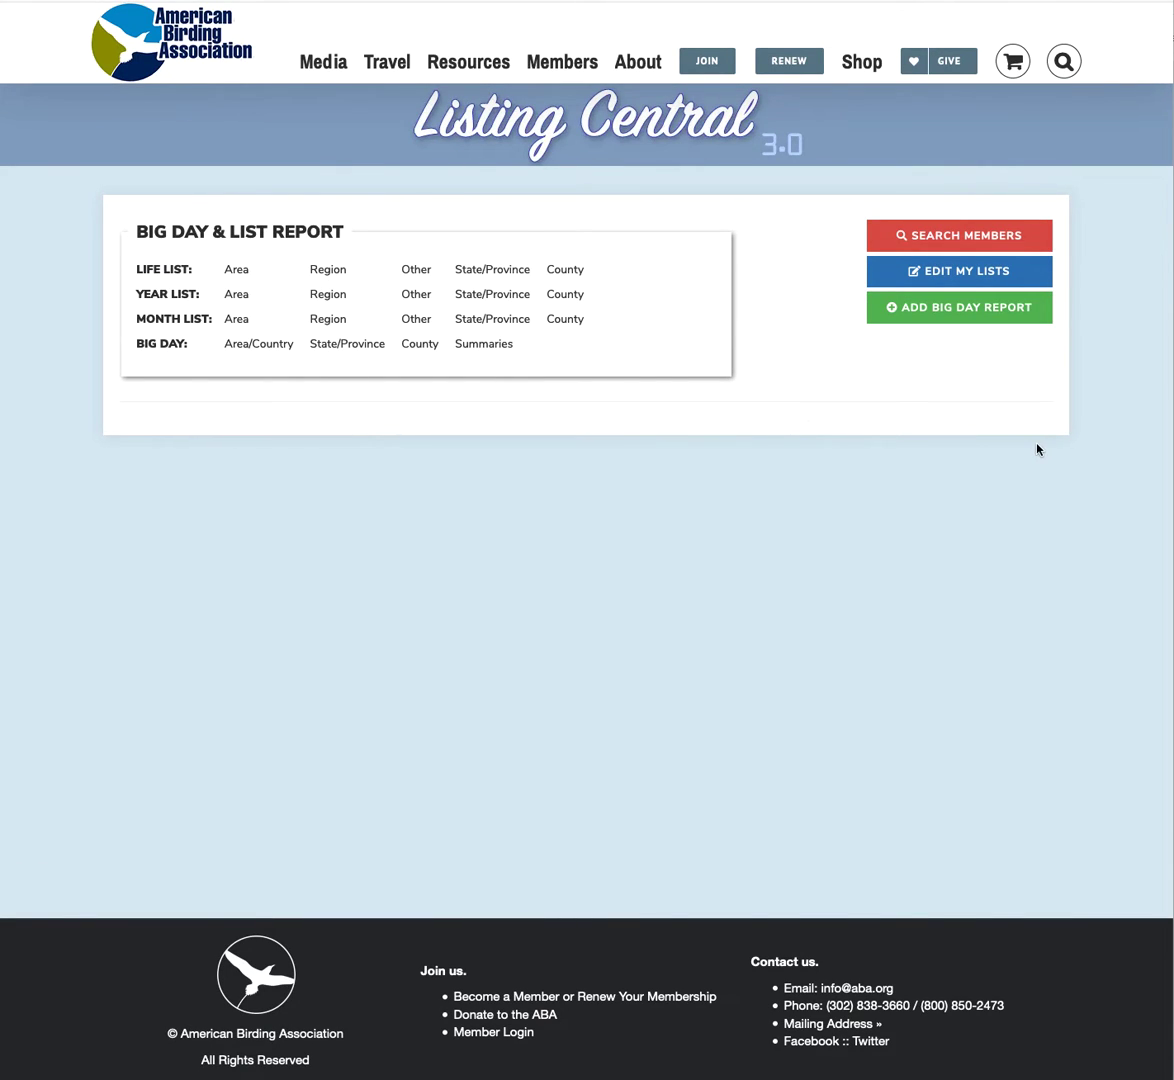
{"action": "mouse_move", "coordinate": [1105, 437]}
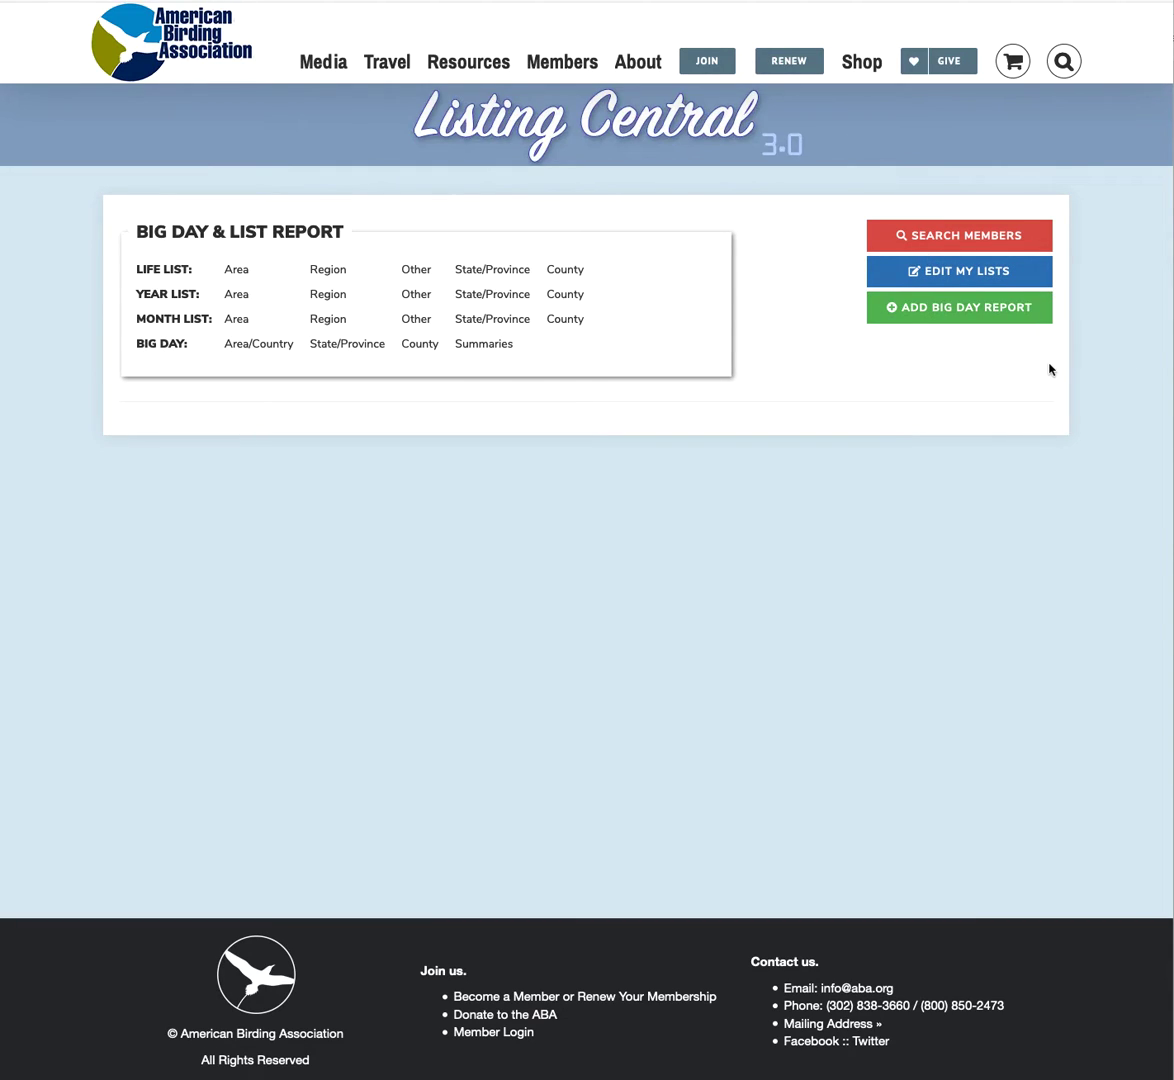
{"action": "mouse_move", "coordinate": [1068, 399]}
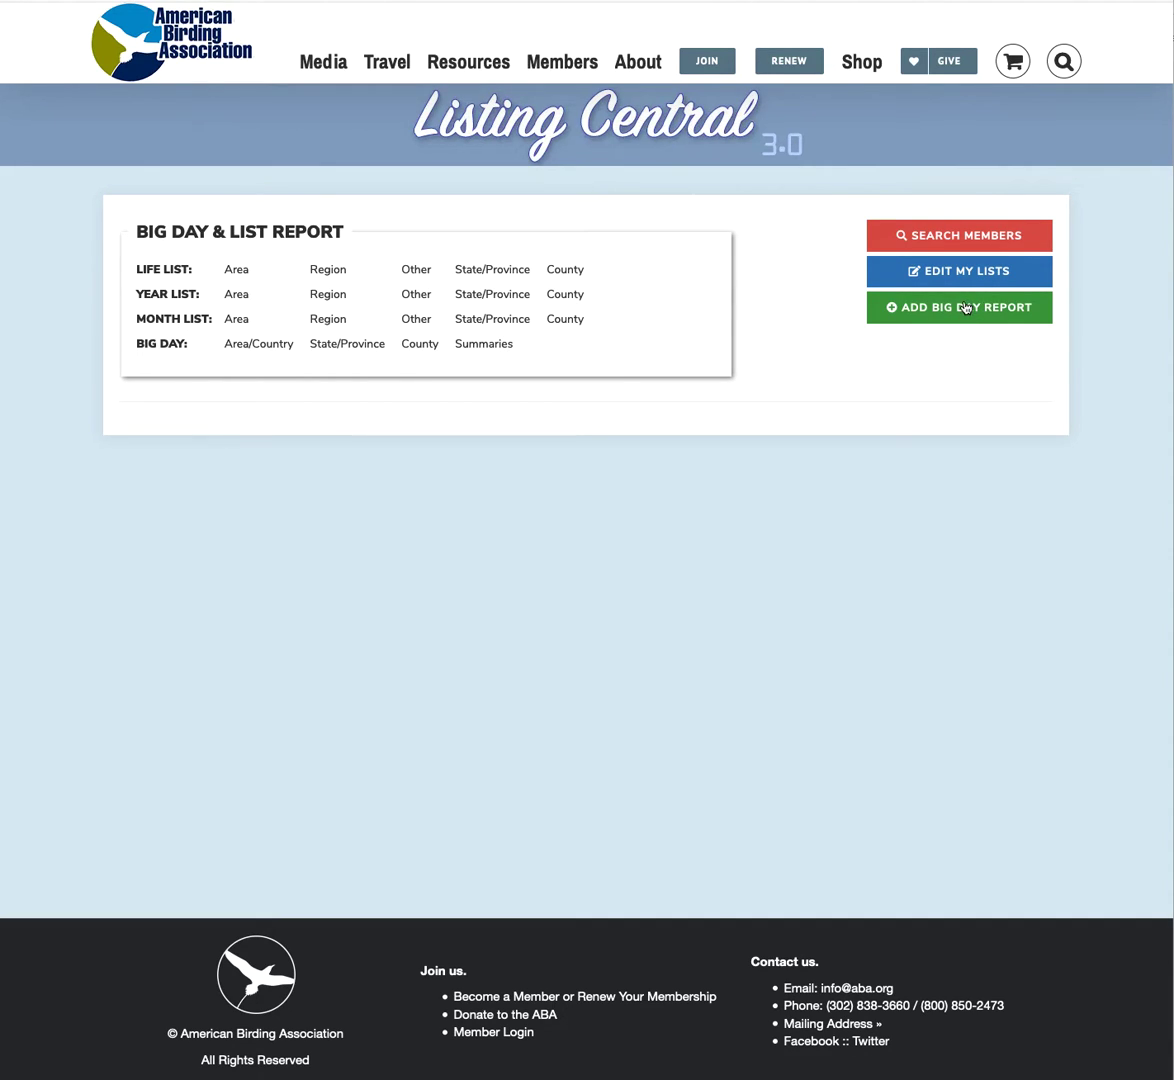
{"action": "mouse_move", "coordinate": [966, 271]}
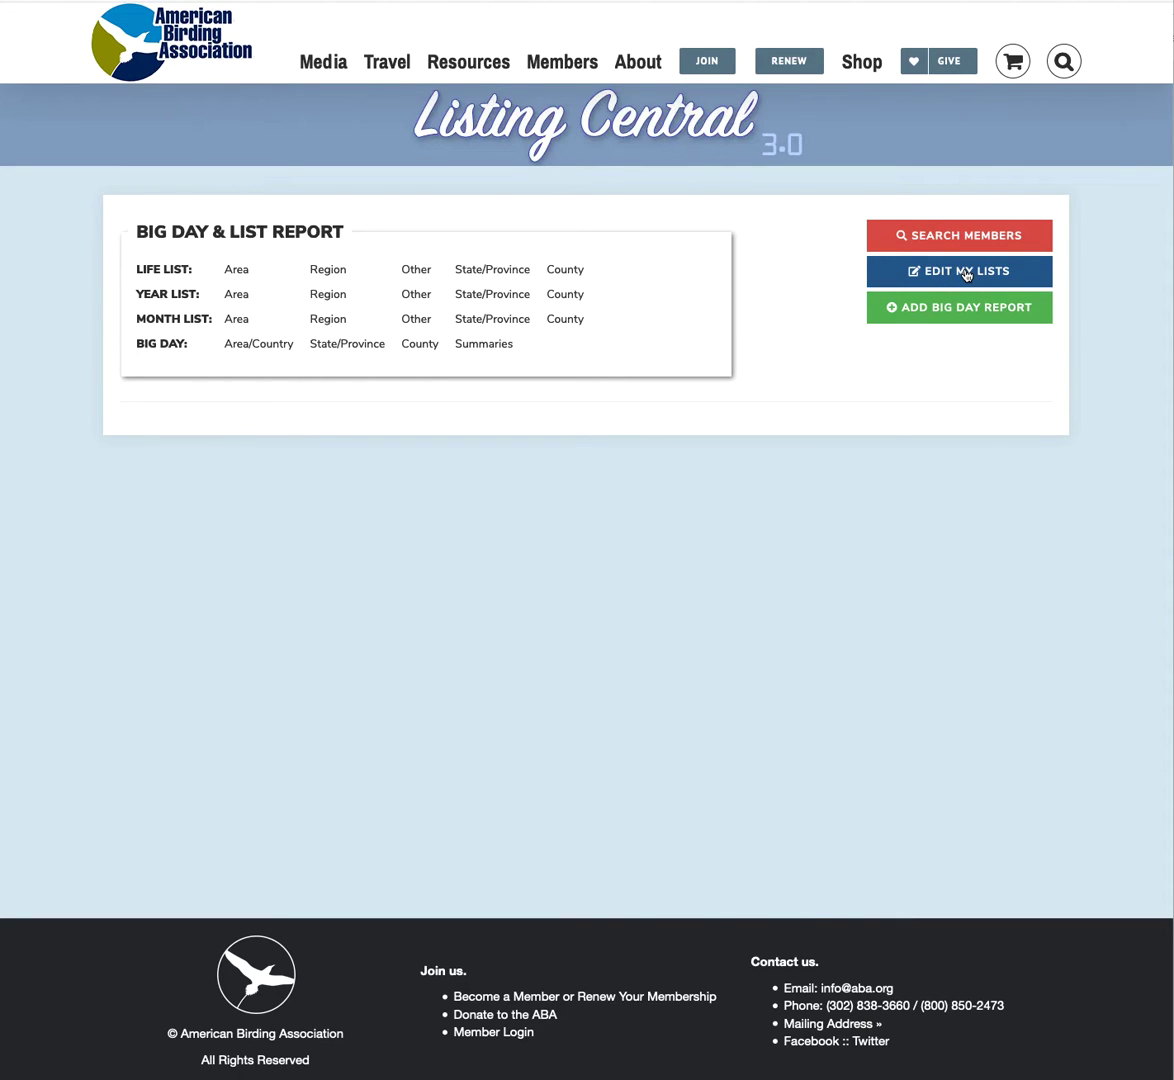
Open My Lists and show the Life List areas, with ABA Continental totaling 471.
{"action": "left_click", "coordinate": [958, 271]}
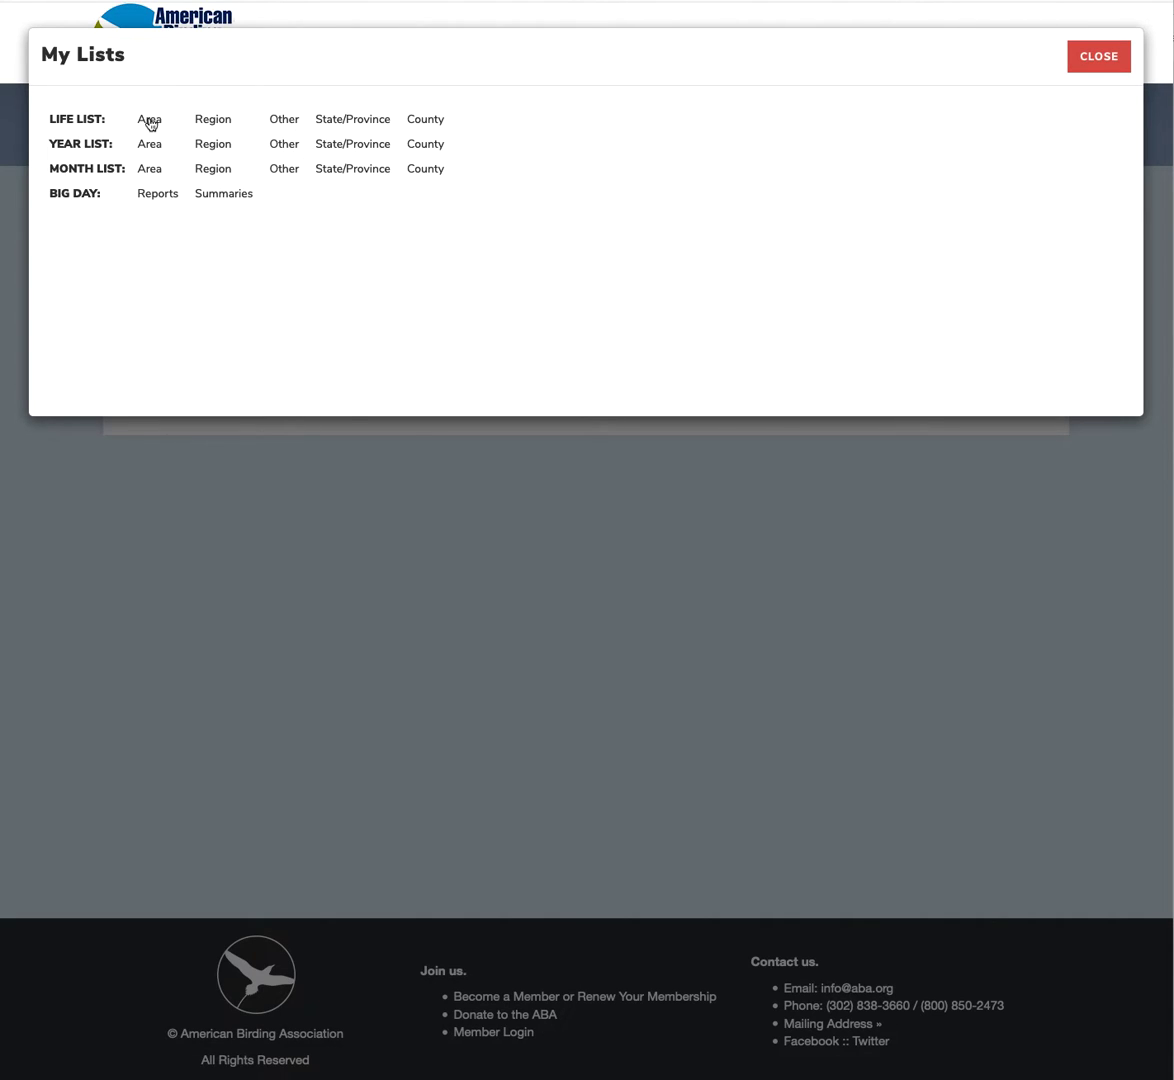
{"action": "left_click", "coordinate": [148, 118]}
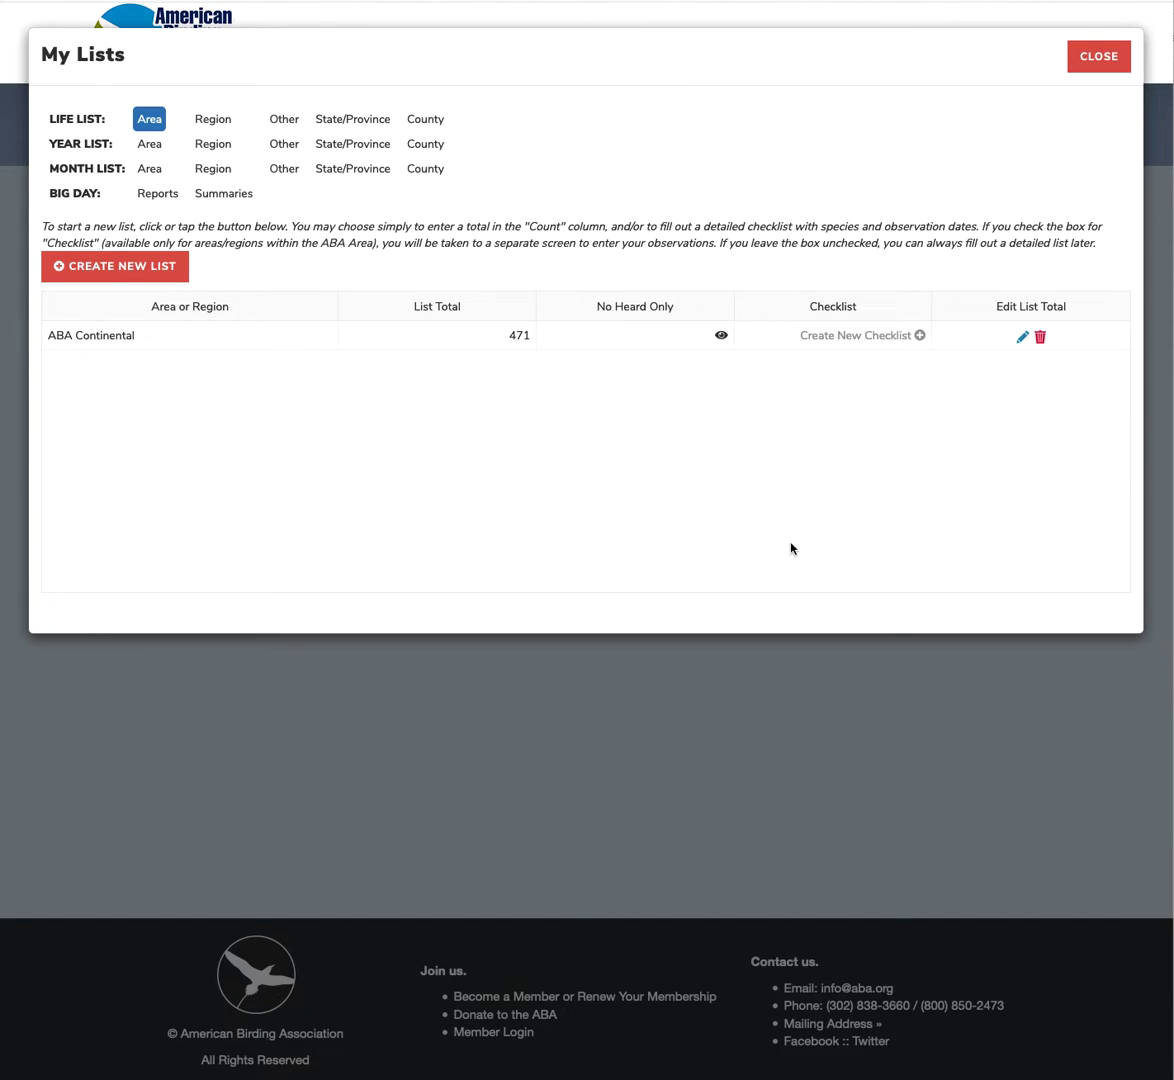
{"action": "mouse_move", "coordinate": [671, 482]}
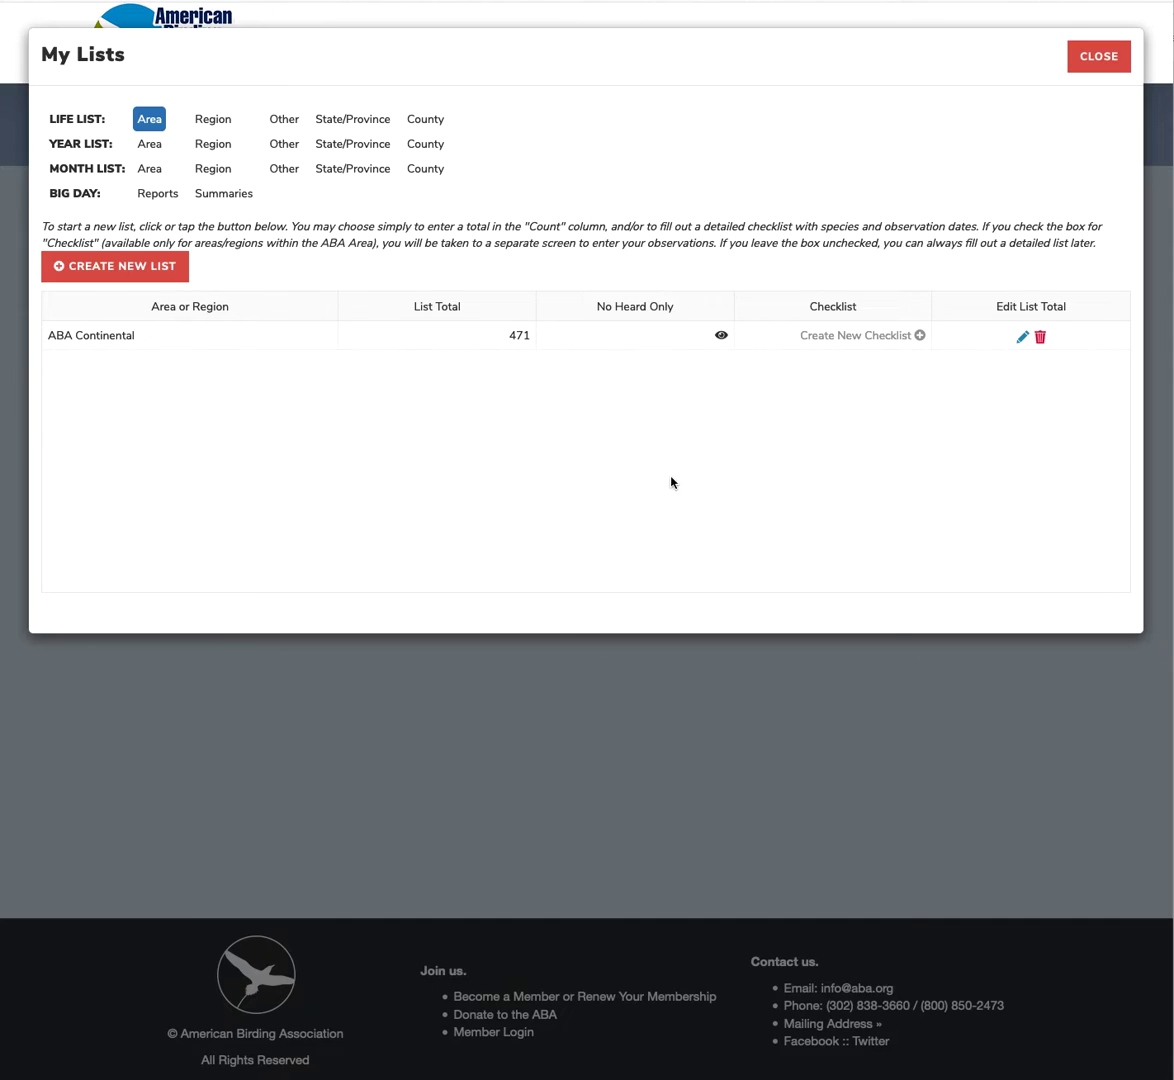
{"action": "mouse_move", "coordinate": [183, 440]}
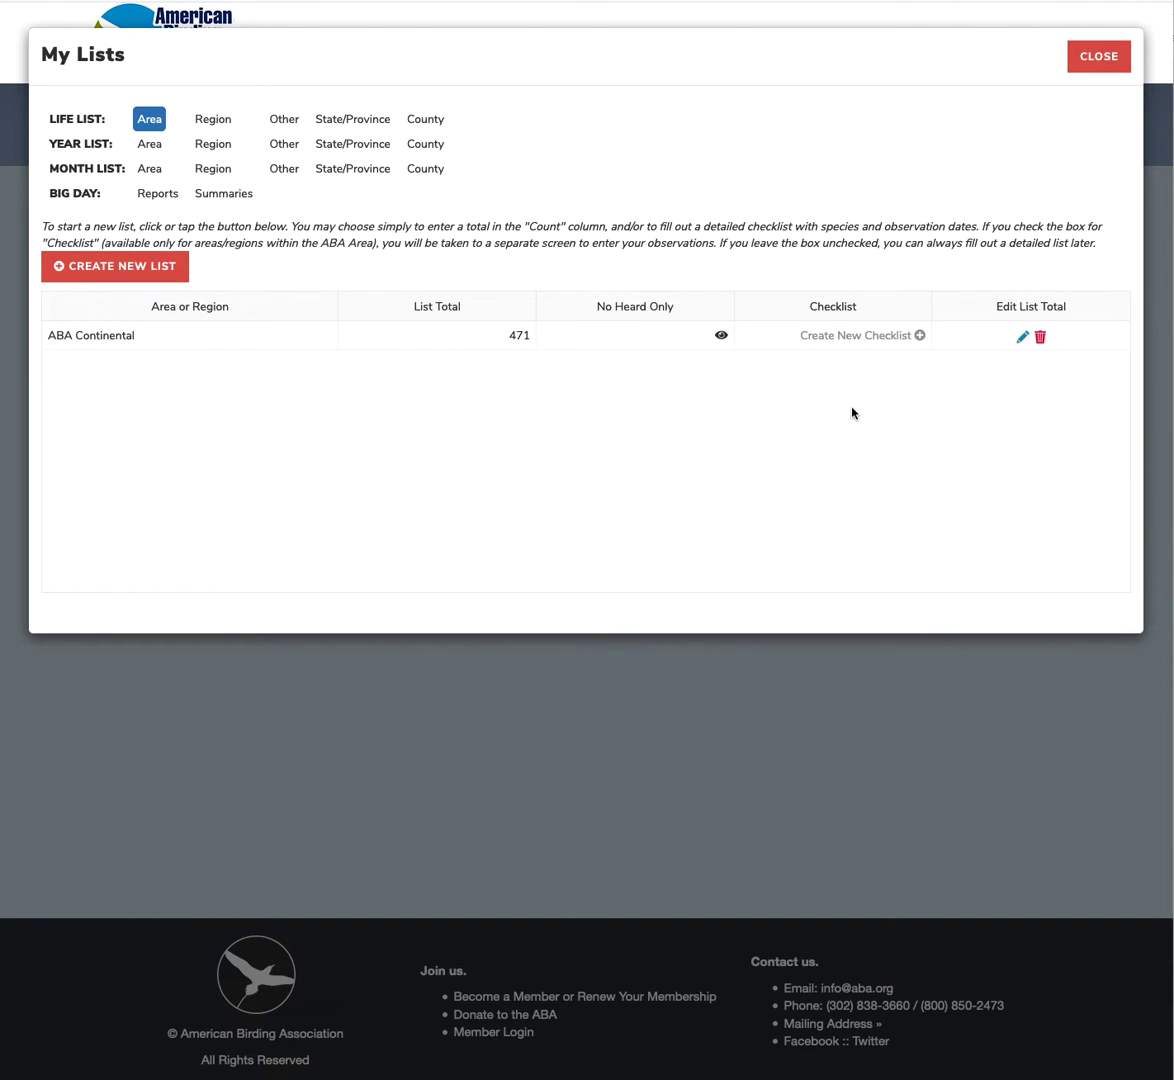
{"action": "mouse_move", "coordinate": [1009, 387]}
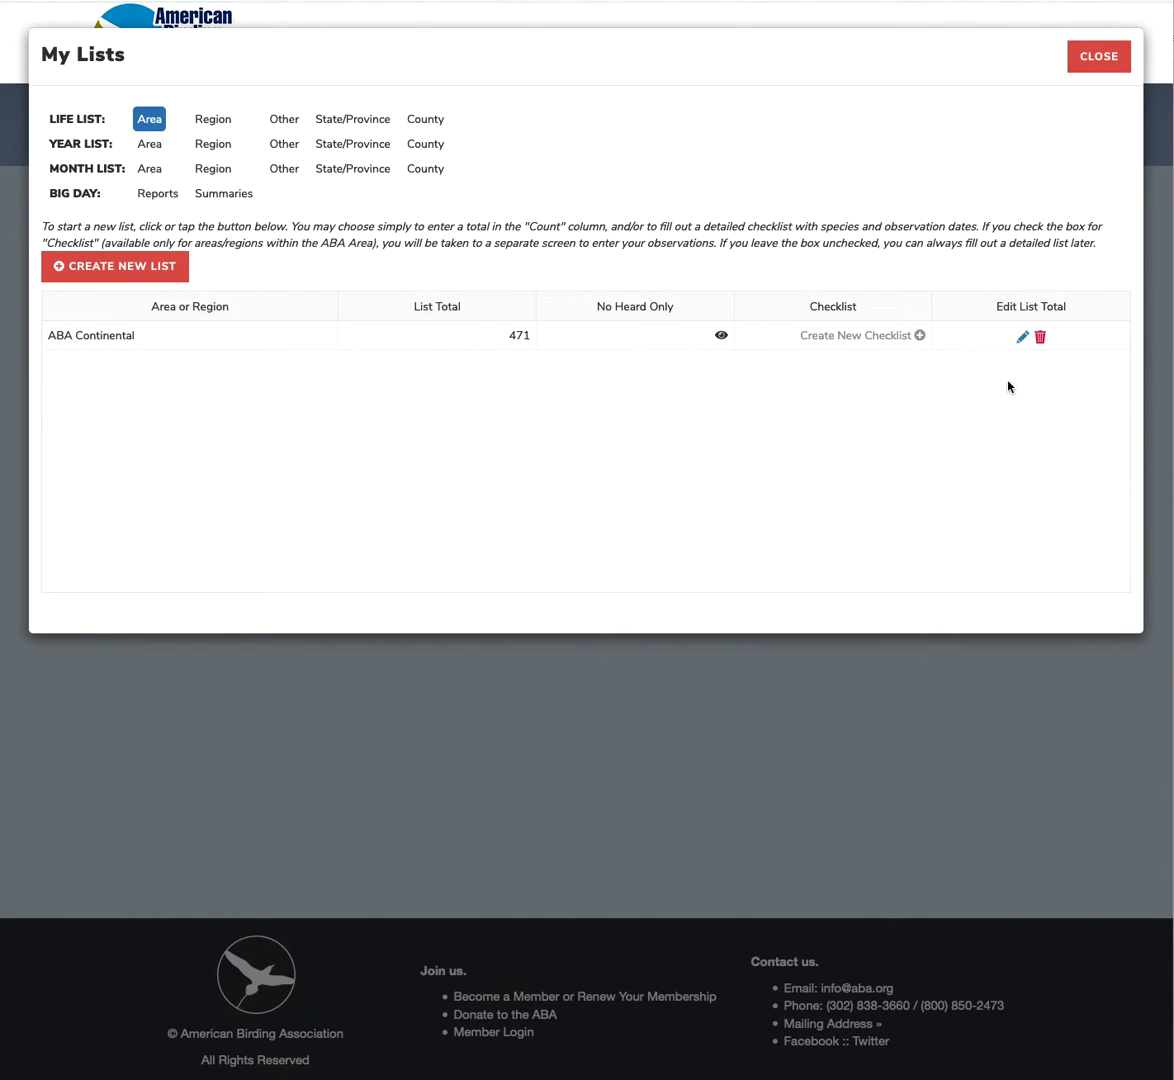
{"action": "mouse_move", "coordinate": [402, 423]}
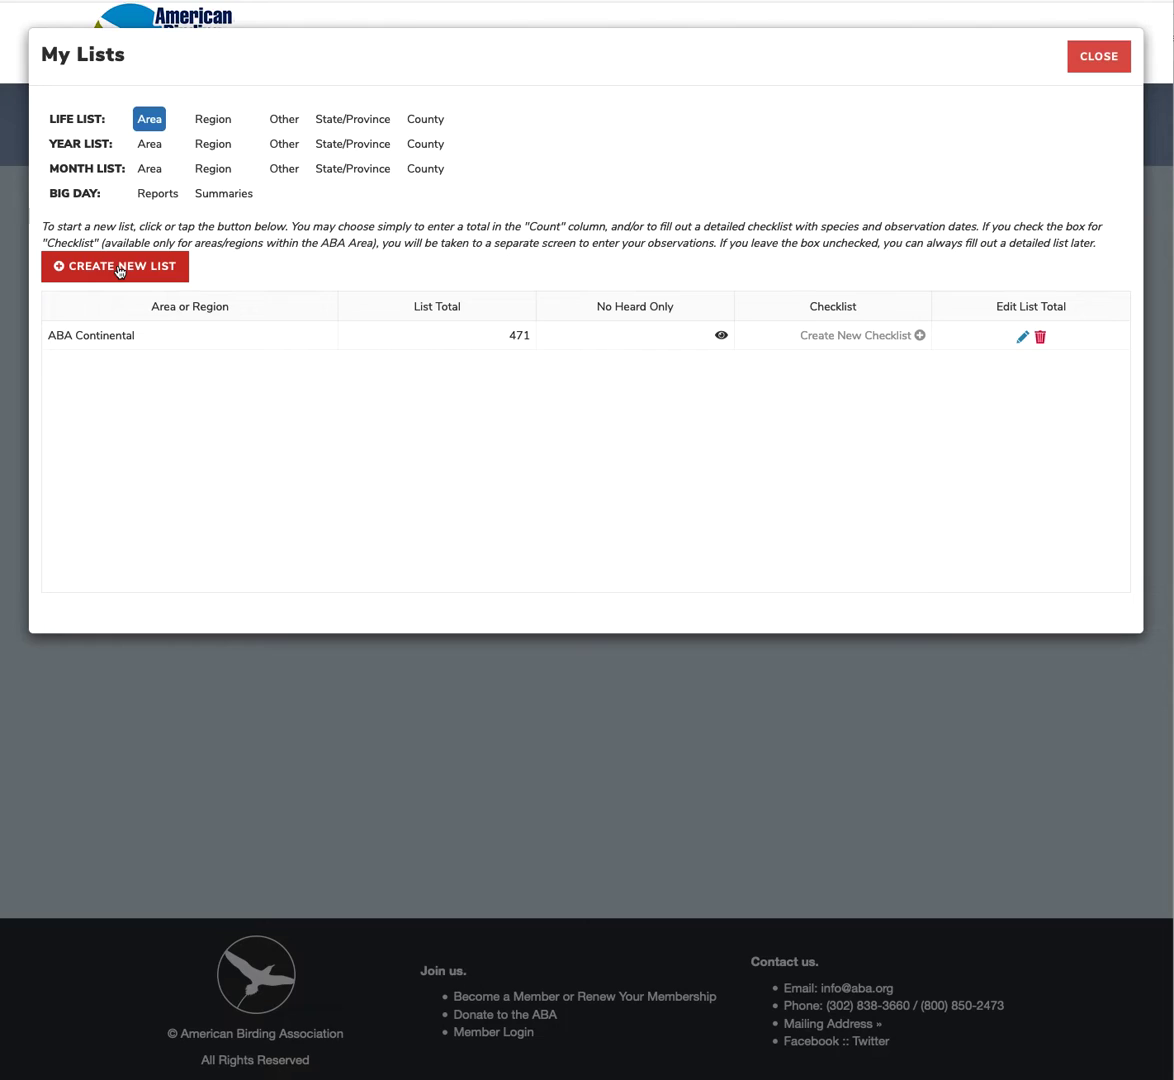
Create an ABA Area life list with No Heard Only and Checklist ticked.
{"action": "left_click", "coordinate": [114, 265]}
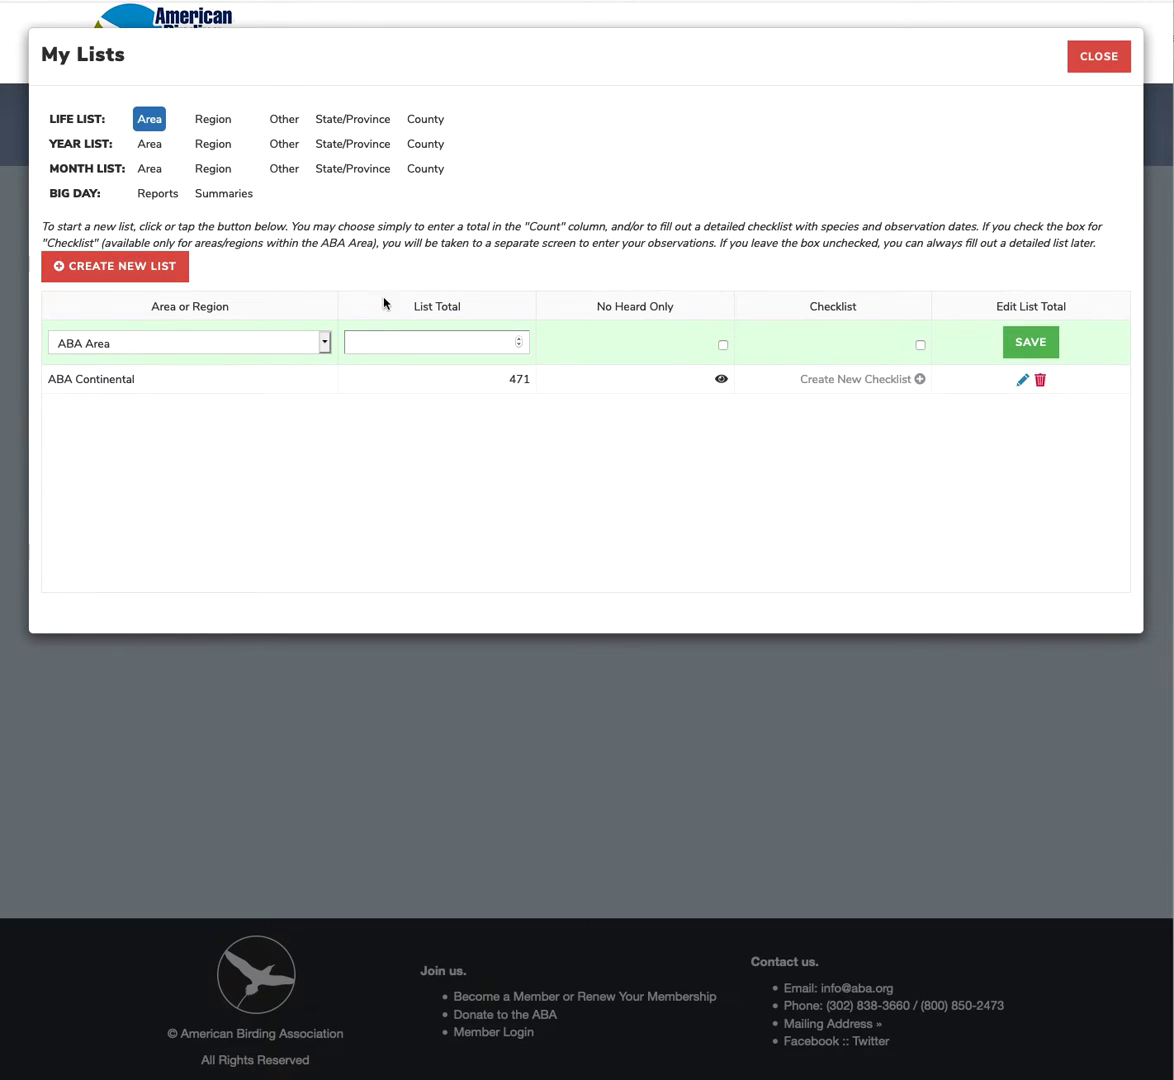
{"action": "mouse_move", "coordinate": [278, 352]}
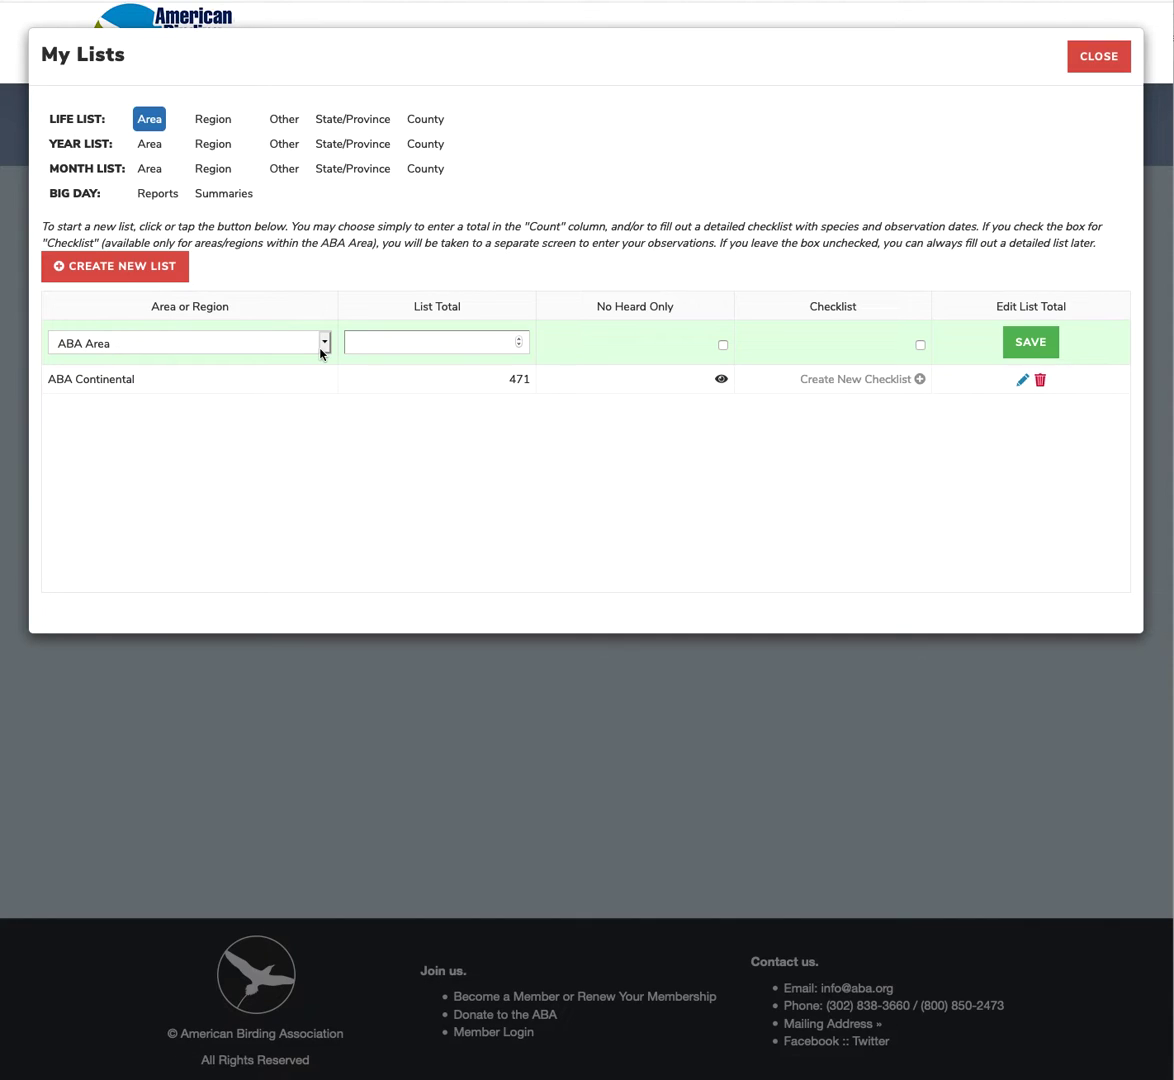
{"action": "mouse_move", "coordinate": [452, 547]}
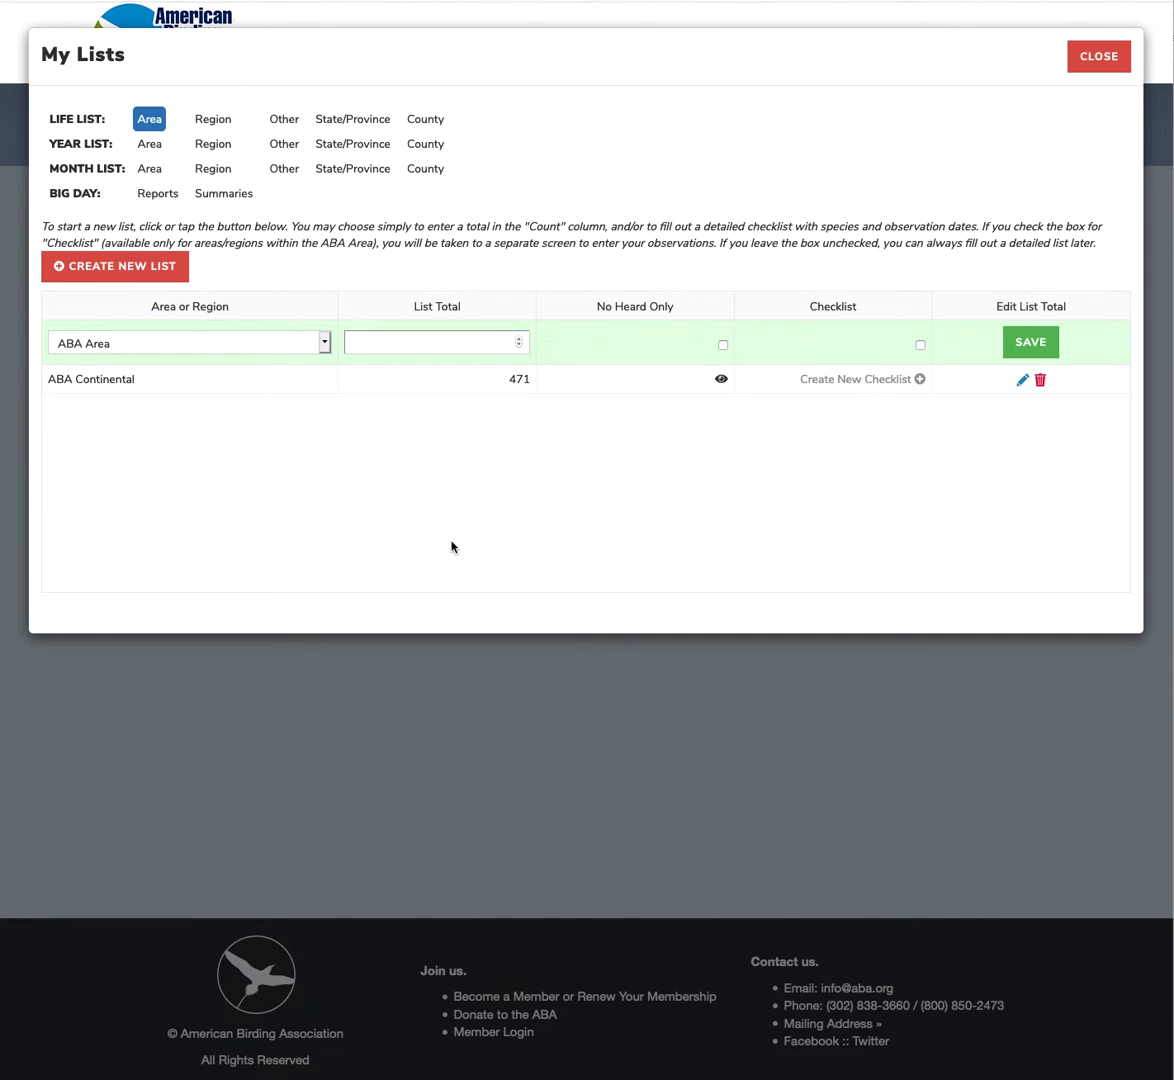
{"action": "mouse_move", "coordinate": [469, 504]}
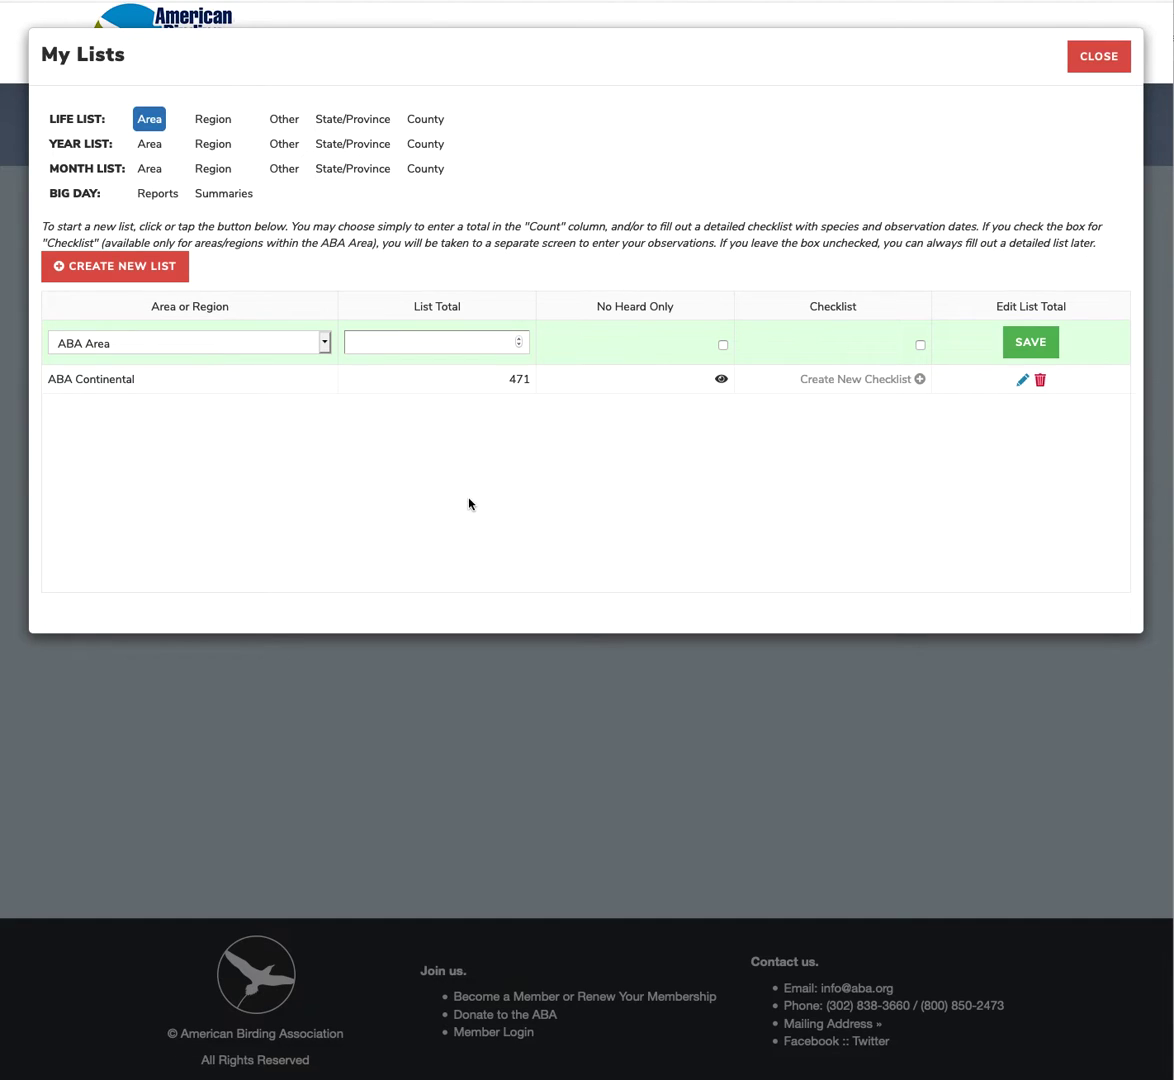
{"action": "left_click", "coordinate": [437, 342]}
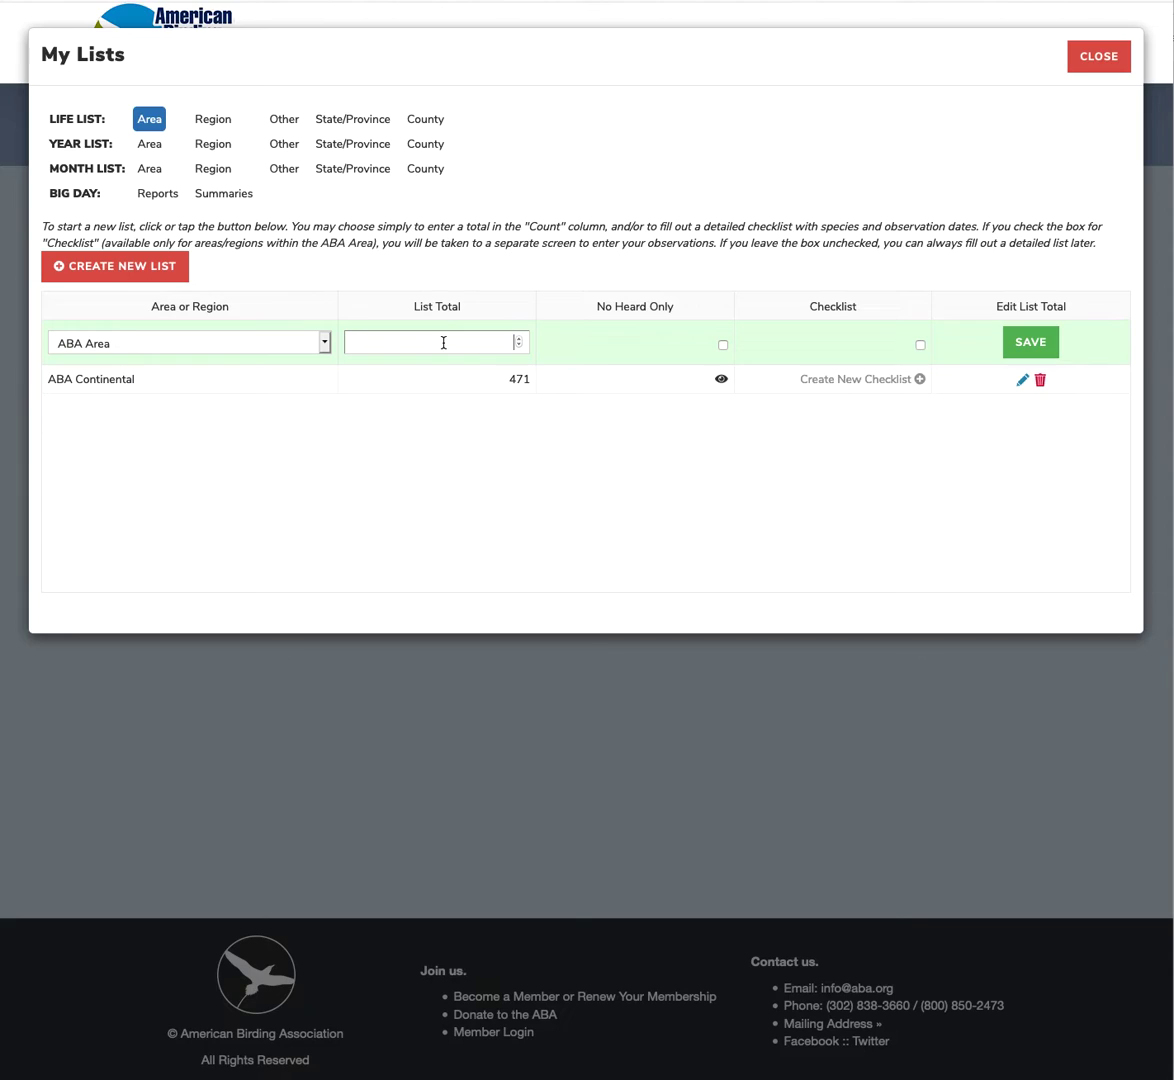
{"action": "mouse_move", "coordinate": [1018, 449]}
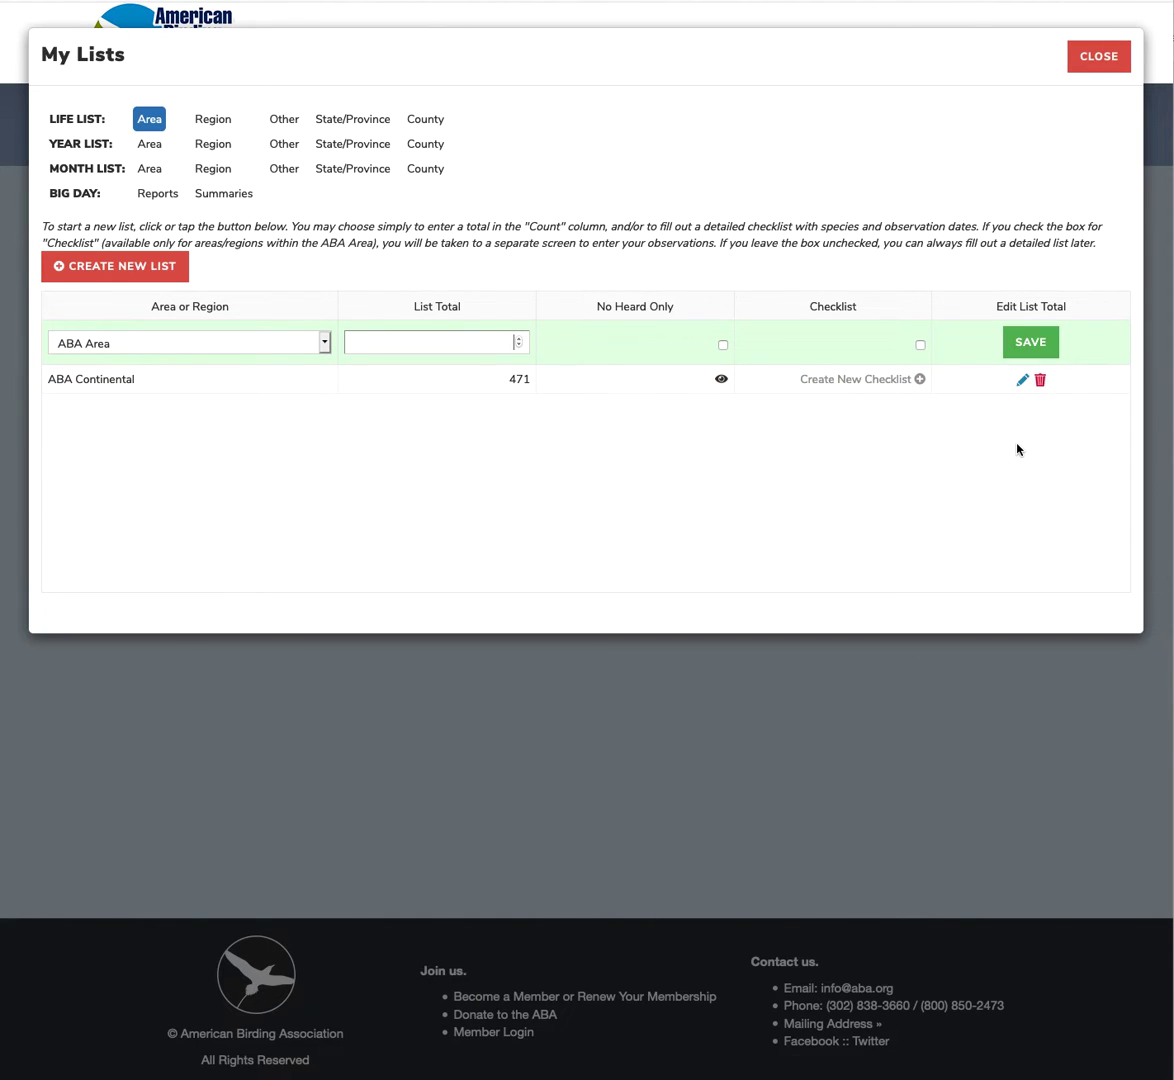
{"action": "mouse_move", "coordinate": [669, 446]}
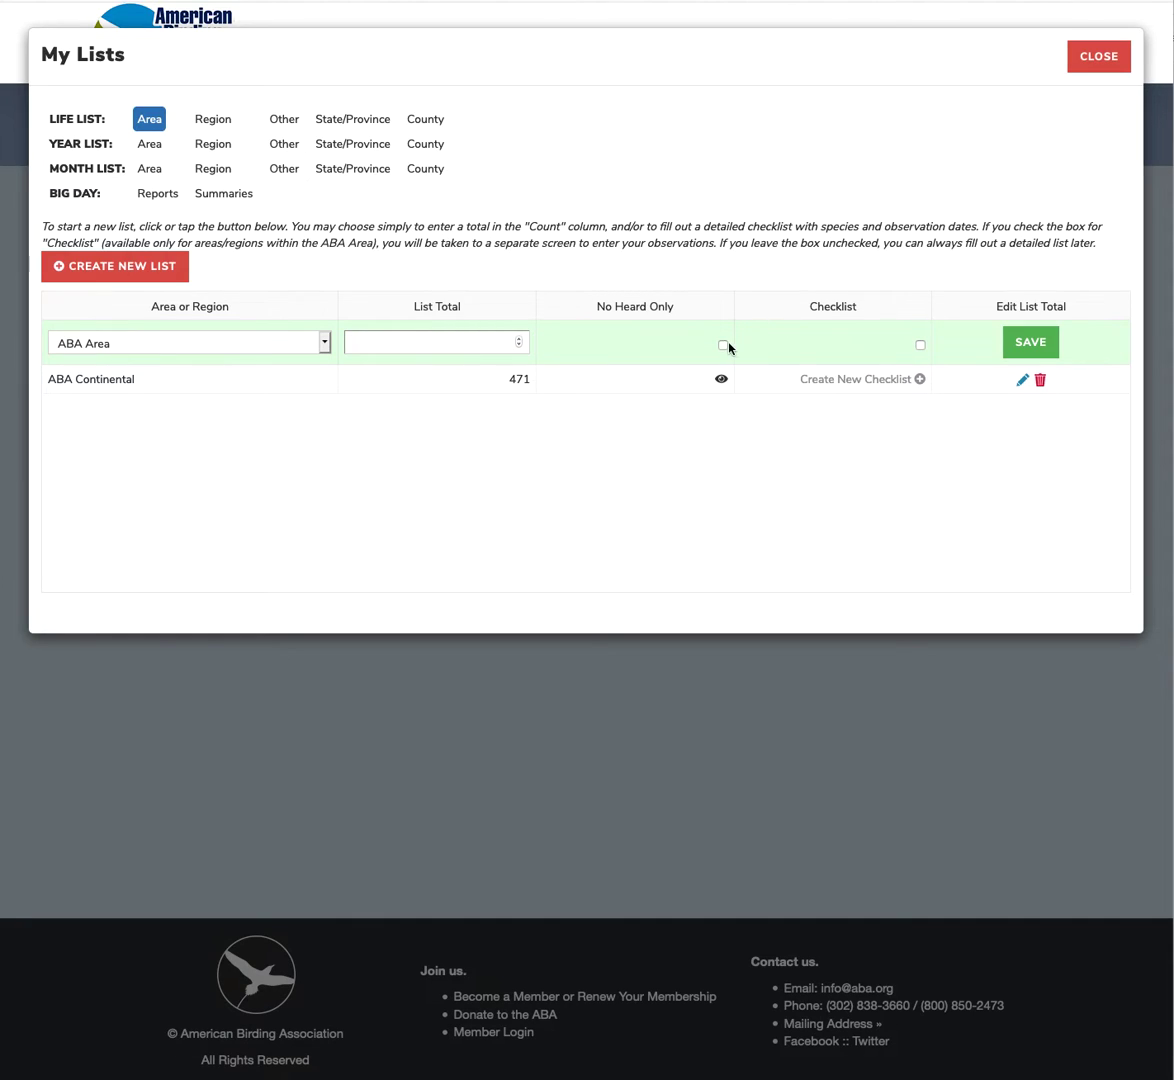
{"action": "left_click", "coordinate": [722, 344]}
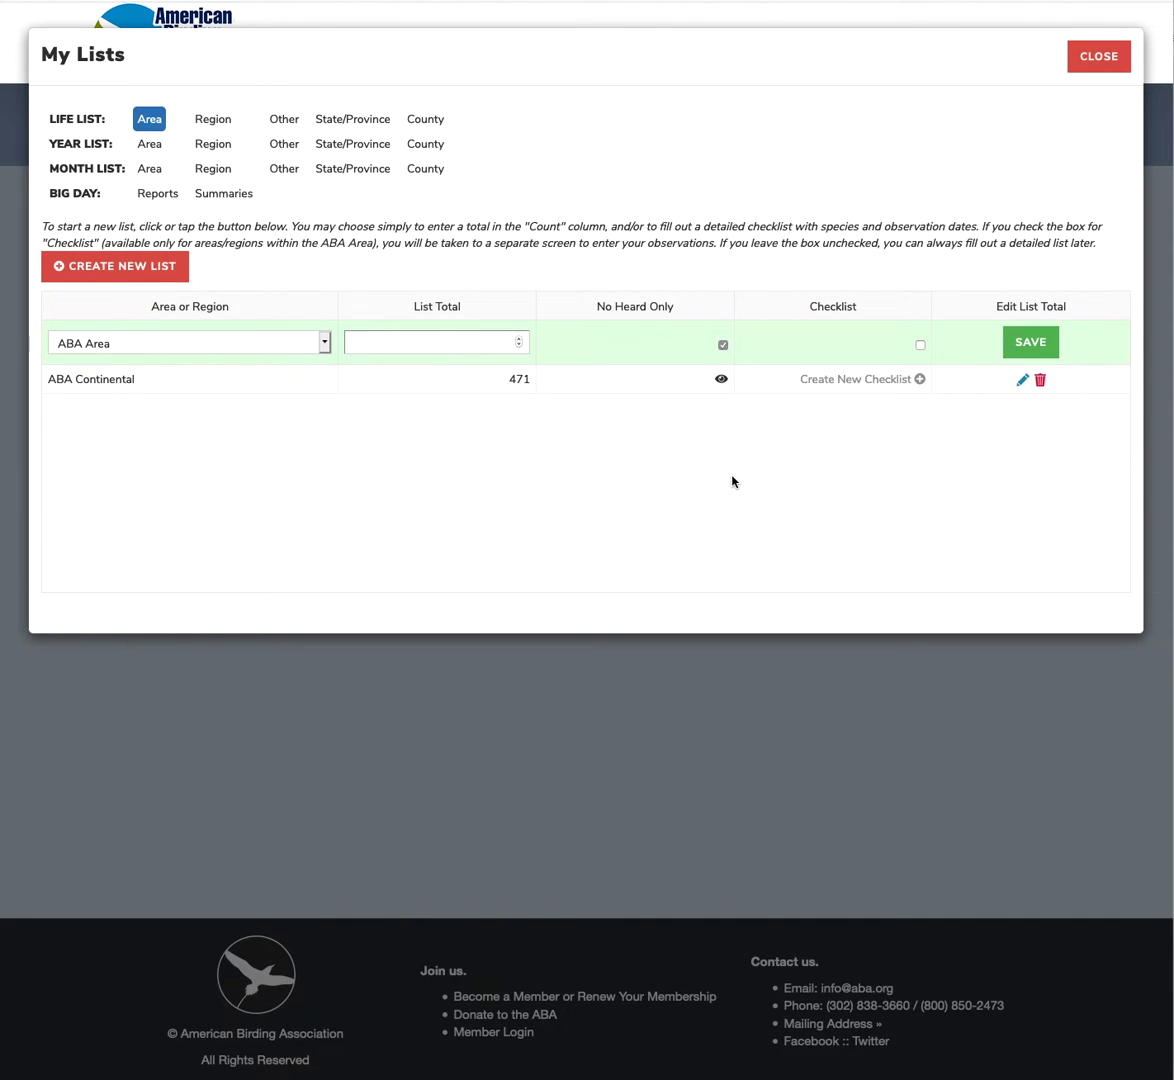
{"action": "mouse_move", "coordinate": [911, 453]}
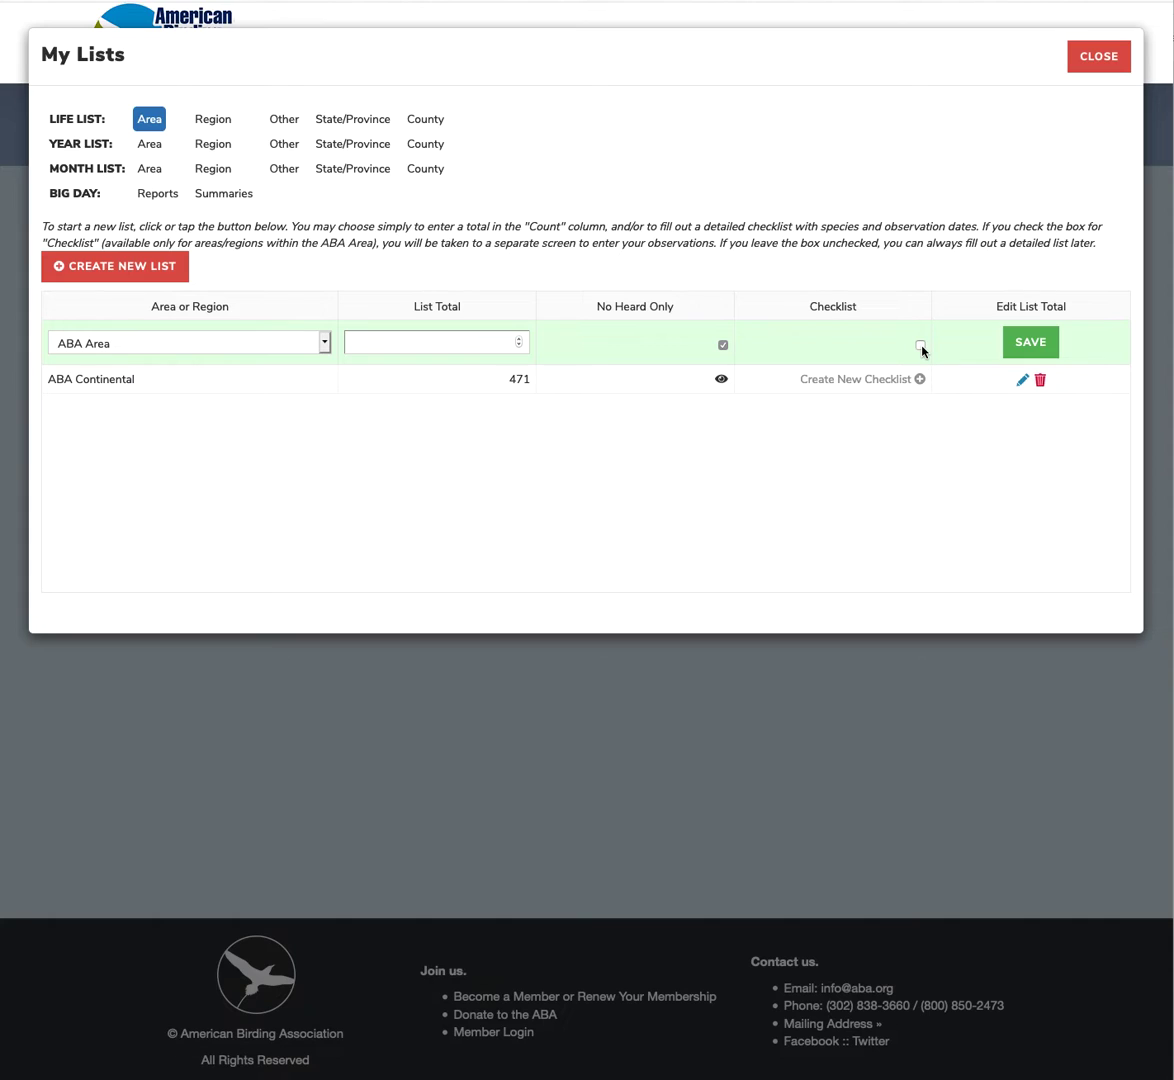
{"action": "left_click", "coordinate": [919, 344]}
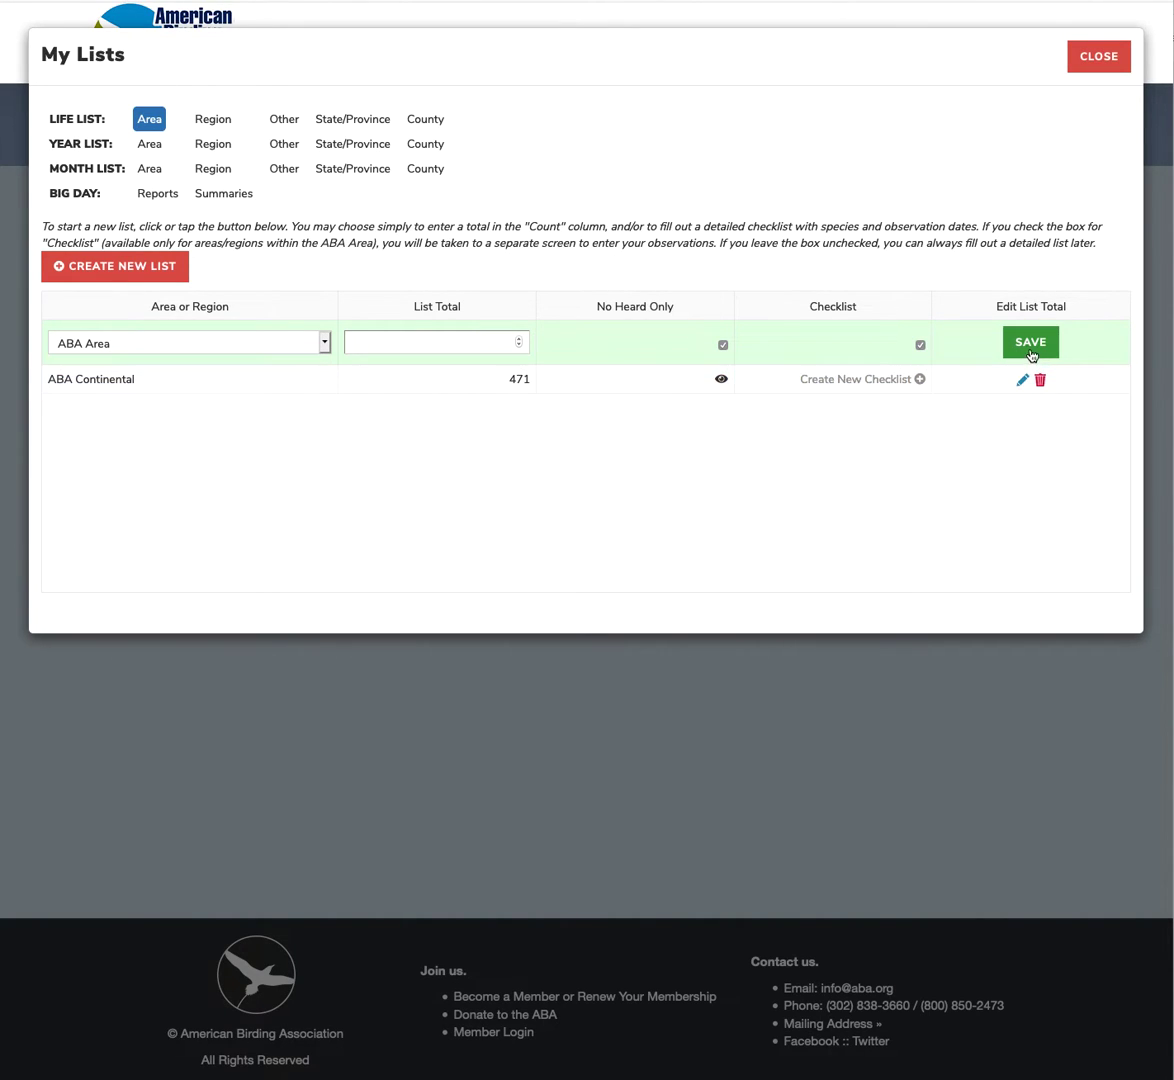
{"action": "left_click", "coordinate": [1030, 341]}
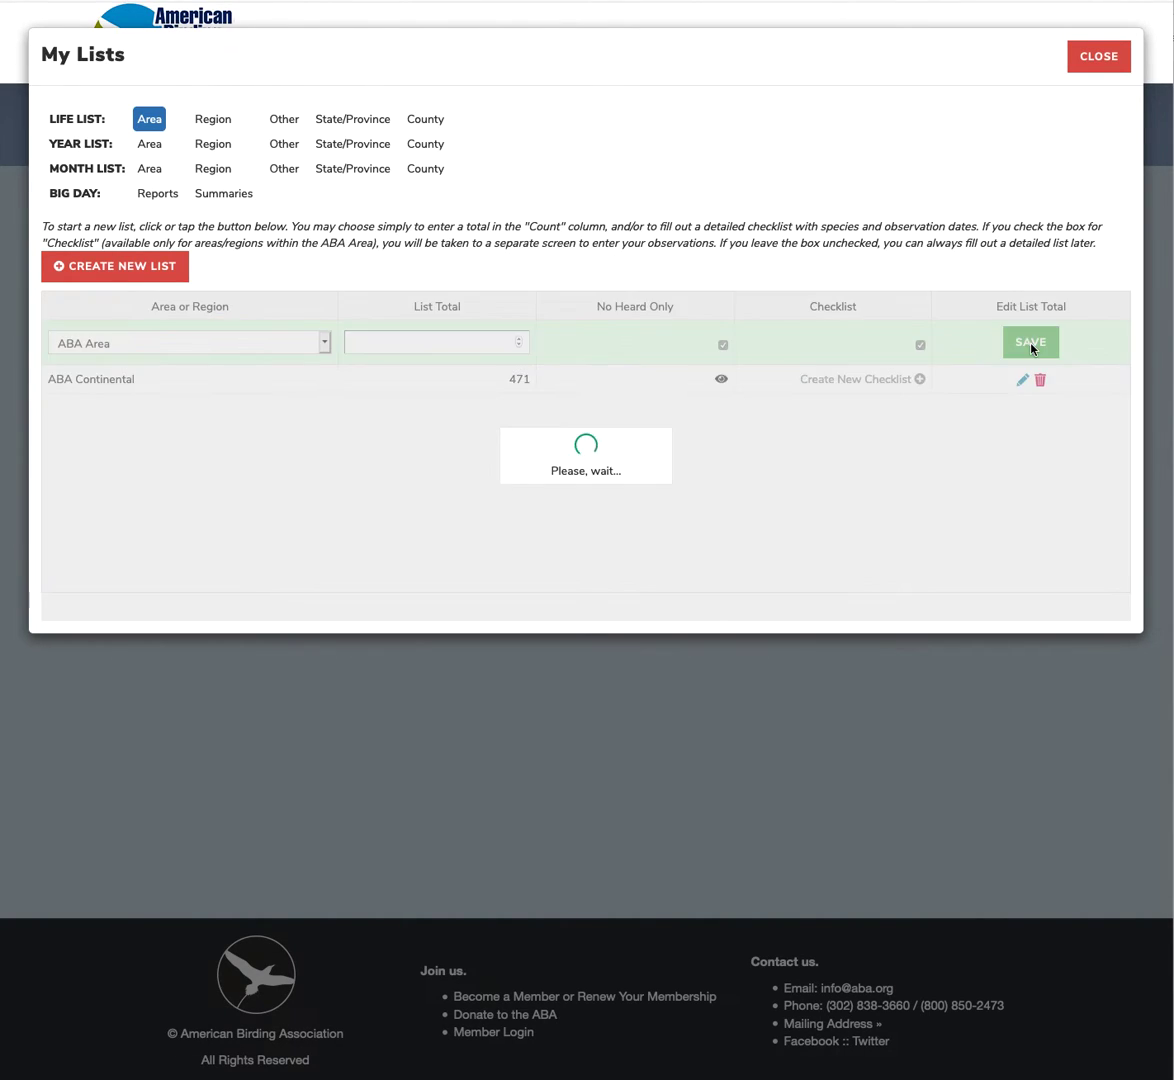
Browse the empty ABA Area checklist in tick-box view, then return to the species table.
{"action": "left_click", "coordinate": [1030, 341]}
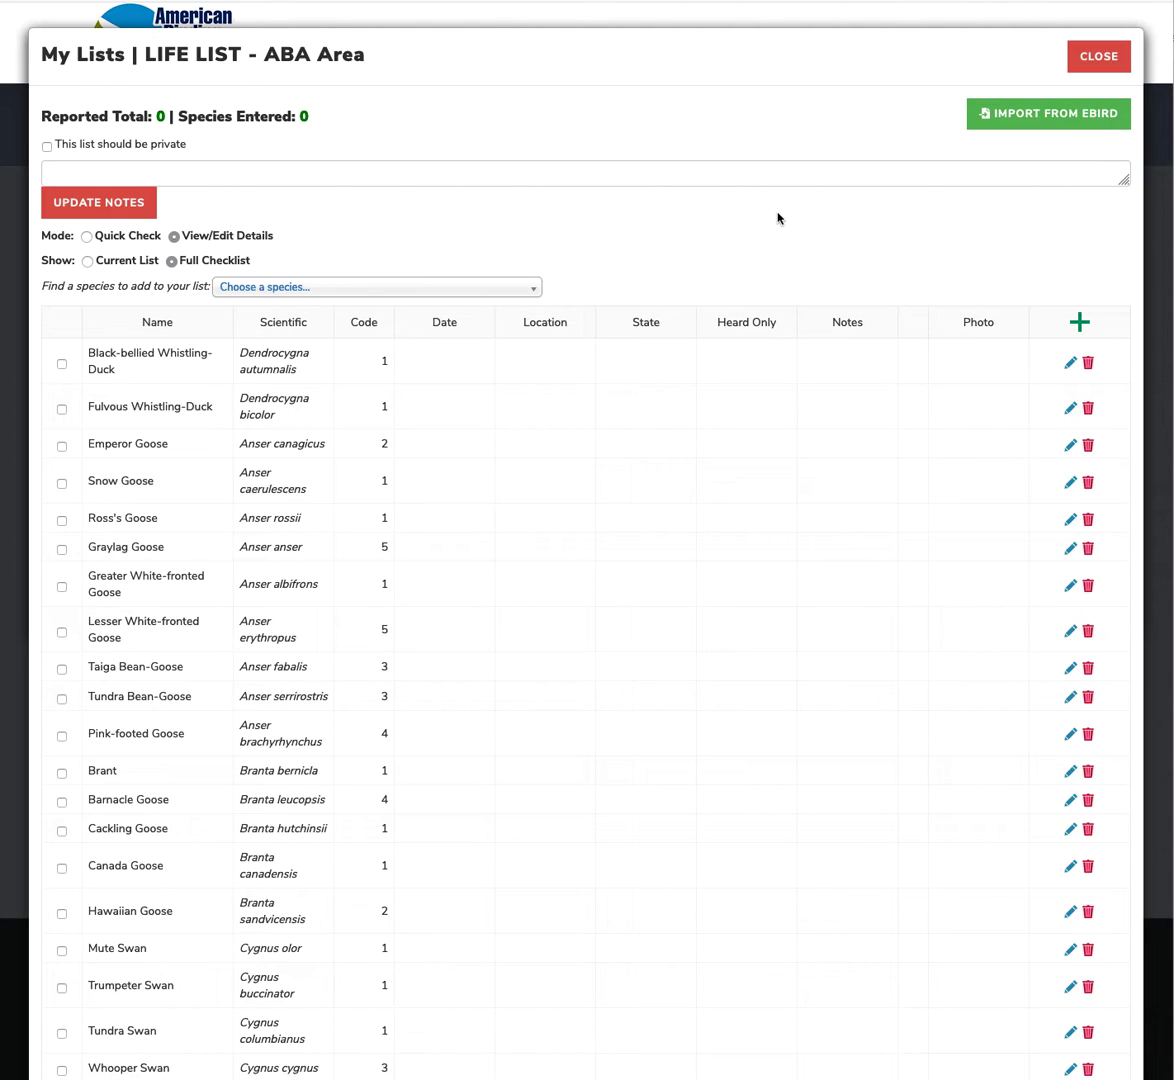
{"action": "mouse_move", "coordinate": [145, 318]}
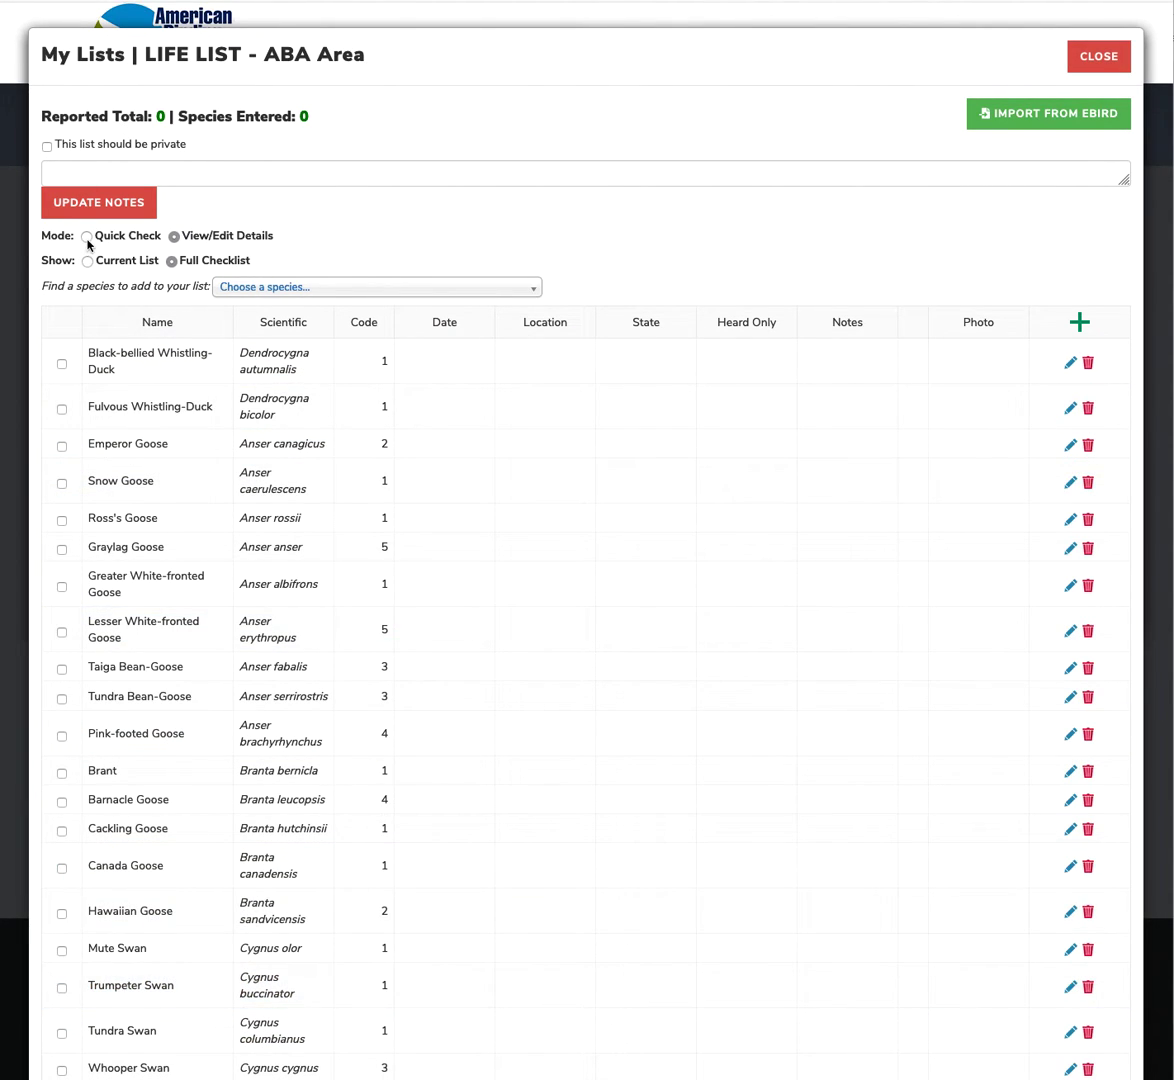
{"action": "left_click", "coordinate": [87, 236]}
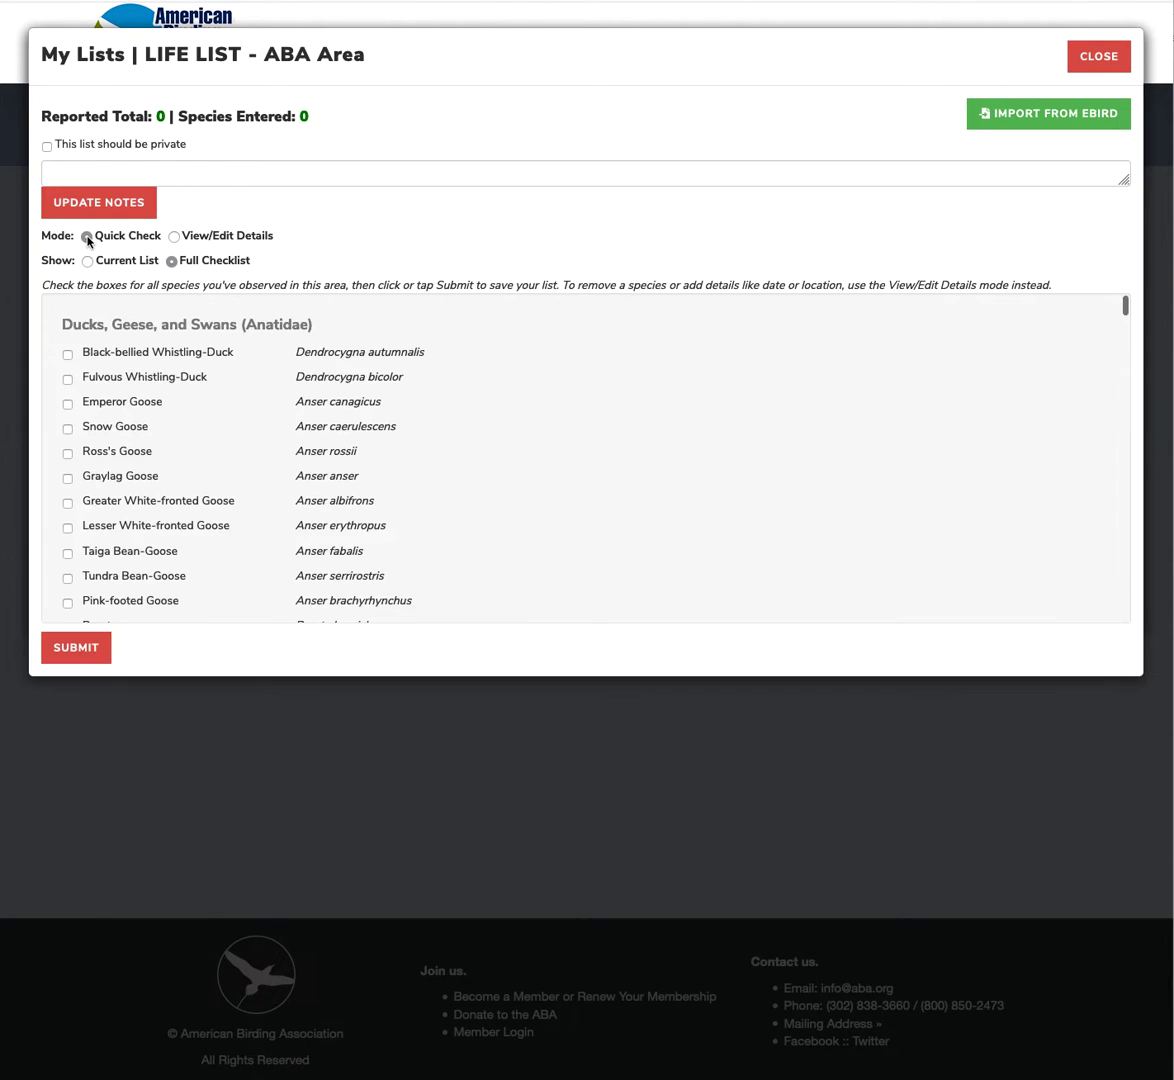
{"action": "scroll", "scroll_direction": "down", "scroll_amount": 3}
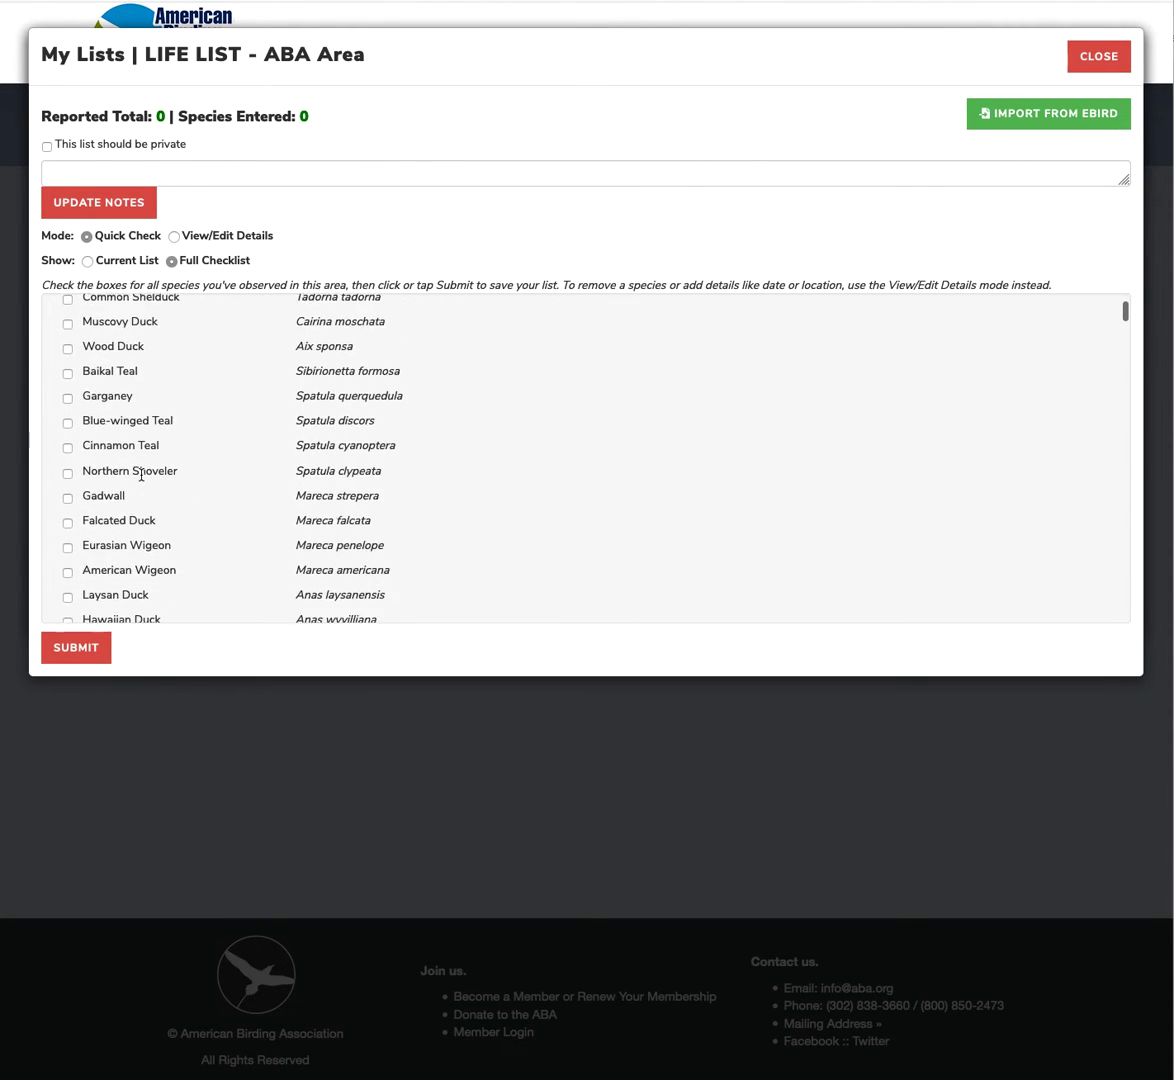
{"action": "scroll", "scroll_direction": "down", "scroll_amount": 3}
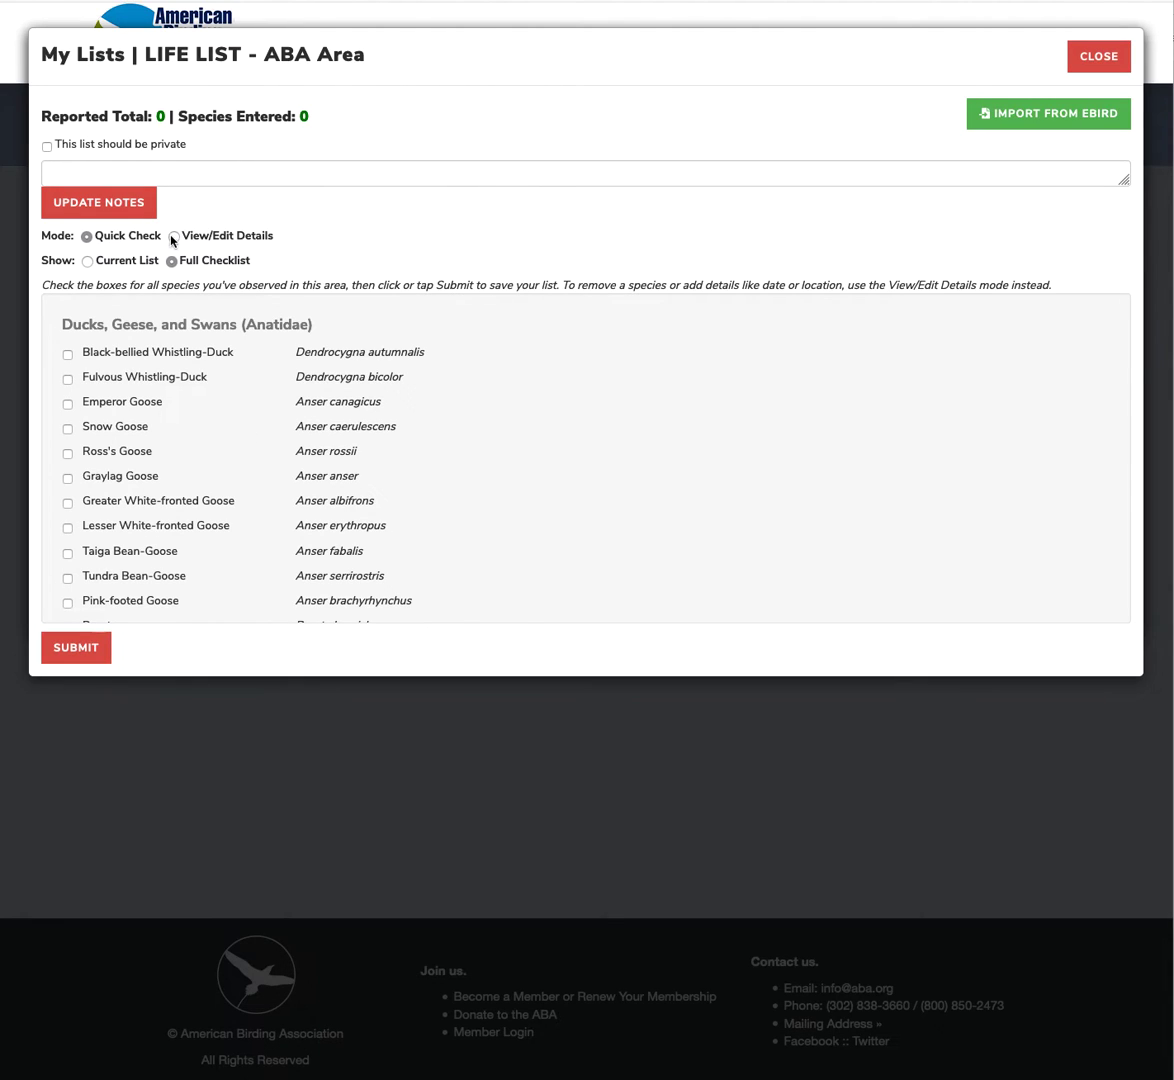
{"action": "left_click", "coordinate": [173, 236]}
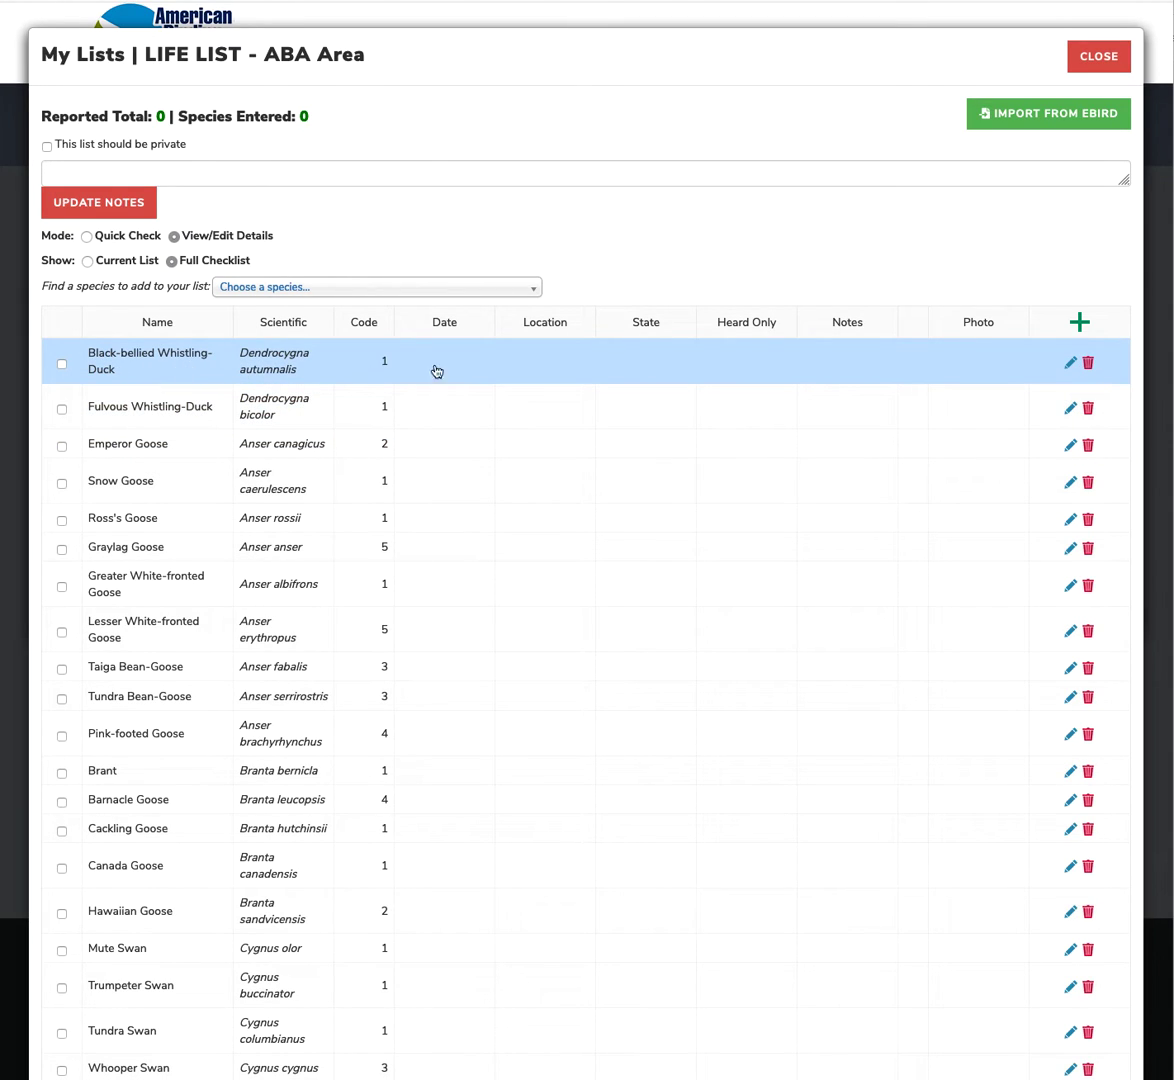
{"action": "mouse_move", "coordinate": [460, 379]}
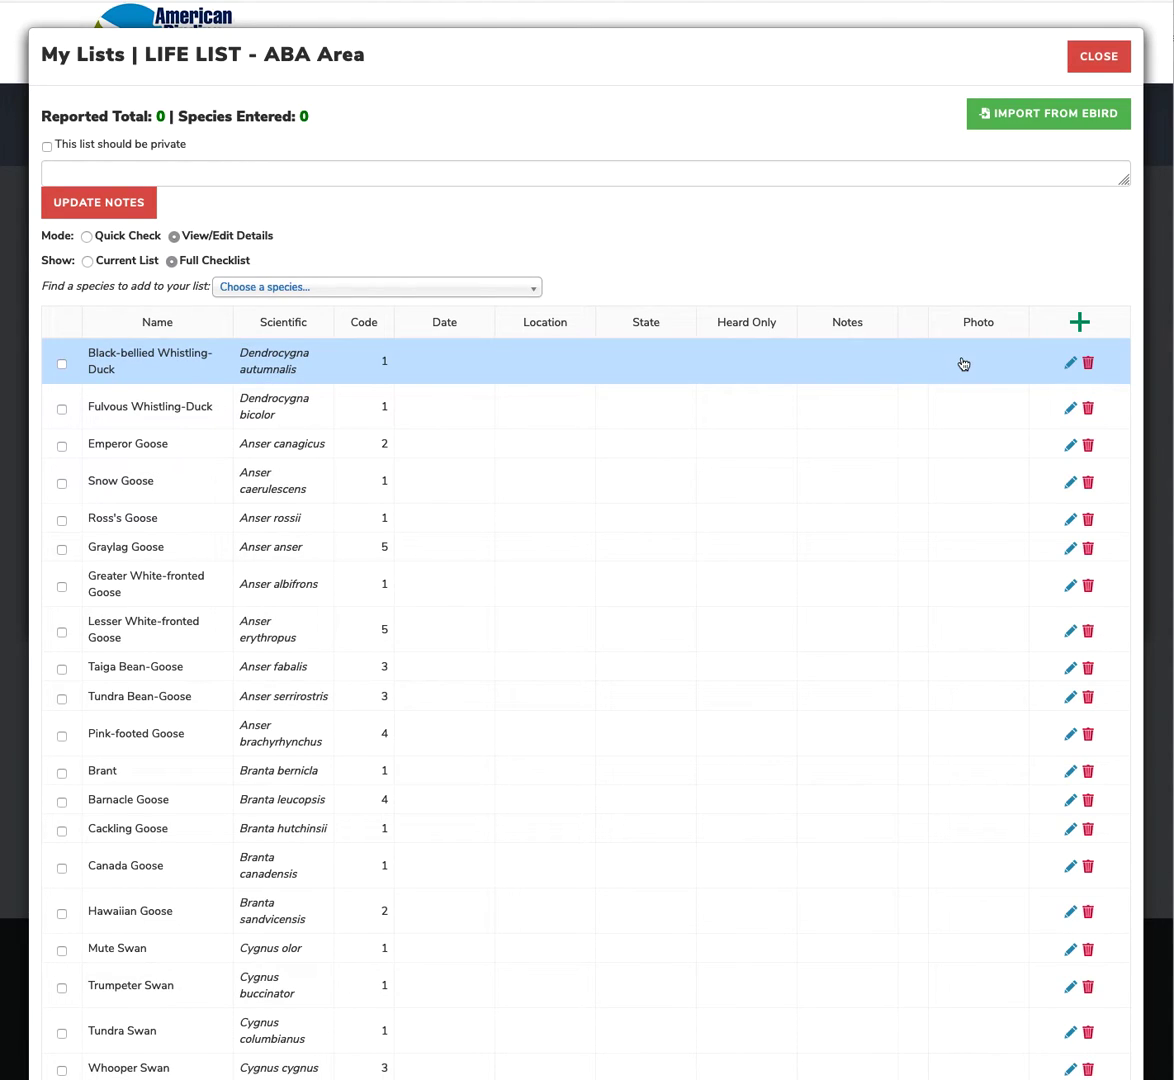
{"action": "mouse_move", "coordinate": [455, 371]}
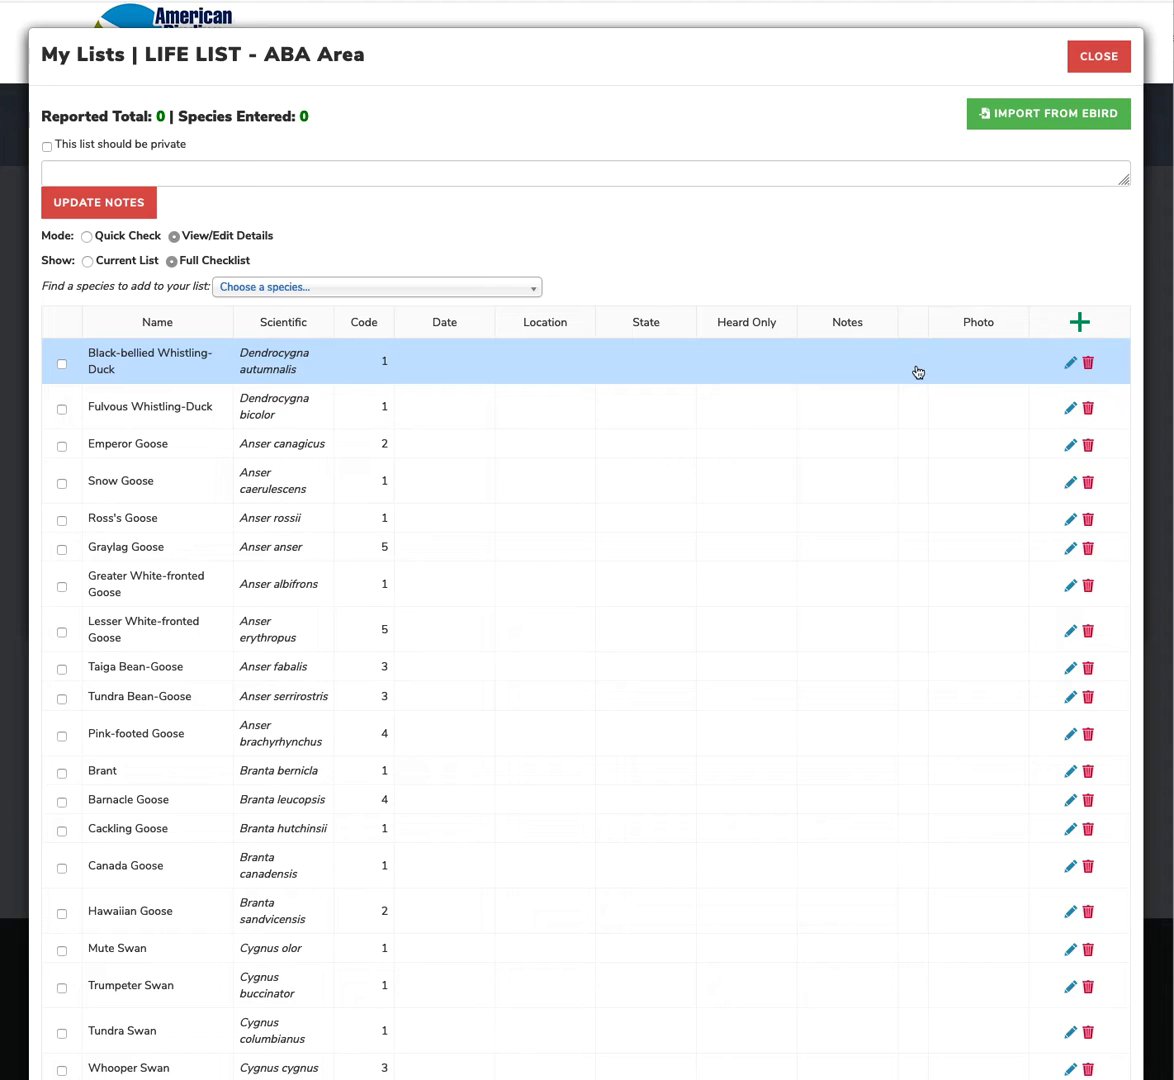
{"action": "mouse_move", "coordinate": [978, 371]}
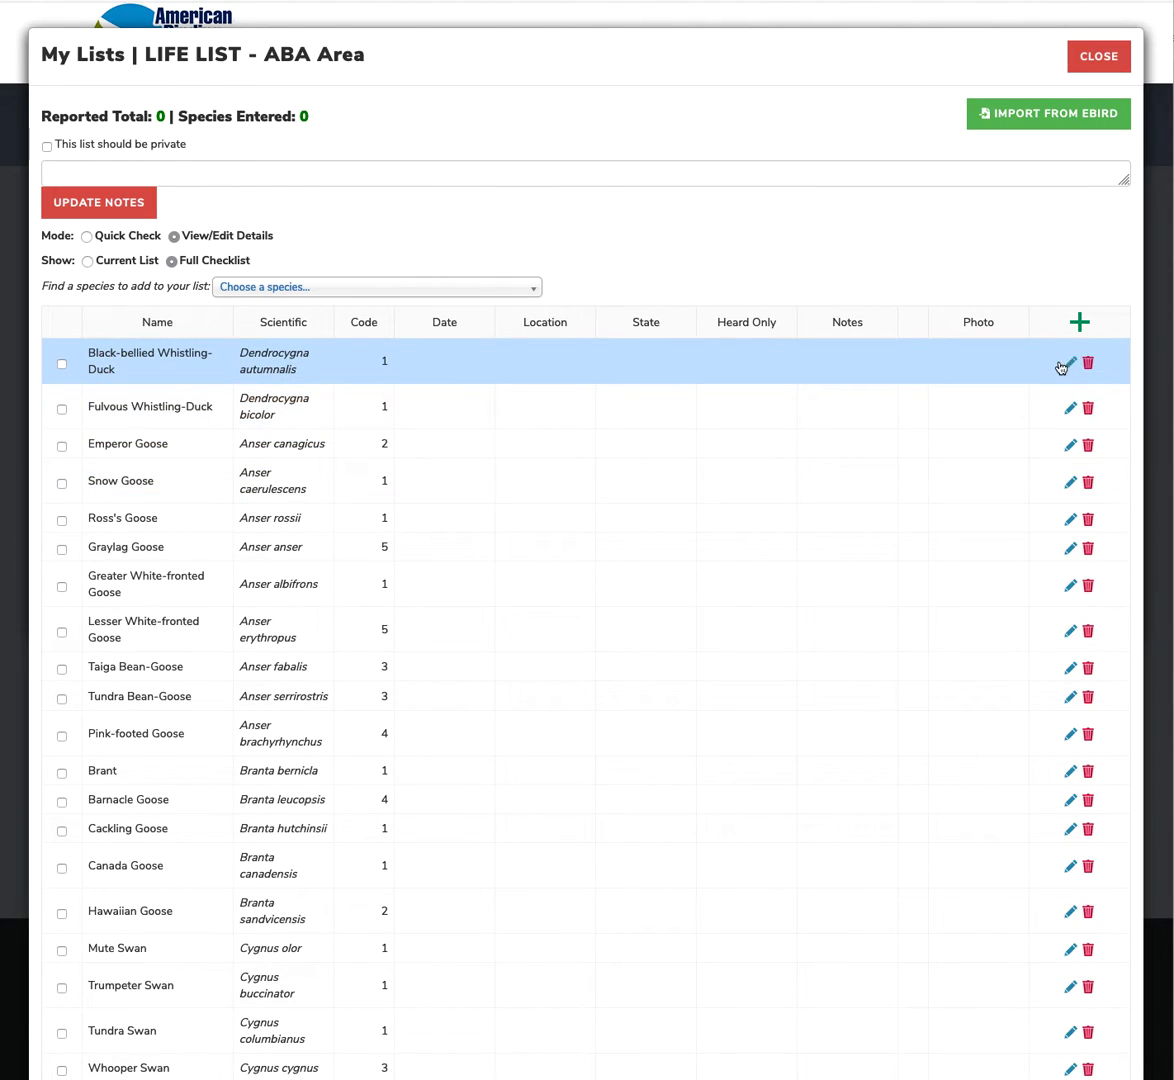
{"action": "mouse_move", "coordinate": [1055, 386]}
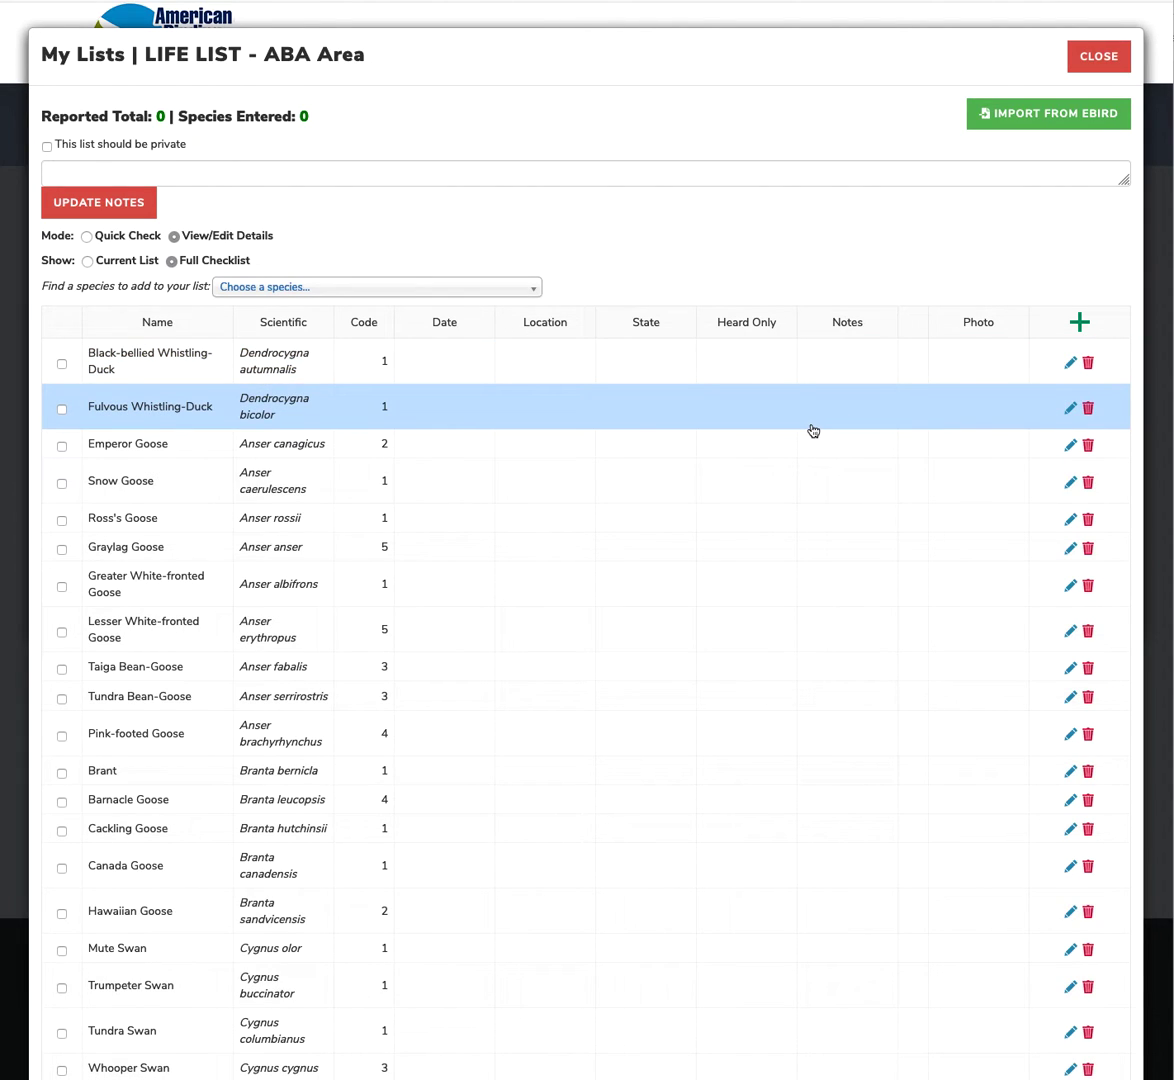
{"action": "mouse_move", "coordinate": [703, 648]}
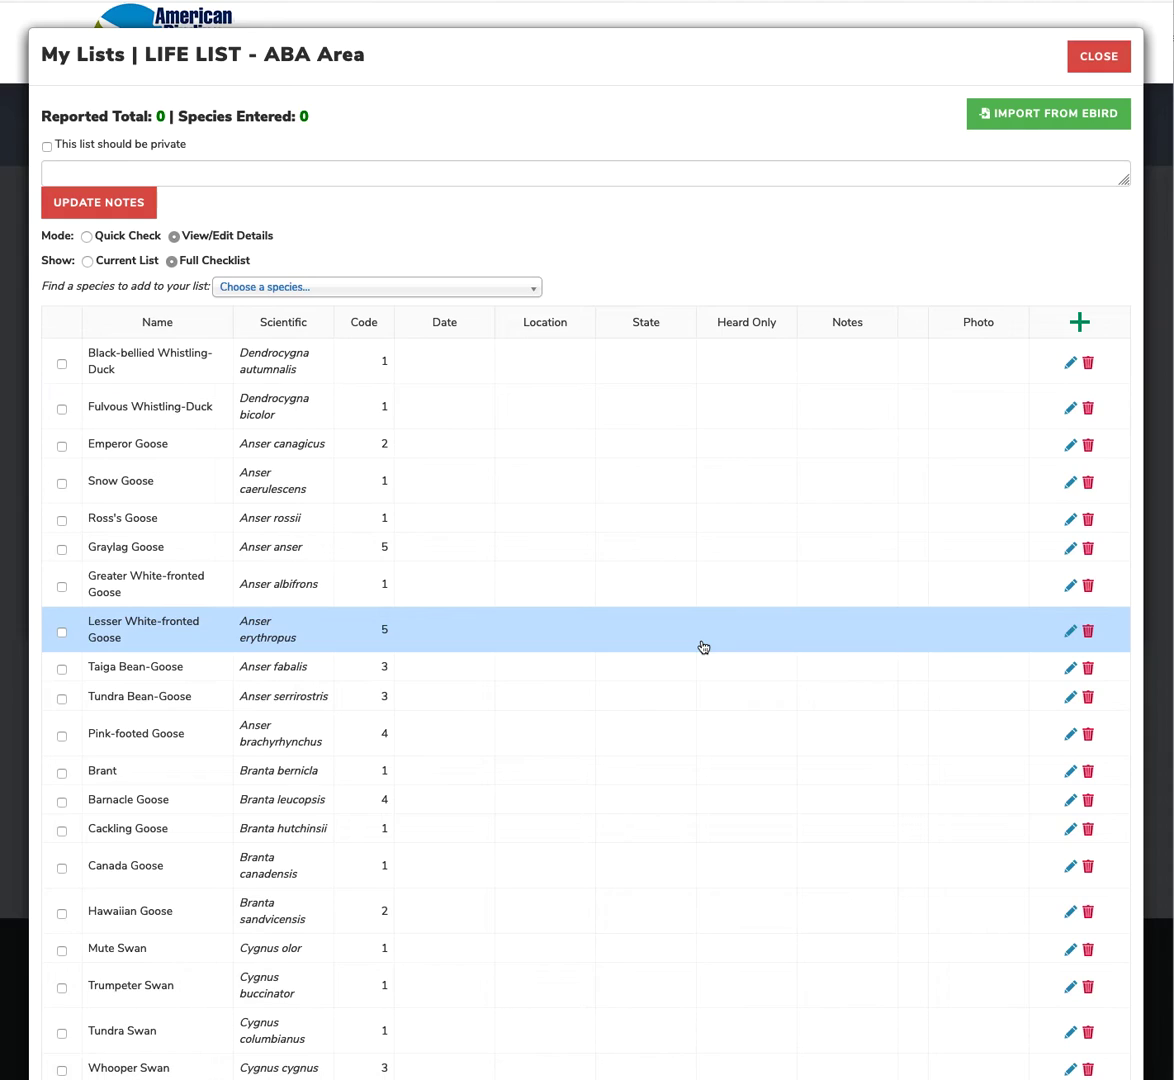
{"action": "mouse_move", "coordinate": [483, 198]}
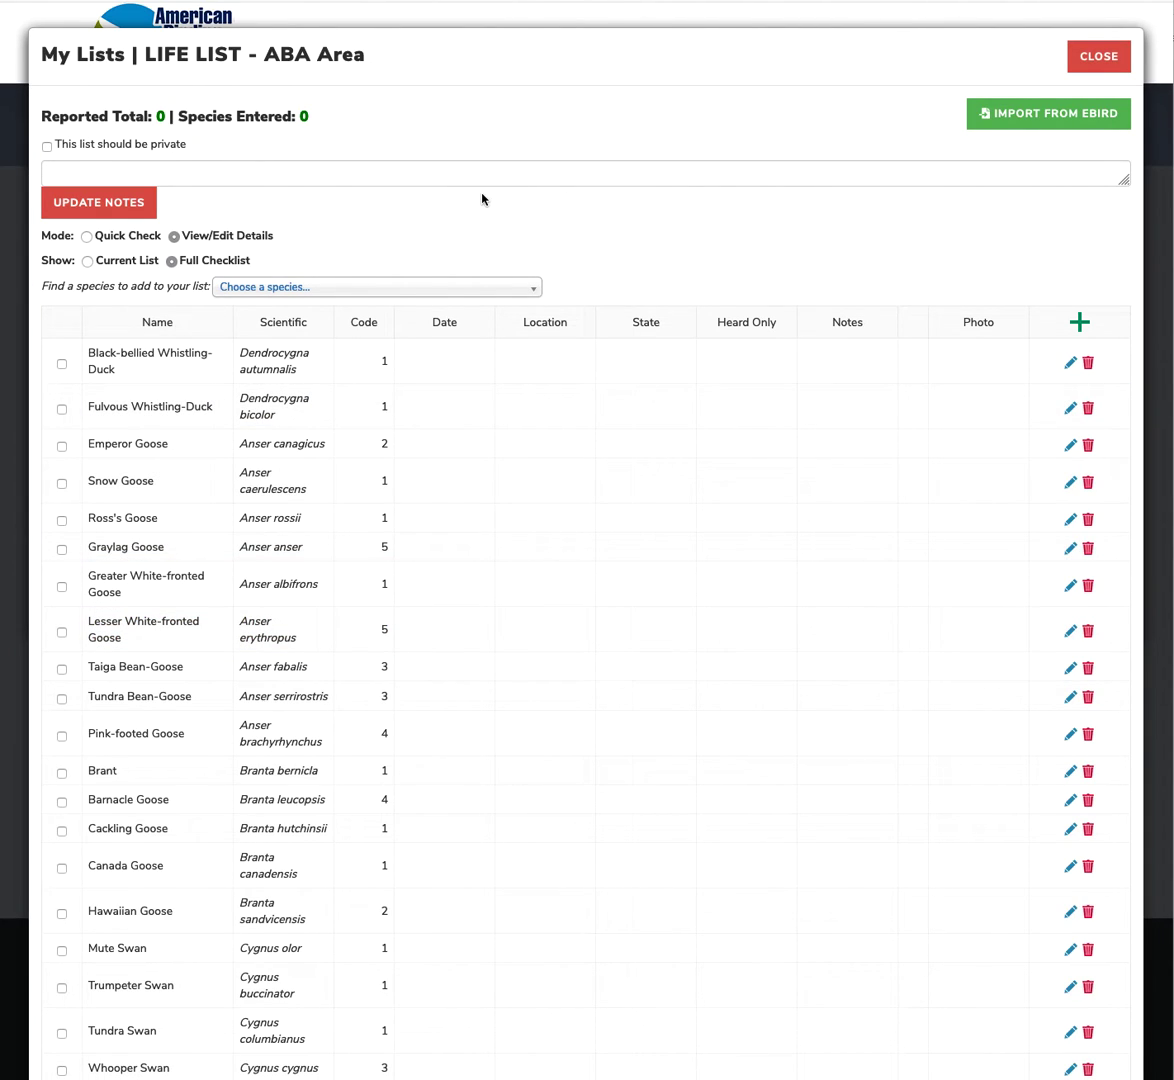
{"action": "mouse_move", "coordinate": [489, 252]}
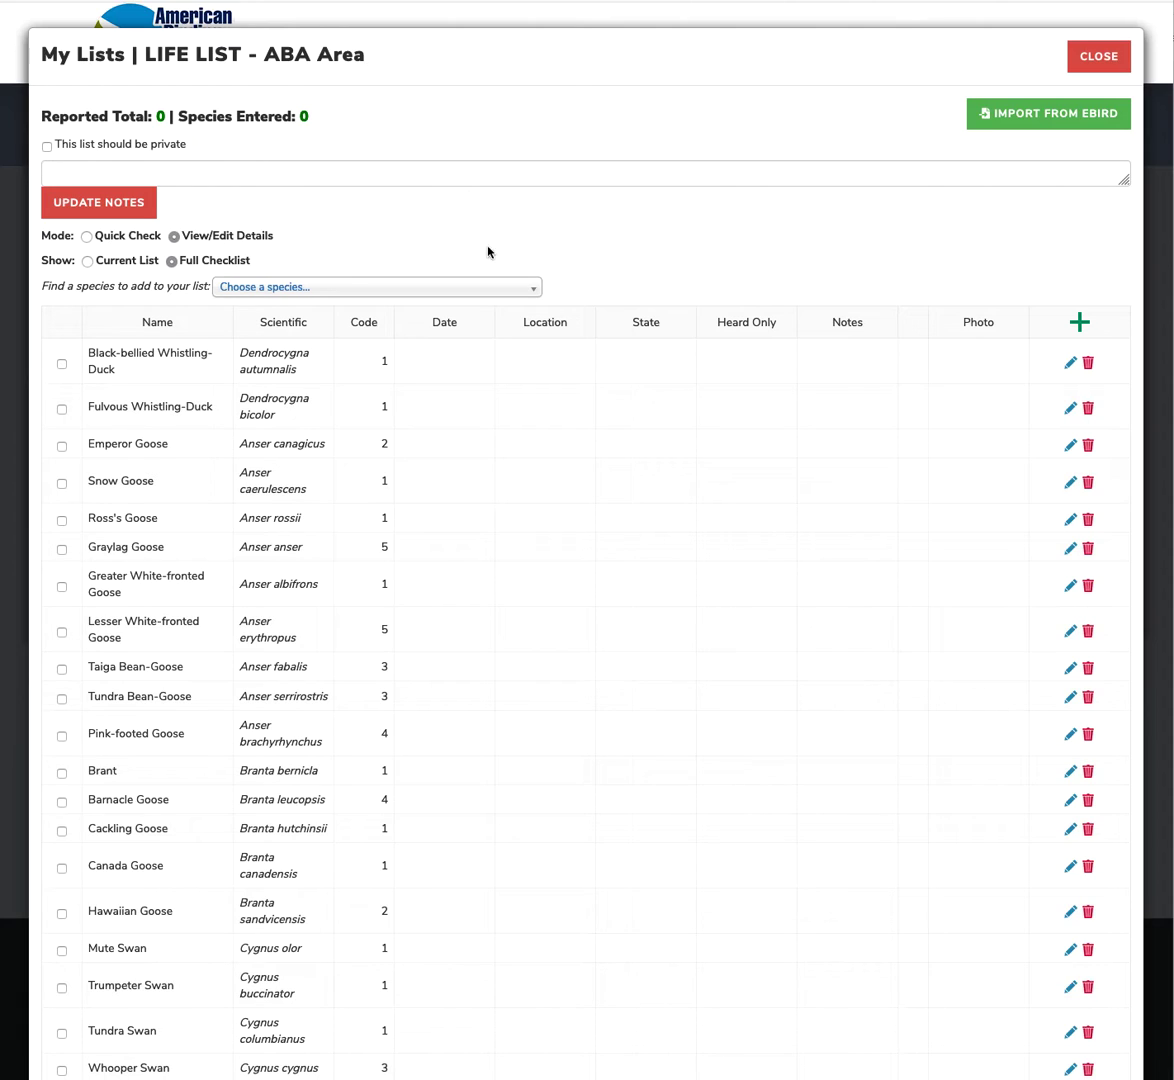
{"action": "mouse_move", "coordinate": [1058, 132]}
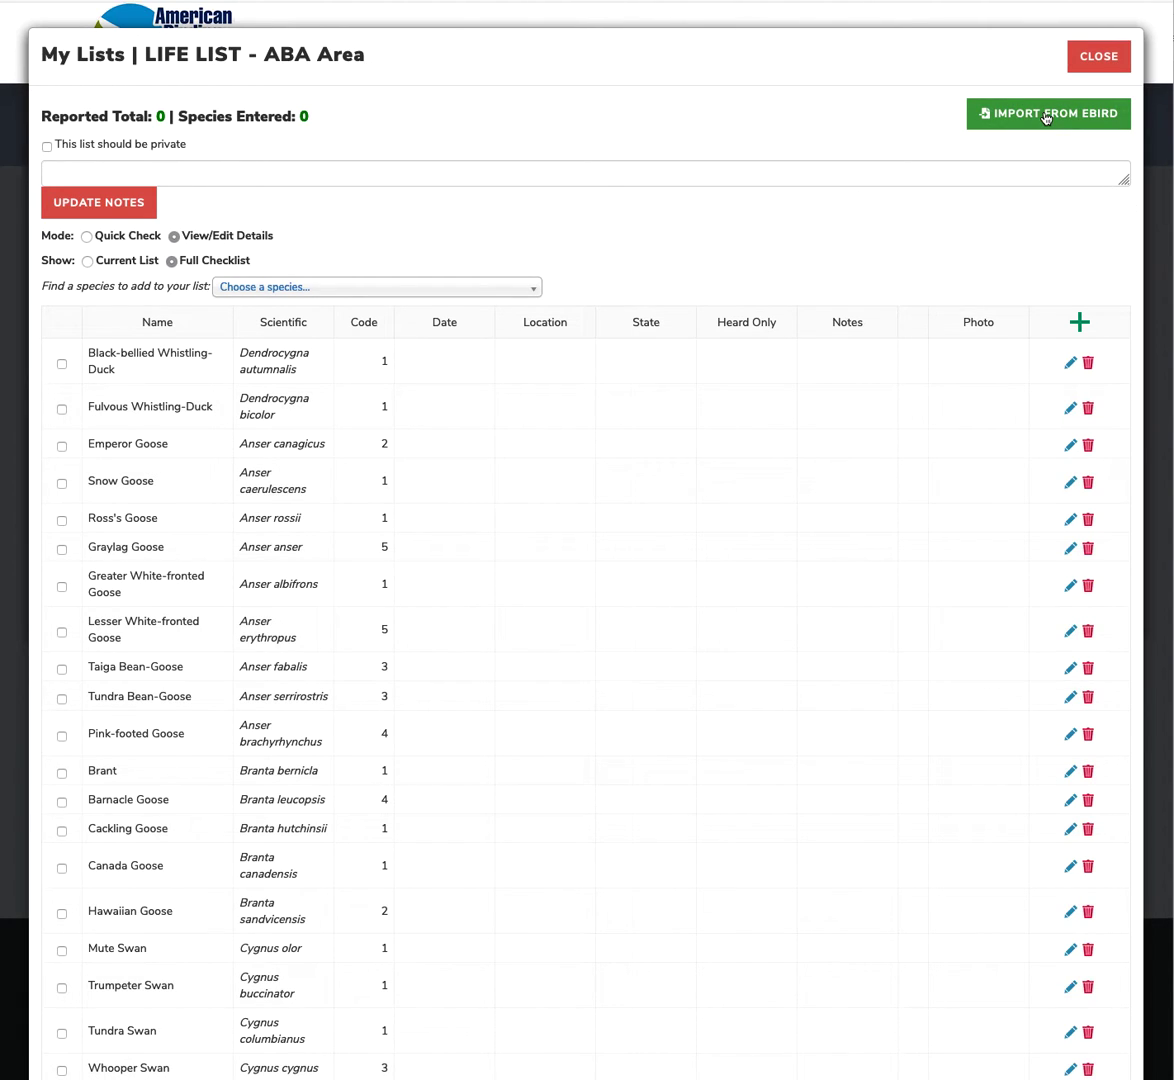
Expand the Import from eBird panel and follow its link to My eBird.
{"action": "left_click", "coordinate": [1047, 113]}
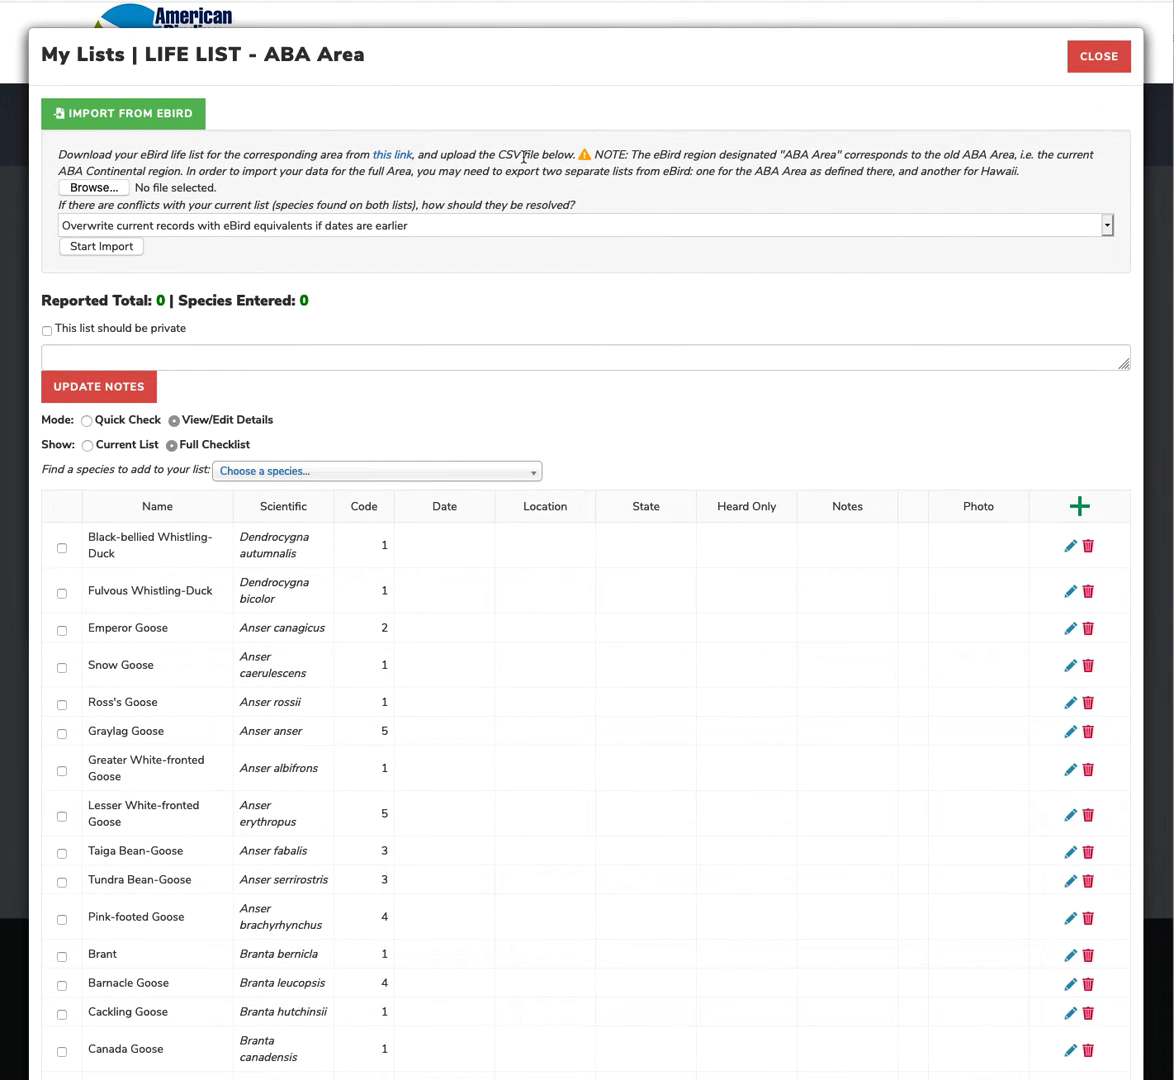
{"action": "mouse_move", "coordinate": [392, 154]}
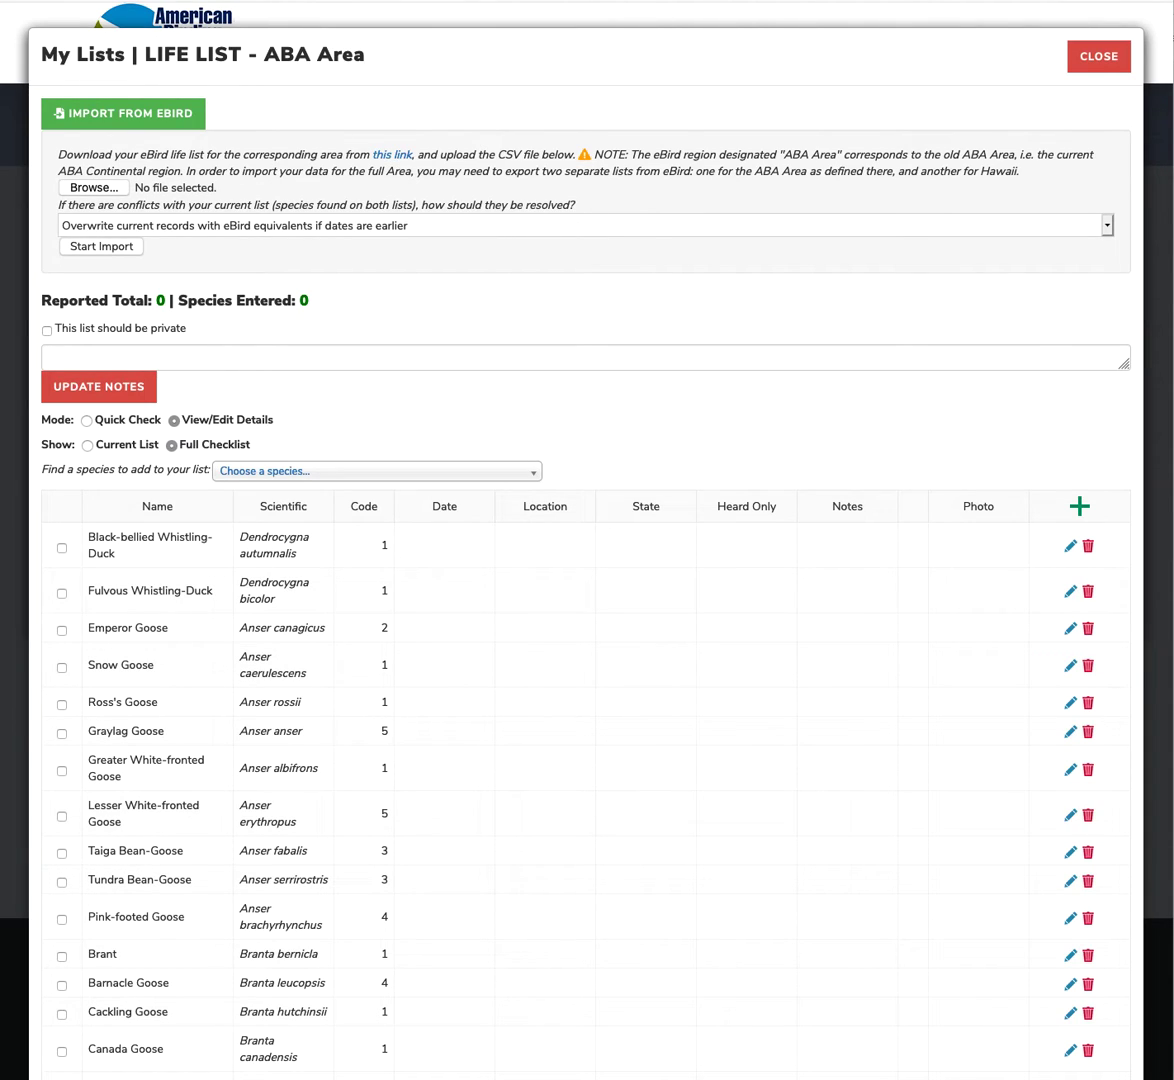
{"action": "left_click", "coordinate": [1098, 56]}
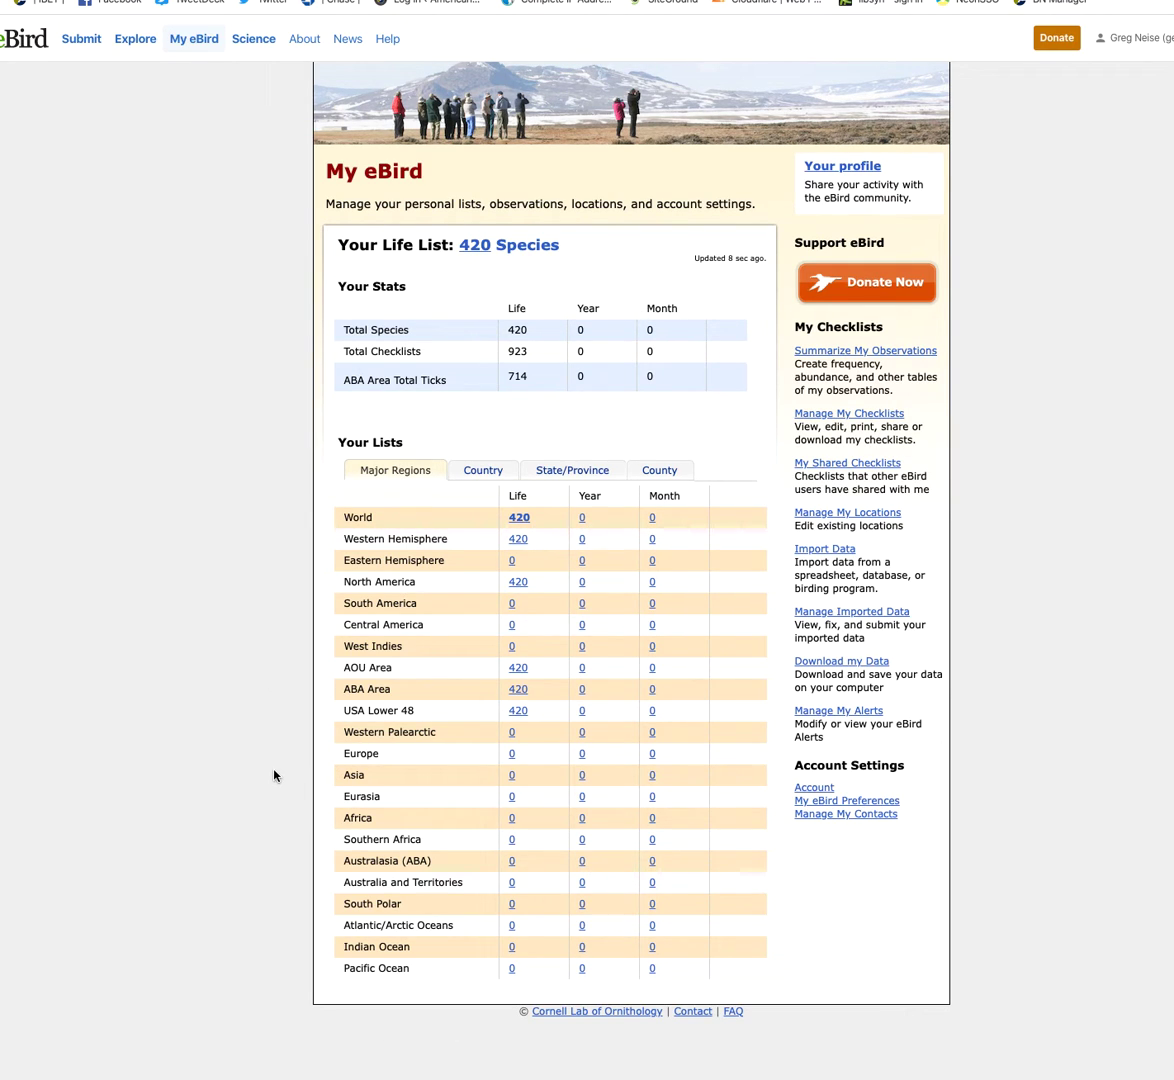
{"action": "mouse_move", "coordinate": [567, 604]}
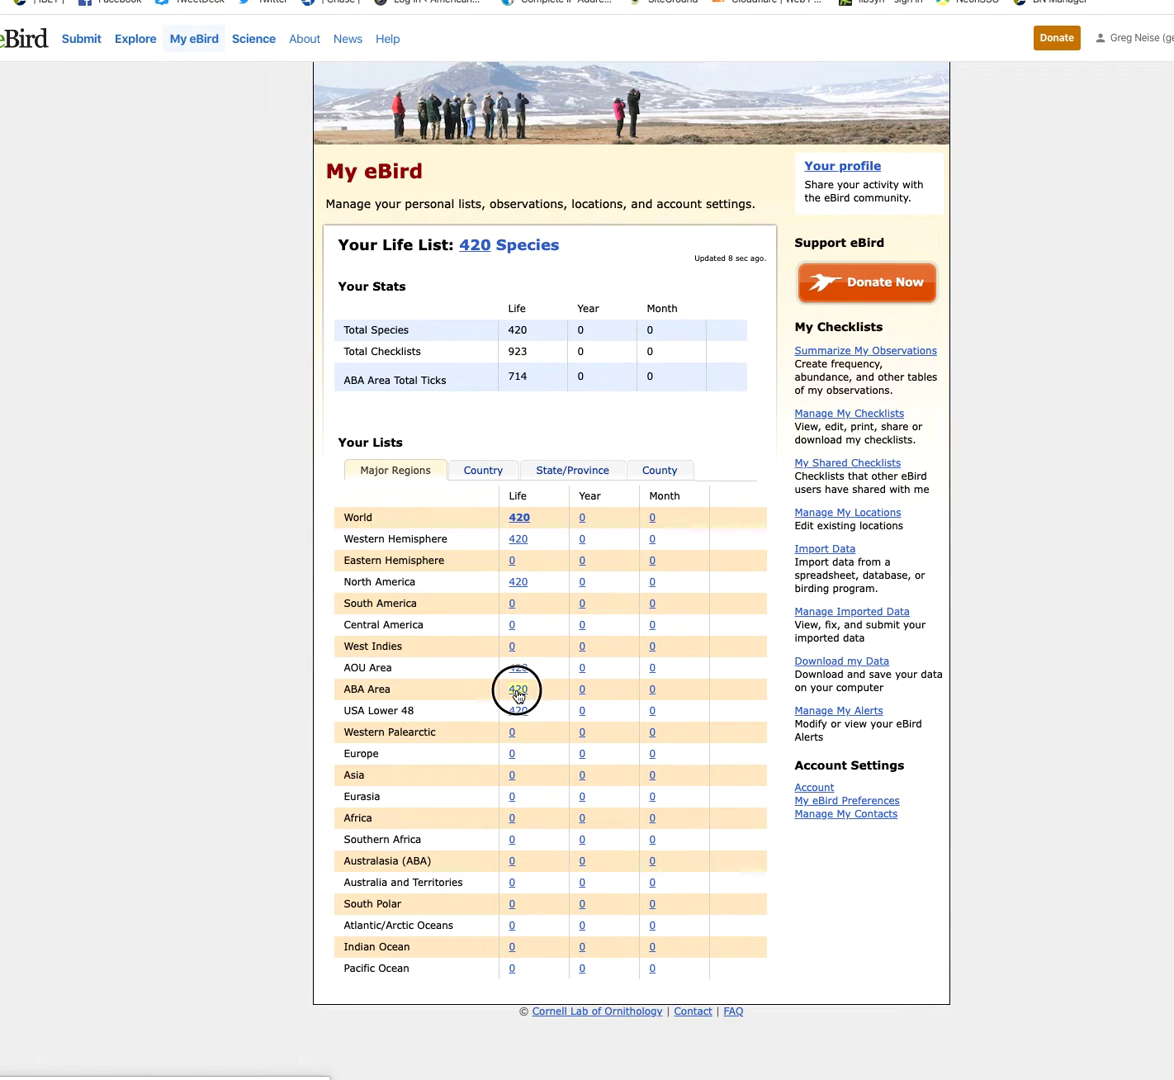
Open the eBird ABA Area life list from the 420 Life count.
{"action": "left_click", "coordinate": [518, 688]}
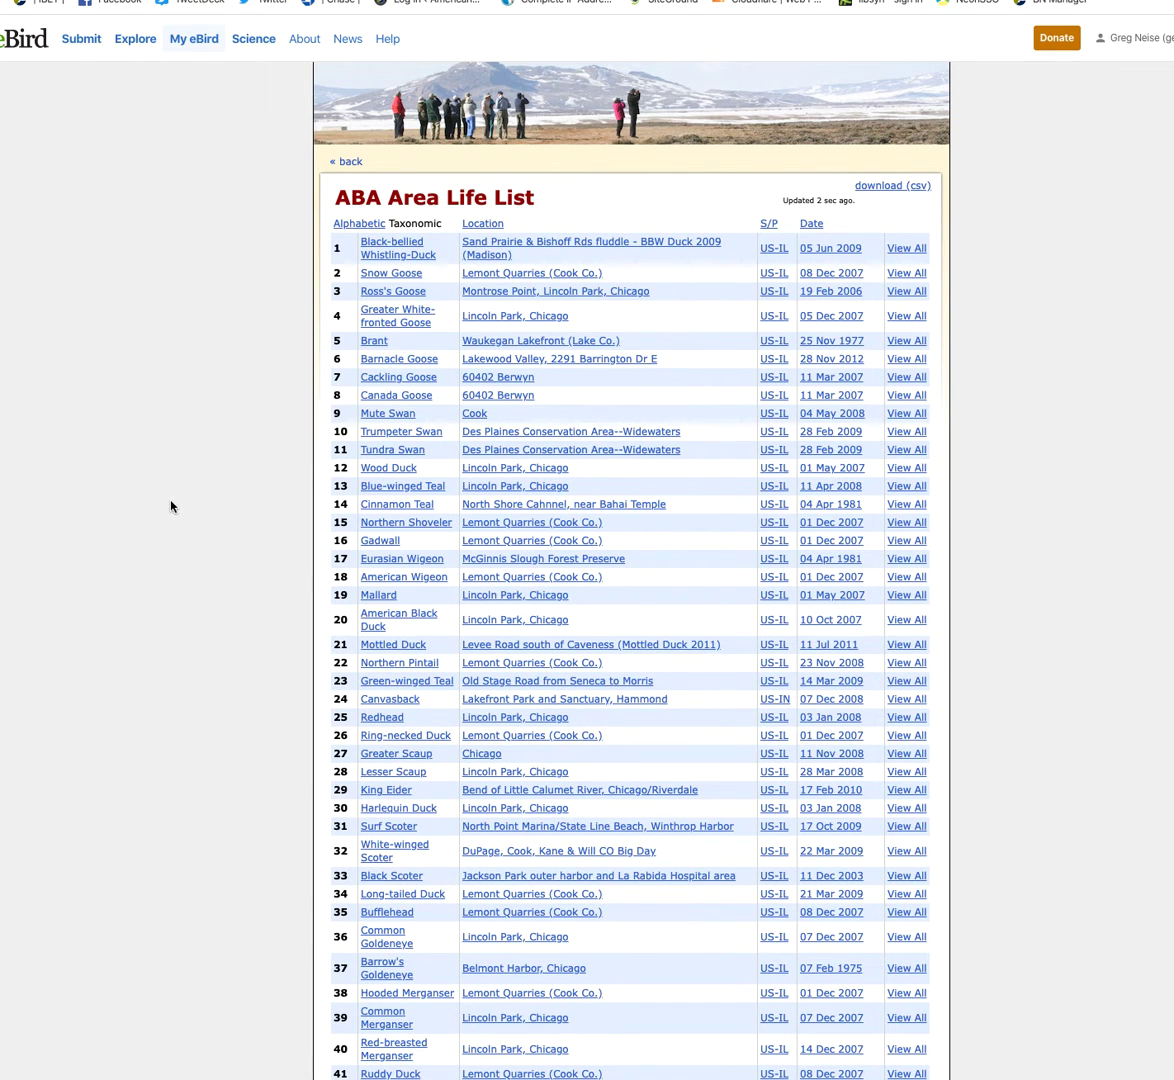
{"action": "mouse_move", "coordinate": [1088, 366]}
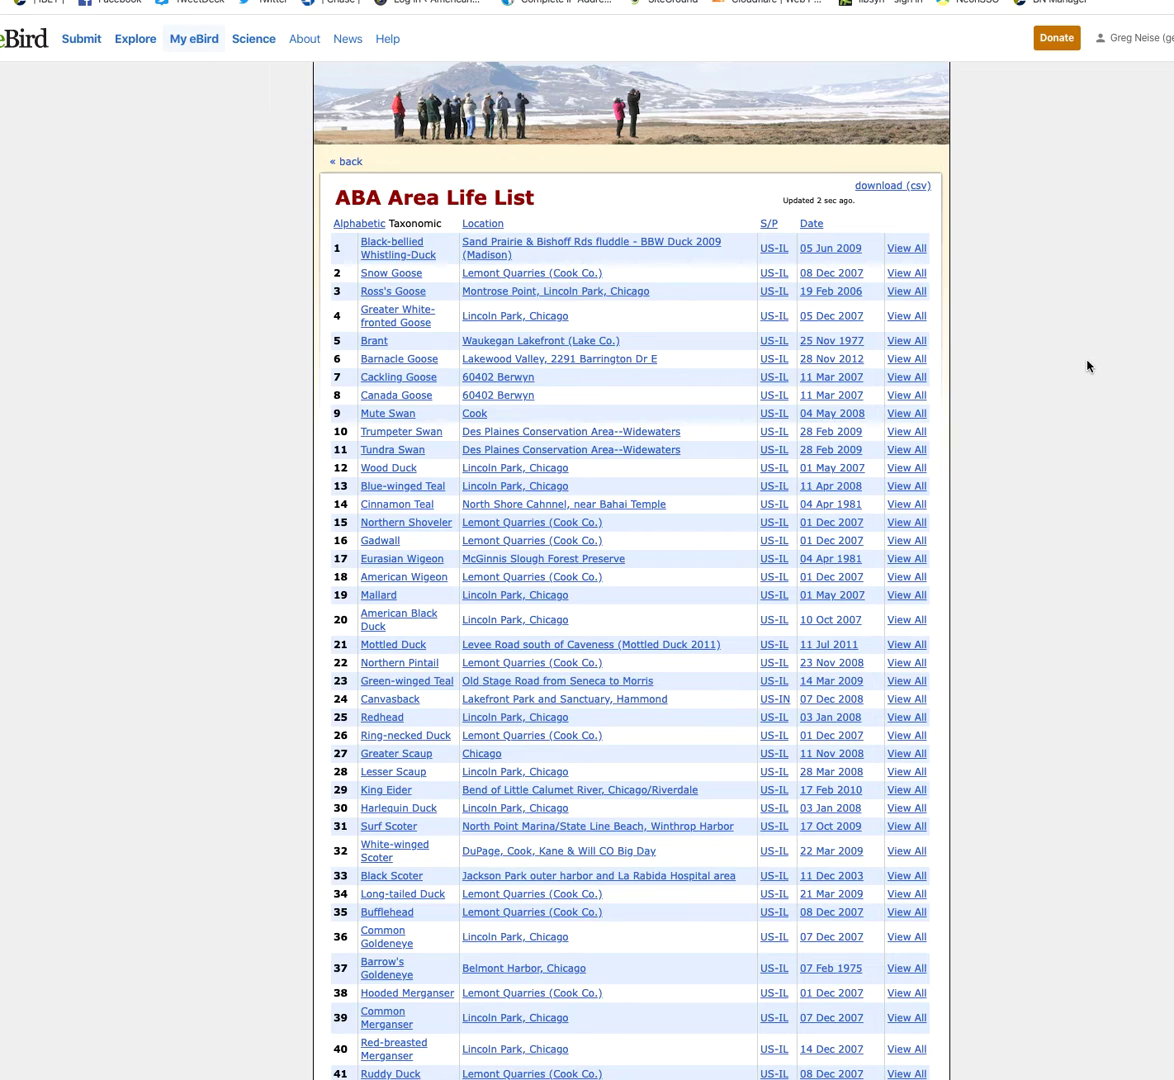
{"action": "mouse_move", "coordinate": [1122, 558]}
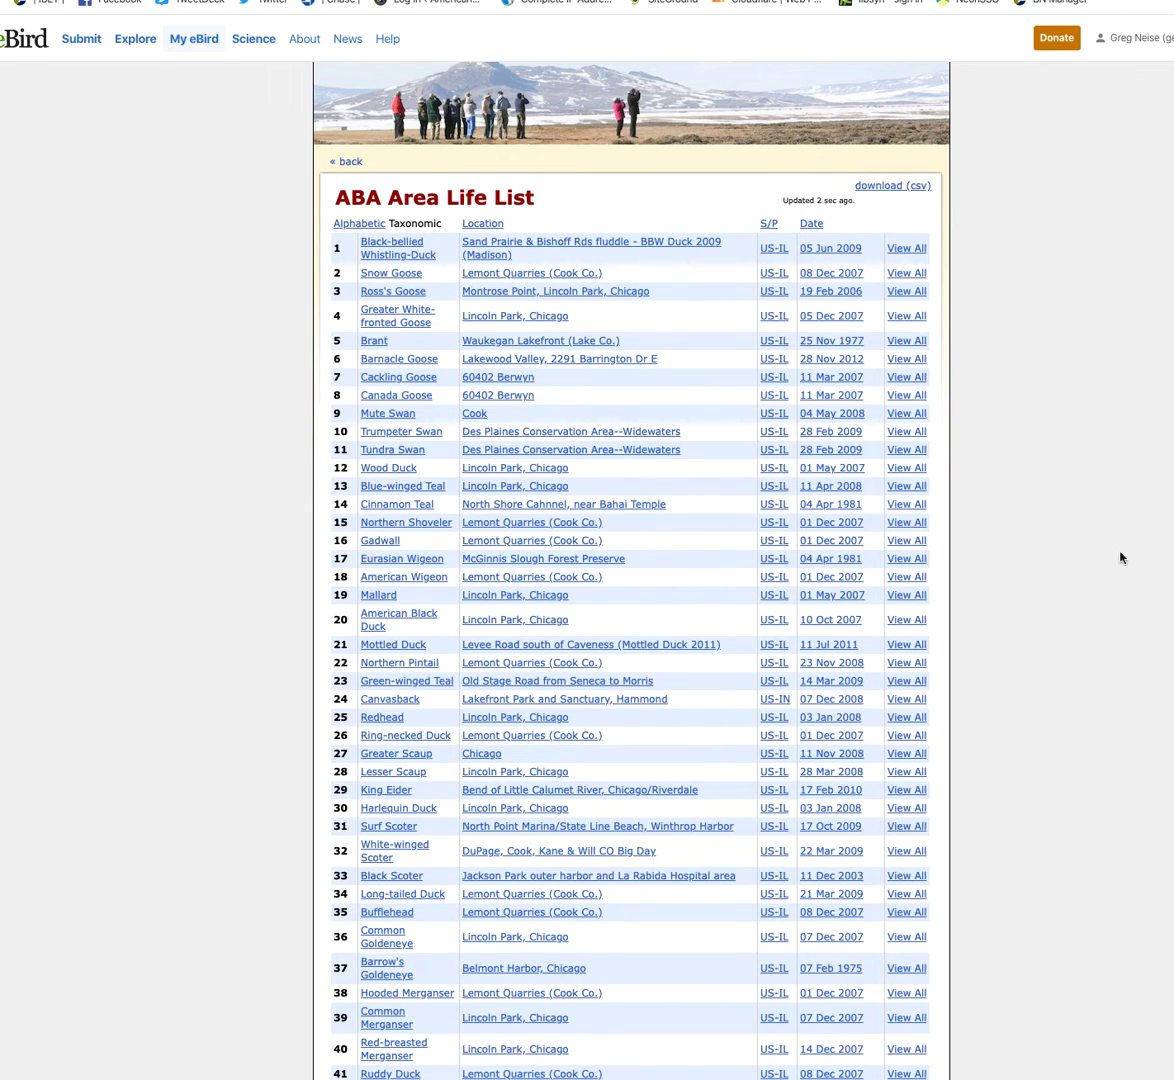
{"action": "mouse_move", "coordinate": [970, 163]}
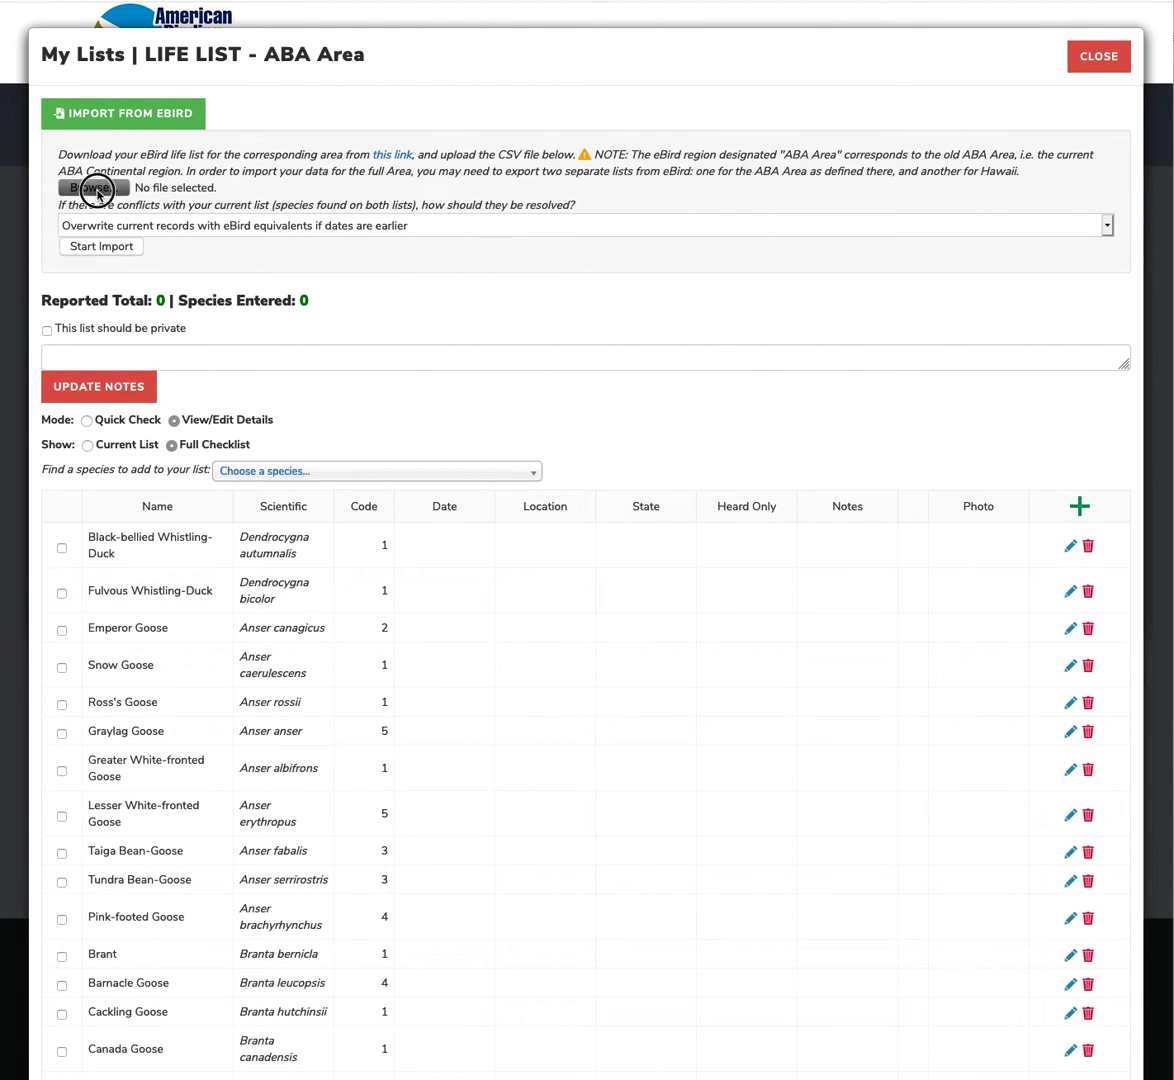
Select ebird_aba_life_list.csv from Downloads as the import file.
{"action": "left_click", "coordinate": [94, 190]}
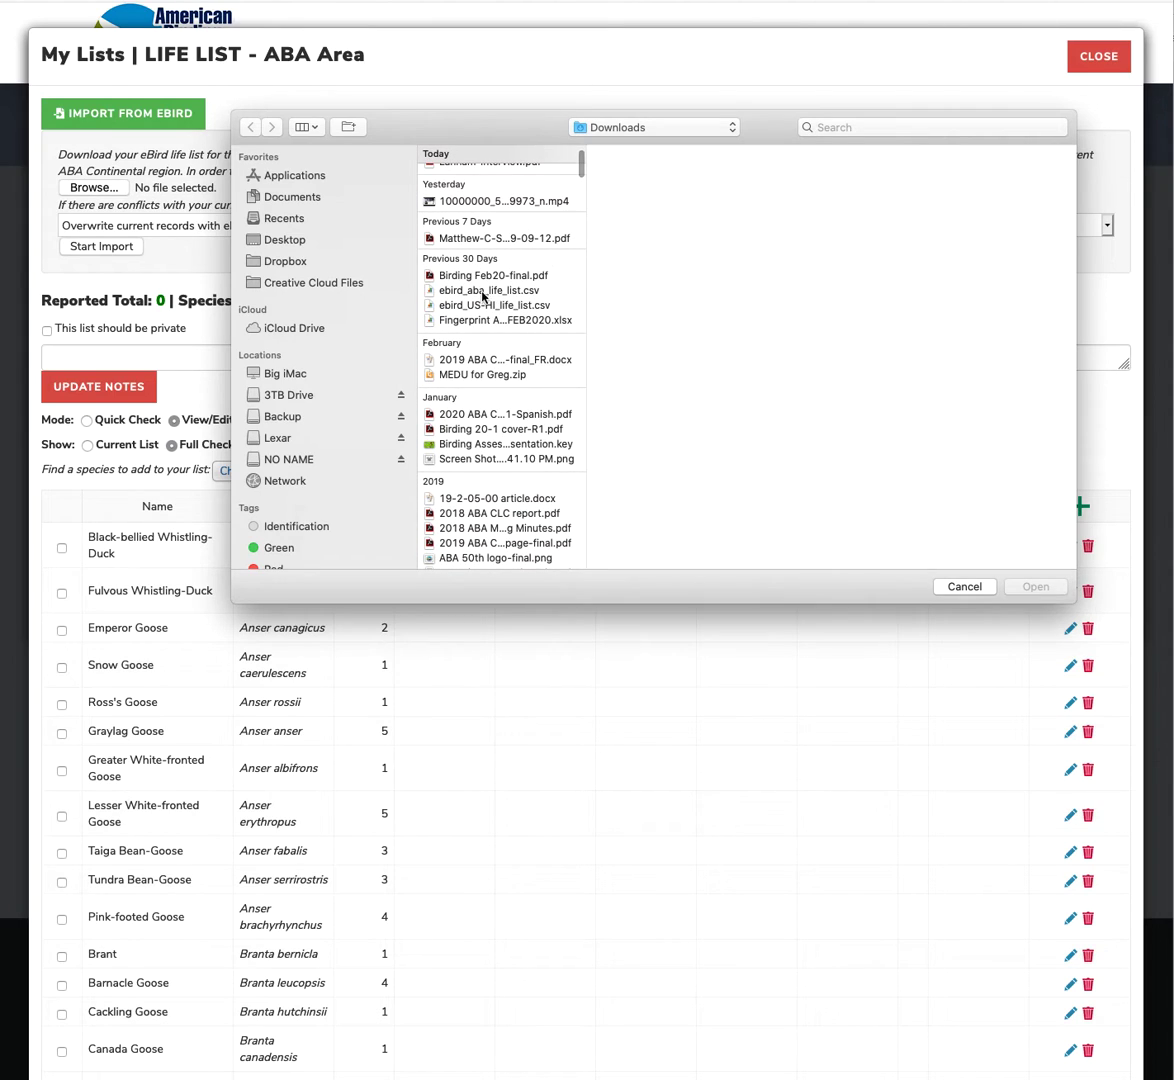
{"action": "left_click", "coordinate": [490, 290]}
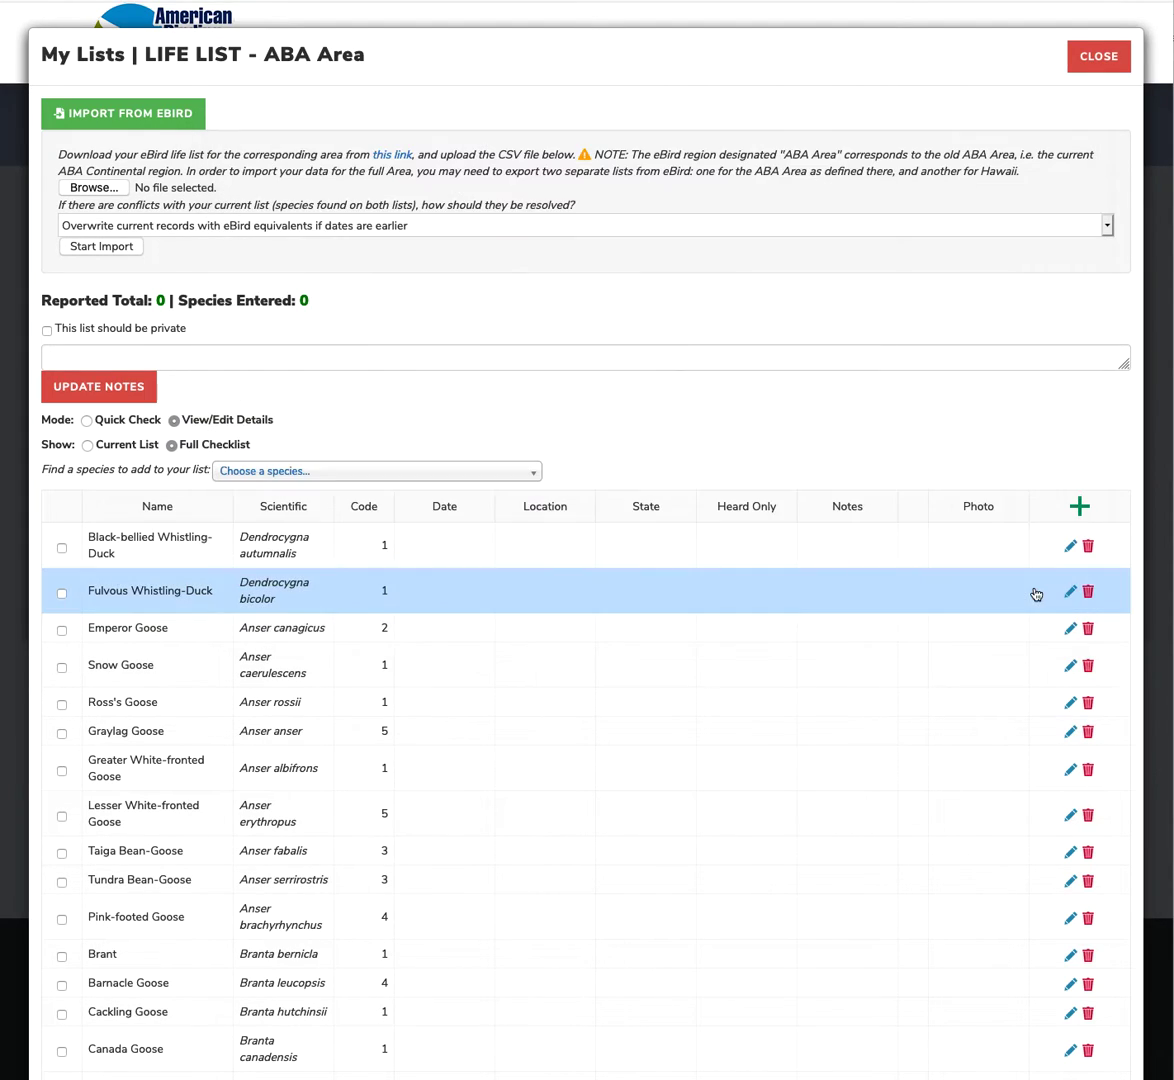
{"action": "left_click", "coordinate": [93, 187]}
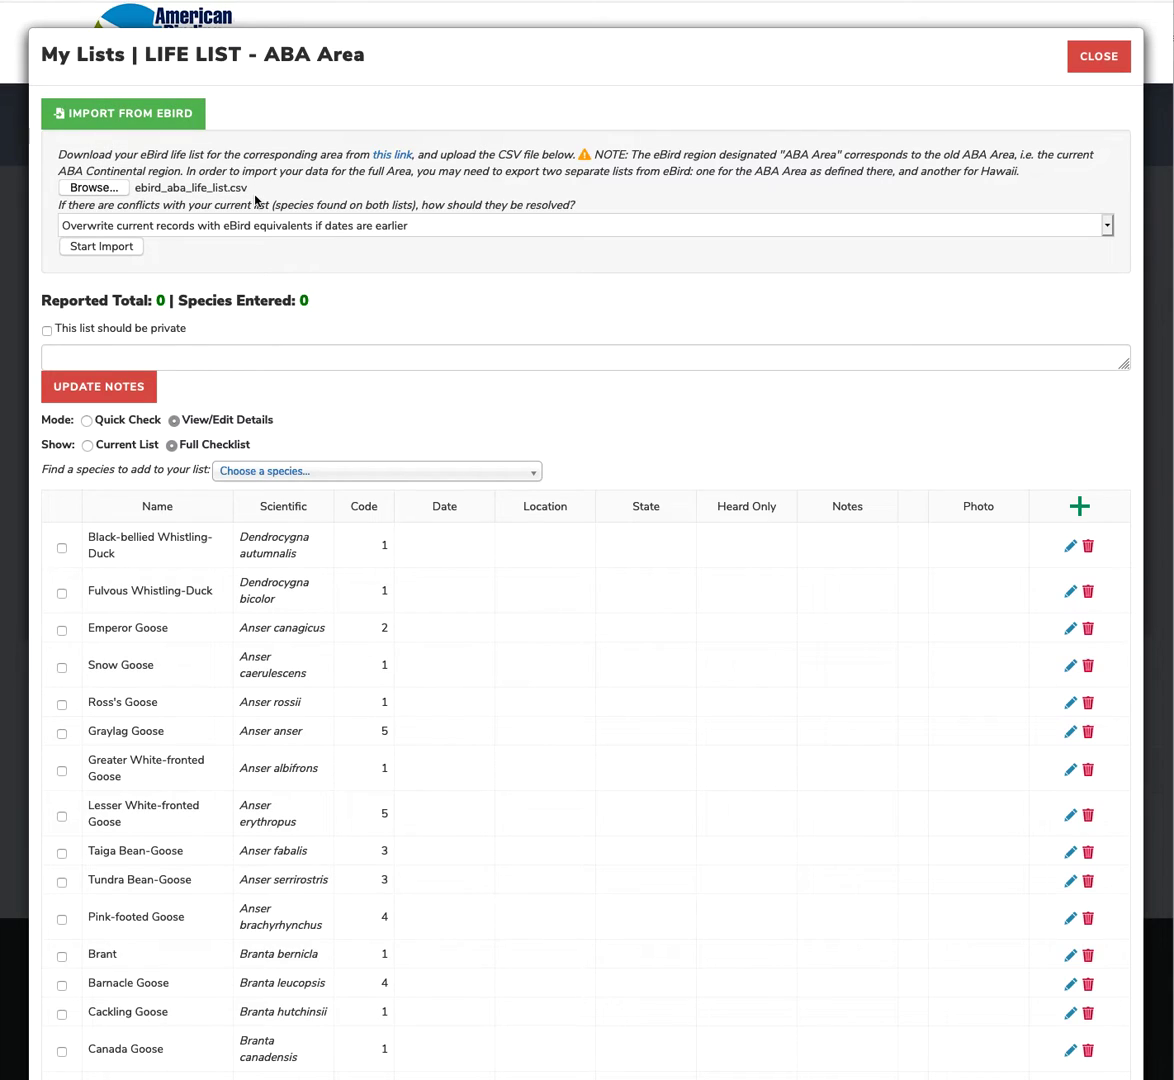
{"action": "mouse_move", "coordinate": [1087, 236]}
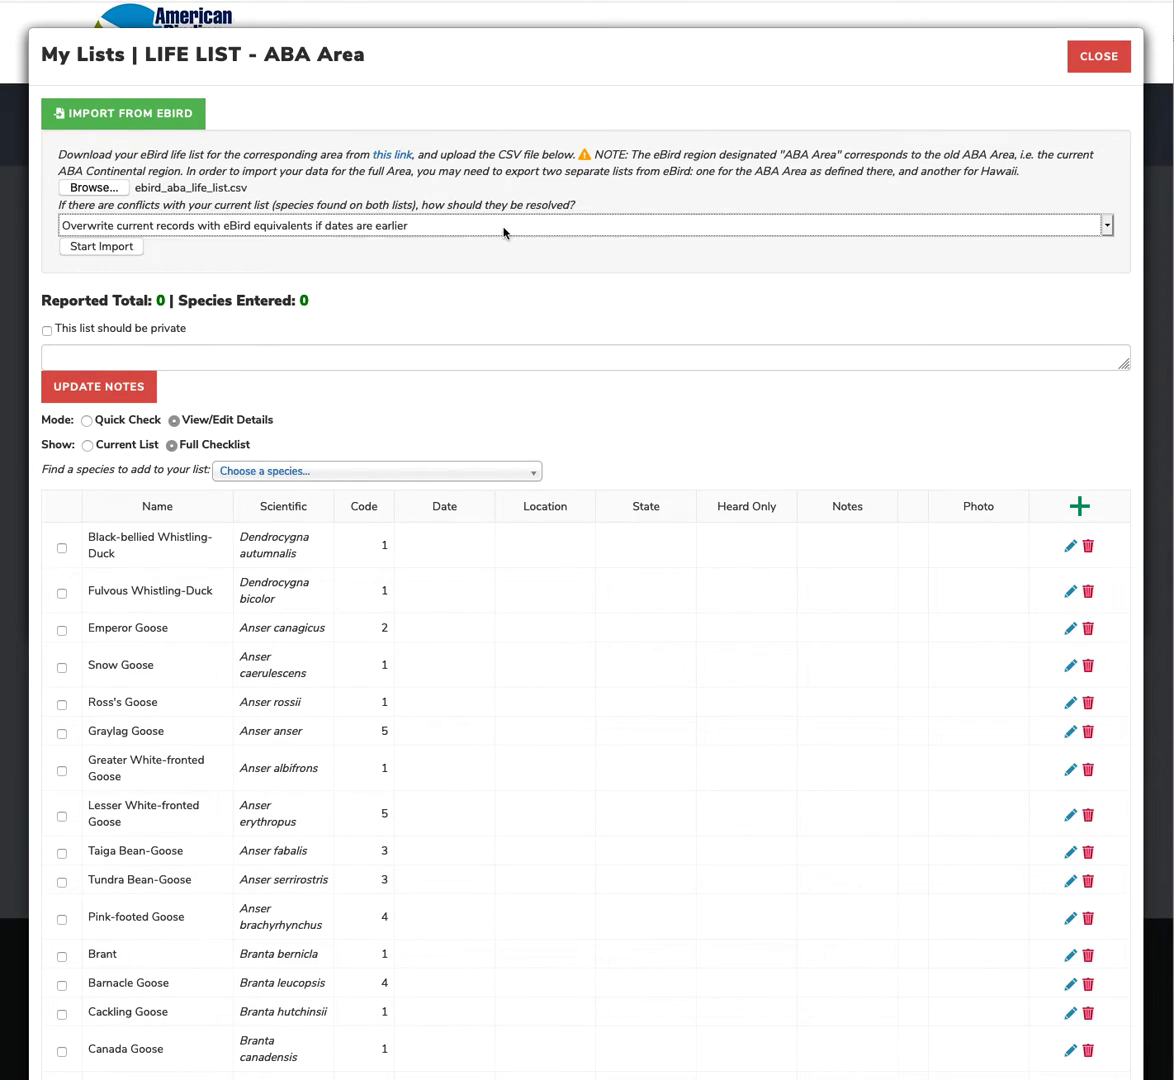
{"action": "left_click", "coordinate": [585, 224]}
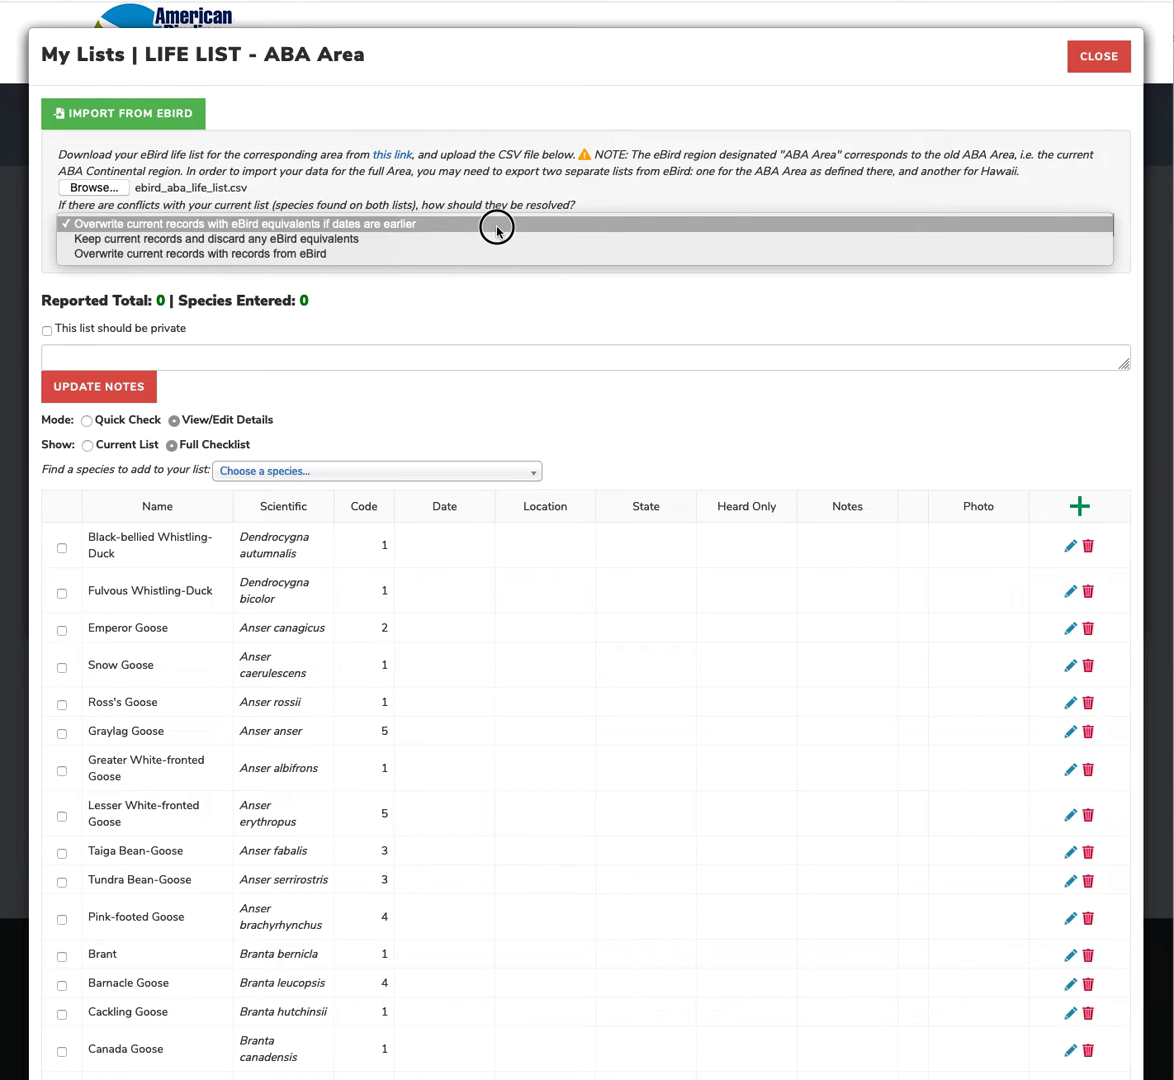
{"action": "mouse_move", "coordinate": [452, 238]}
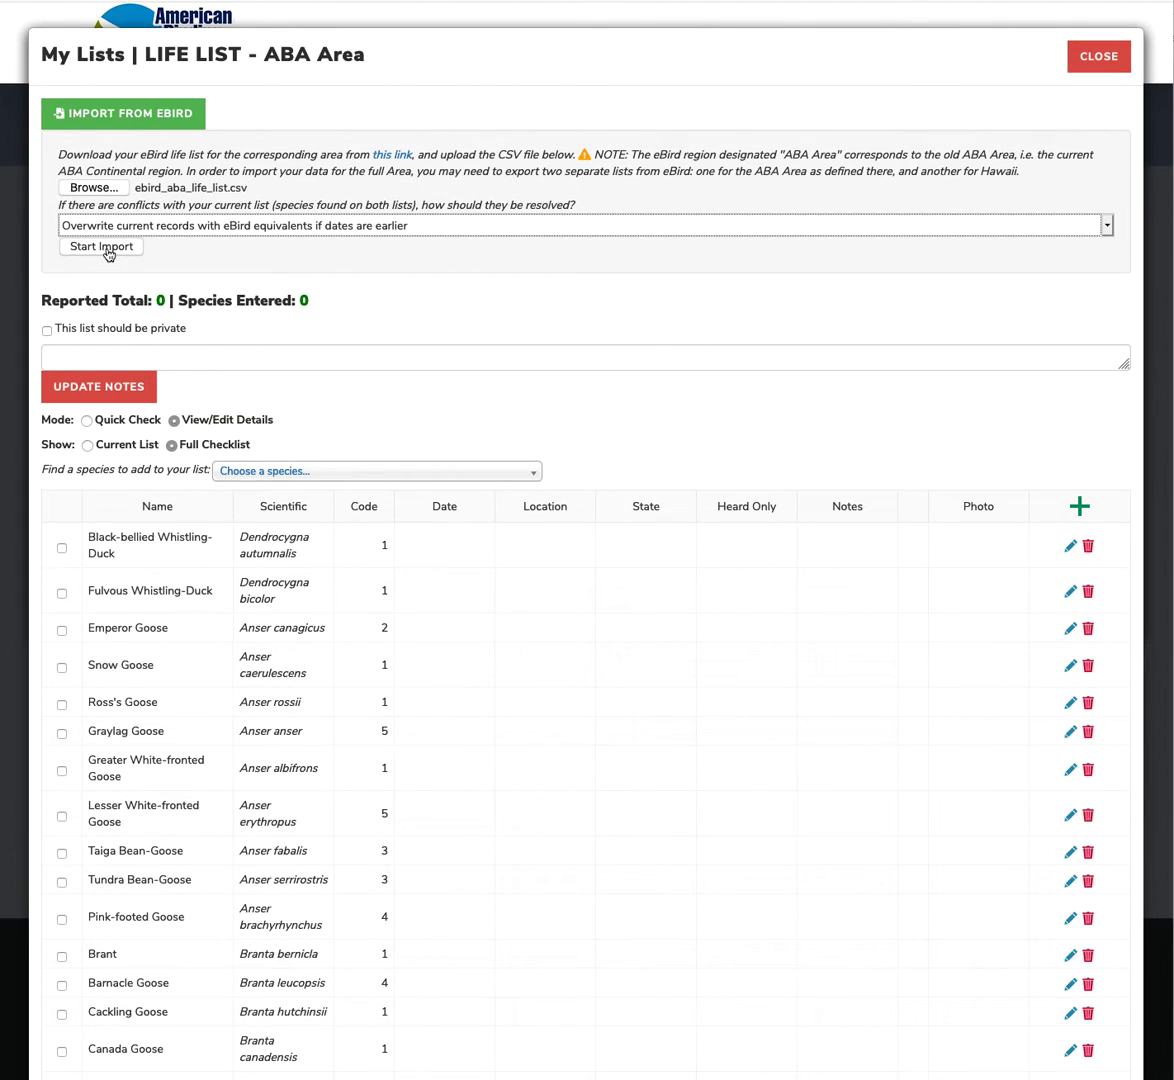
Import the eBird CSV into ABA Area, adding 658 species and excluding fifteen non-countable birds.
{"action": "left_click", "coordinate": [101, 246]}
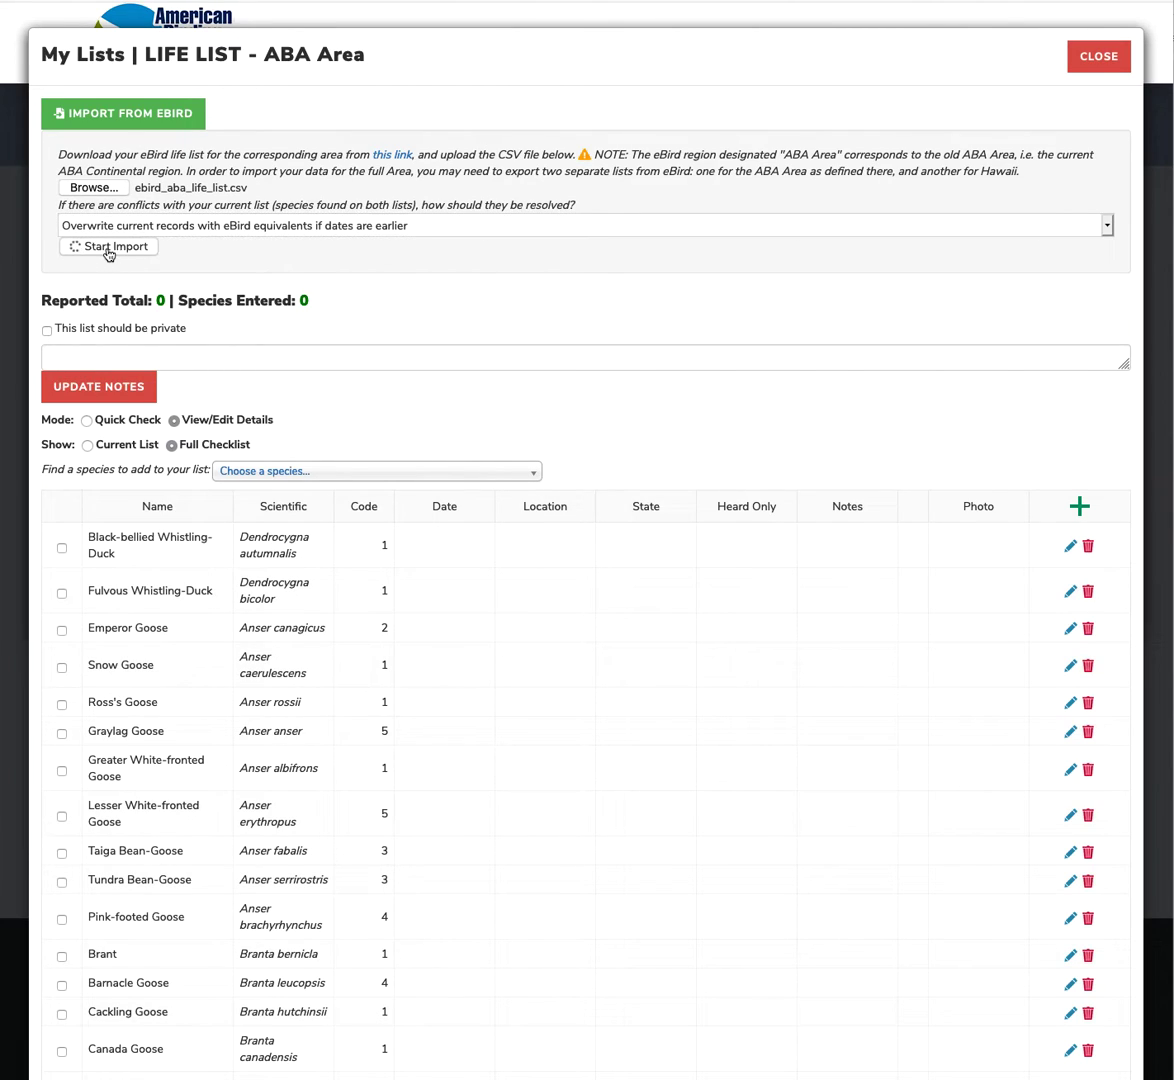
{"action": "left_click", "coordinate": [108, 246]}
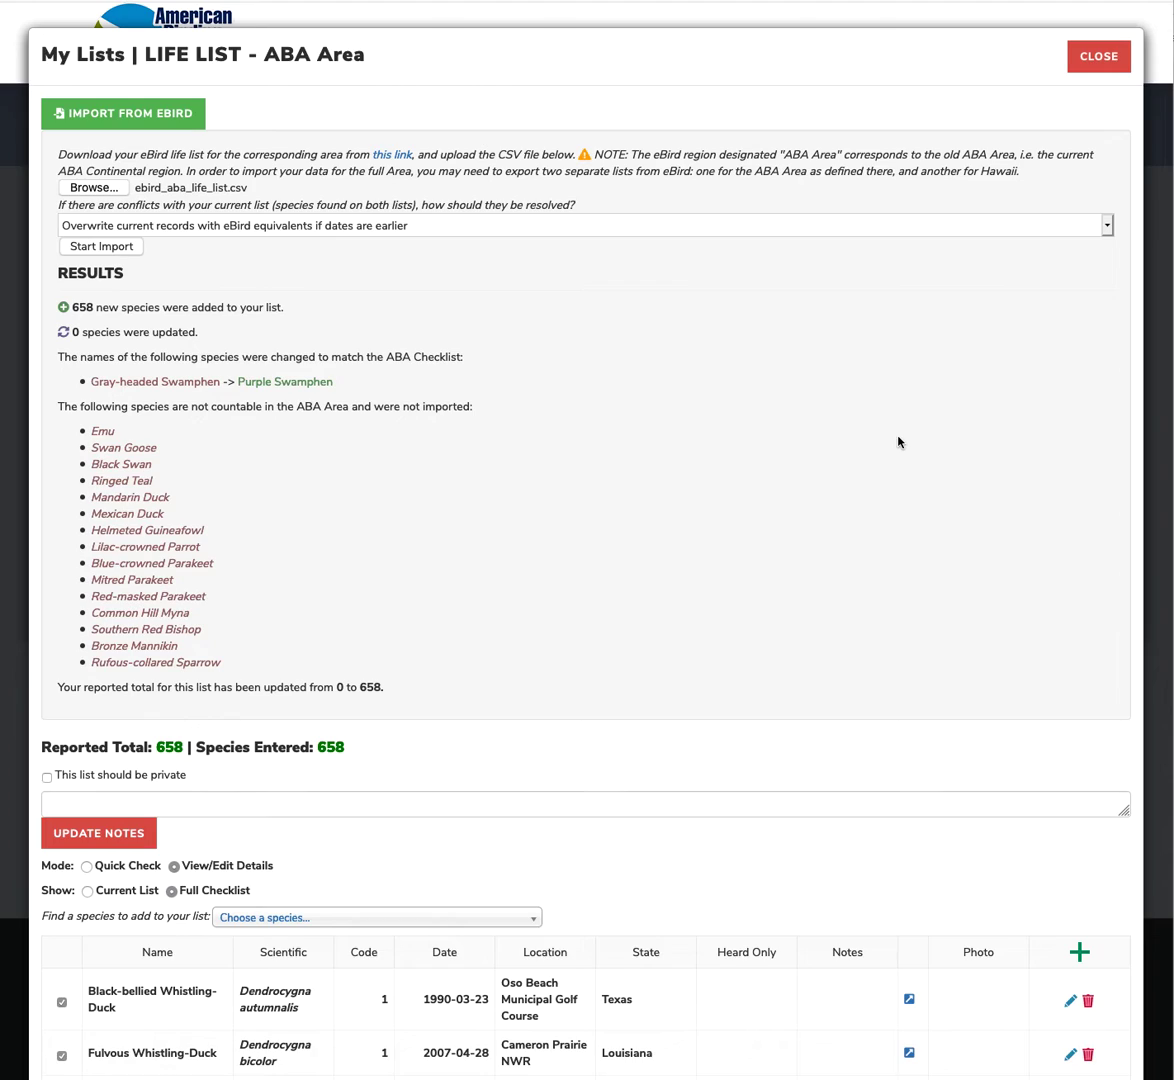
{"action": "mouse_move", "coordinate": [611, 584]}
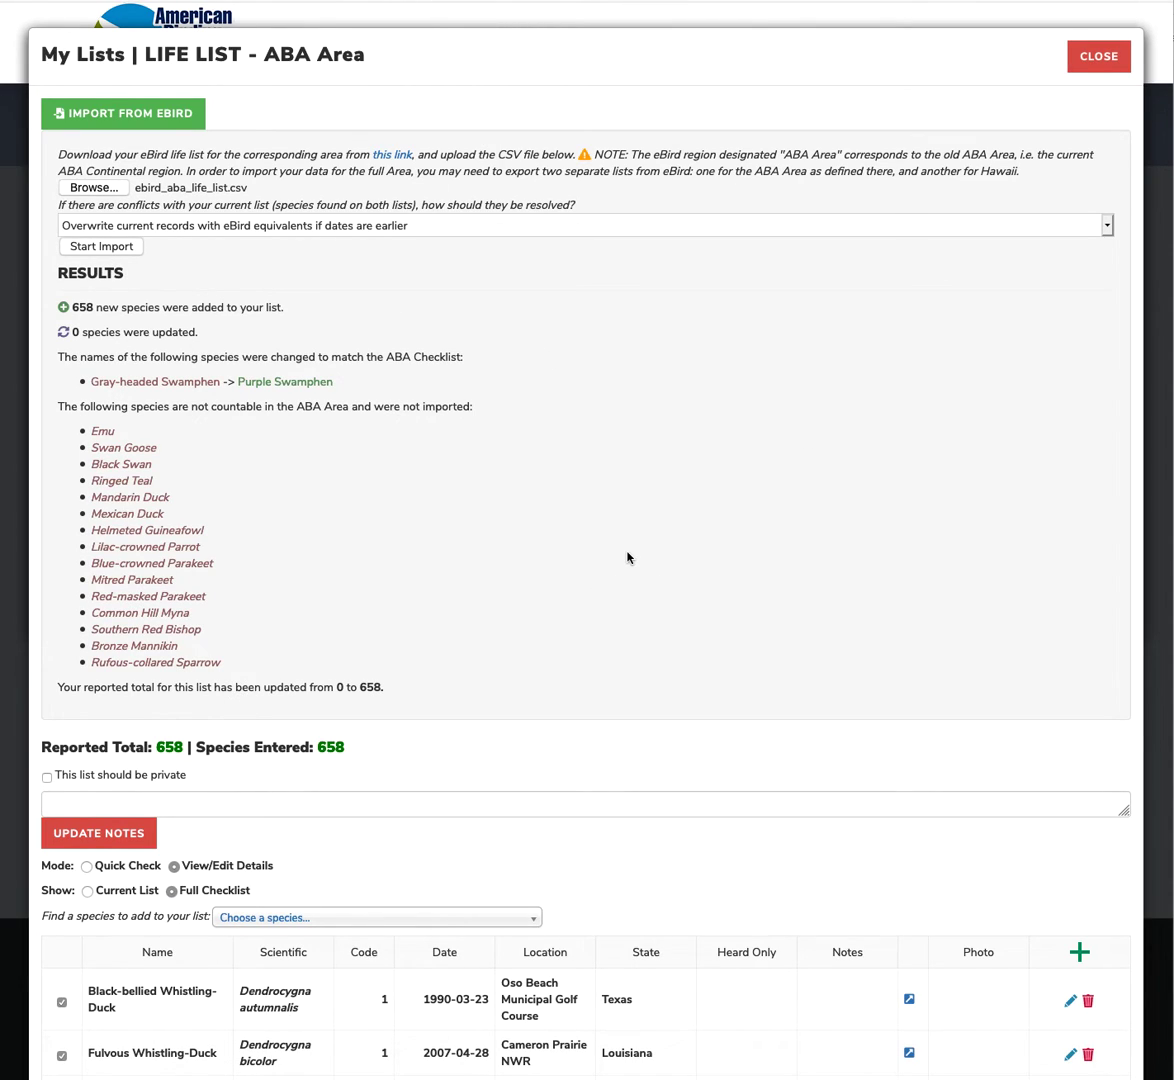
{"action": "mouse_move", "coordinate": [130, 430]}
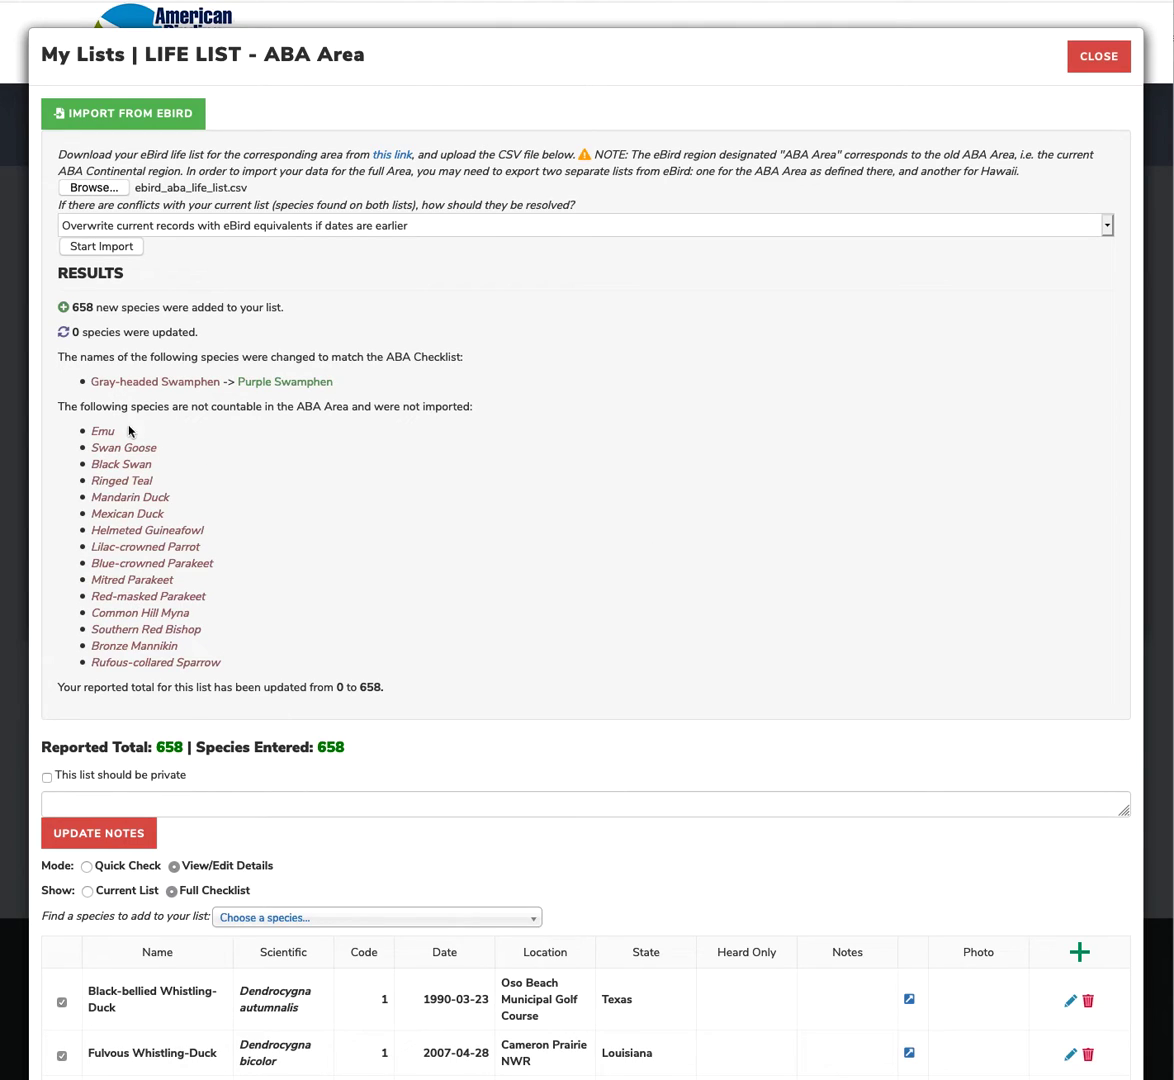
{"action": "mouse_move", "coordinate": [113, 398]}
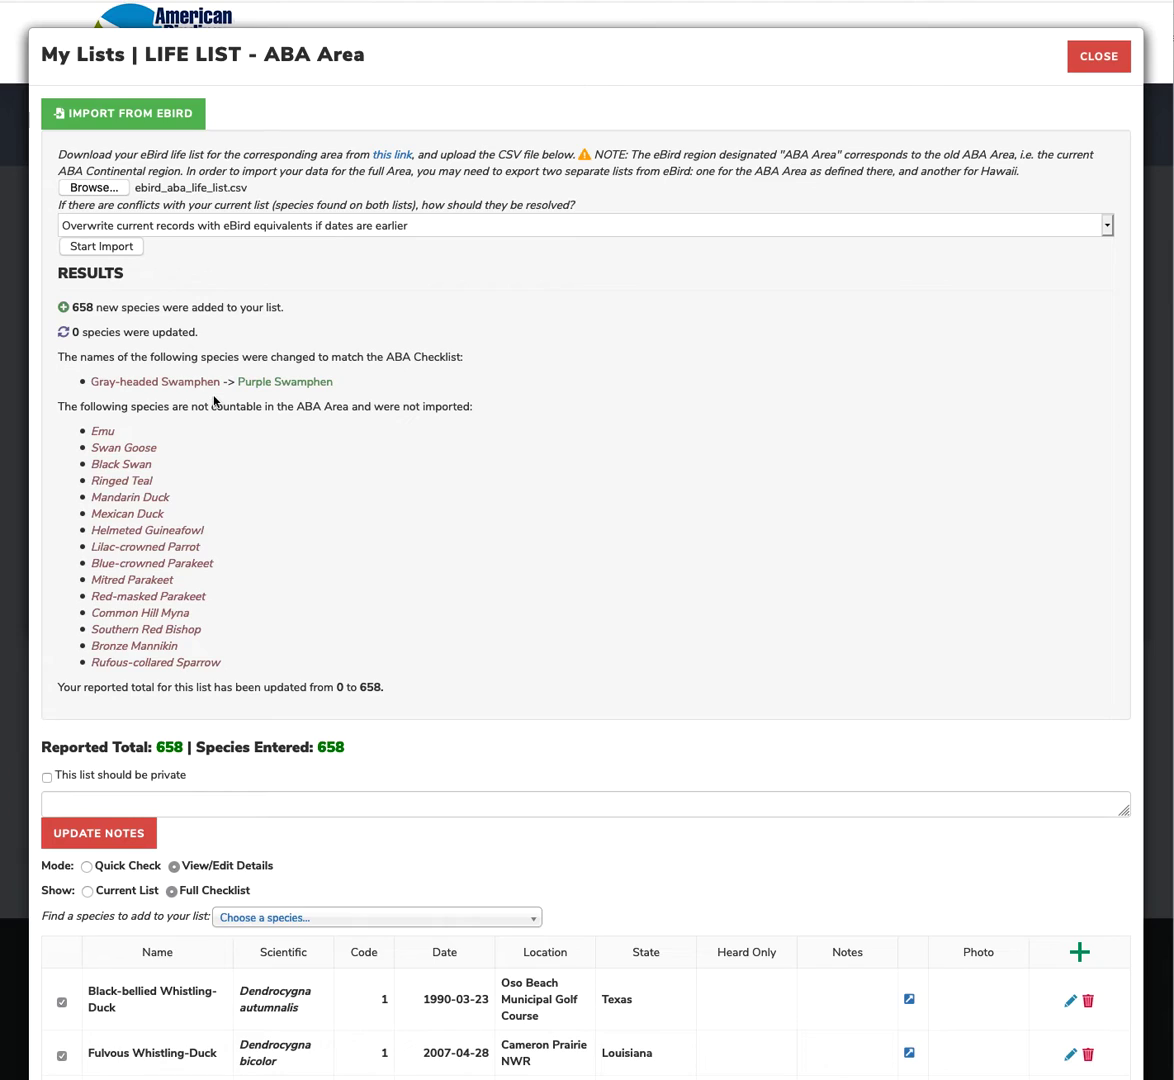
{"action": "mouse_move", "coordinate": [352, 400]}
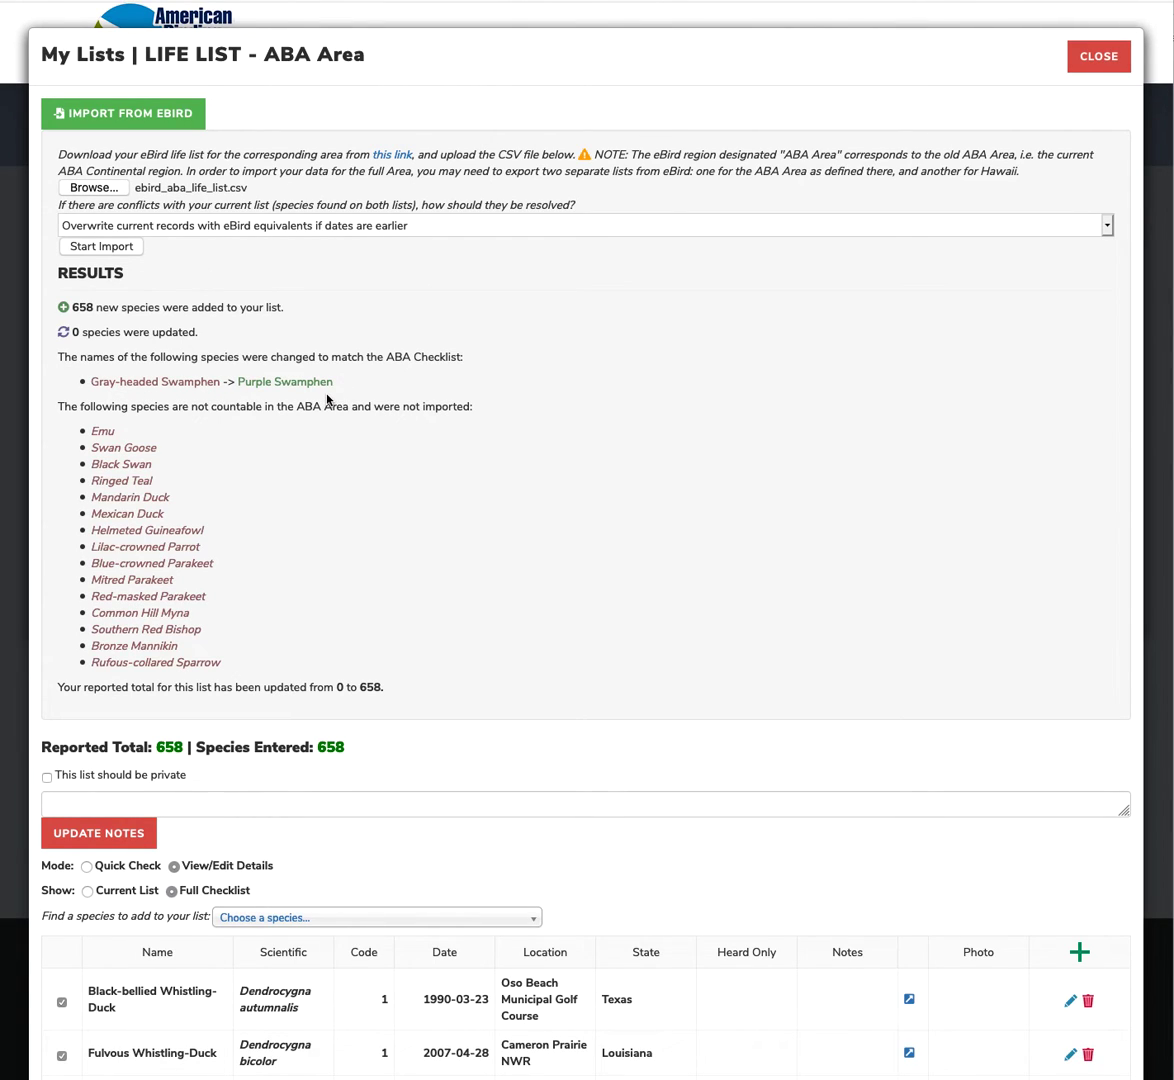
{"action": "scroll", "scroll_direction": "down", "scroll_amount": 3}
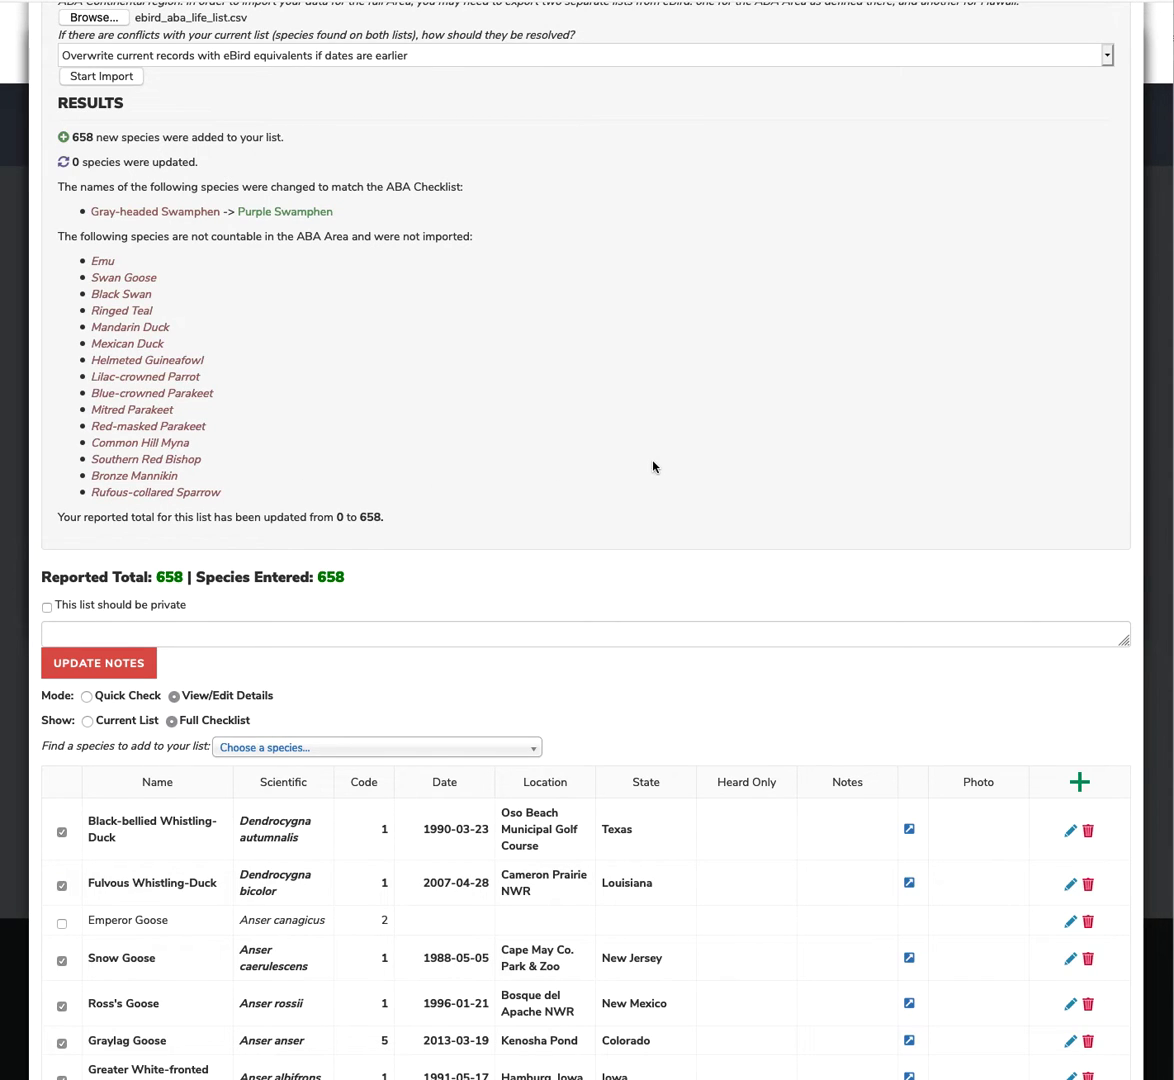
{"action": "mouse_move", "coordinate": [710, 472]}
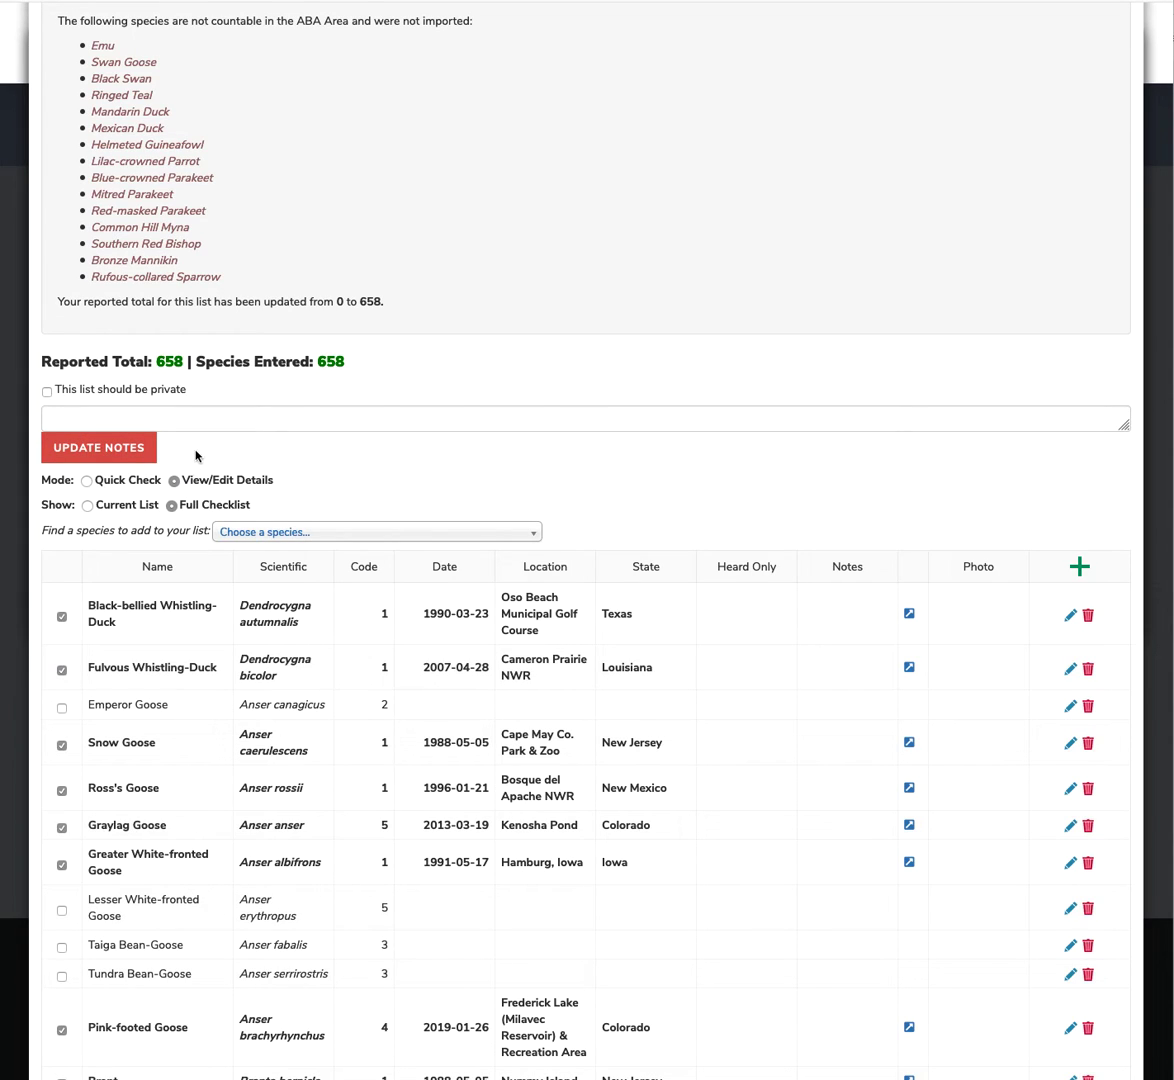
Open the Snow Goose row's linked eBird checklist for the 5 May 1988 Cape May sighting.
{"action": "left_click", "coordinate": [586, 418]}
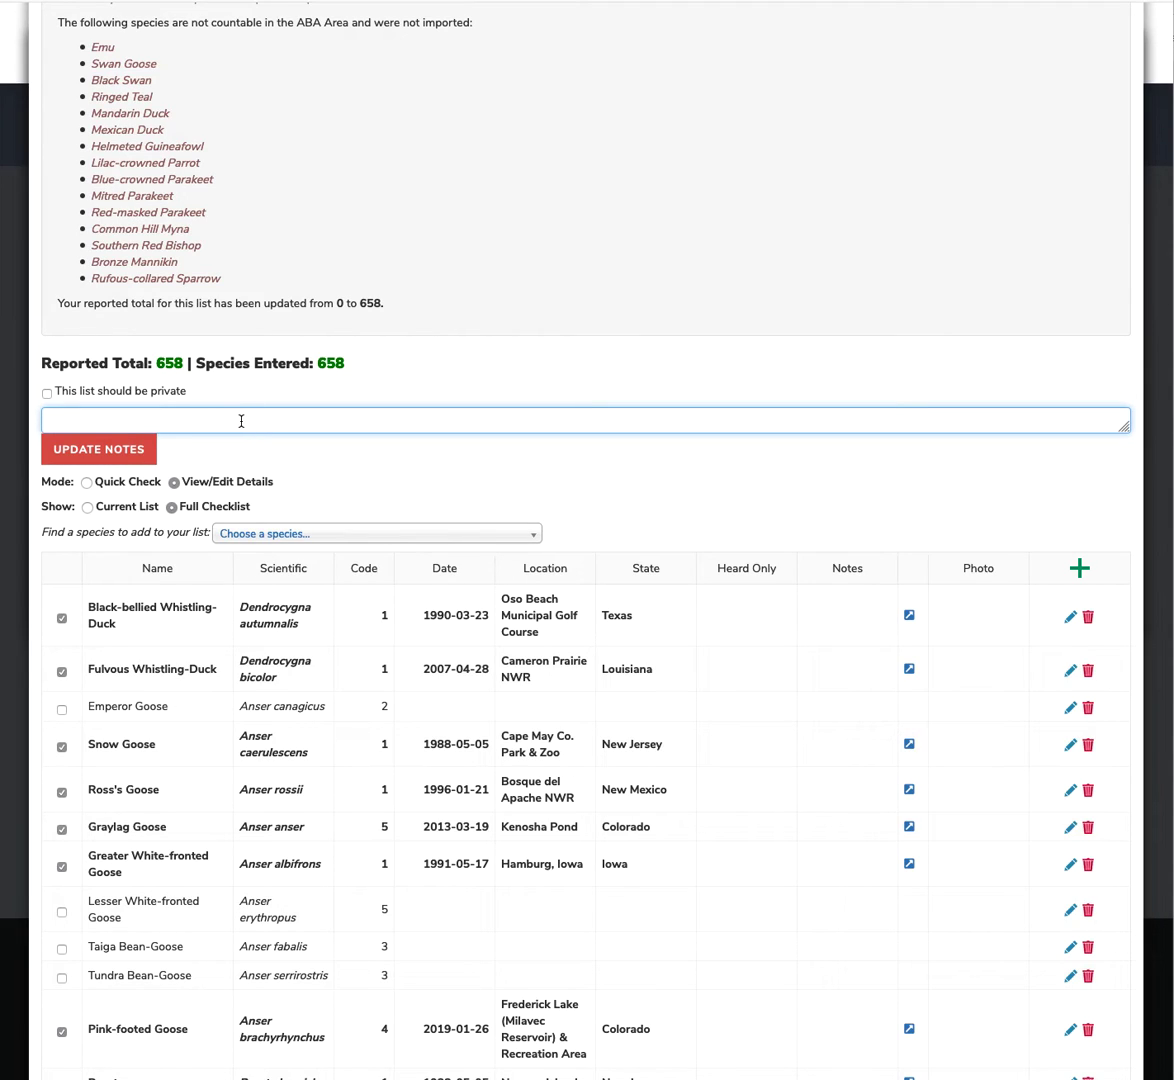
{"action": "mouse_move", "coordinate": [894, 519]}
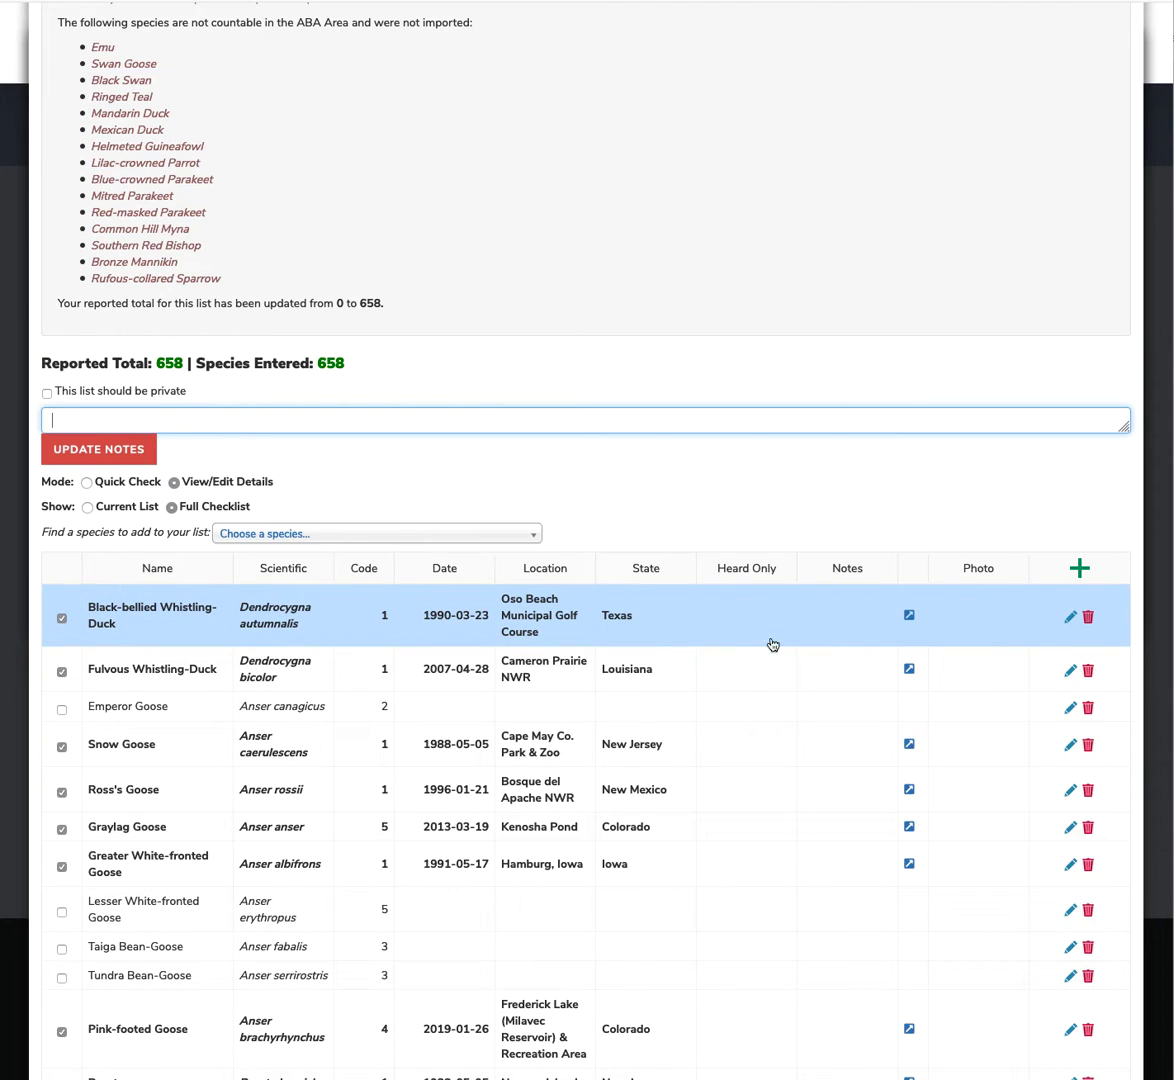
{"action": "mouse_move", "coordinate": [875, 638]}
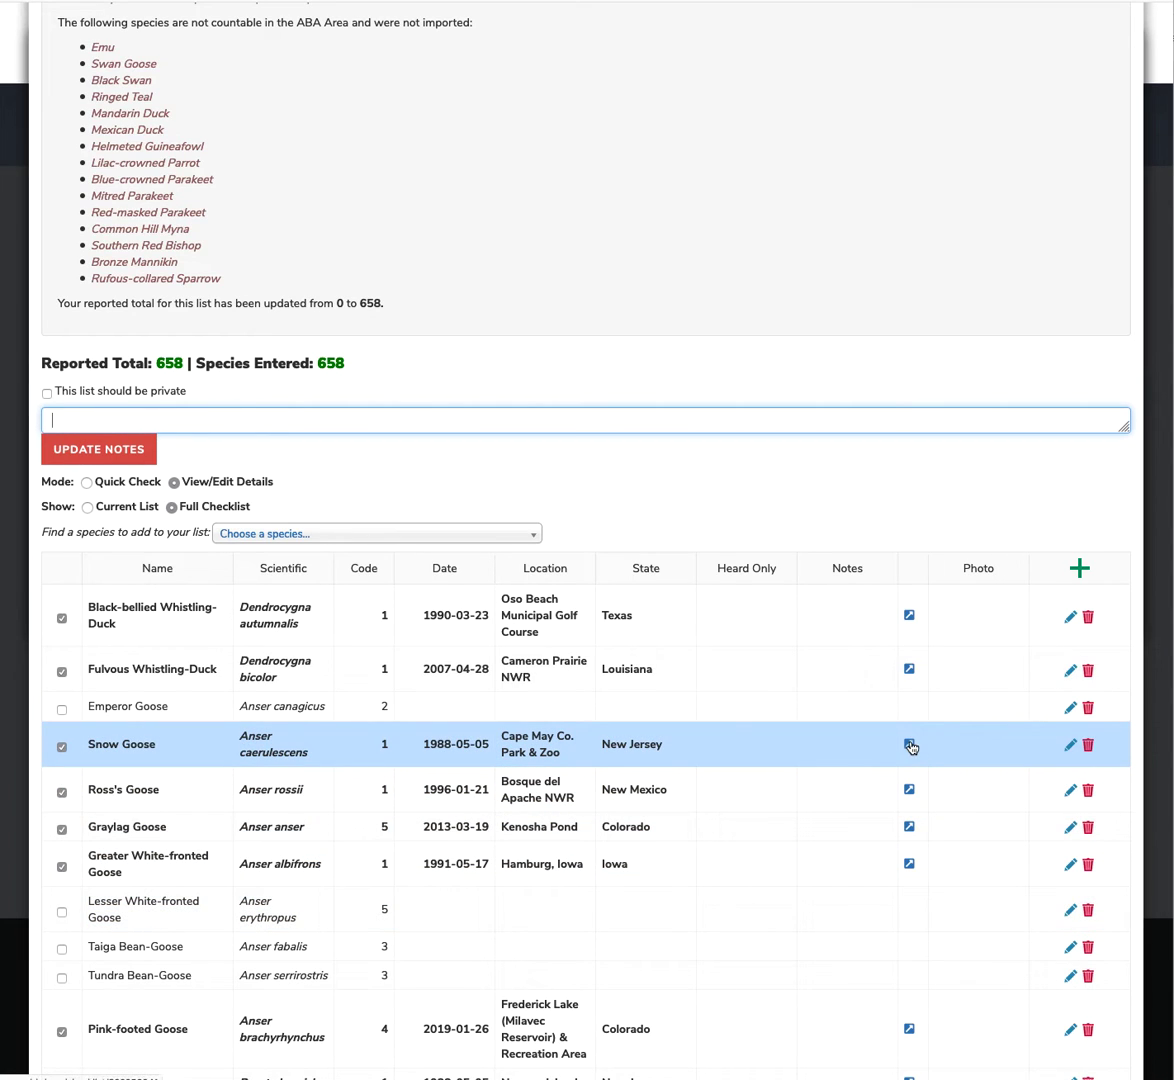
{"action": "left_click", "coordinate": [909, 748]}
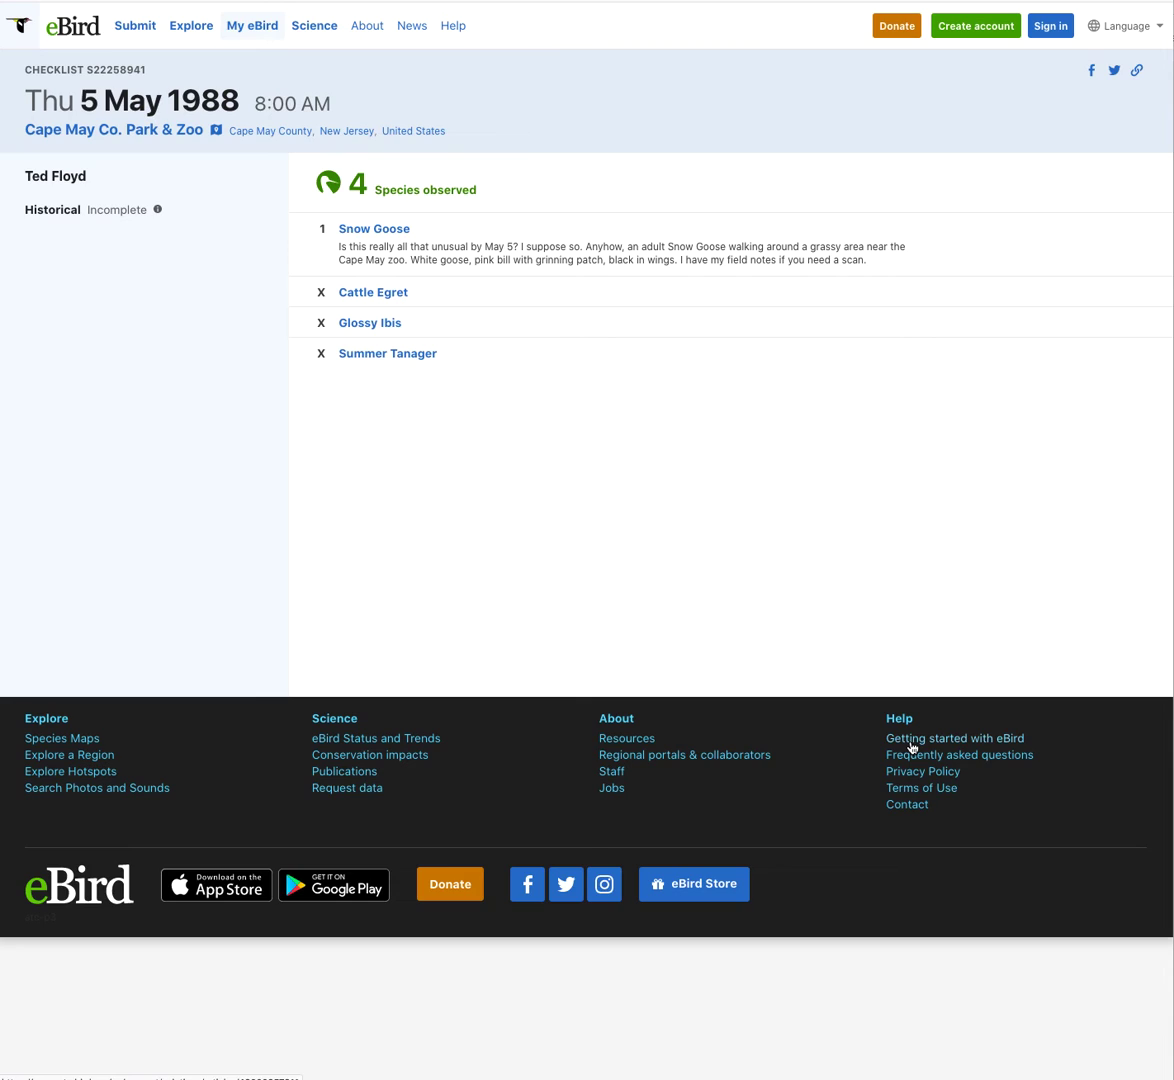
{"action": "mouse_move", "coordinate": [545, 534]}
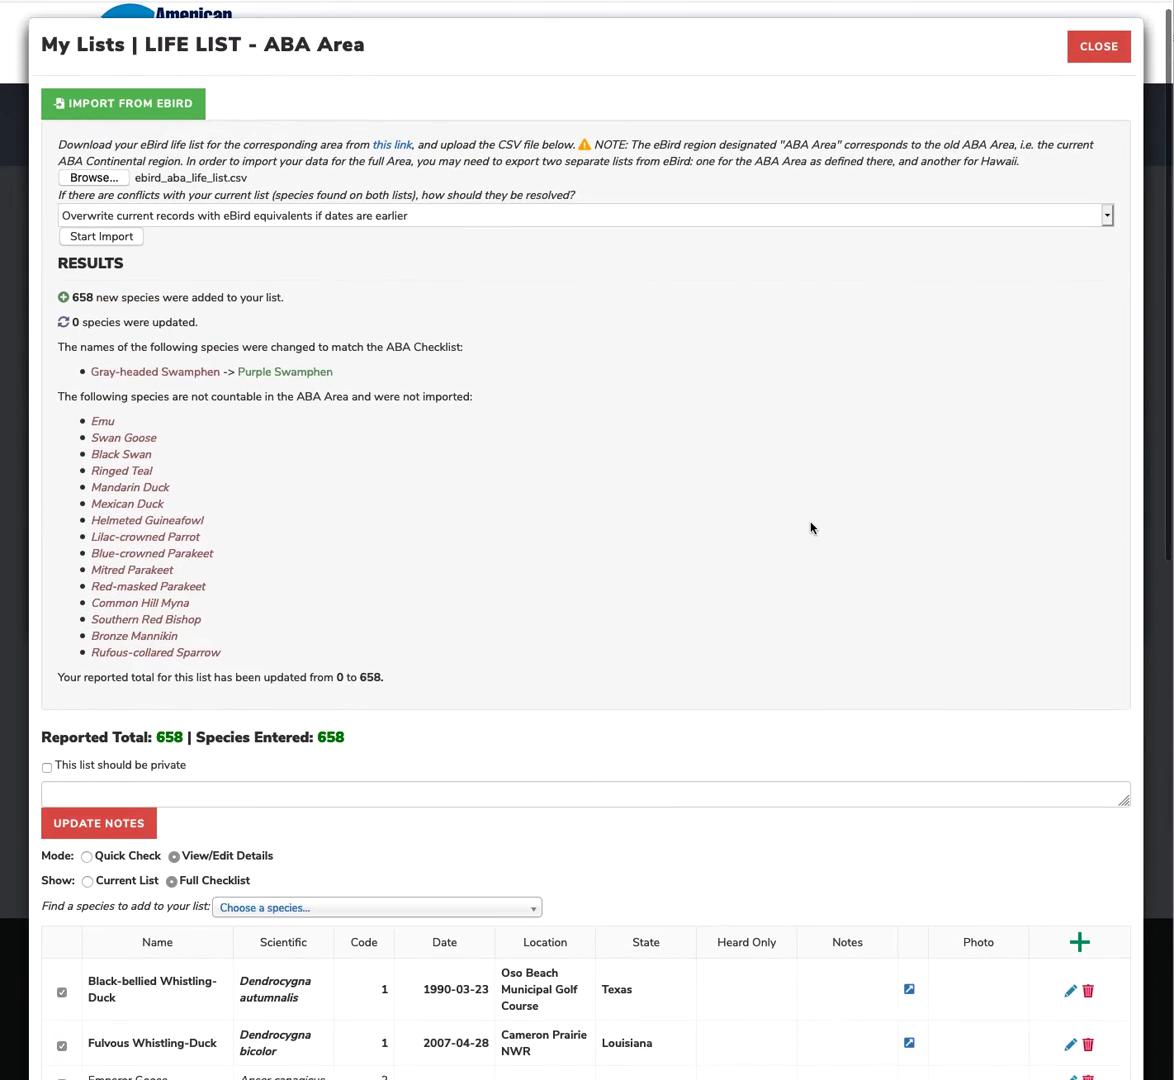
{"action": "scroll", "scroll_direction": "down", "scroll_amount": 3}
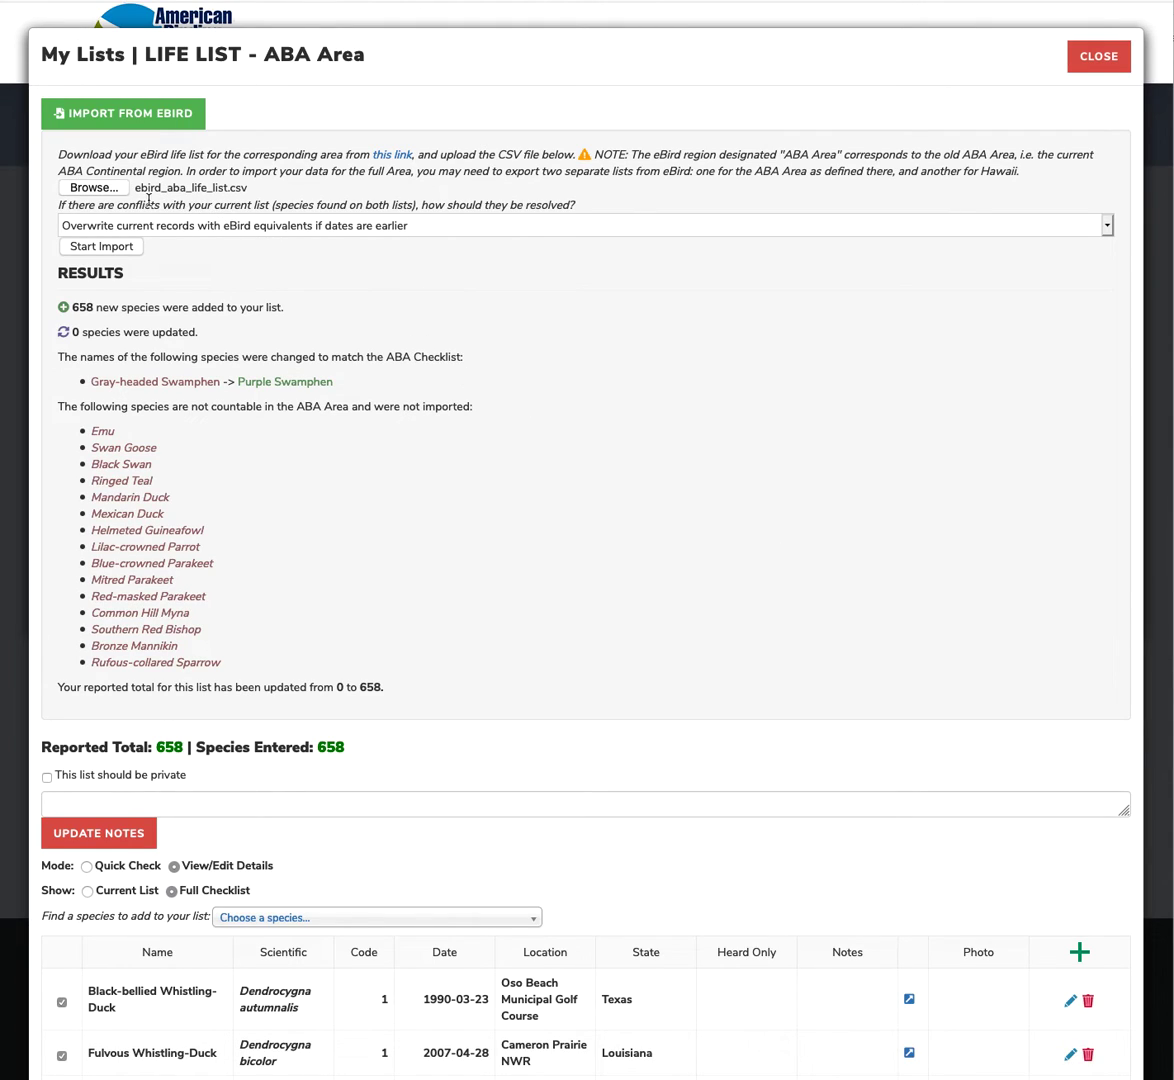
{"action": "mouse_move", "coordinate": [570, 394]}
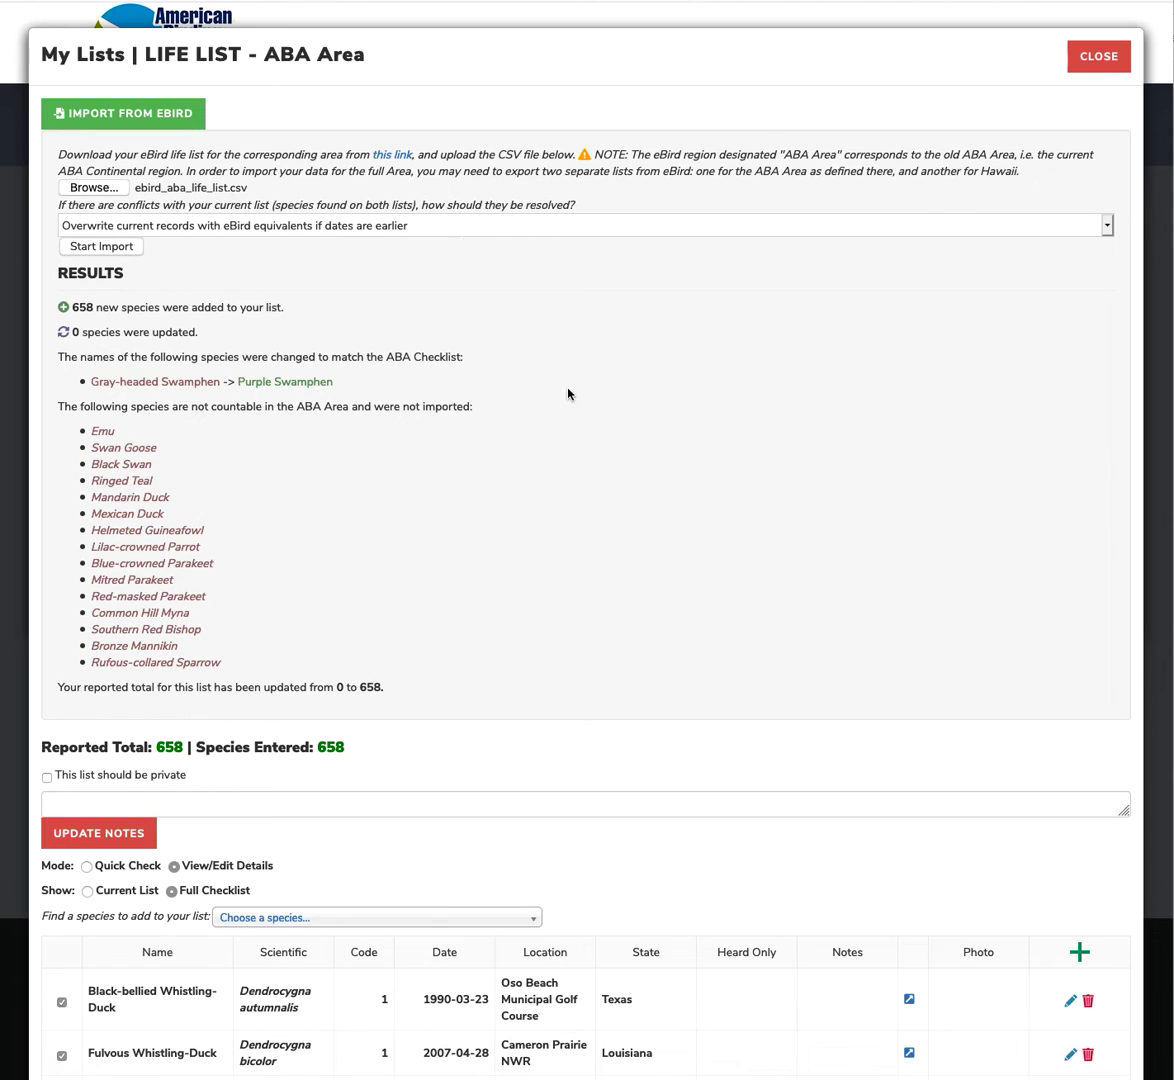
{"action": "mouse_move", "coordinate": [592, 478]}
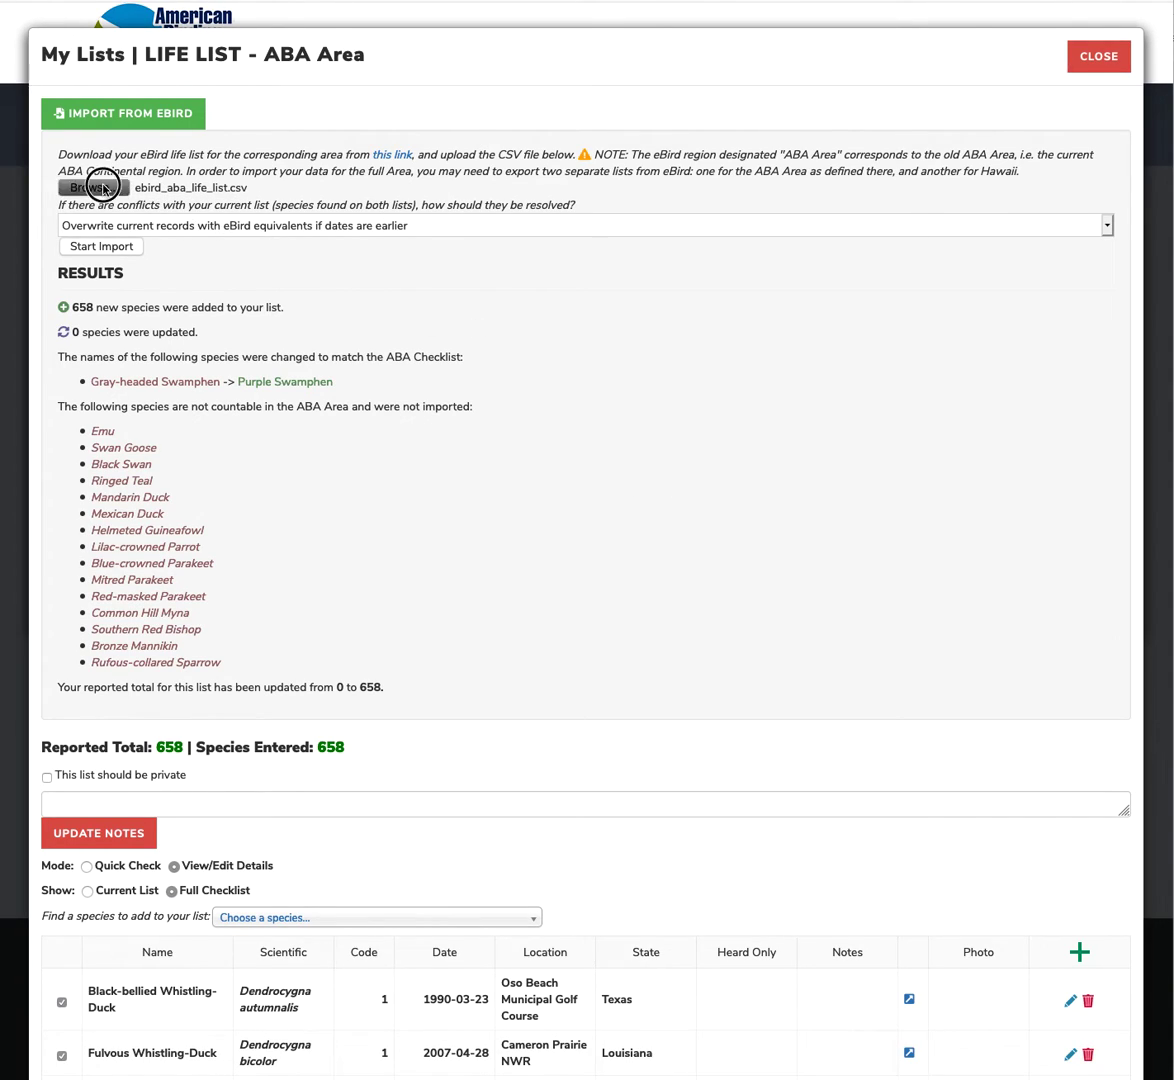
Import ebird_US-HI_life_list.csv from Downloads into the ABA Area life list.
{"action": "left_click", "coordinate": [93, 187]}
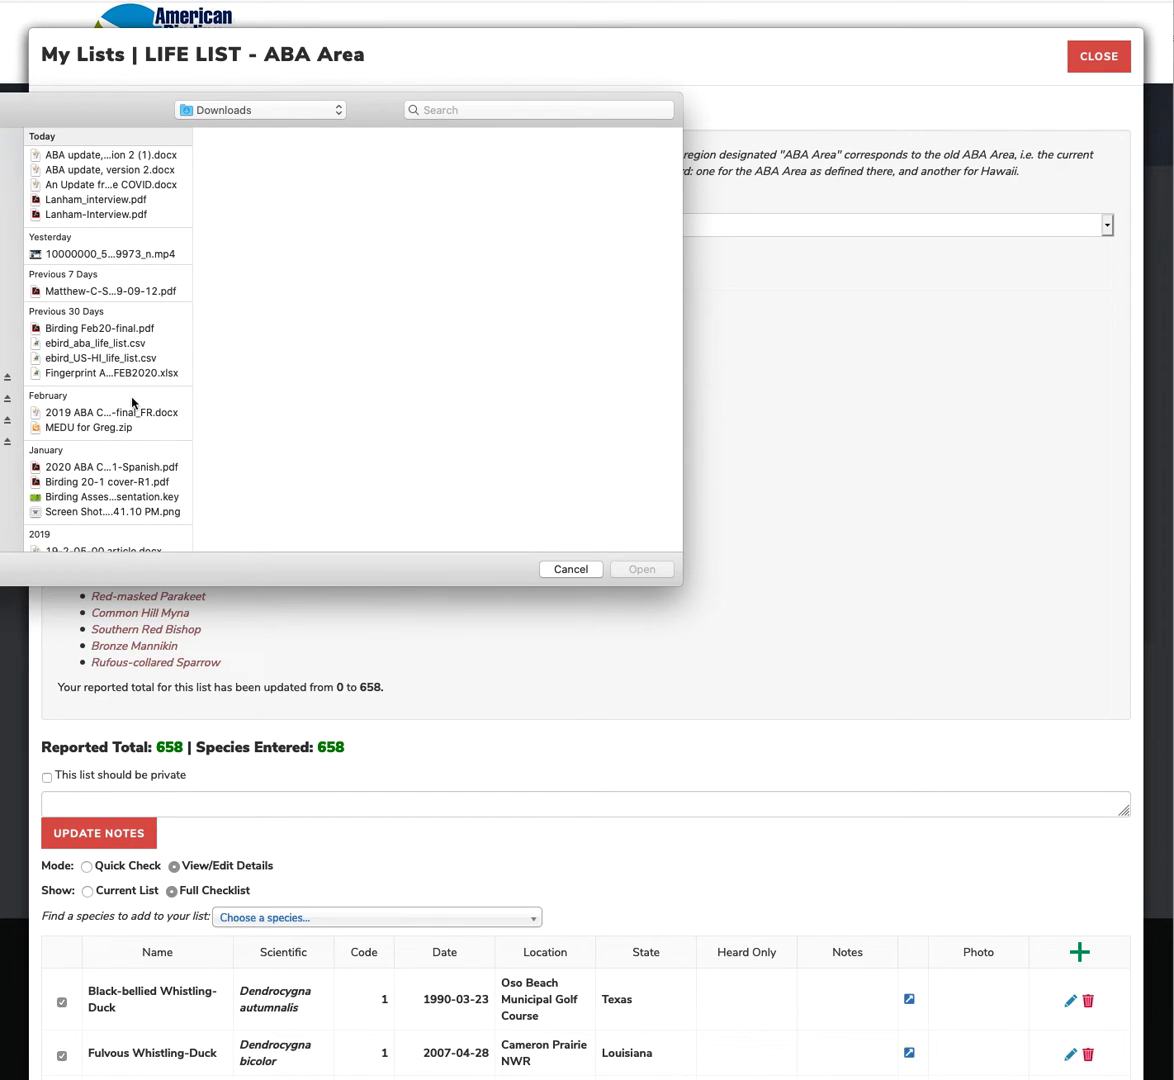
{"action": "left_click", "coordinate": [100, 358]}
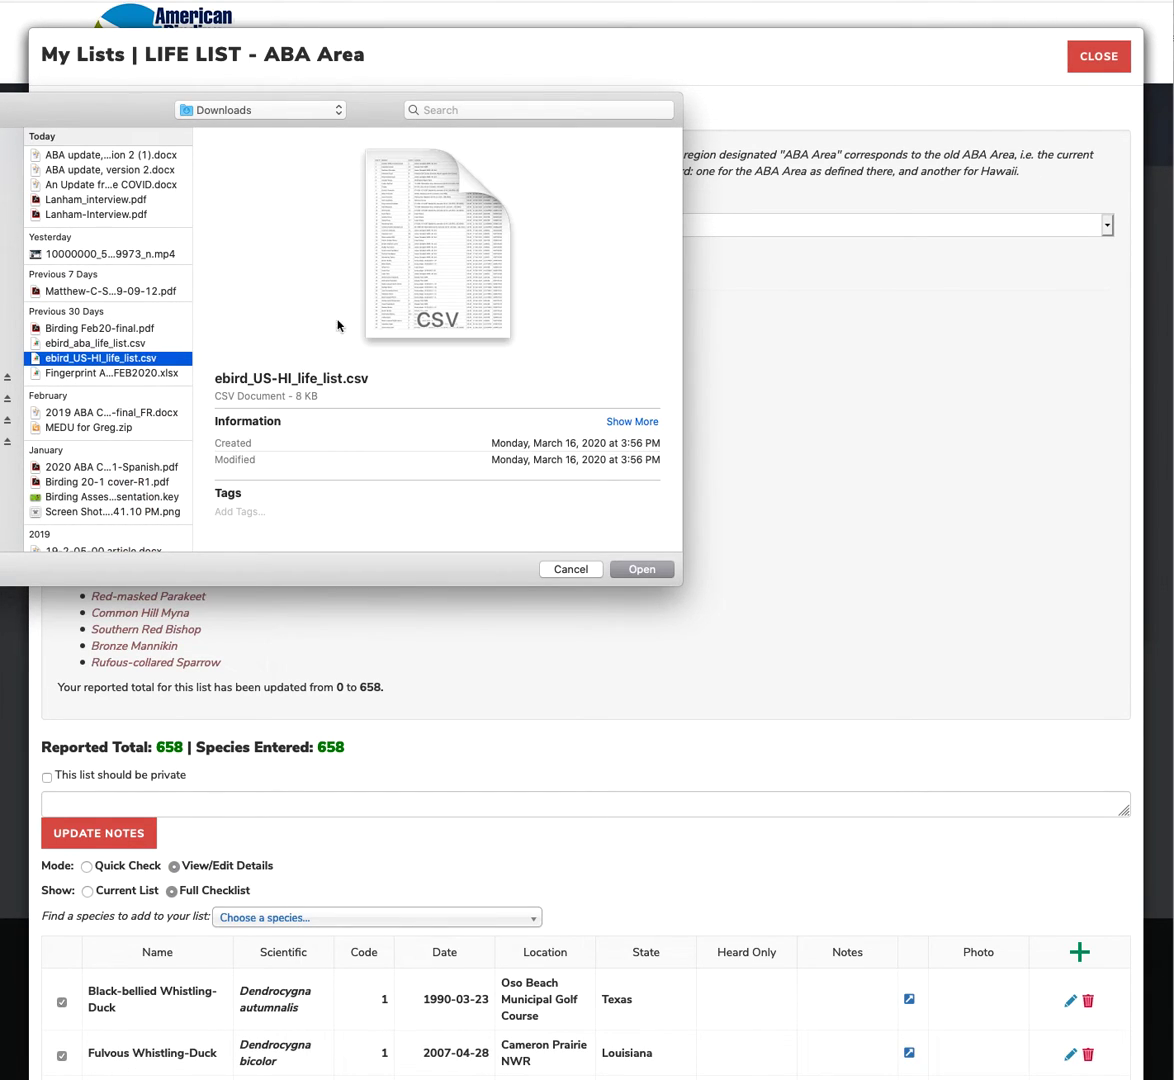
{"action": "left_click", "coordinate": [642, 569]}
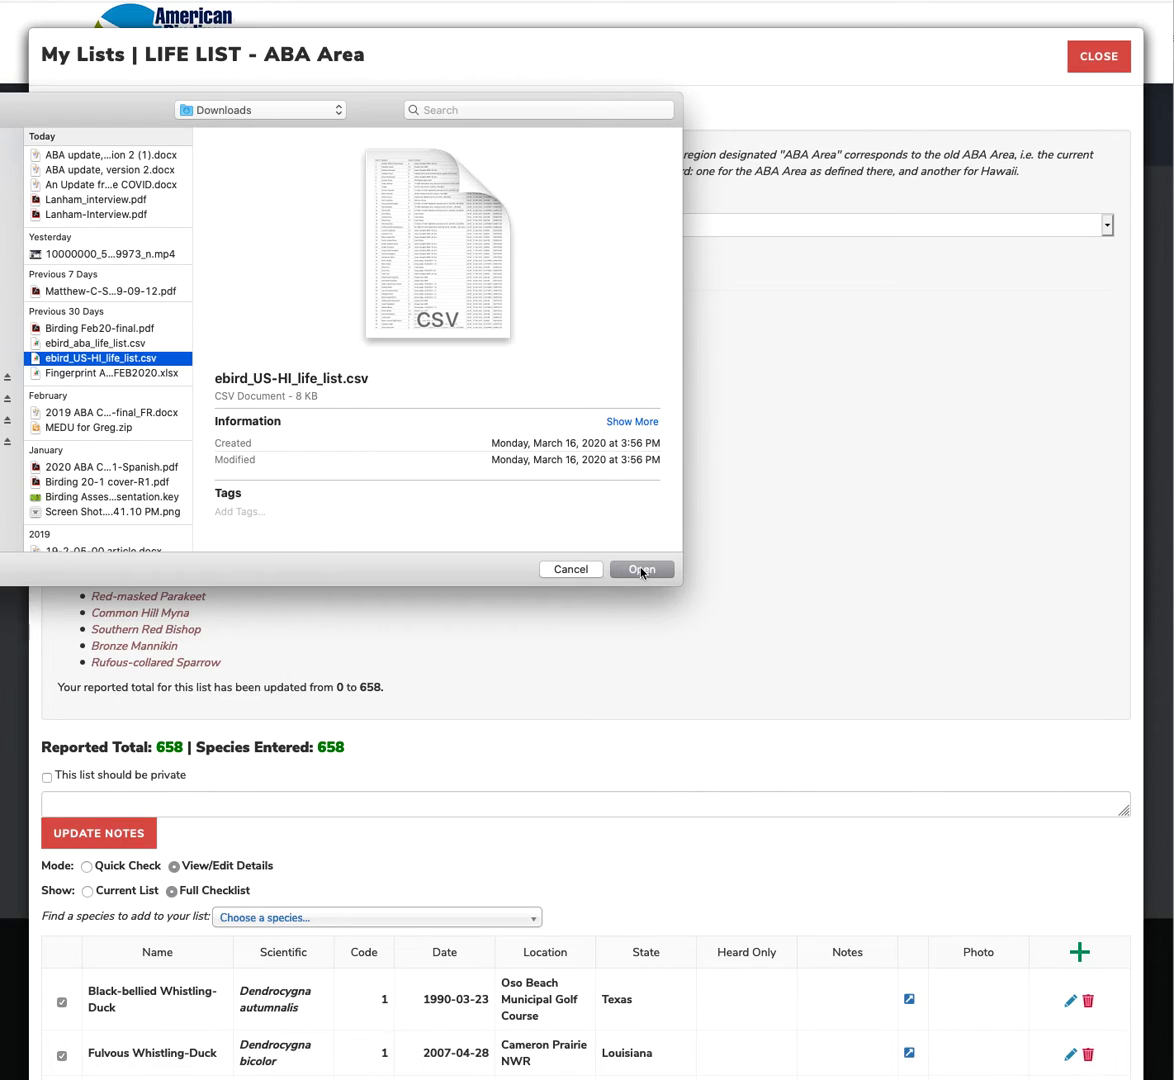
{"action": "left_click", "coordinate": [641, 569]}
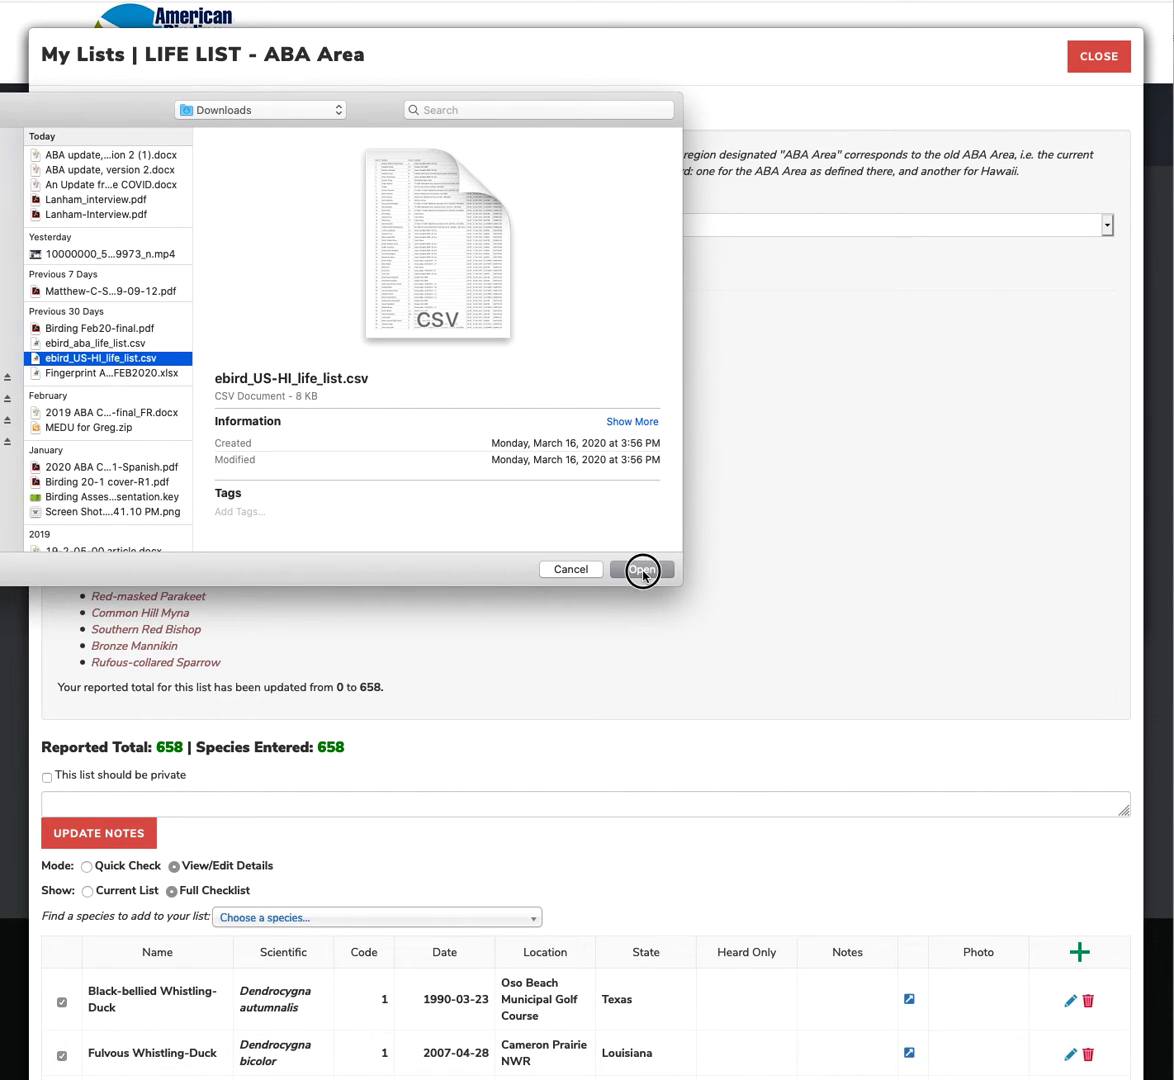
{"action": "left_click", "coordinate": [642, 568]}
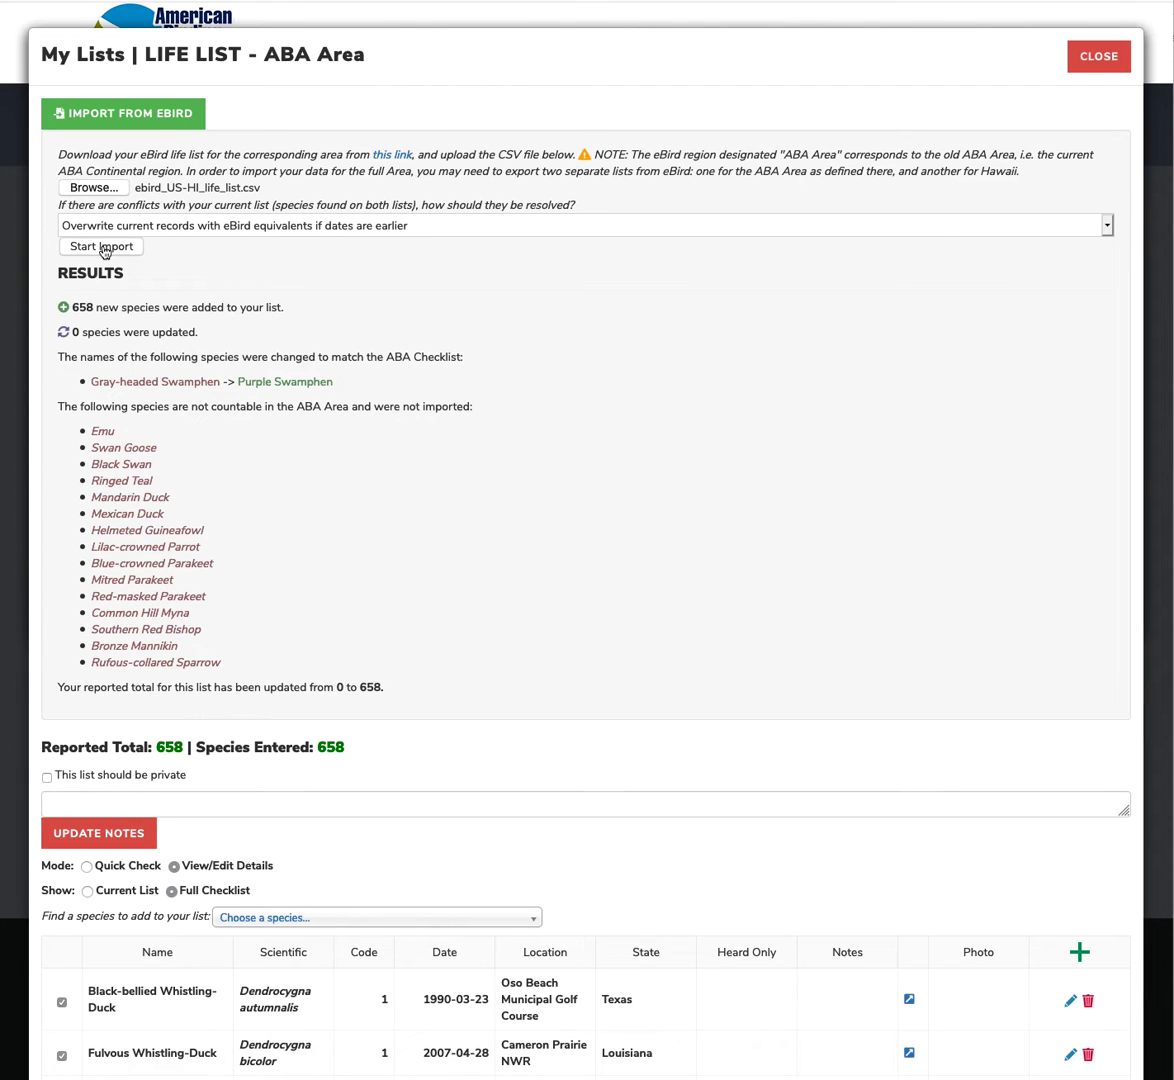
{"action": "left_click", "coordinate": [100, 246]}
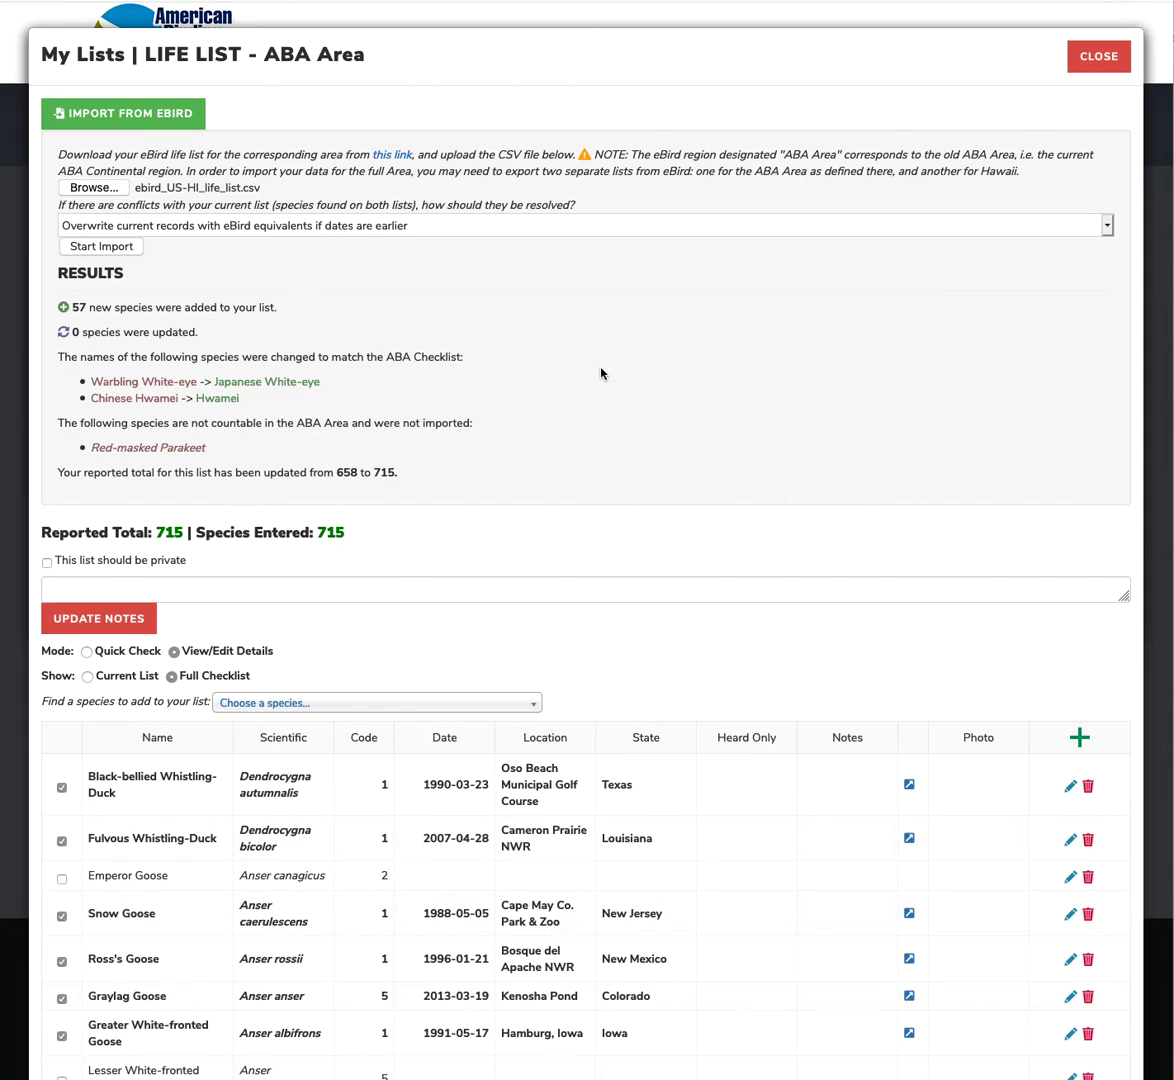
Scroll through the Hawaii import results: 57 species added, total rising from 658 to 715.
{"action": "scroll", "scroll_direction": "down", "scroll_amount": 3}
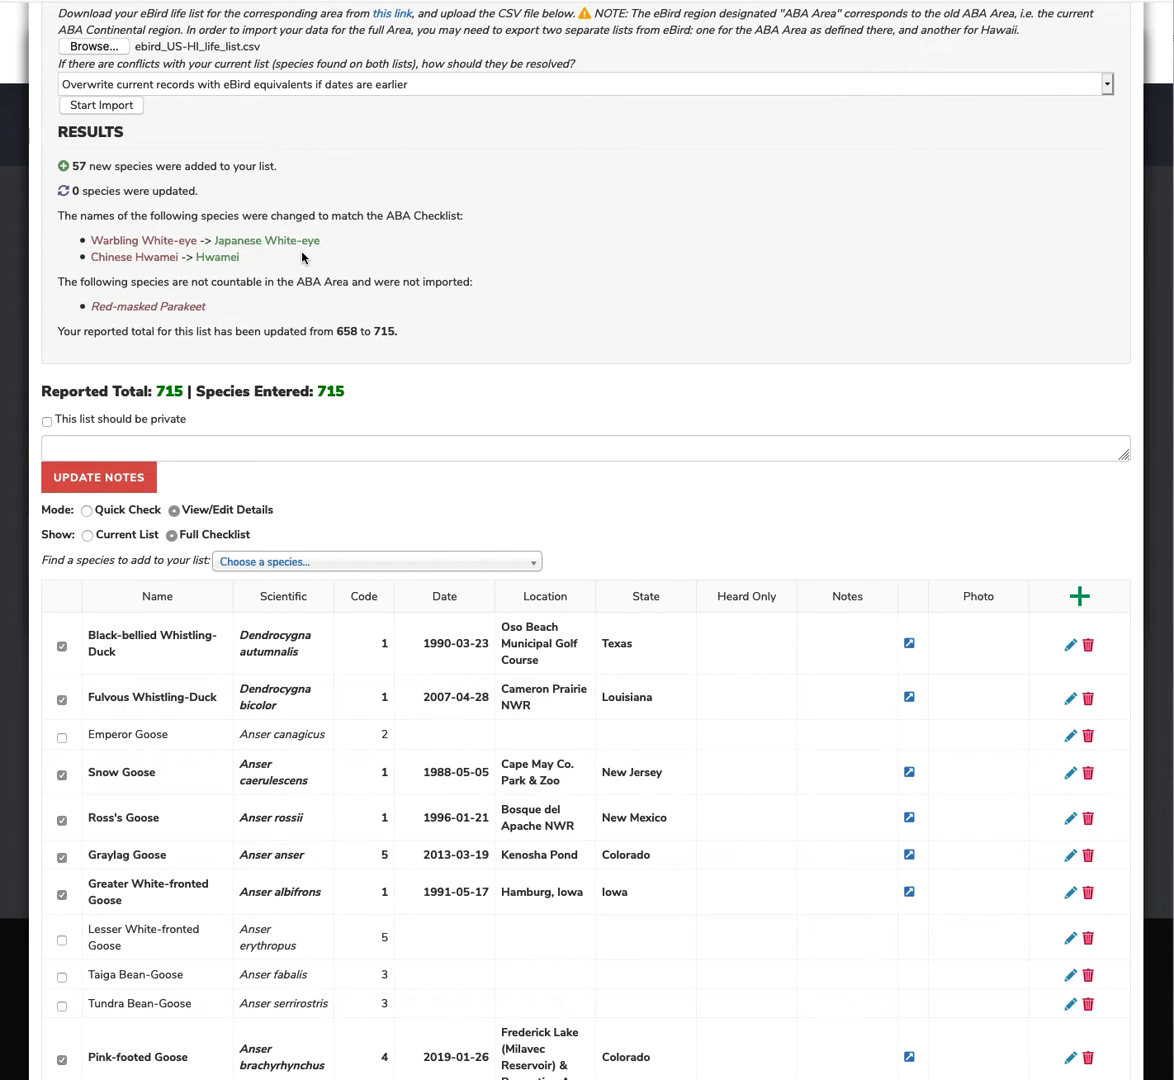
{"action": "mouse_move", "coordinate": [795, 325]}
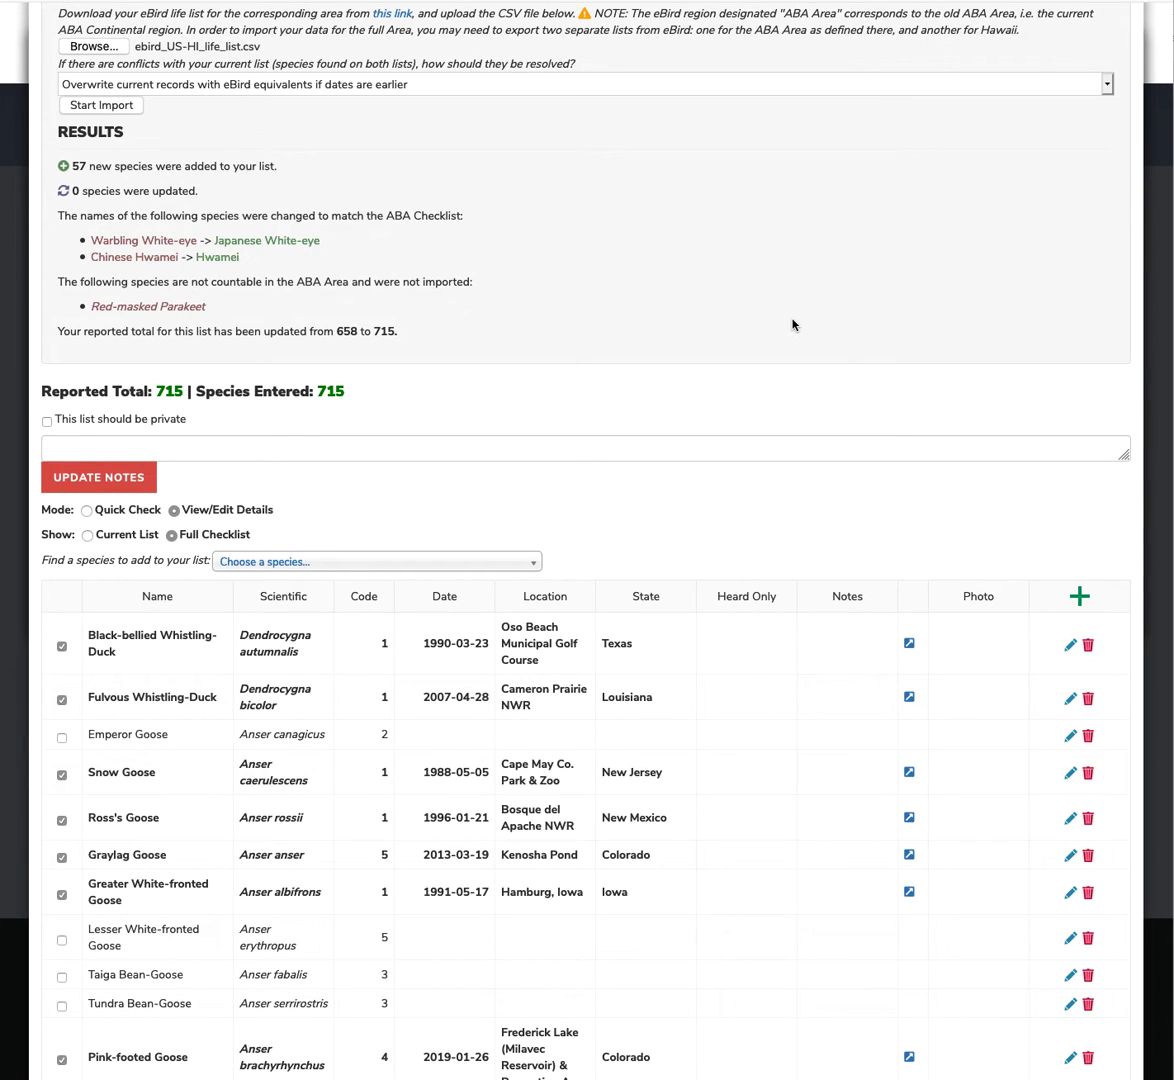
{"action": "scroll", "scroll_direction": "down", "scroll_amount": 3}
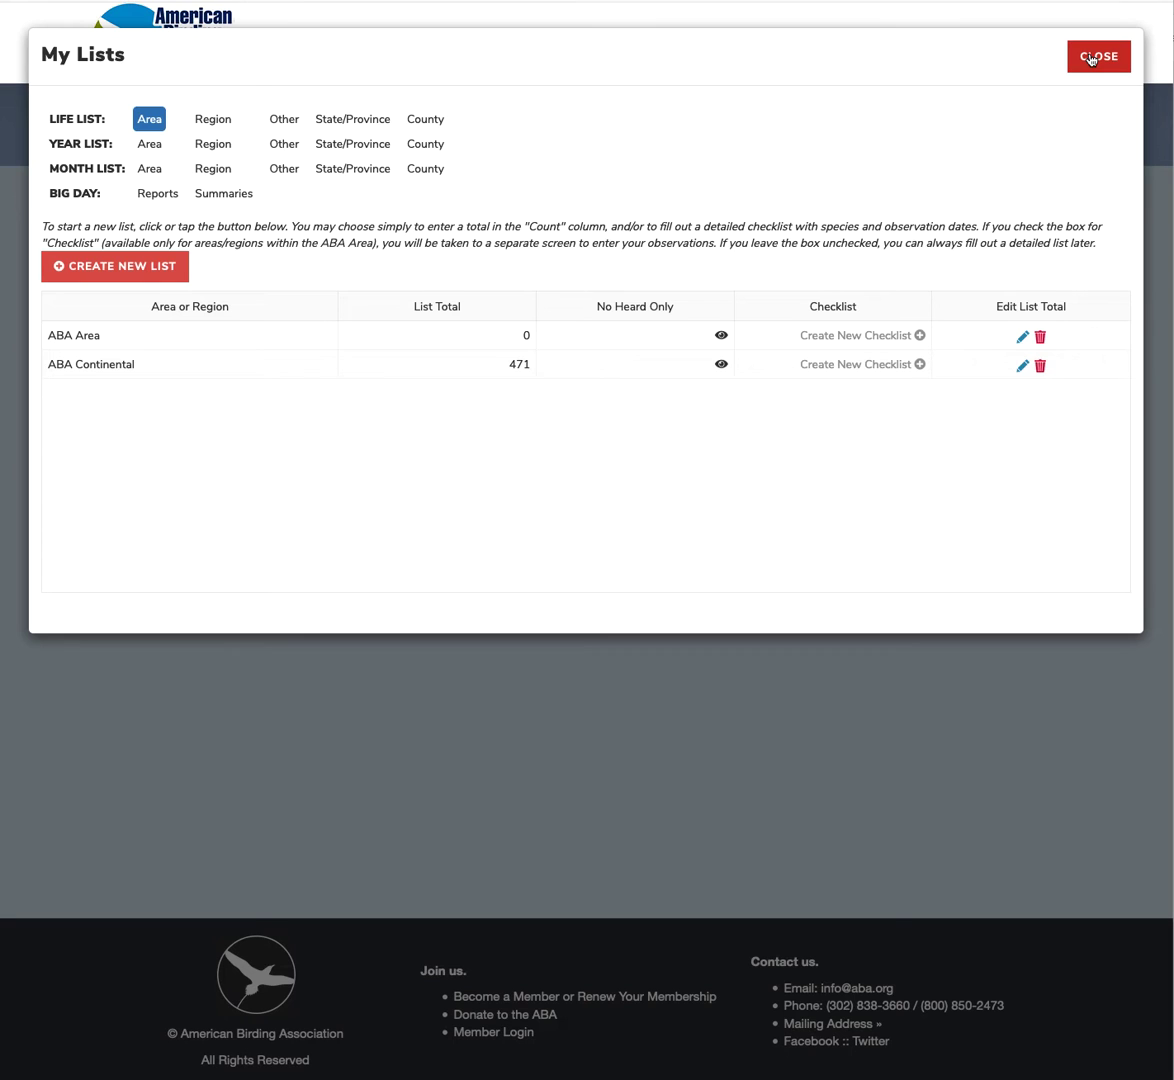
Close the checklist and reopen Edit My Lists on the Area life lists, showing ABA Area at 715.
{"action": "left_click", "coordinate": [1098, 56]}
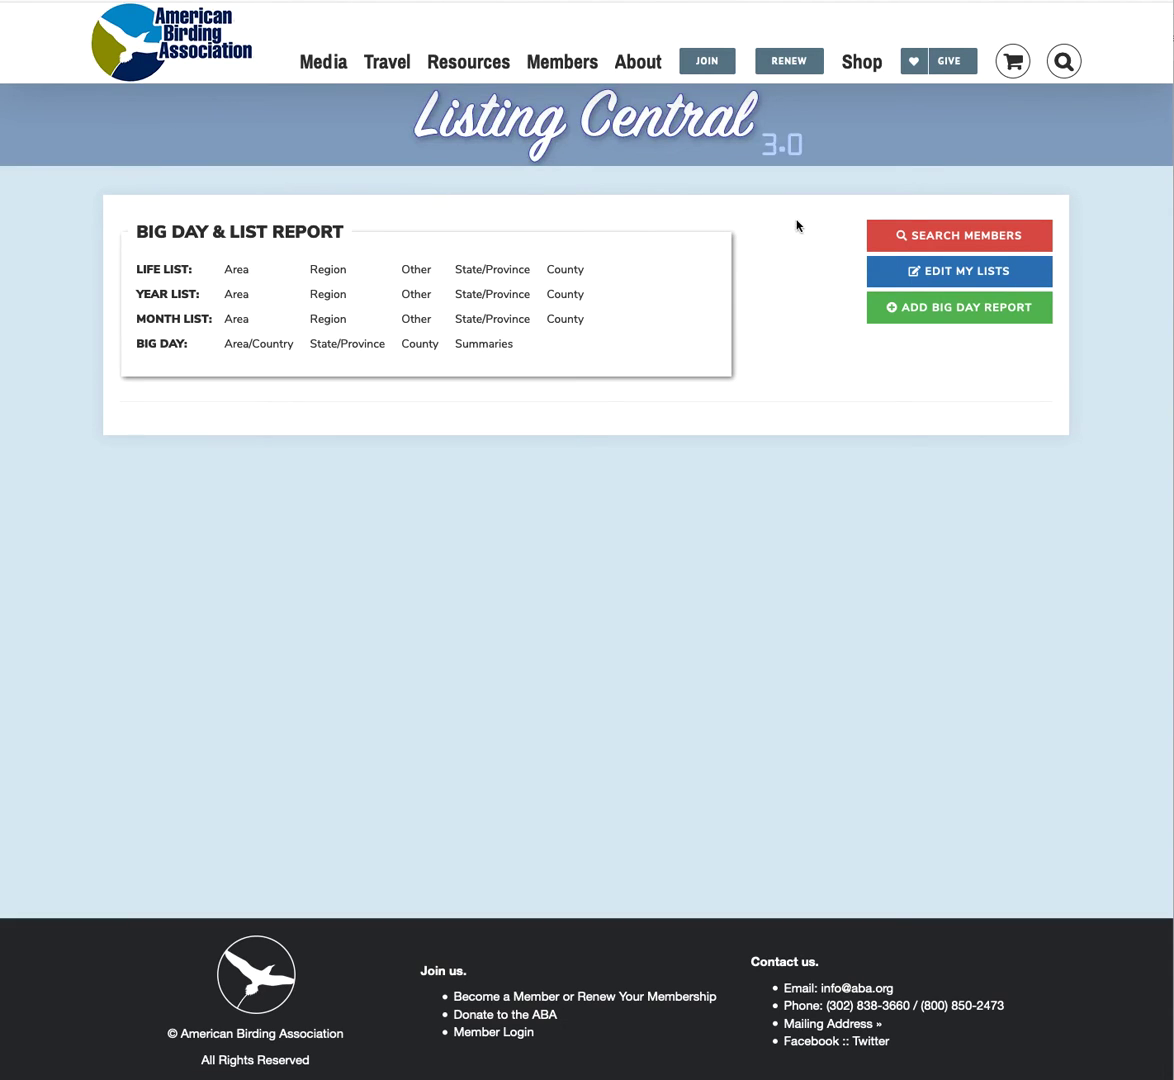
{"action": "left_click", "coordinate": [957, 271]}
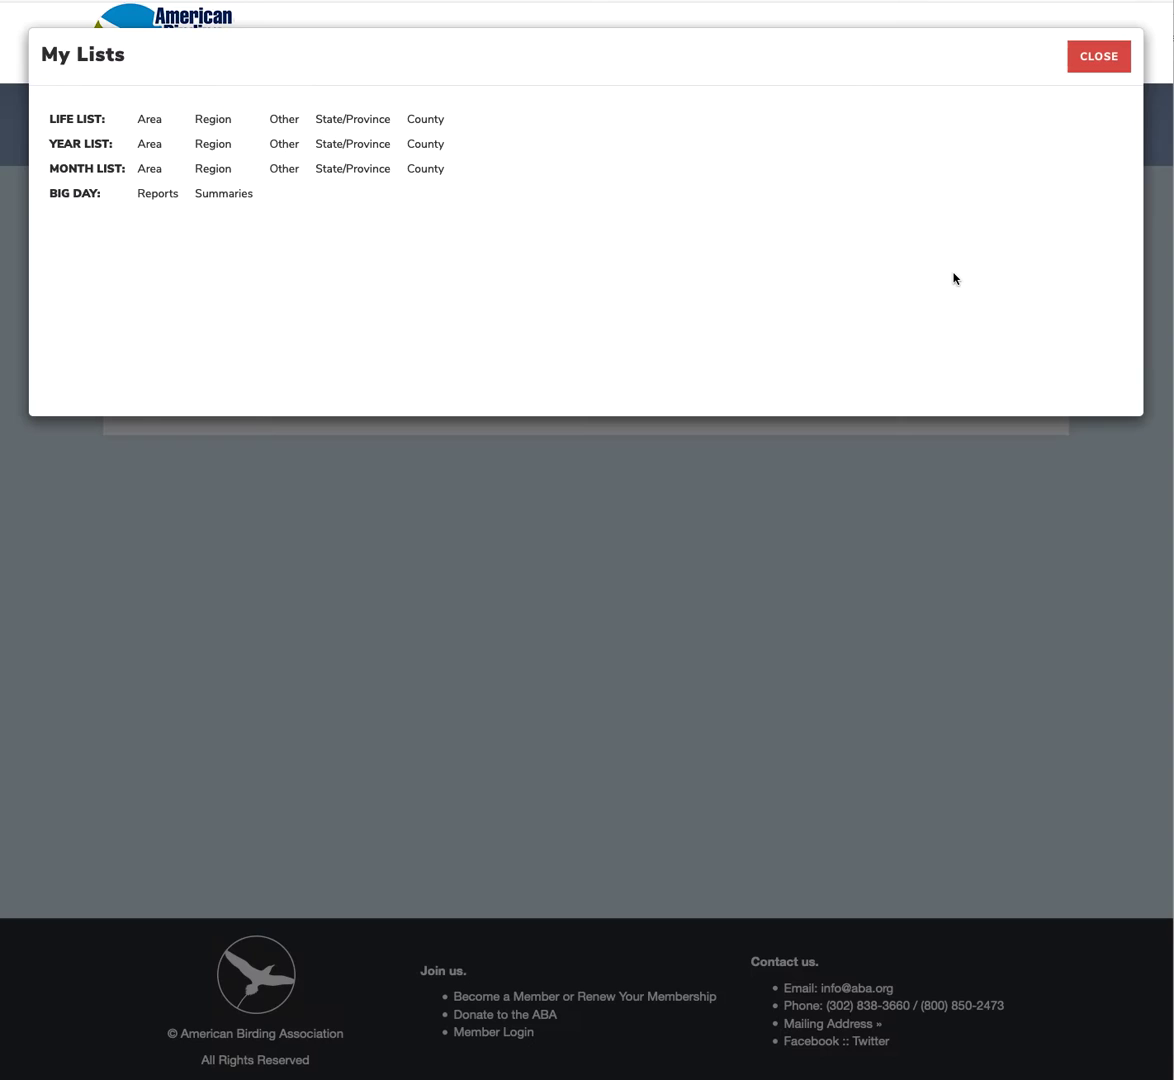
{"action": "left_click", "coordinate": [149, 118]}
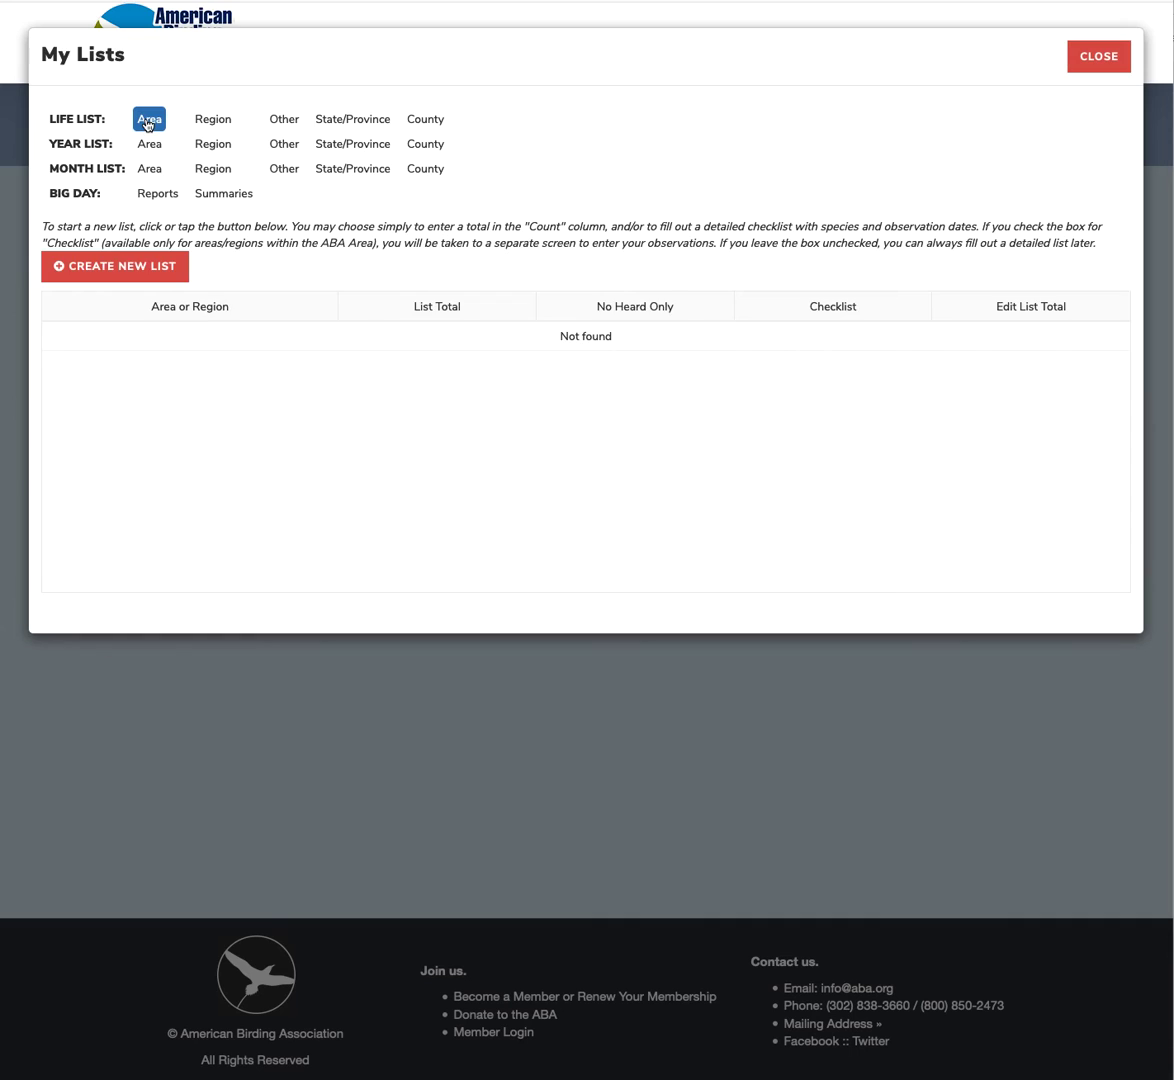
{"action": "left_click", "coordinate": [149, 118]}
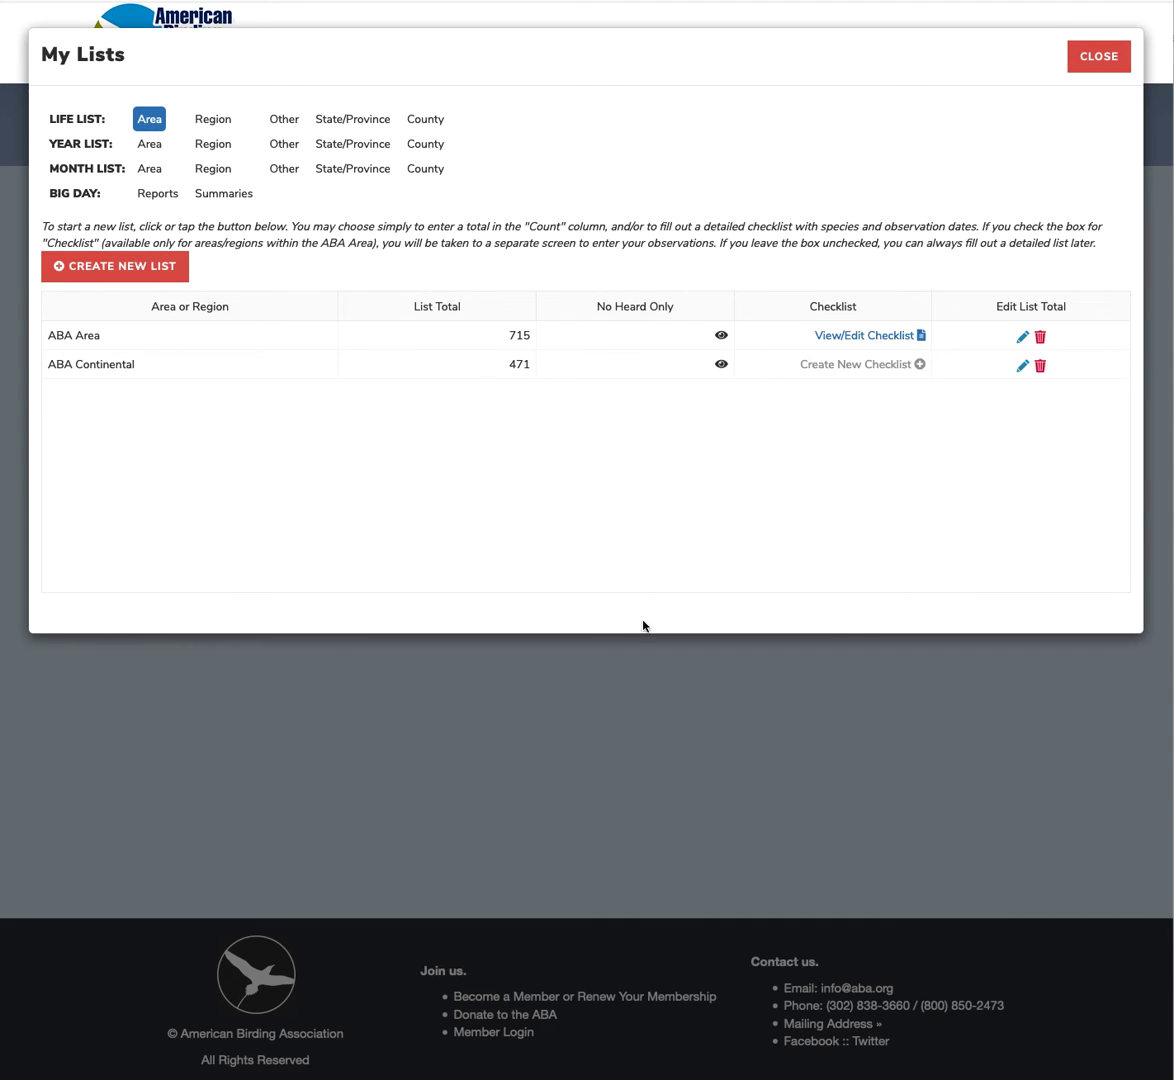
{"action": "mouse_move", "coordinate": [746, 349]}
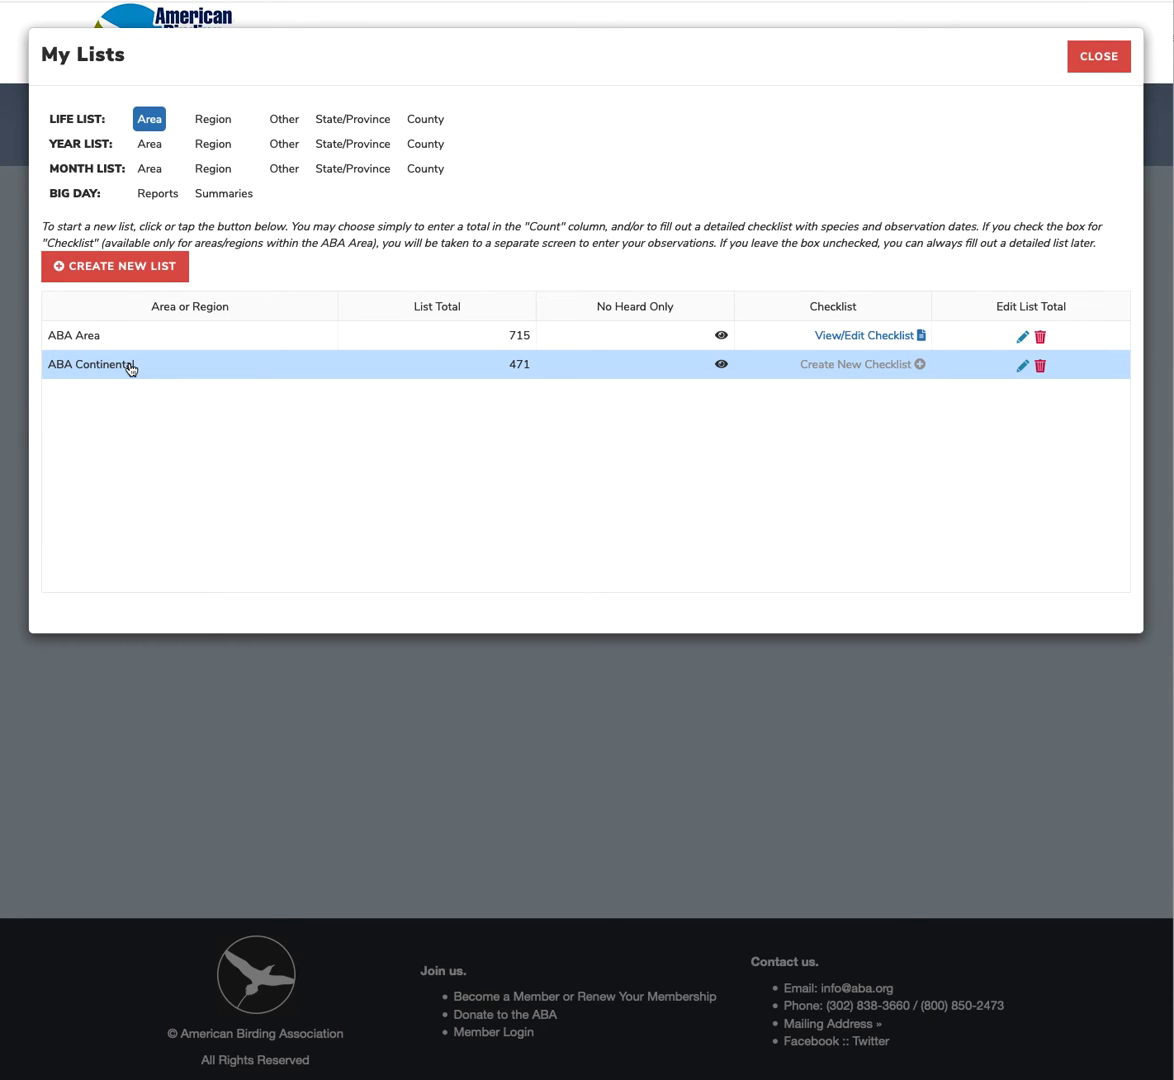
{"action": "mouse_move", "coordinate": [460, 373]}
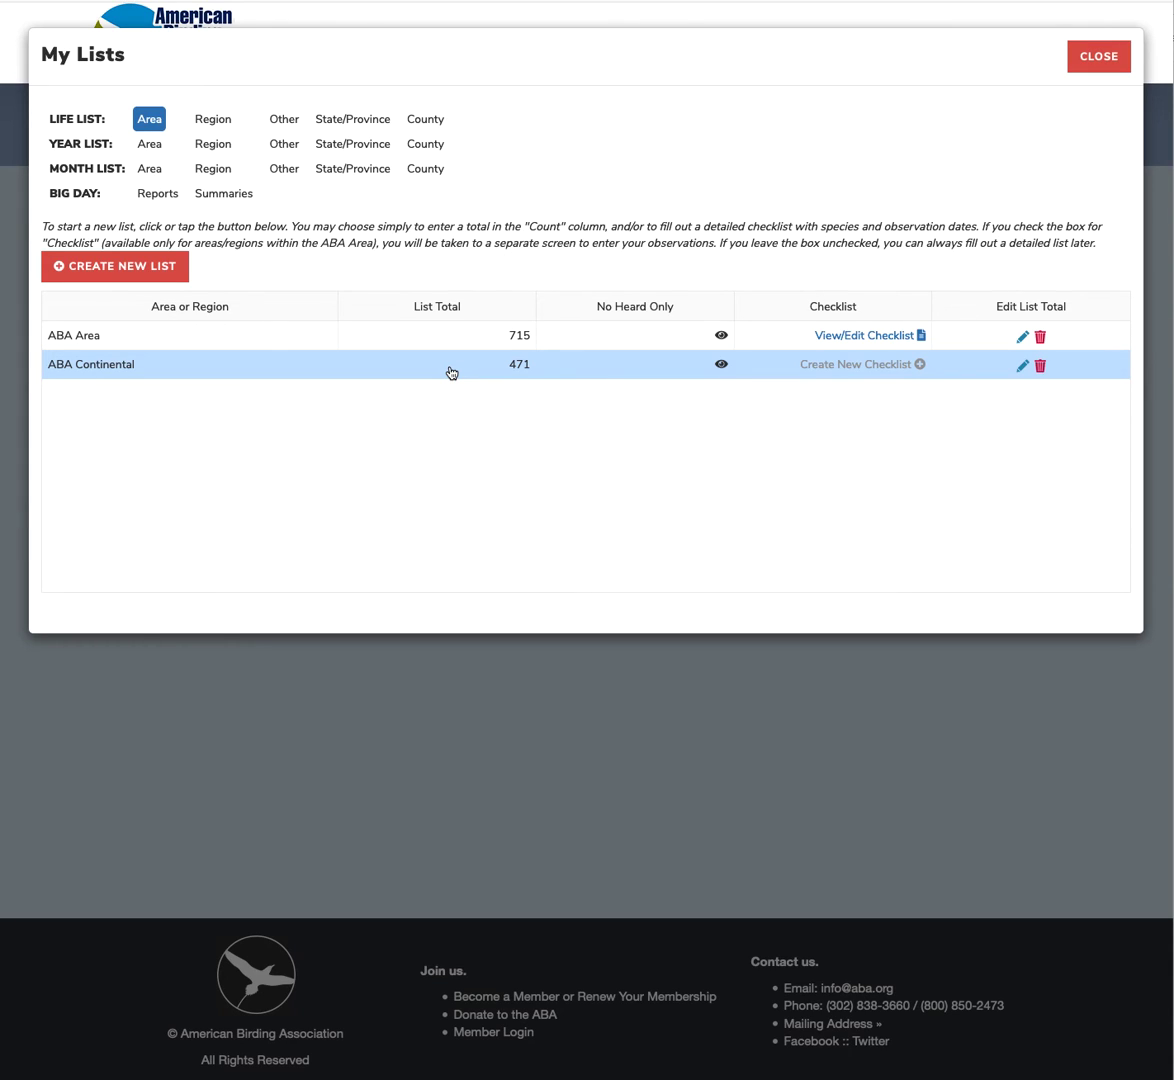
{"action": "mouse_move", "coordinate": [267, 376]}
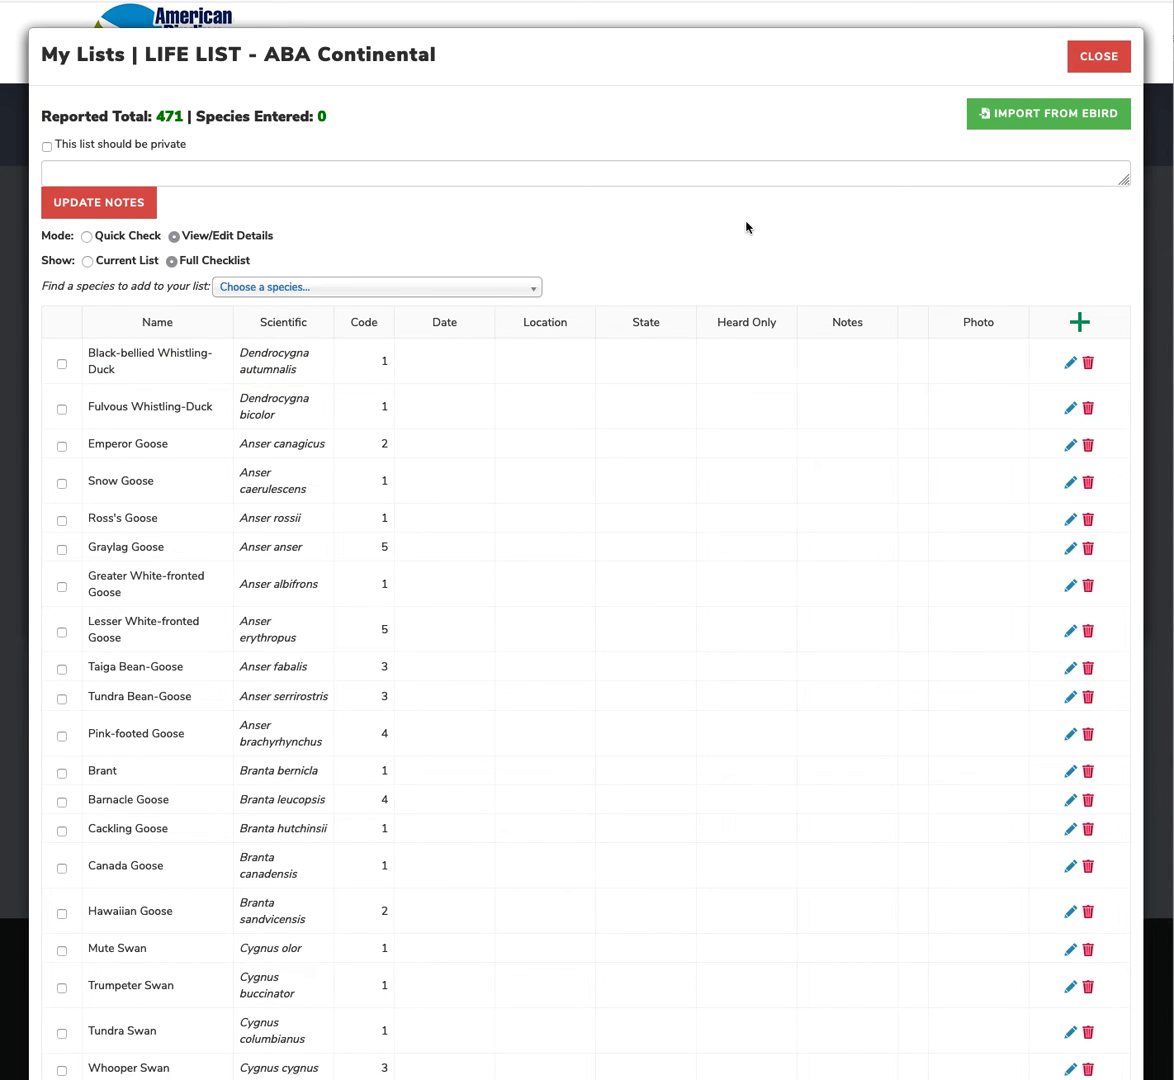
Import ebird_aba_life_list.csv into ABA Continental, raising its total from 471 to 658.
{"action": "left_click", "coordinate": [1047, 113]}
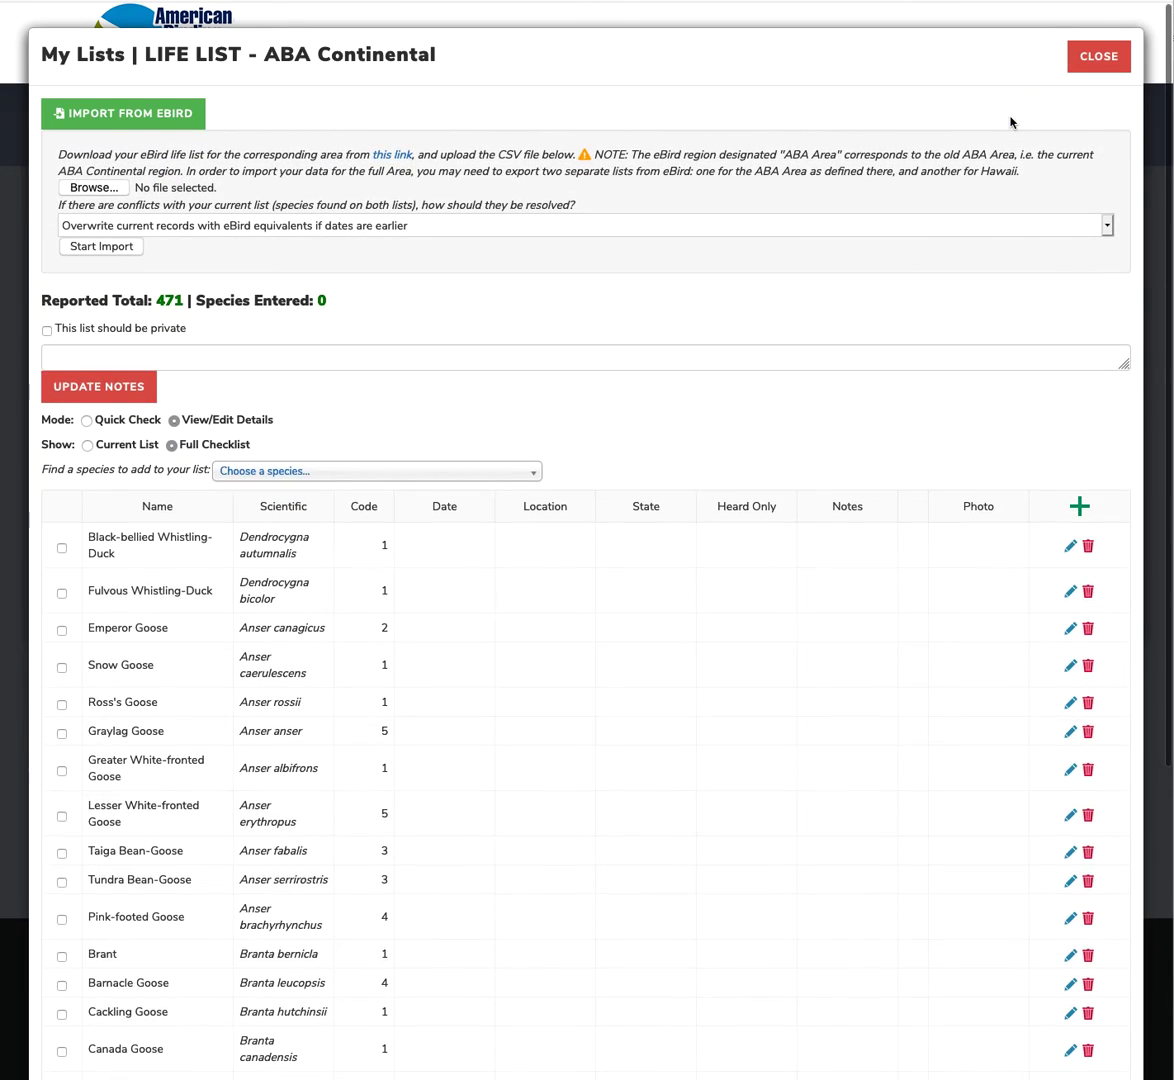
{"action": "left_click", "coordinate": [92, 187]}
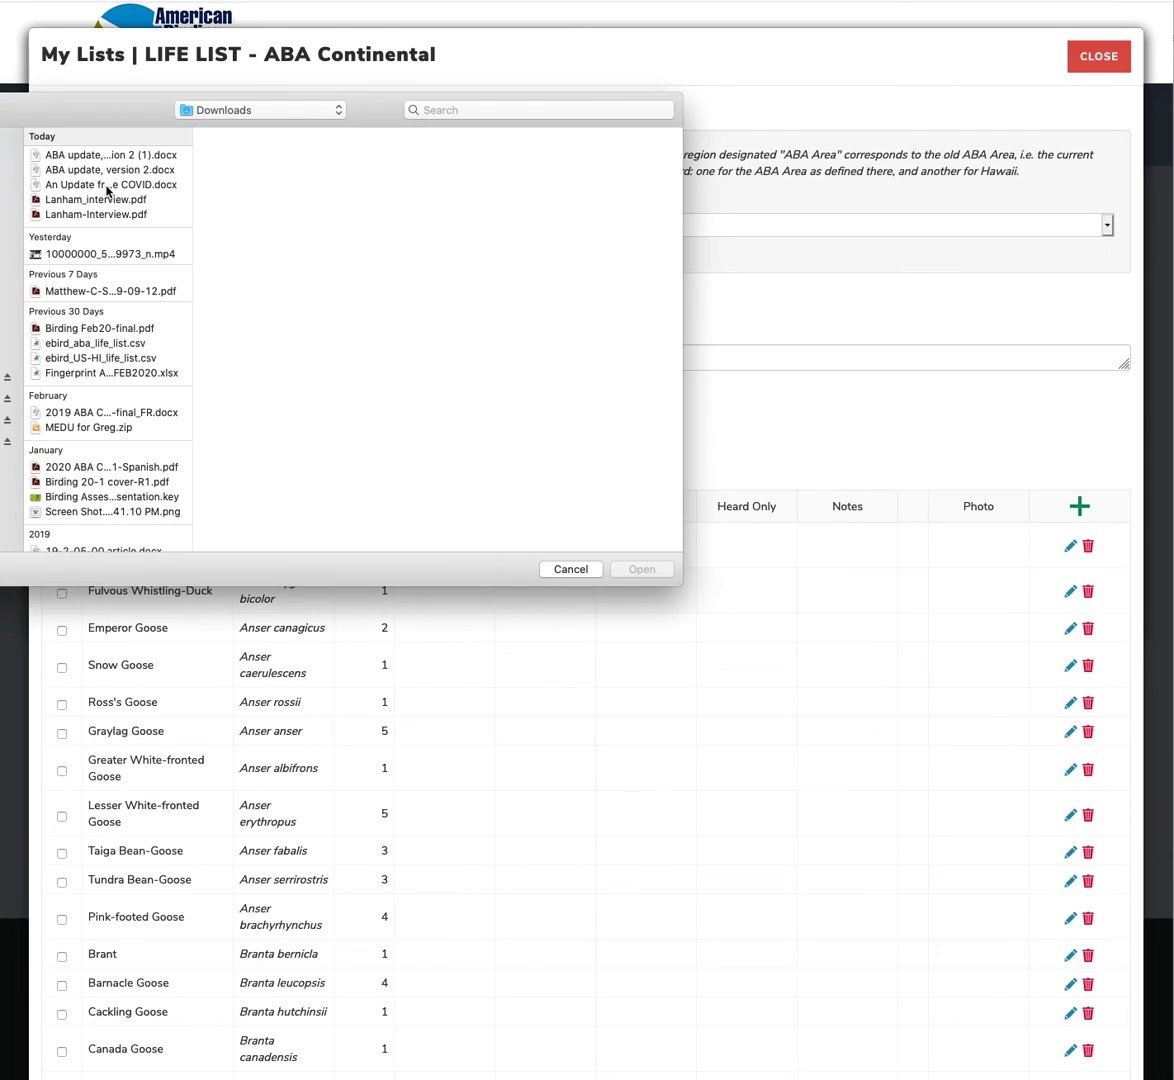
{"action": "left_click", "coordinate": [95, 342]}
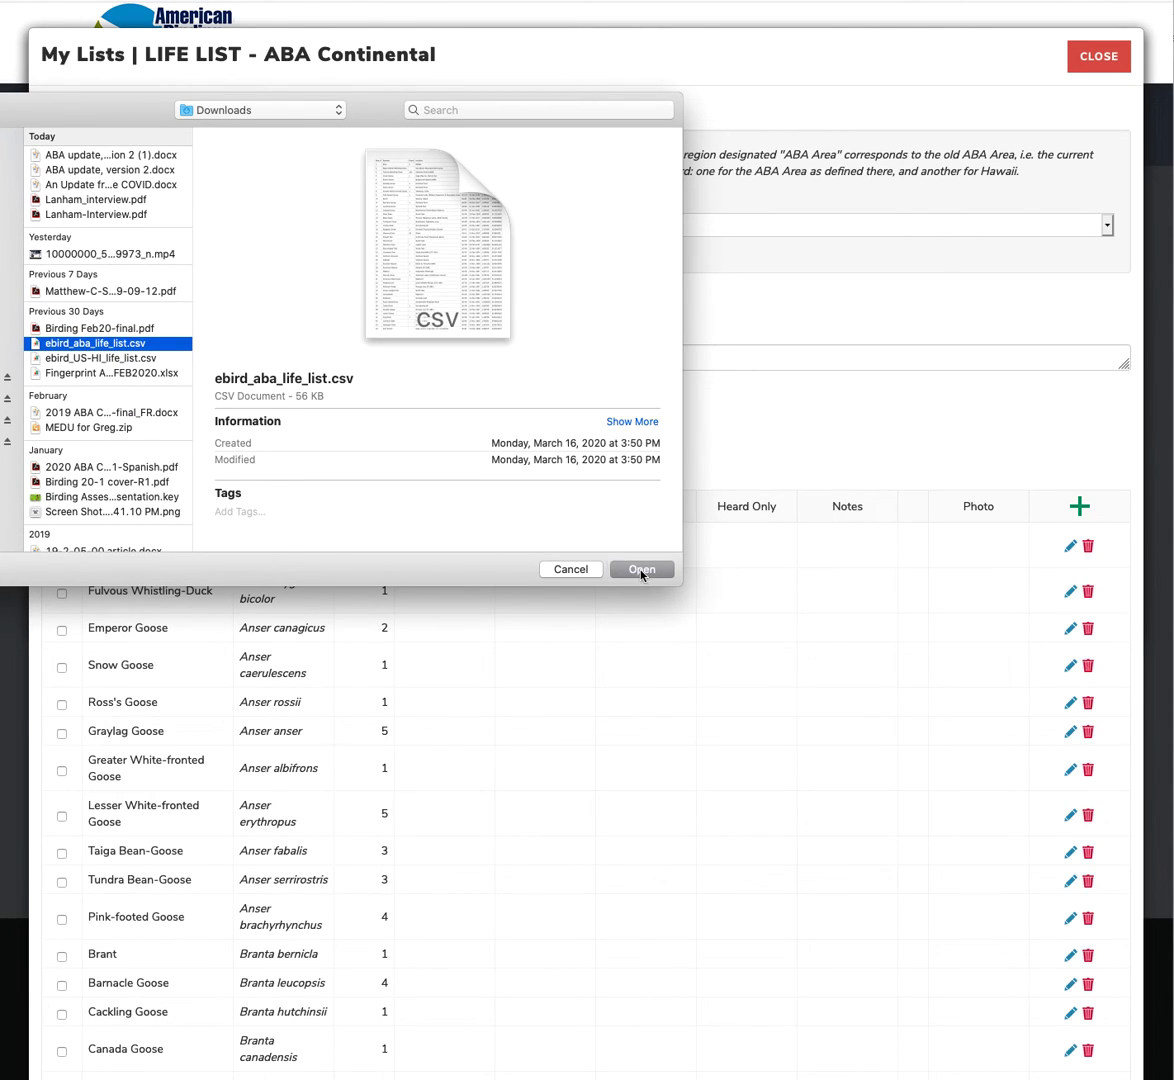
{"action": "left_click", "coordinate": [642, 569]}
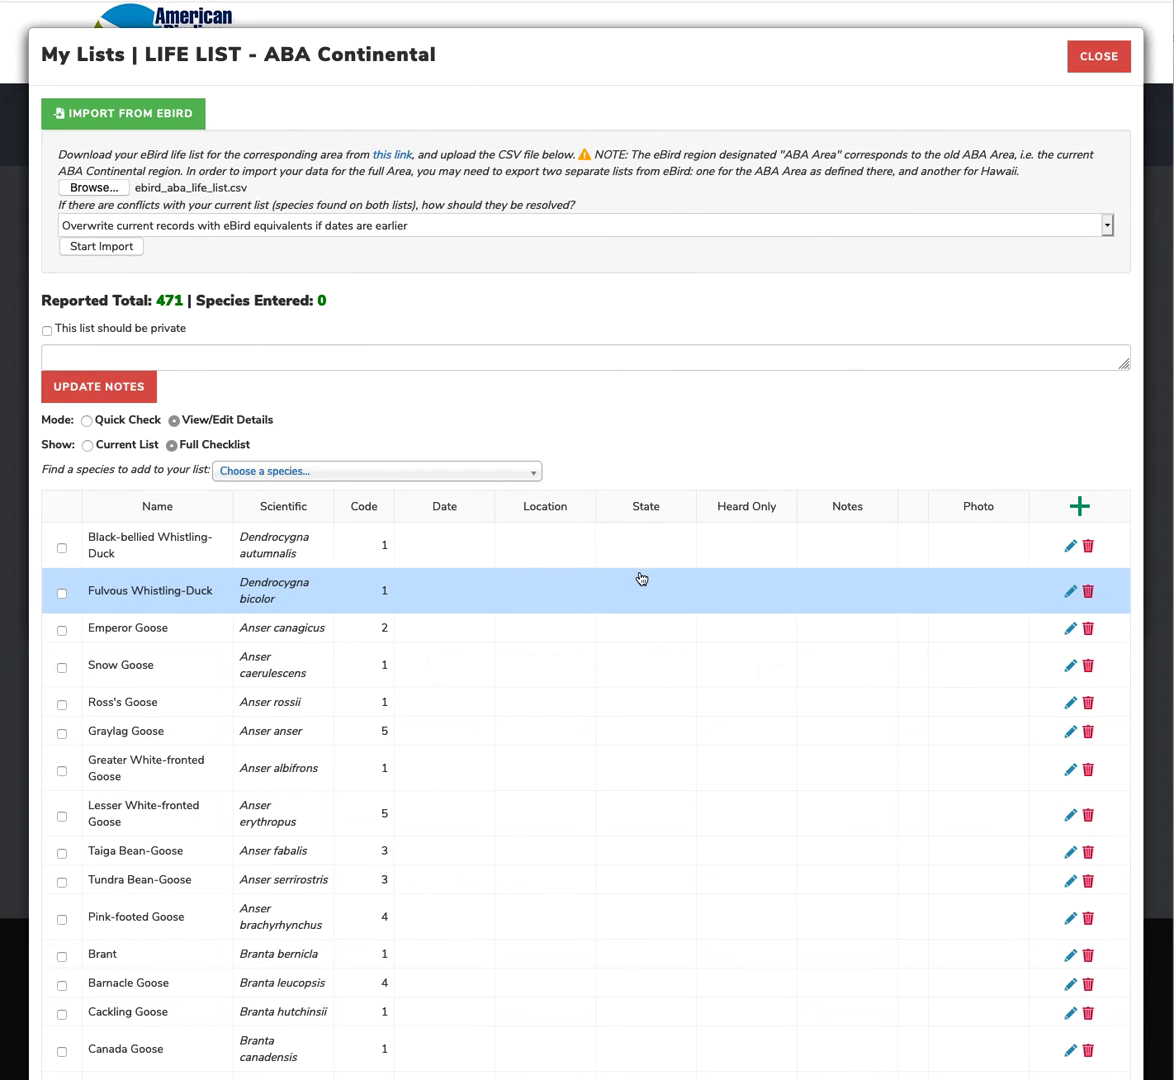
{"action": "left_click", "coordinate": [100, 246]}
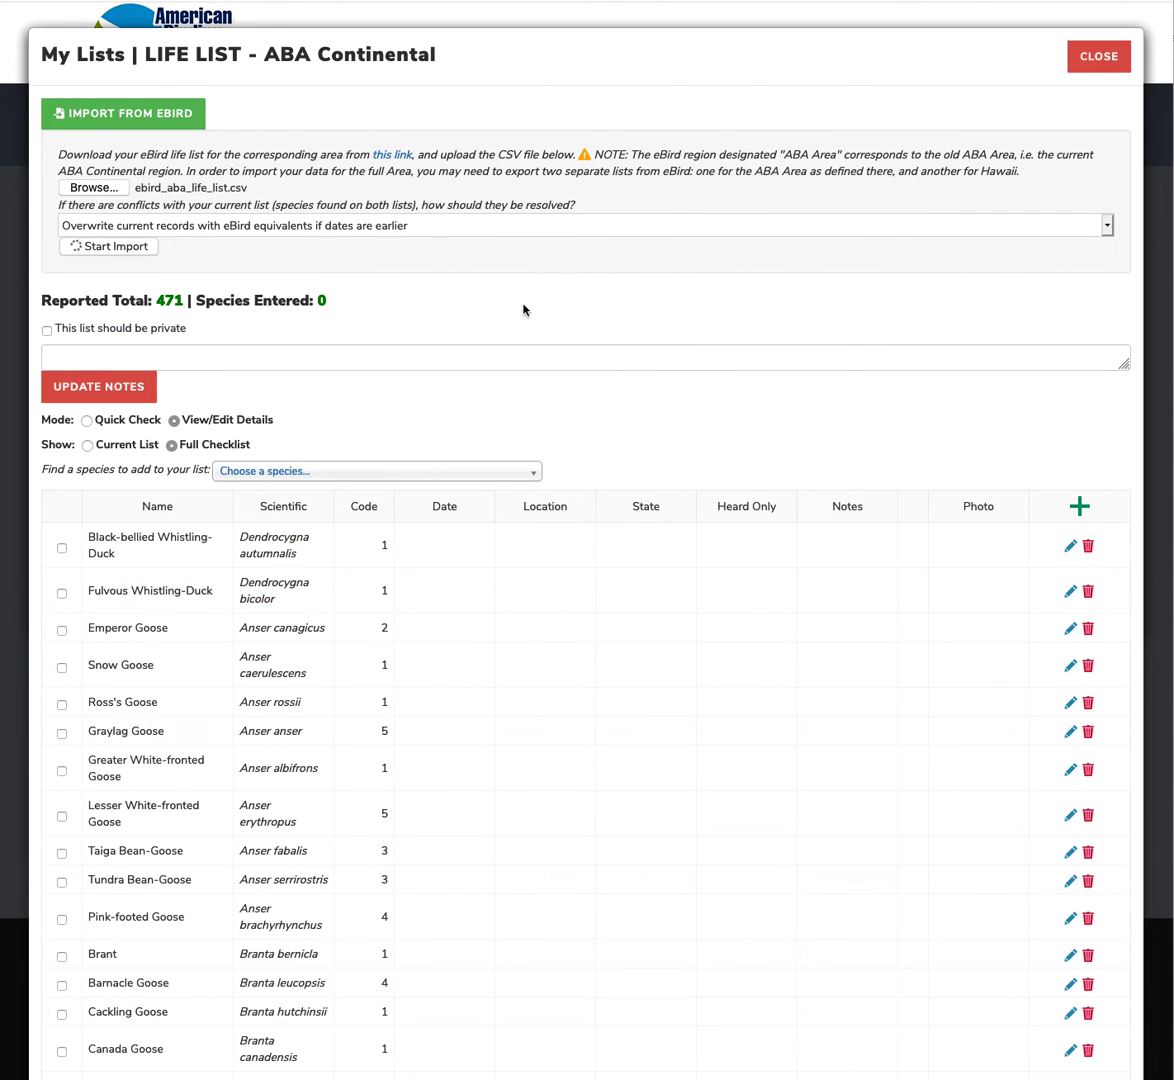
{"action": "mouse_move", "coordinate": [583, 318]}
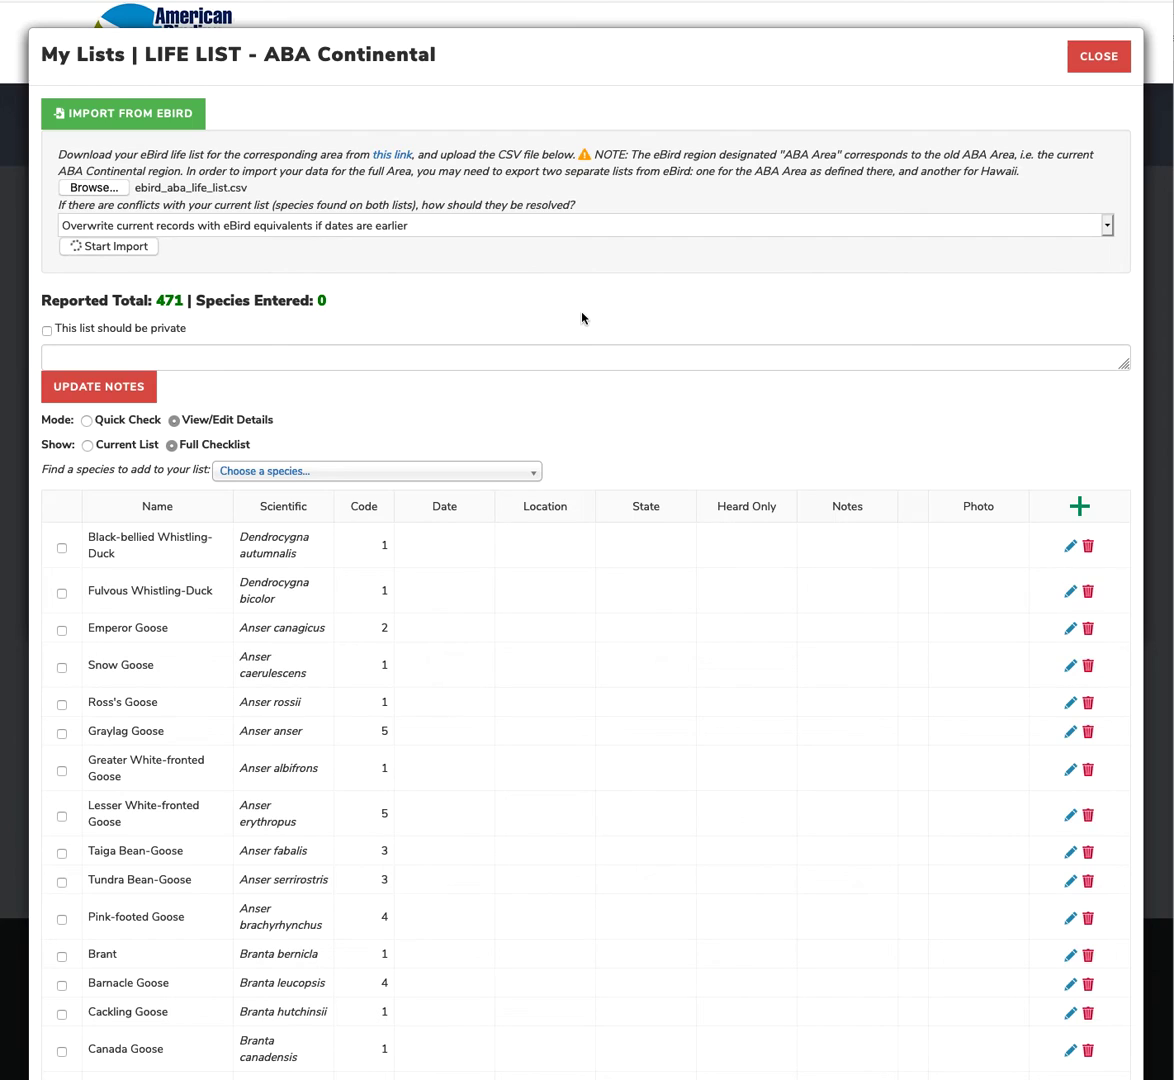
{"action": "left_click", "coordinate": [101, 246]}
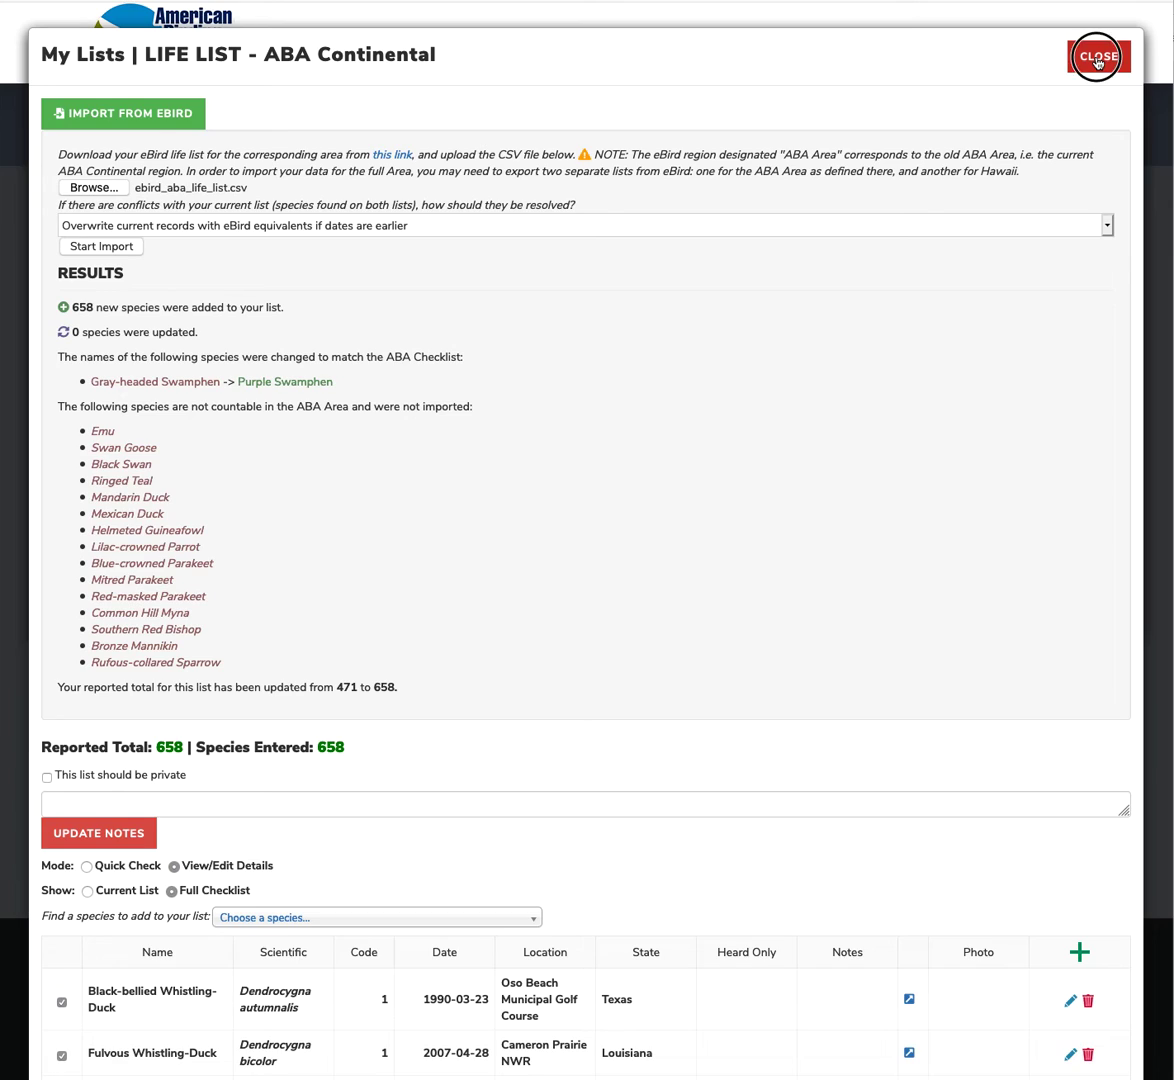
Close and reopen My Lists on Area life lists to show ABA Continental's refreshed 658 total.
{"action": "left_click", "coordinate": [1098, 56]}
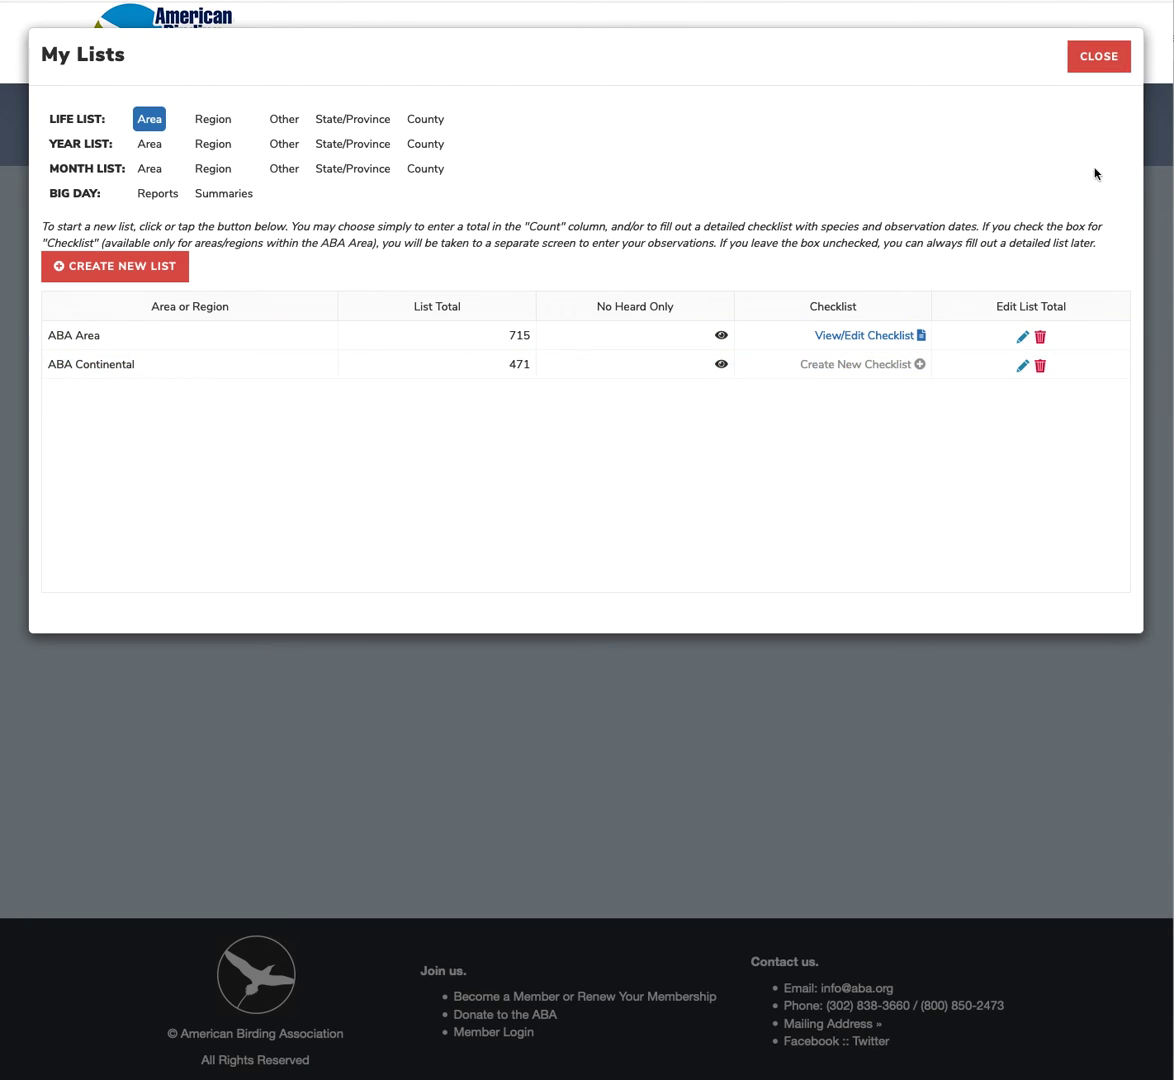
{"action": "left_click", "coordinate": [1098, 55]}
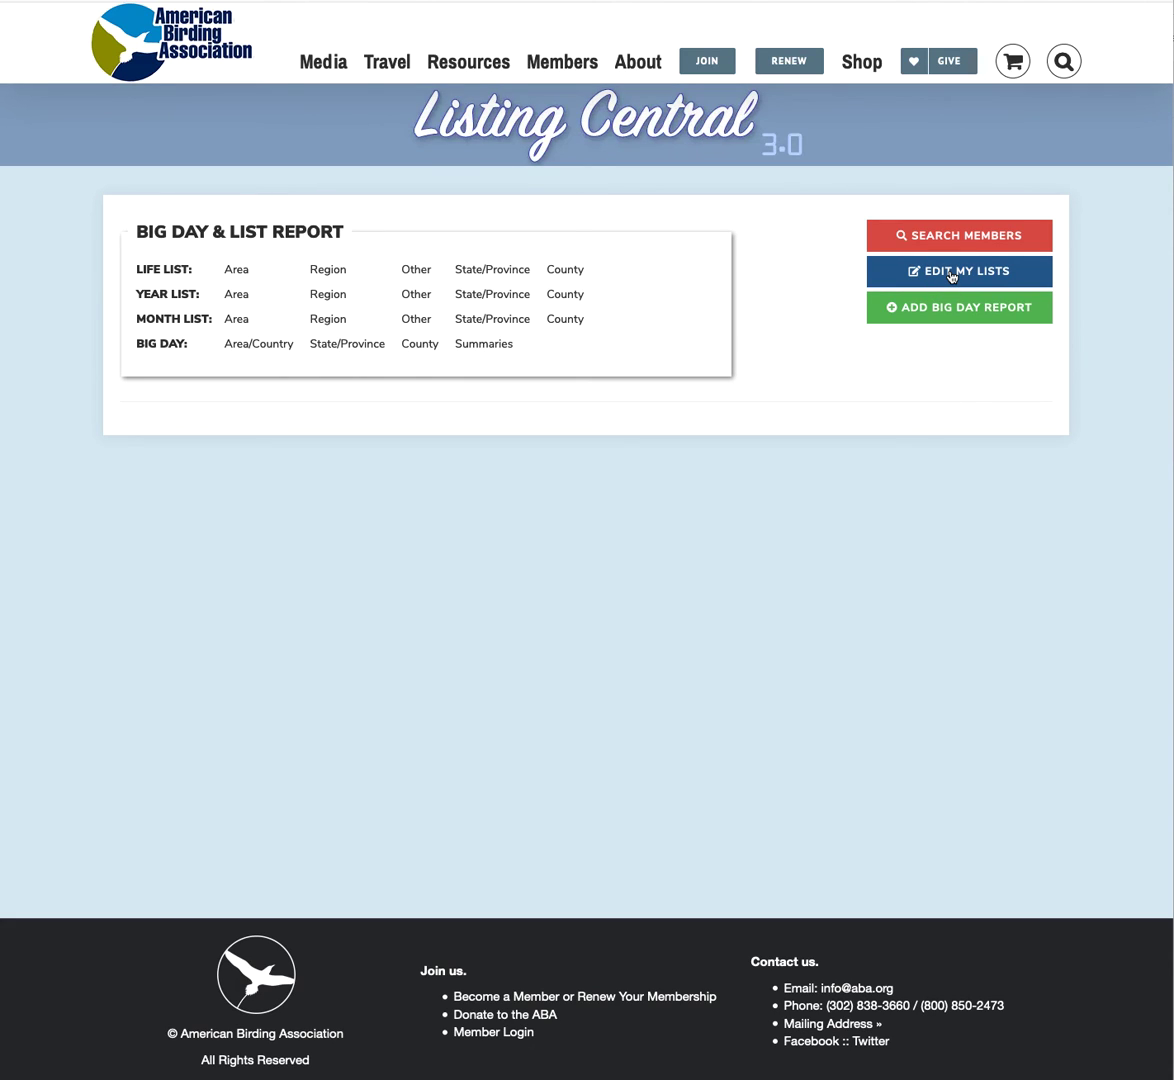
{"action": "left_click", "coordinate": [958, 271]}
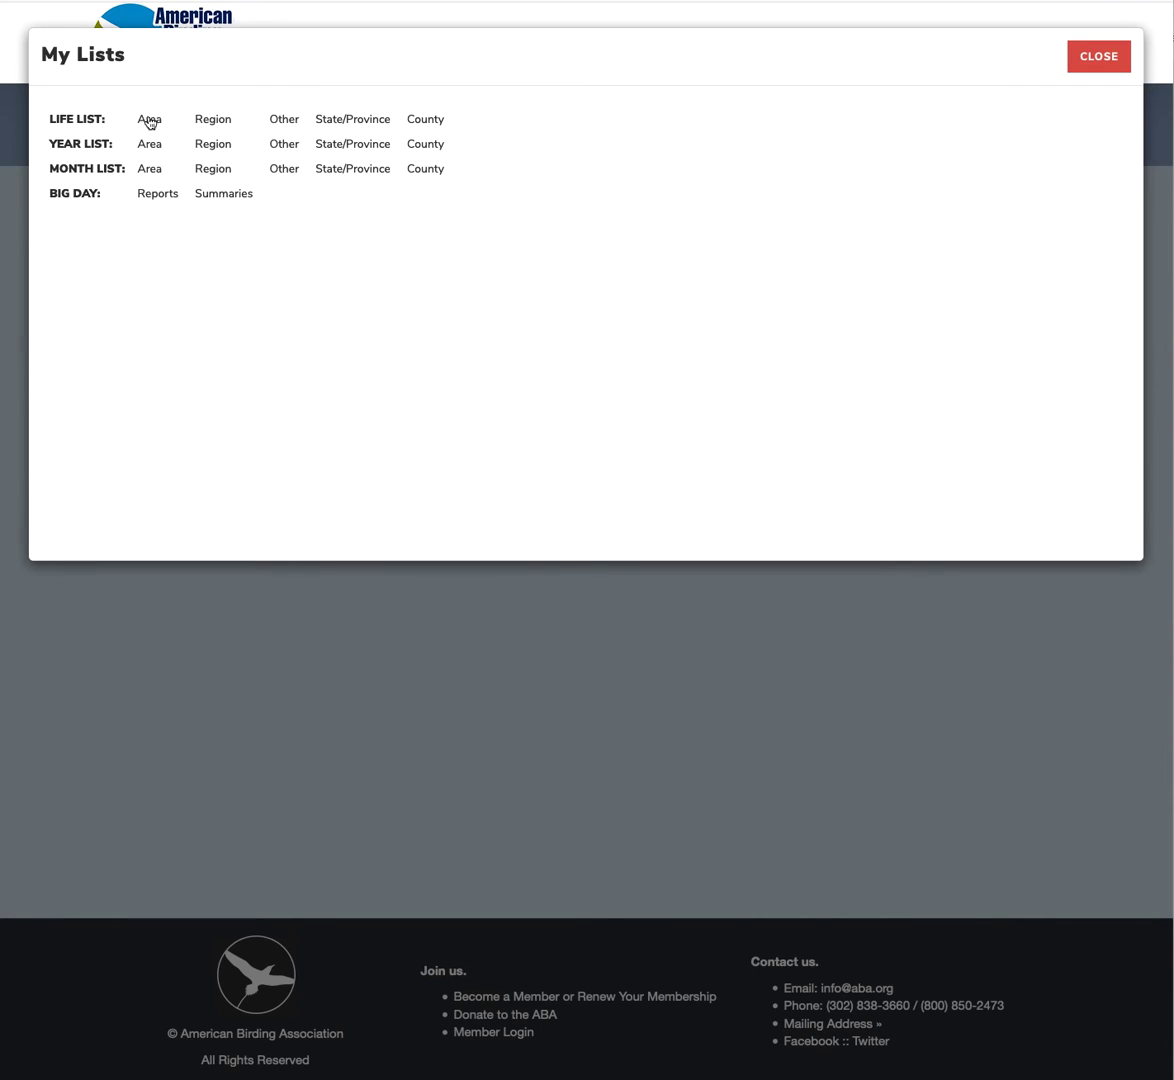
{"action": "left_click", "coordinate": [148, 118]}
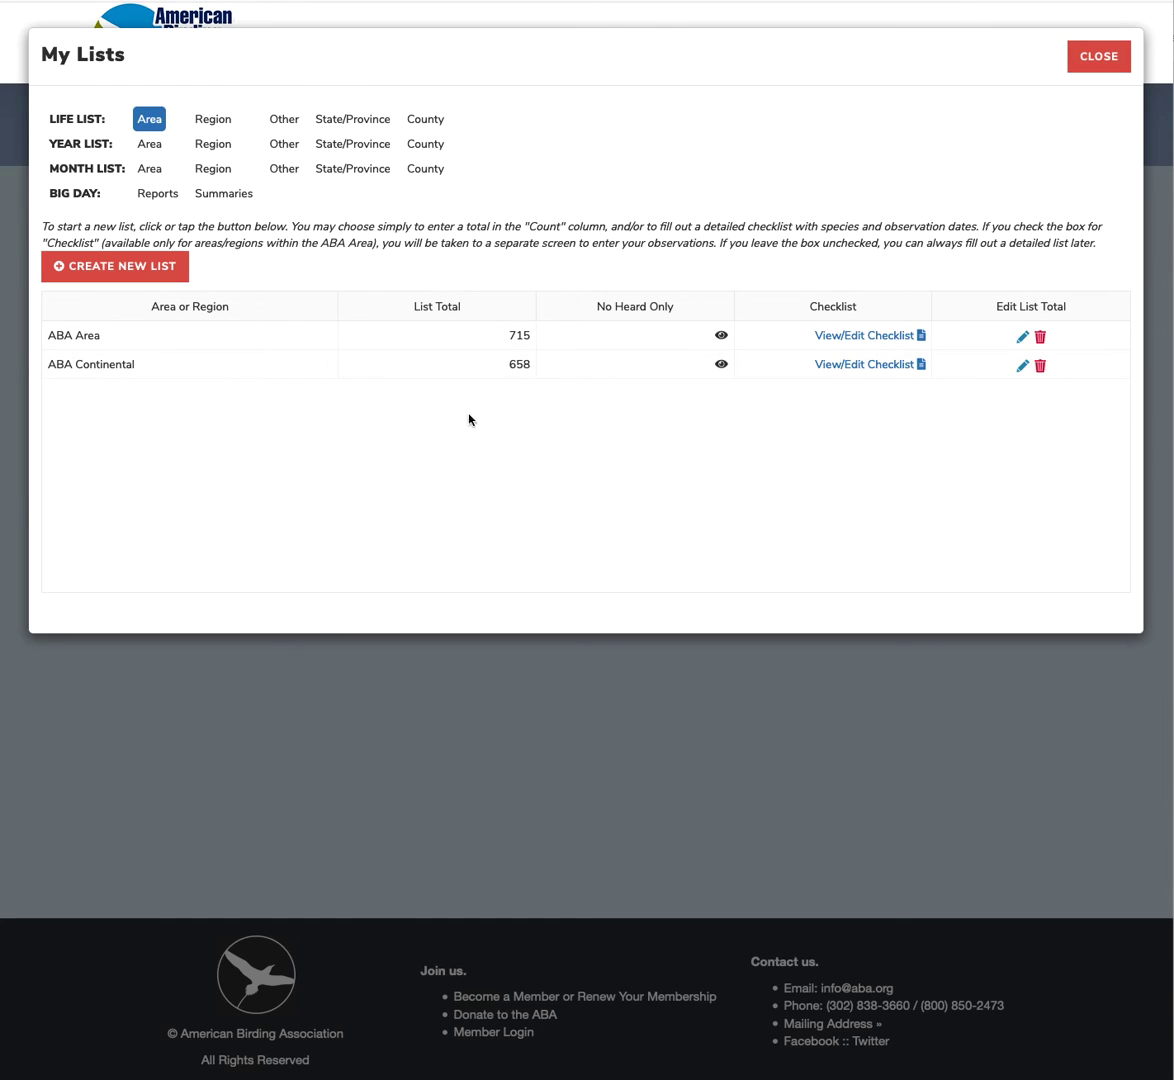
{"action": "mouse_move", "coordinate": [530, 375]}
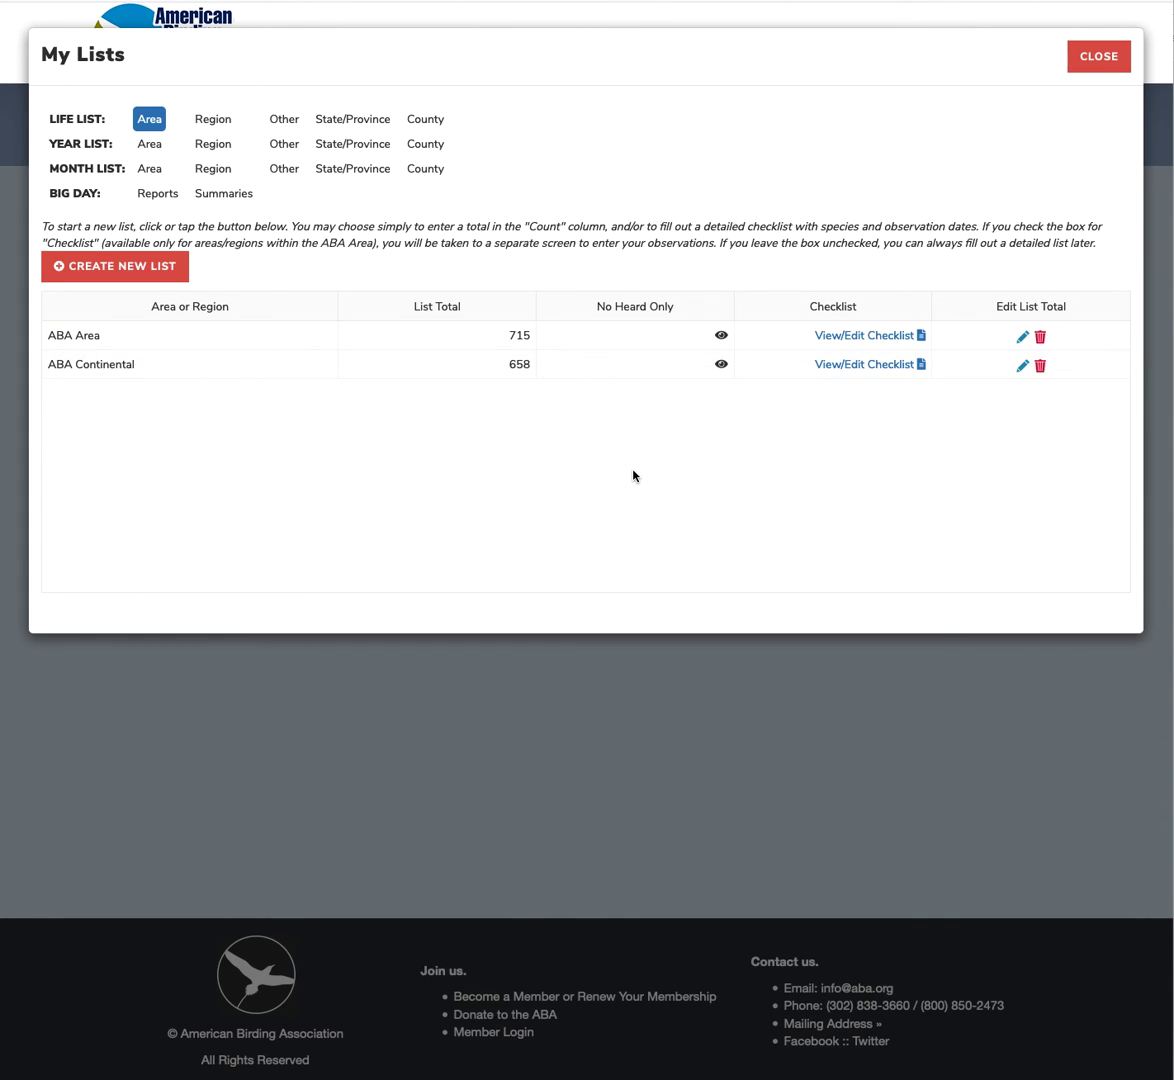
{"action": "mouse_move", "coordinate": [609, 182]}
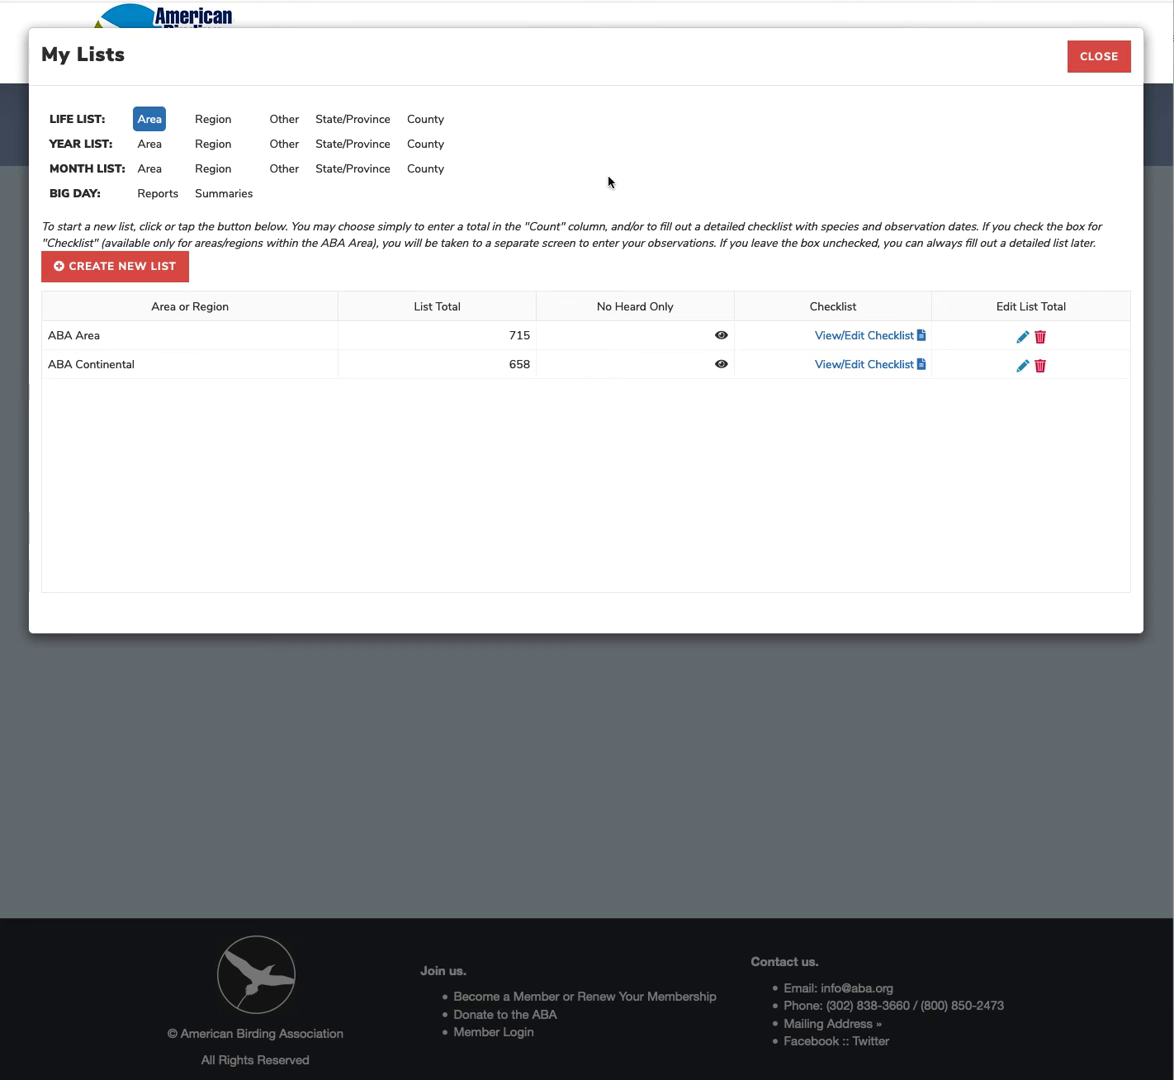
Switch to Region life lists and start a new region list.
{"action": "left_click", "coordinate": [212, 118]}
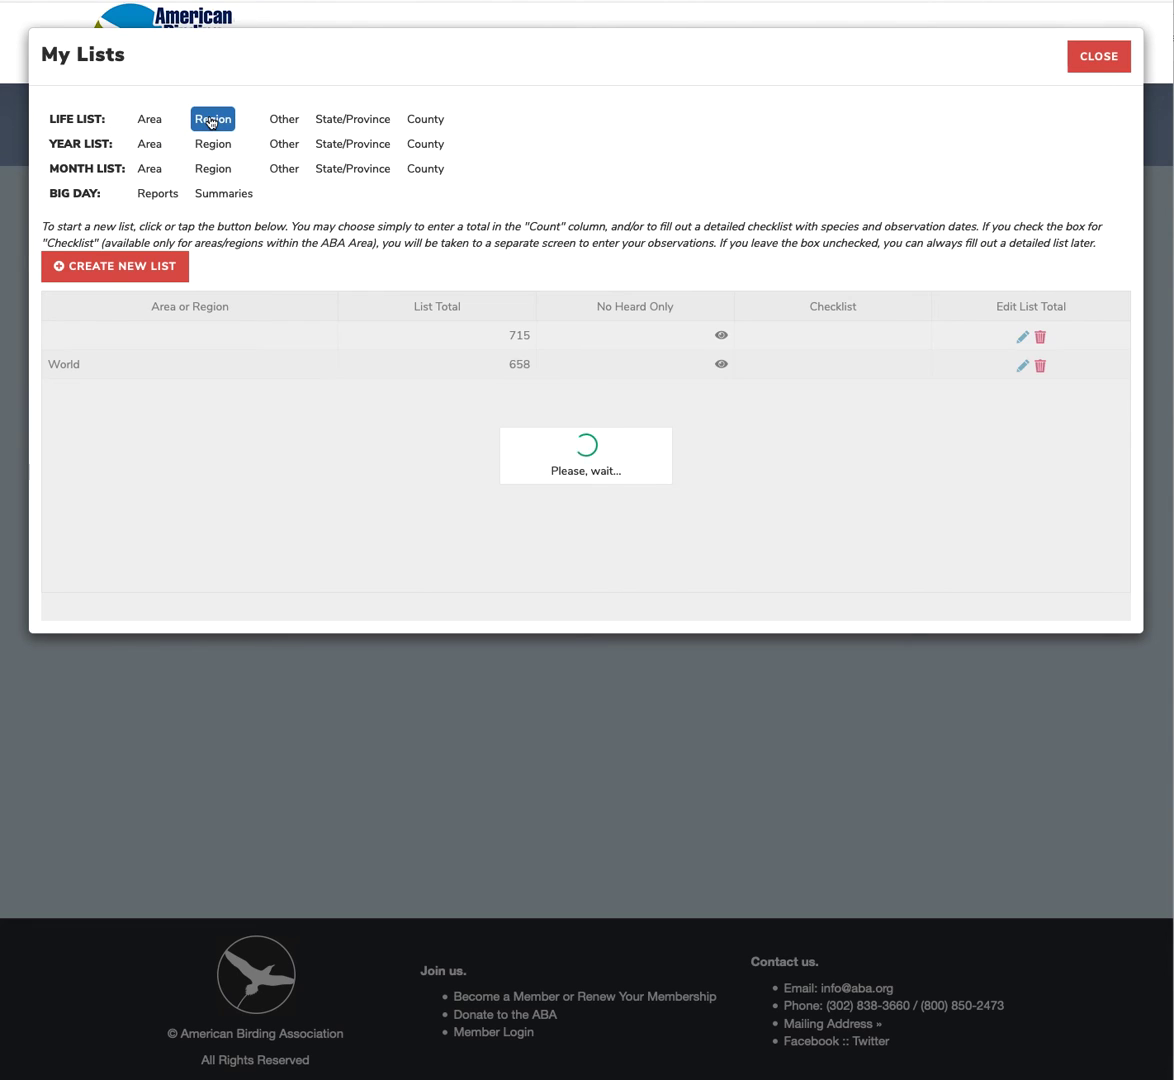
{"action": "left_click", "coordinate": [212, 118]}
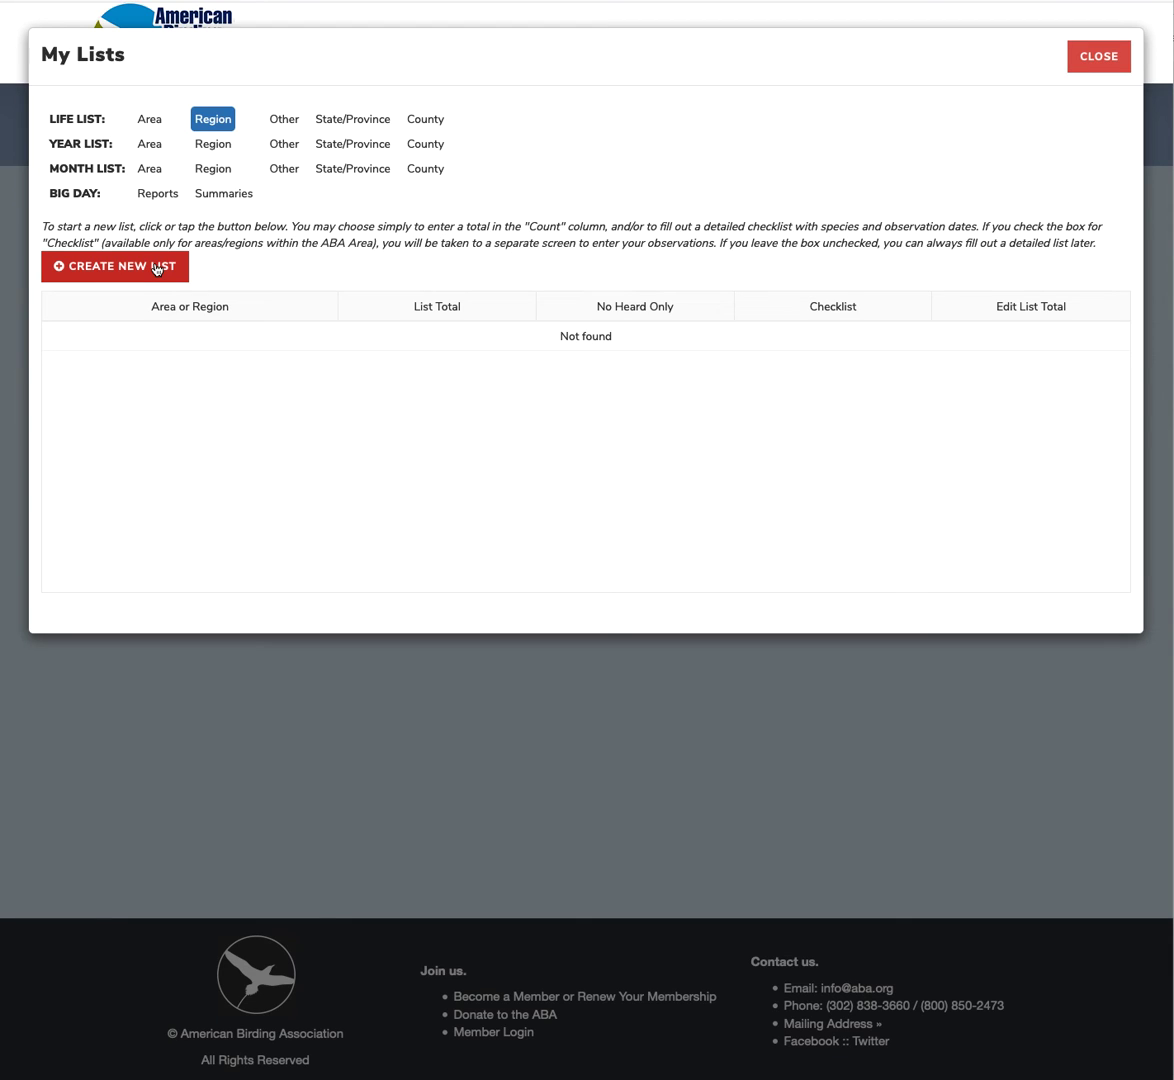
{"action": "left_click", "coordinate": [114, 266]}
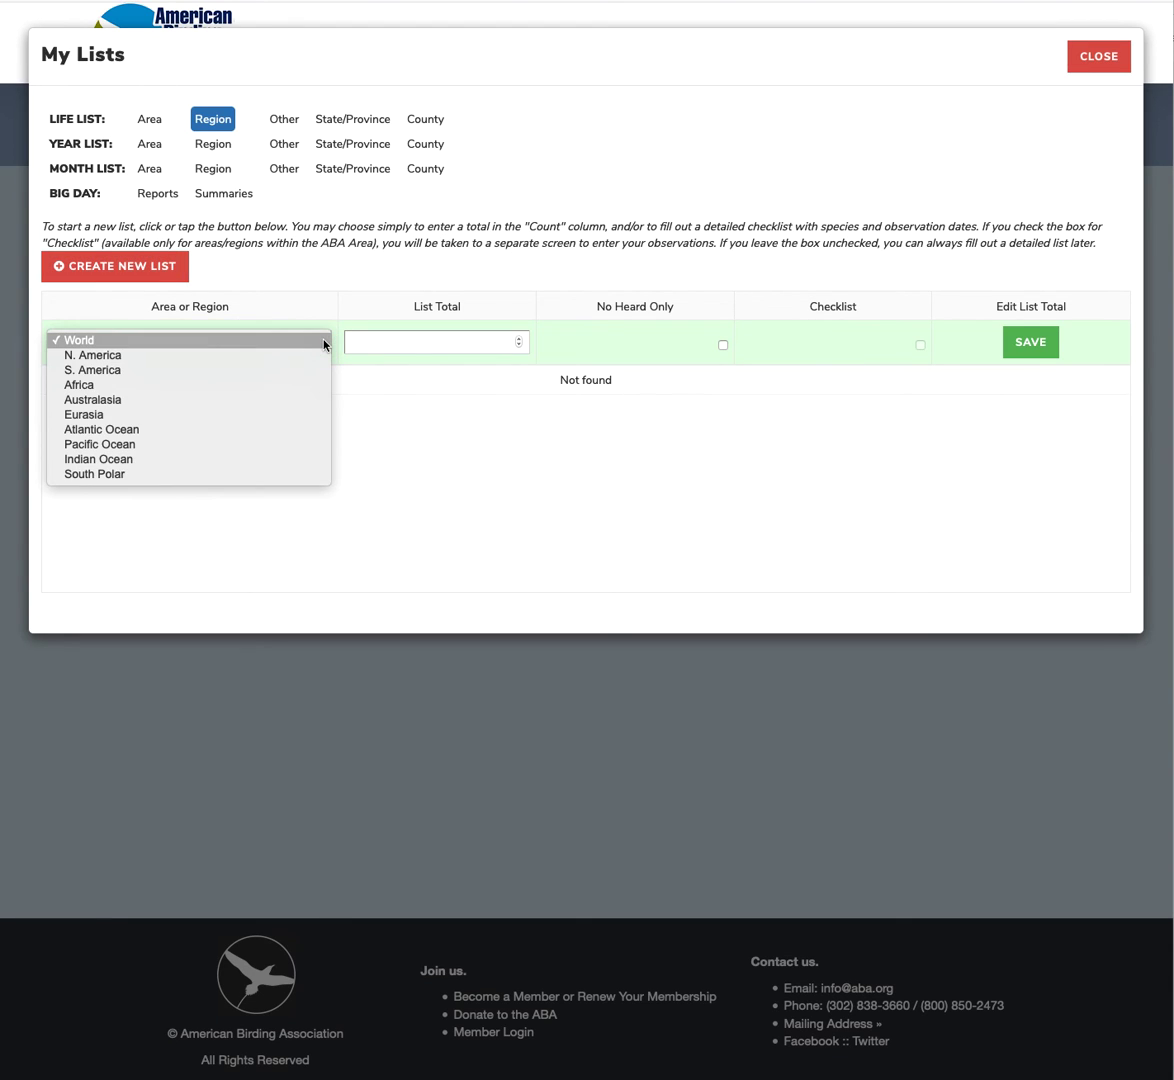
{"action": "mouse_move", "coordinate": [253, 483]}
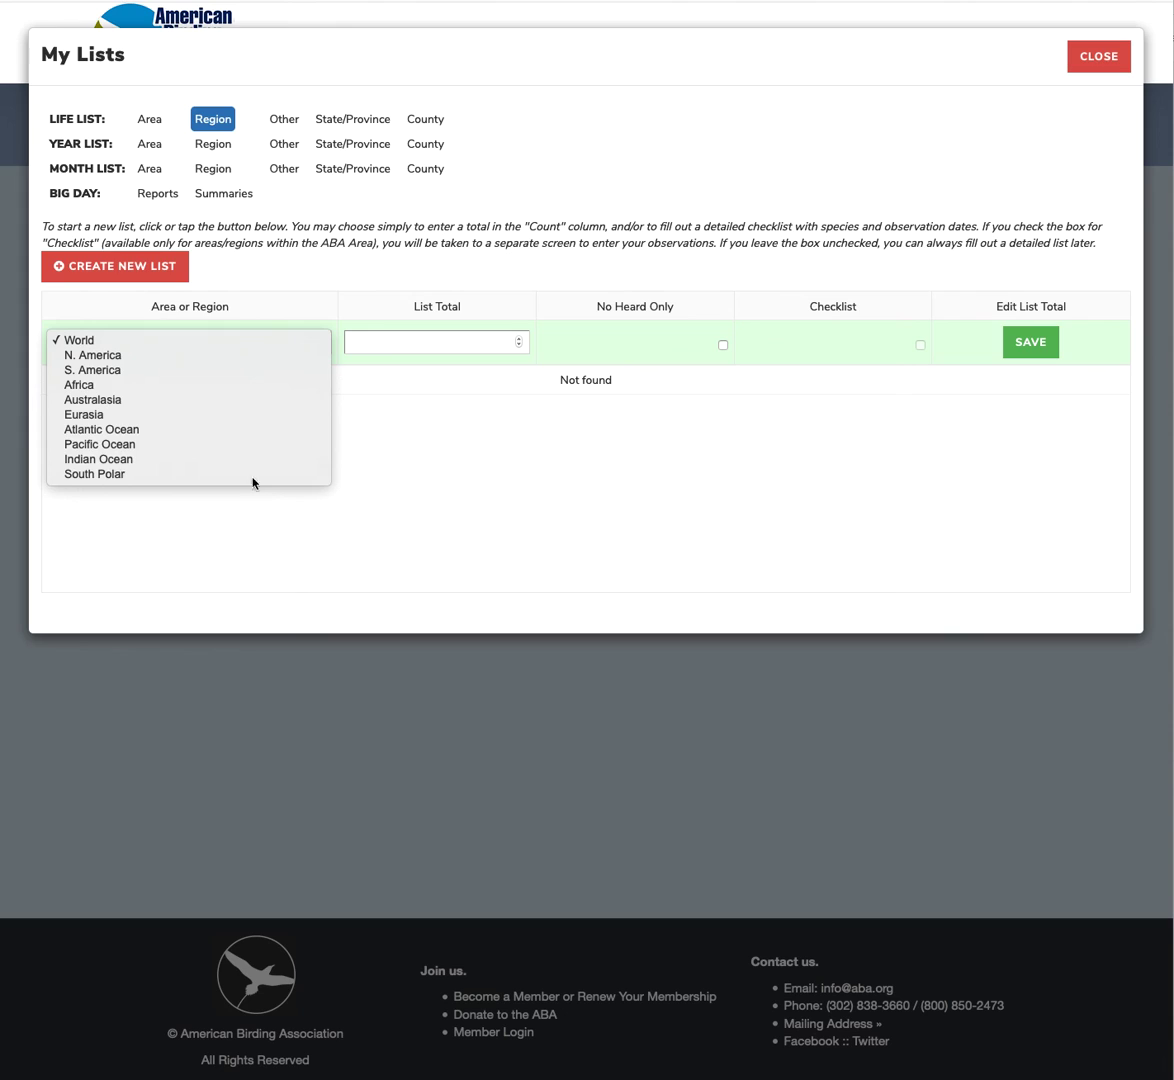
{"action": "mouse_move", "coordinate": [92, 369]}
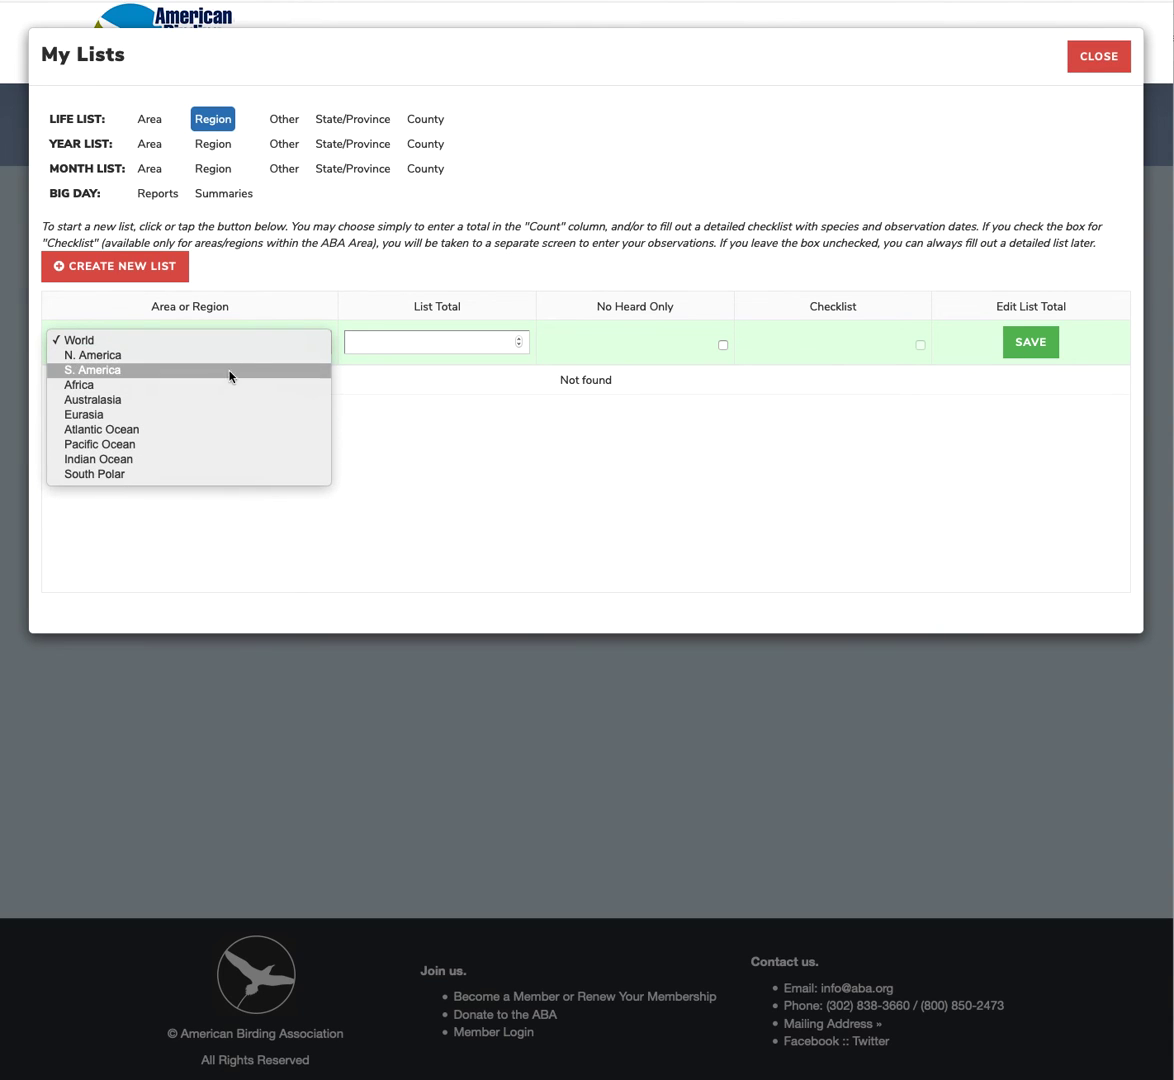
Start a new Other life list and view its types, such as Photographed ABA Area.
{"action": "left_click", "coordinate": [283, 118]}
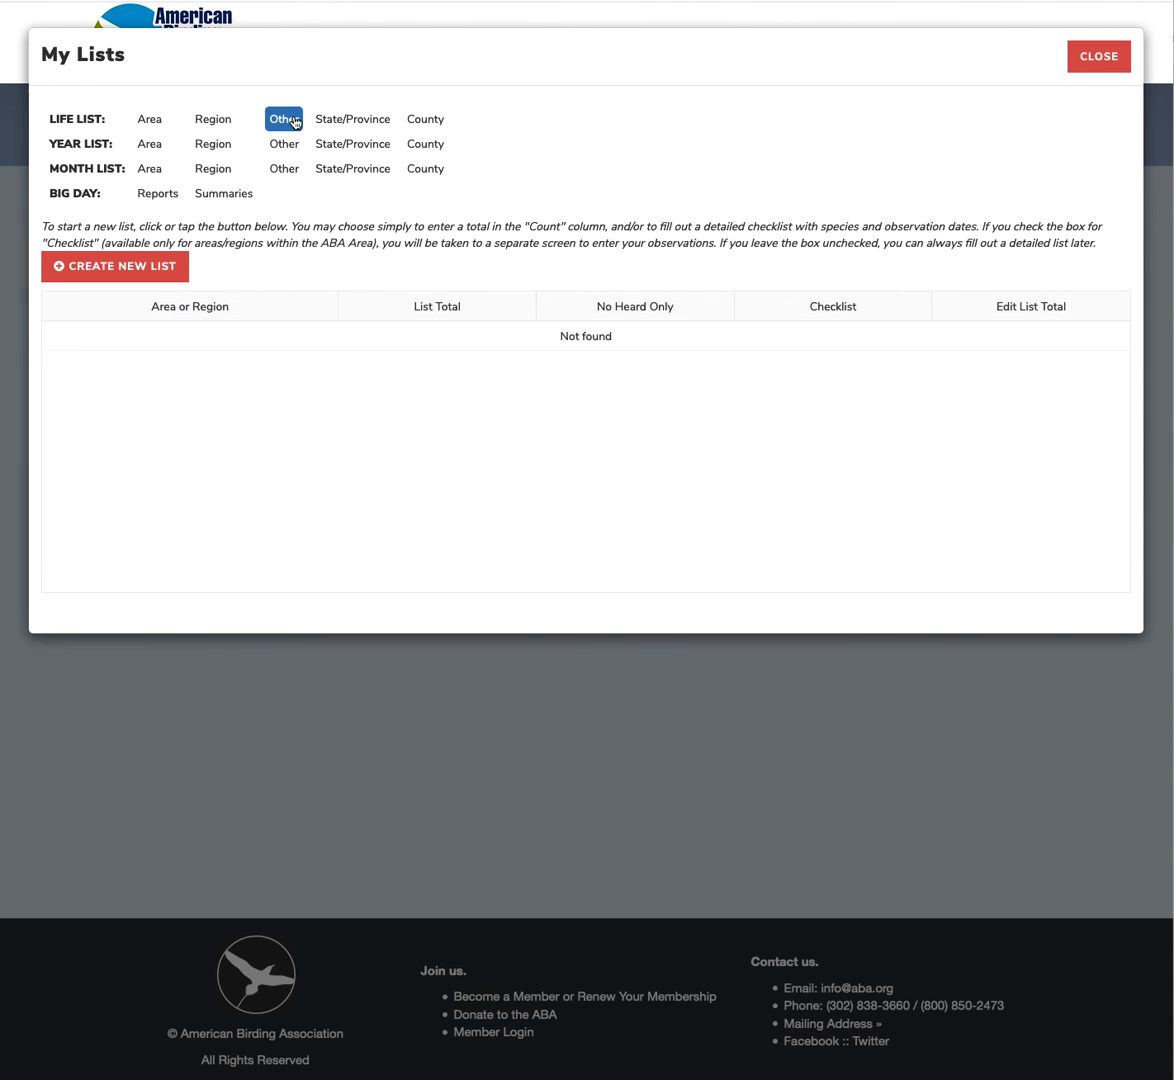
{"action": "left_click", "coordinate": [114, 265]}
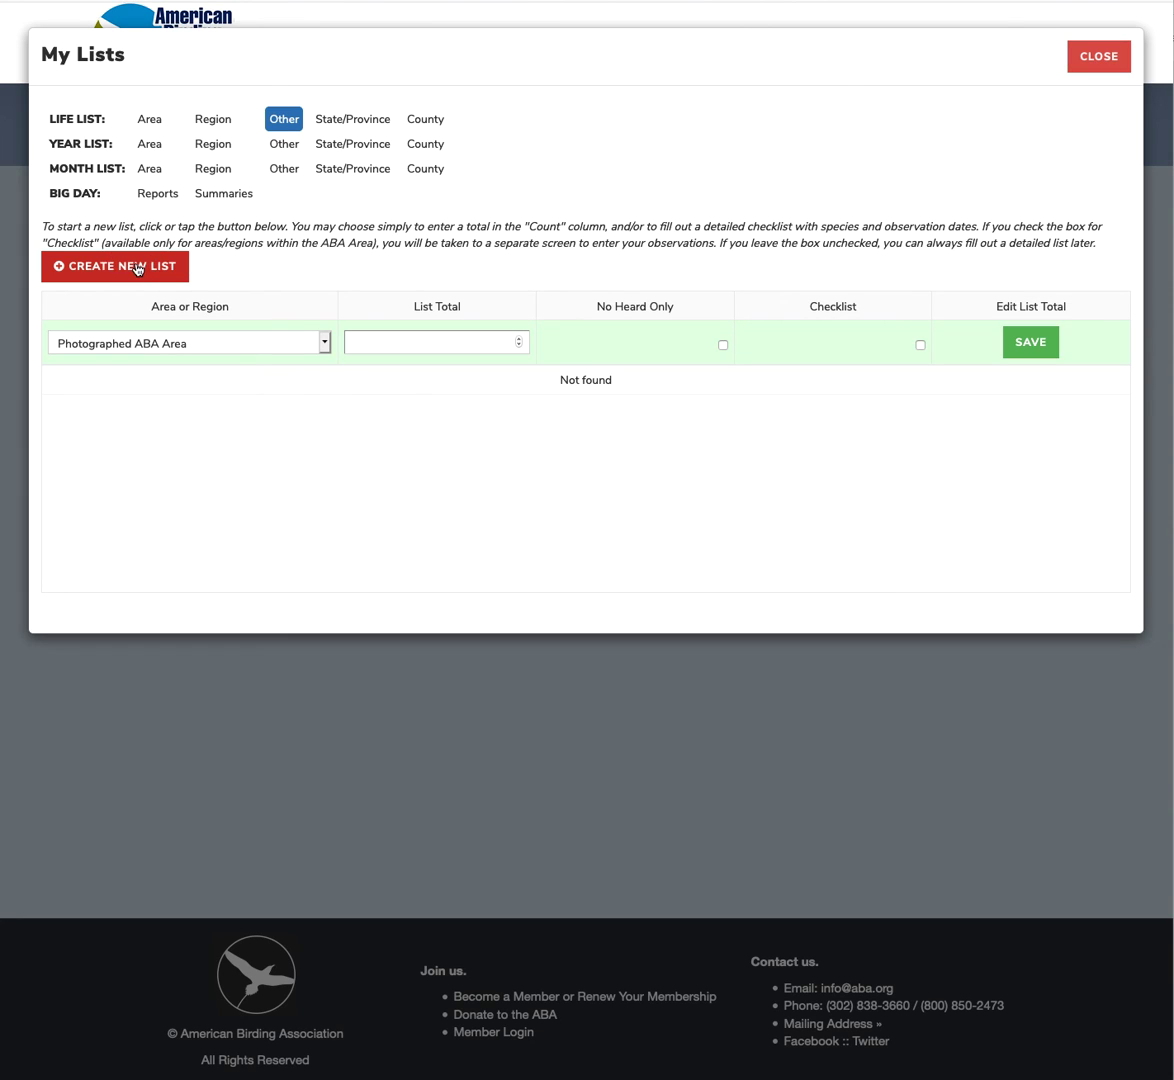
{"action": "left_click", "coordinate": [189, 341]}
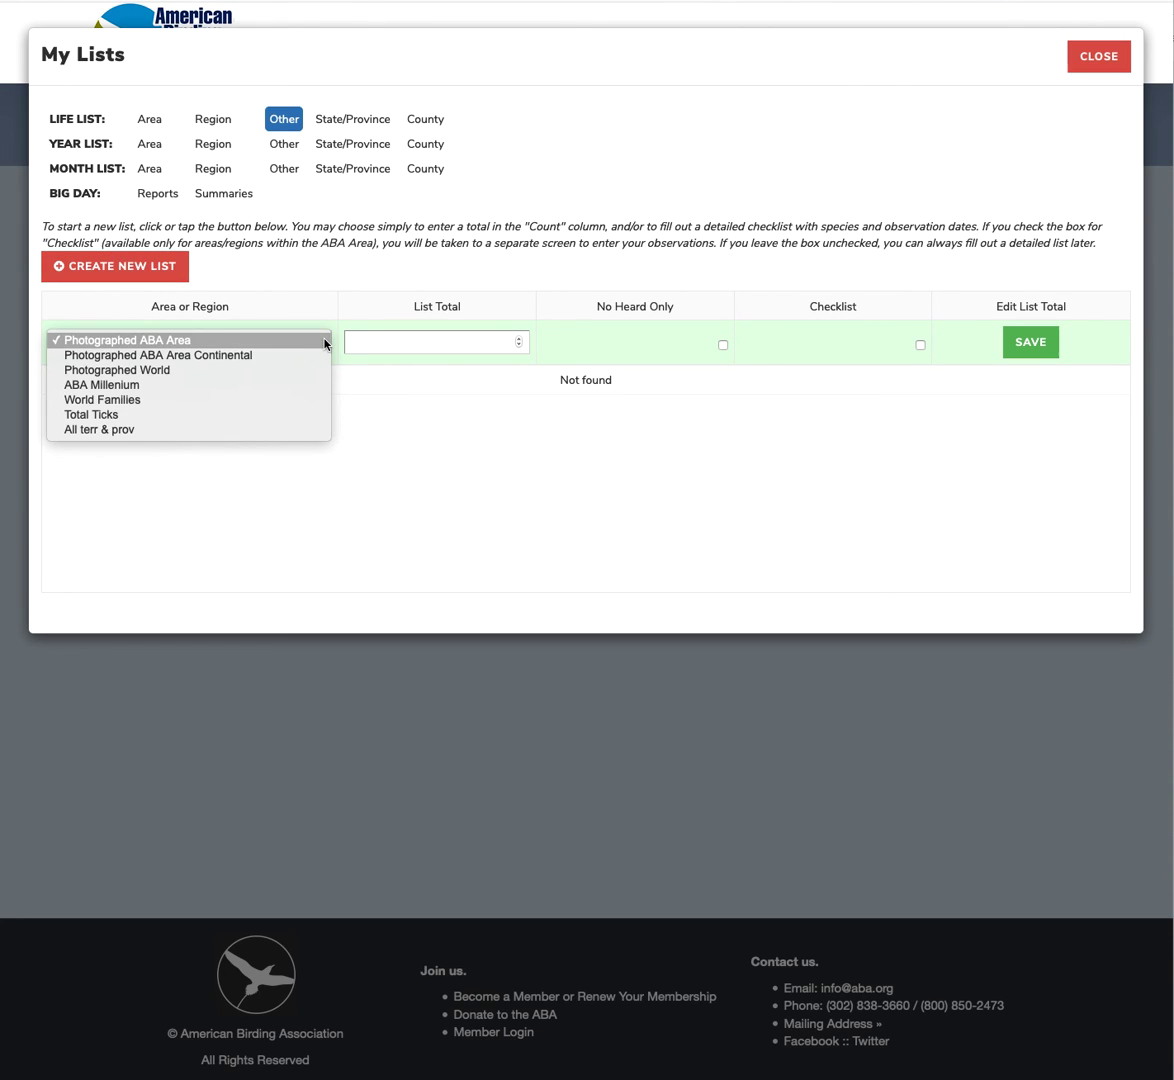
{"action": "mouse_move", "coordinate": [311, 349]}
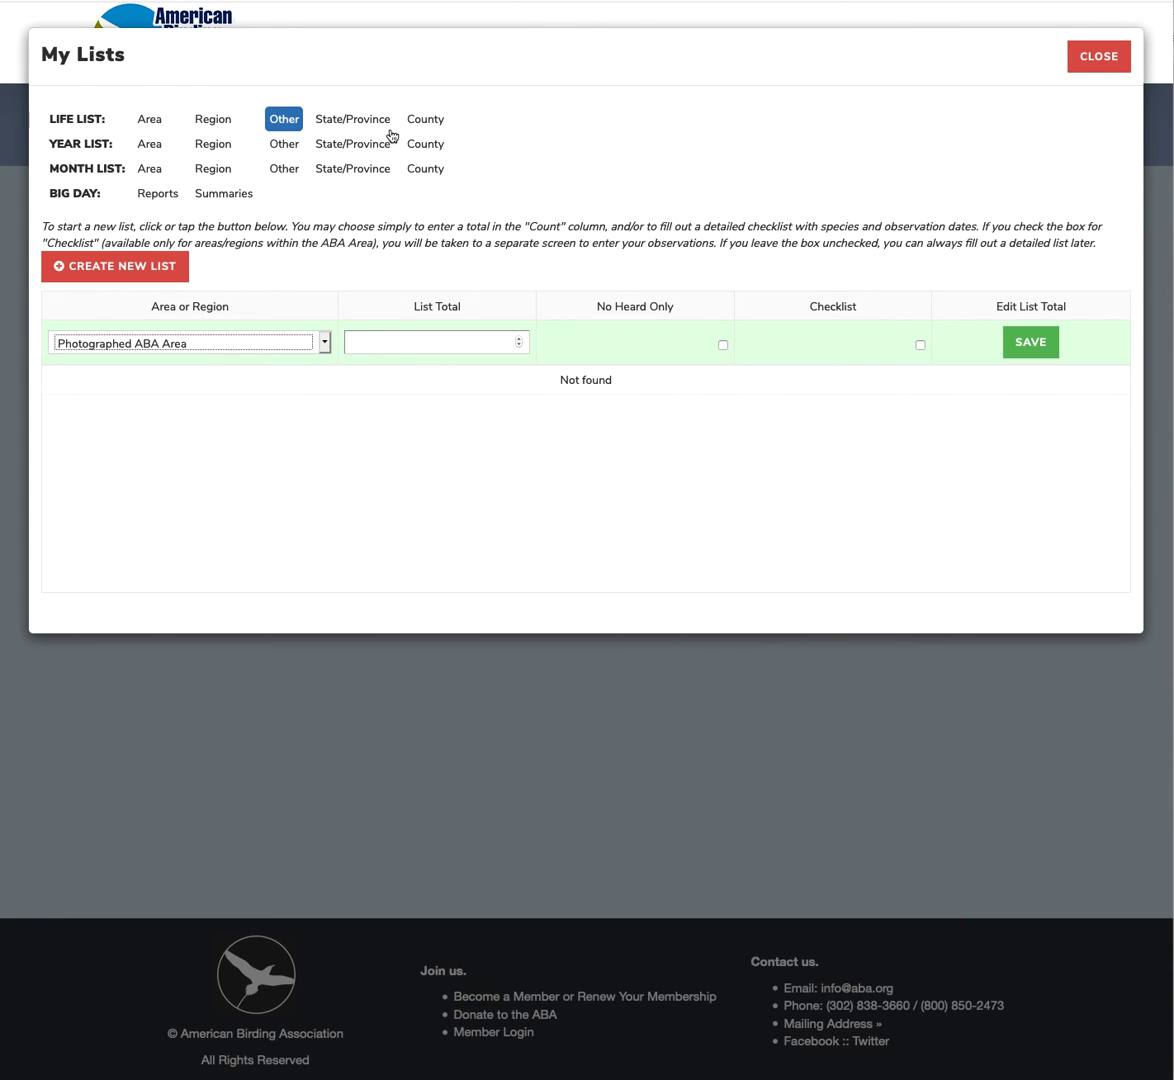
{"action": "mouse_move", "coordinate": [440, 127]}
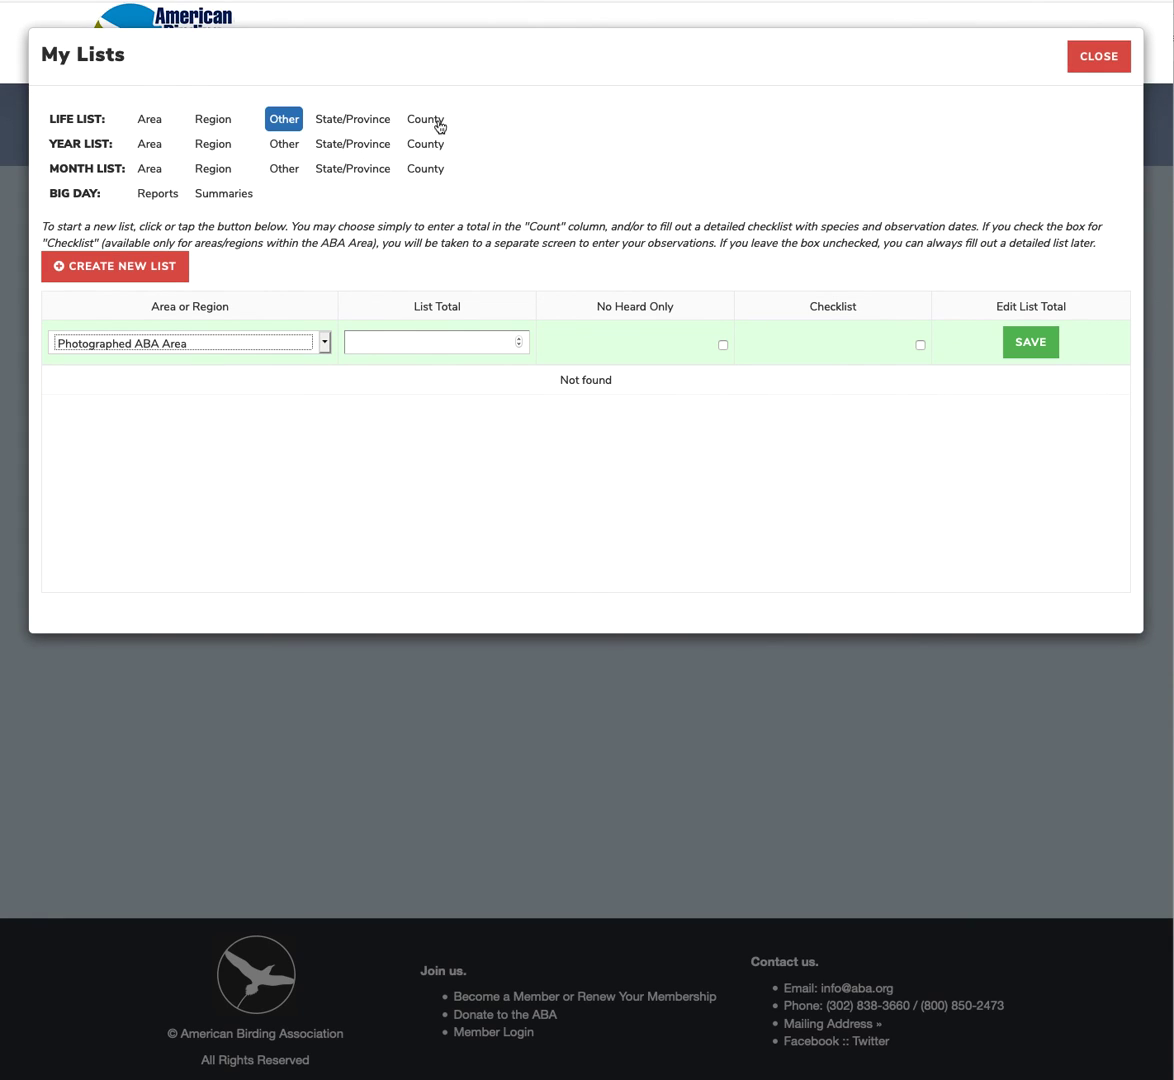
Show Florida's county life lists and add a new row set to Columbia County.
{"action": "left_click", "coordinate": [424, 118]}
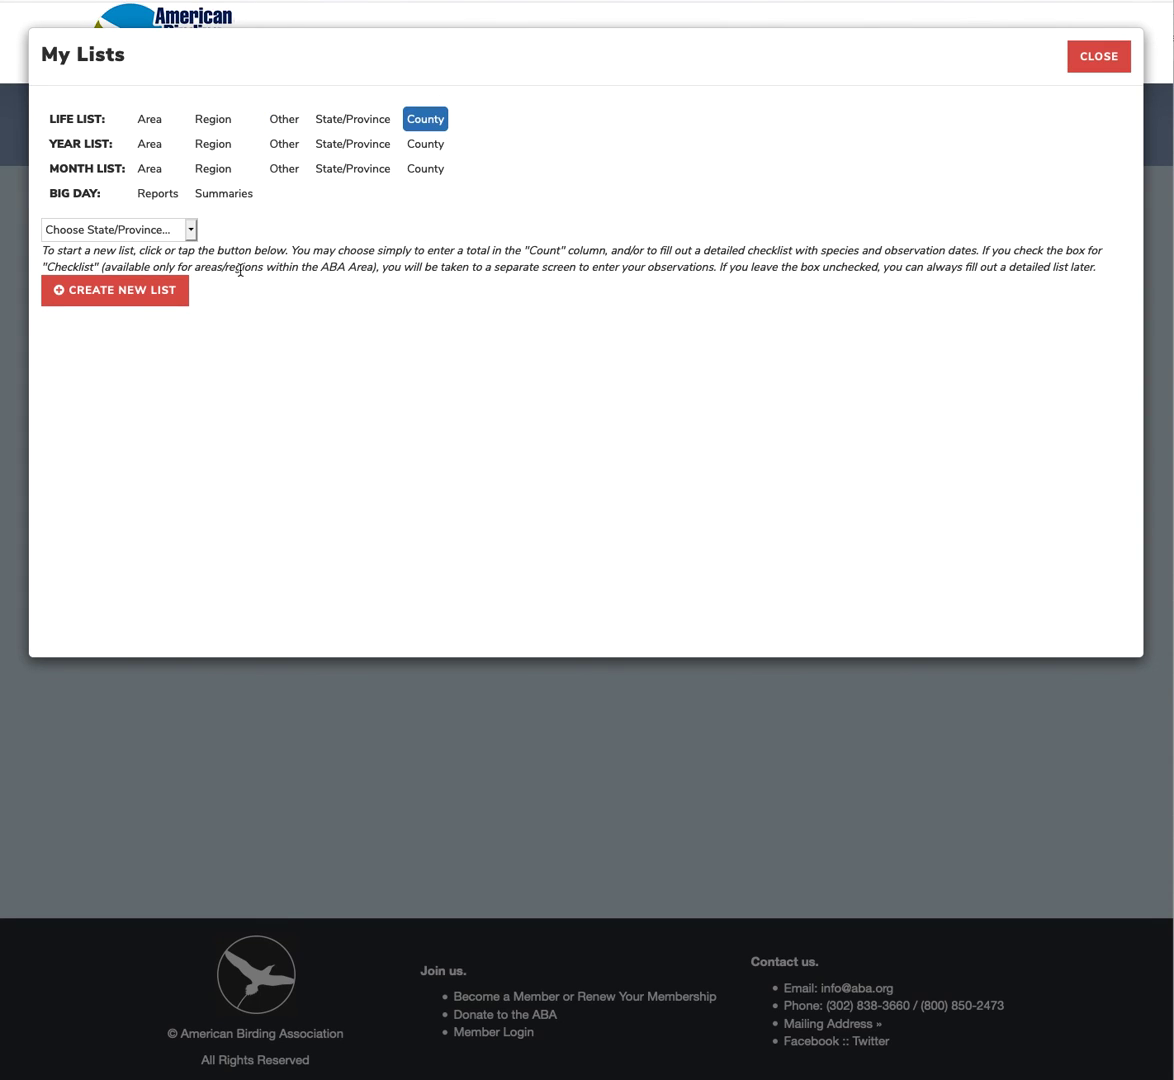
{"action": "left_click", "coordinate": [112, 229]}
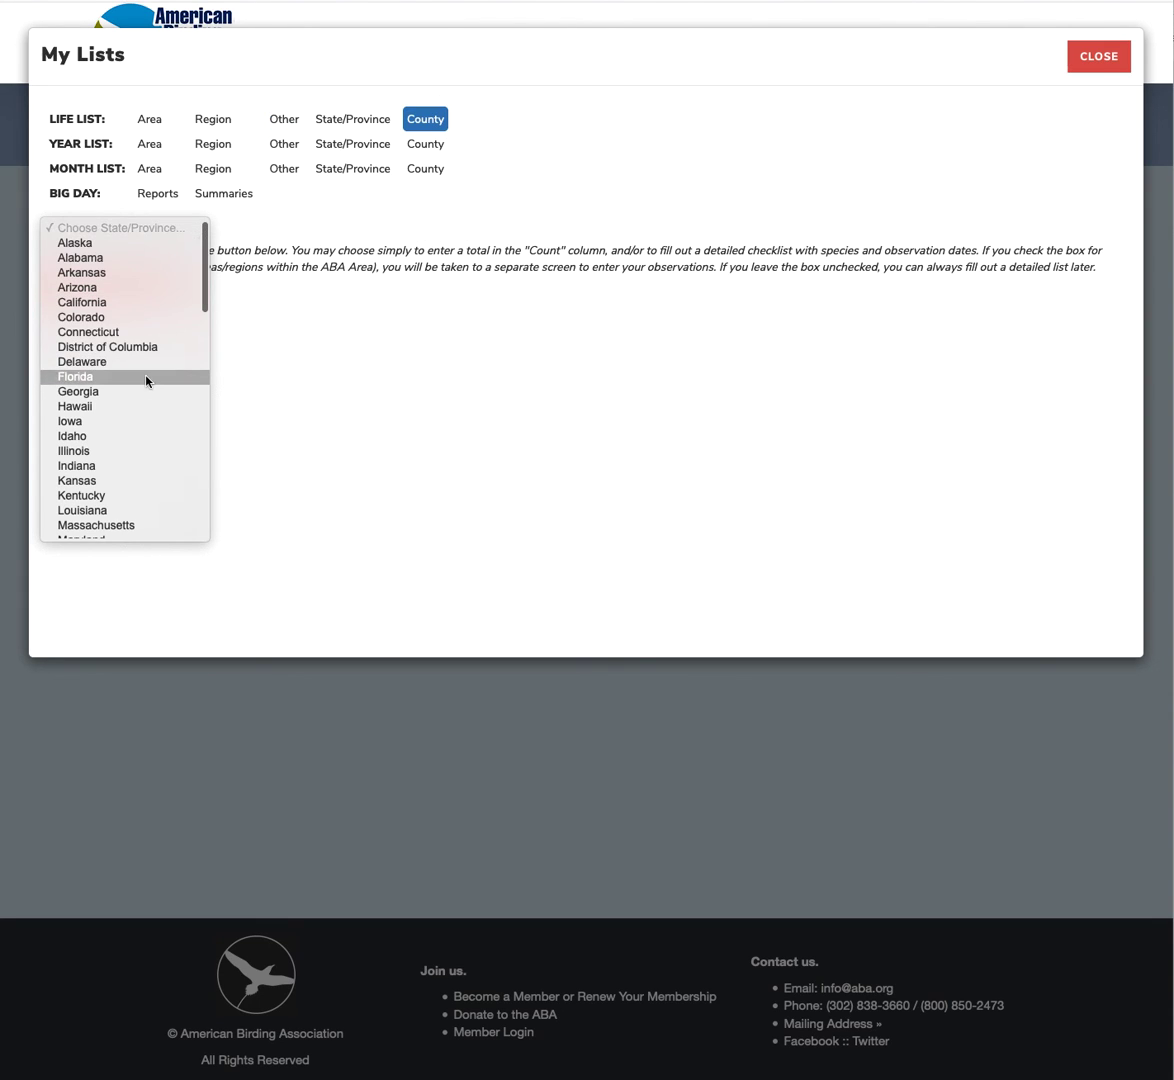
{"action": "left_click", "coordinate": [75, 376]}
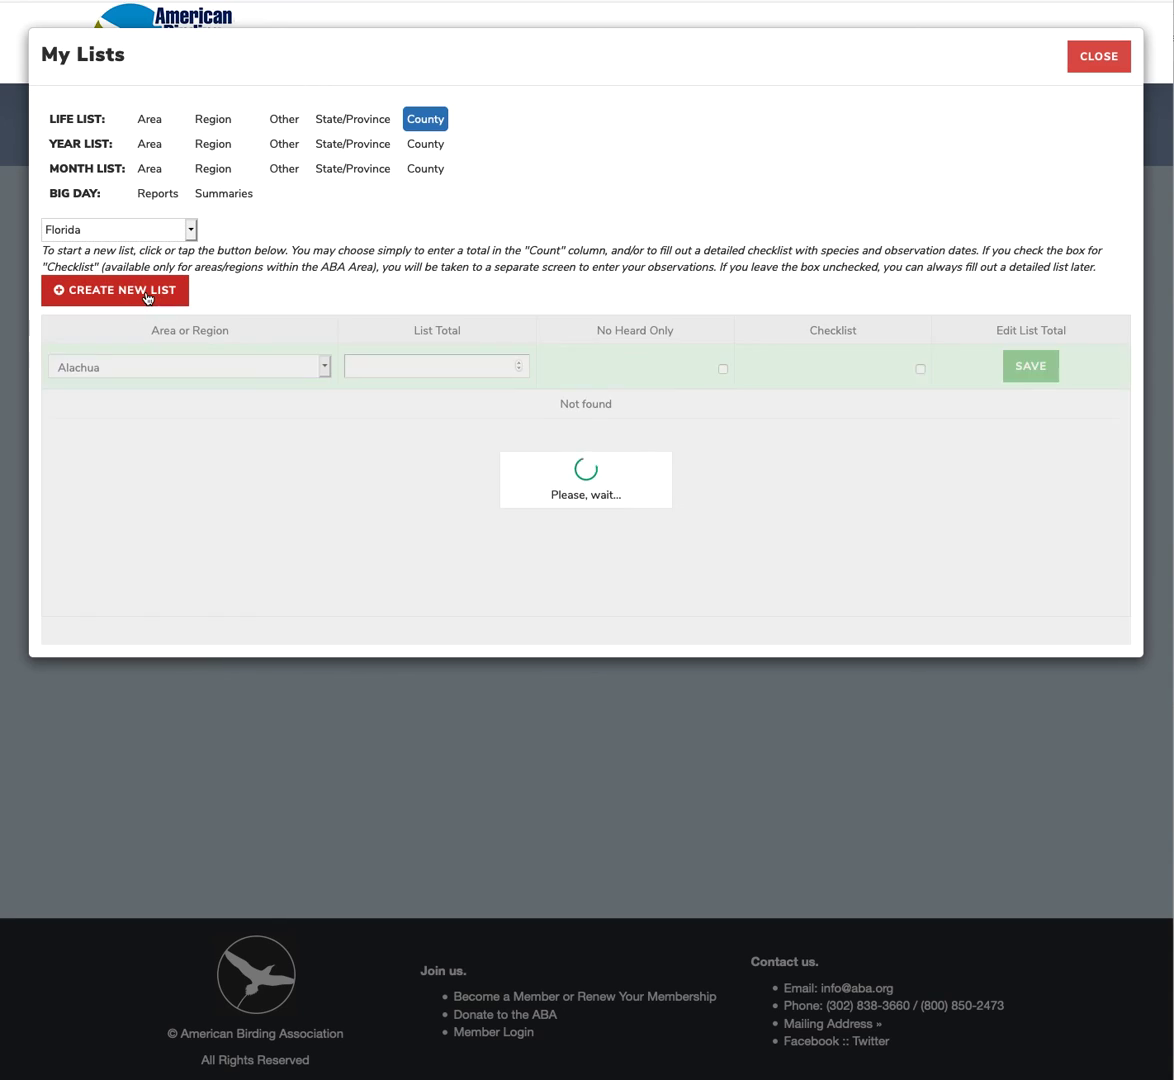
{"action": "left_click", "coordinate": [185, 366]}
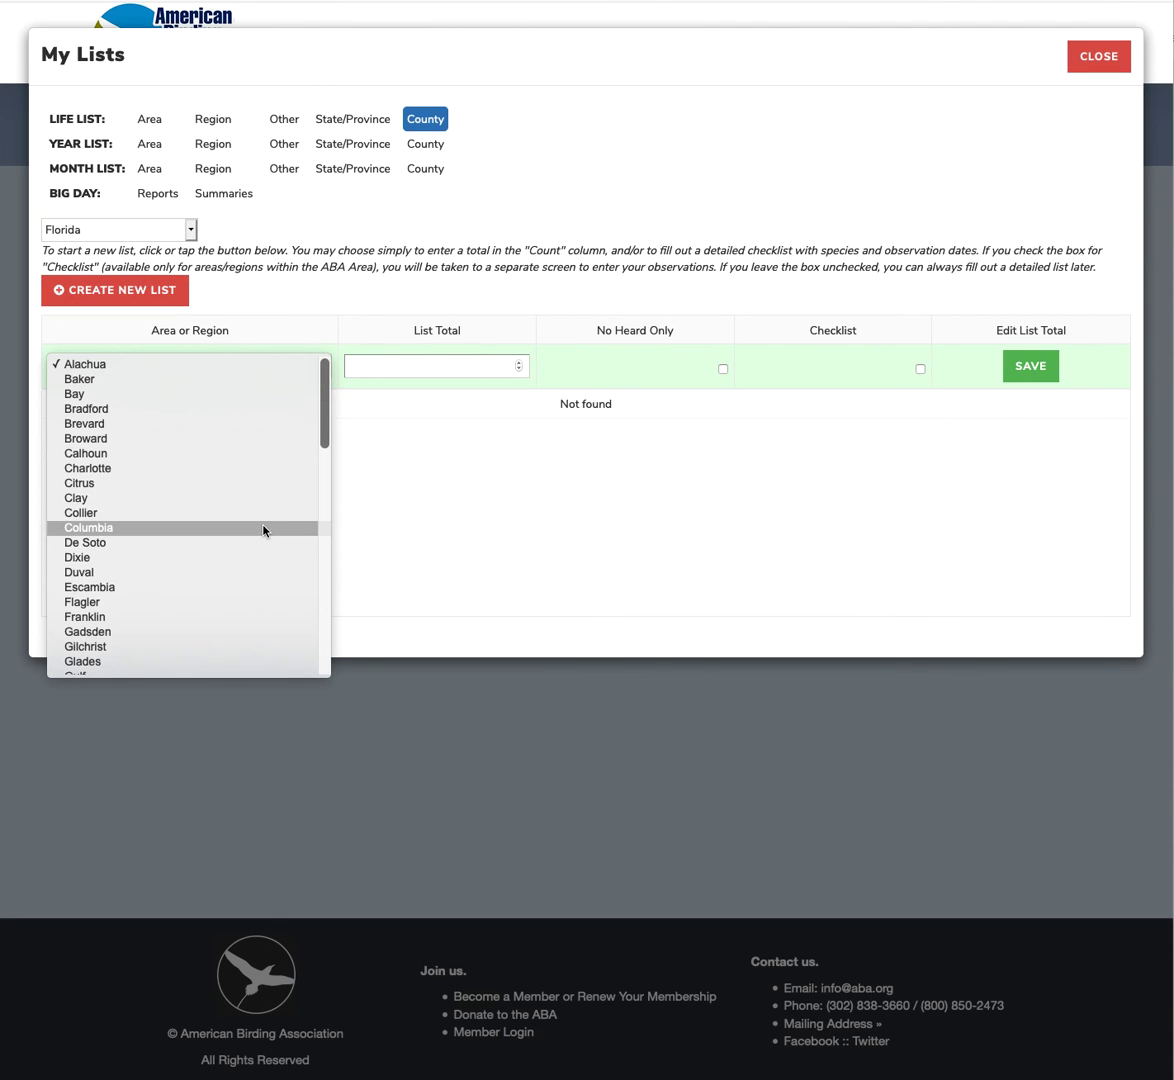
{"action": "left_click", "coordinate": [88, 527]}
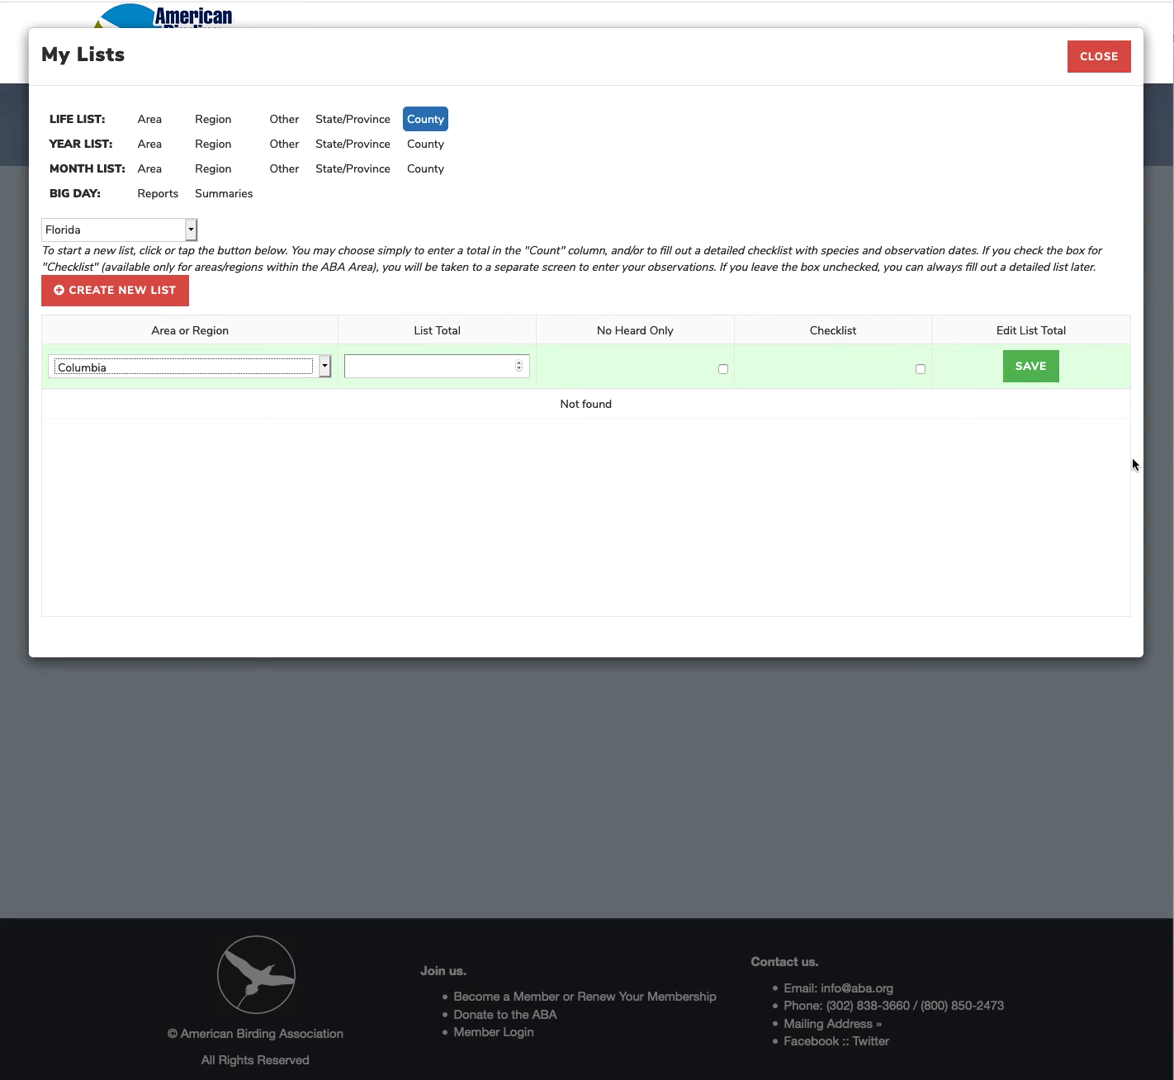
{"action": "mouse_move", "coordinate": [1023, 502]}
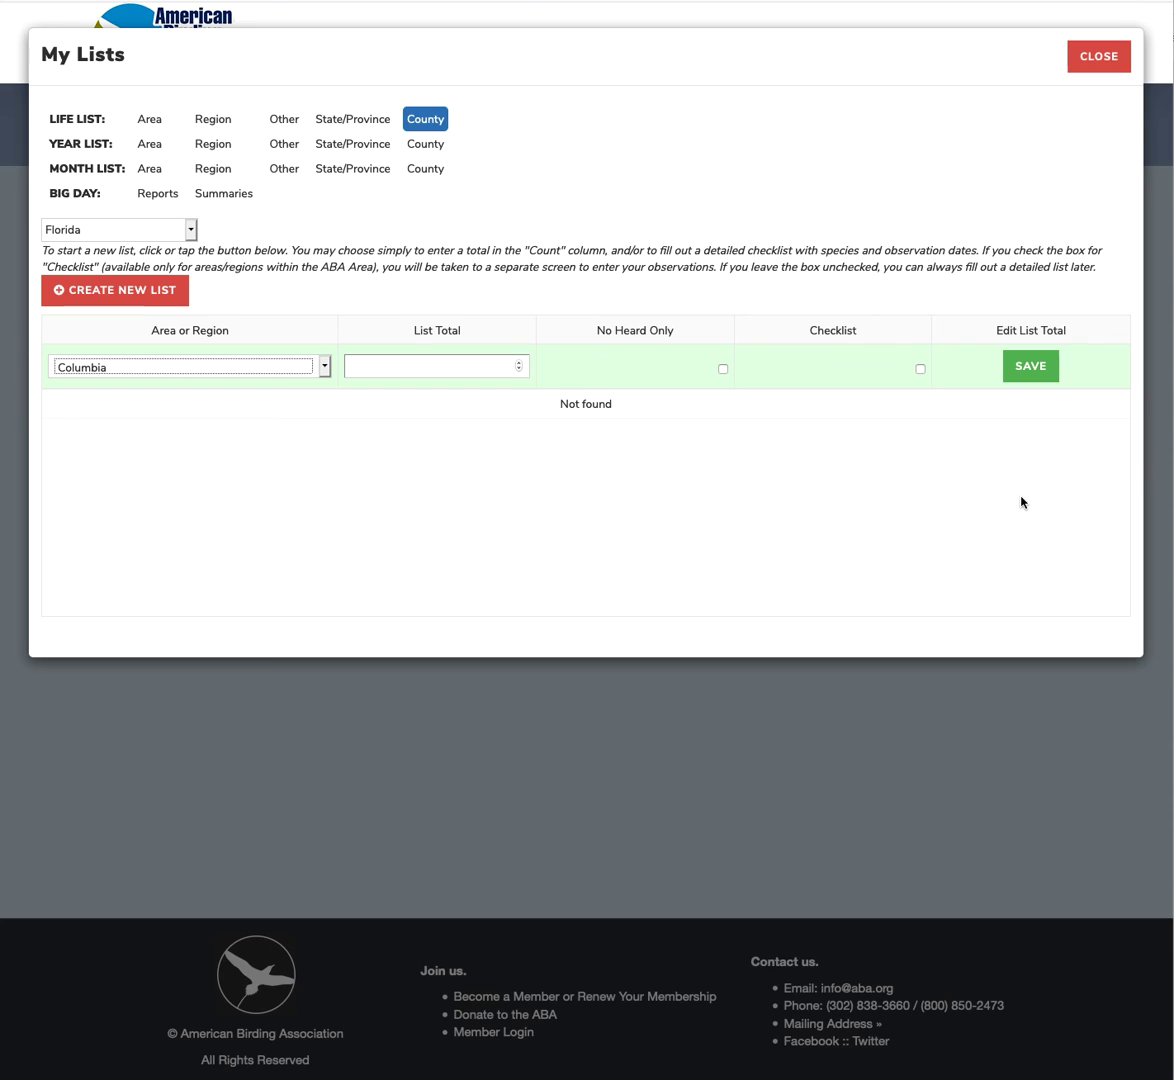
{"action": "mouse_move", "coordinate": [1003, 486]}
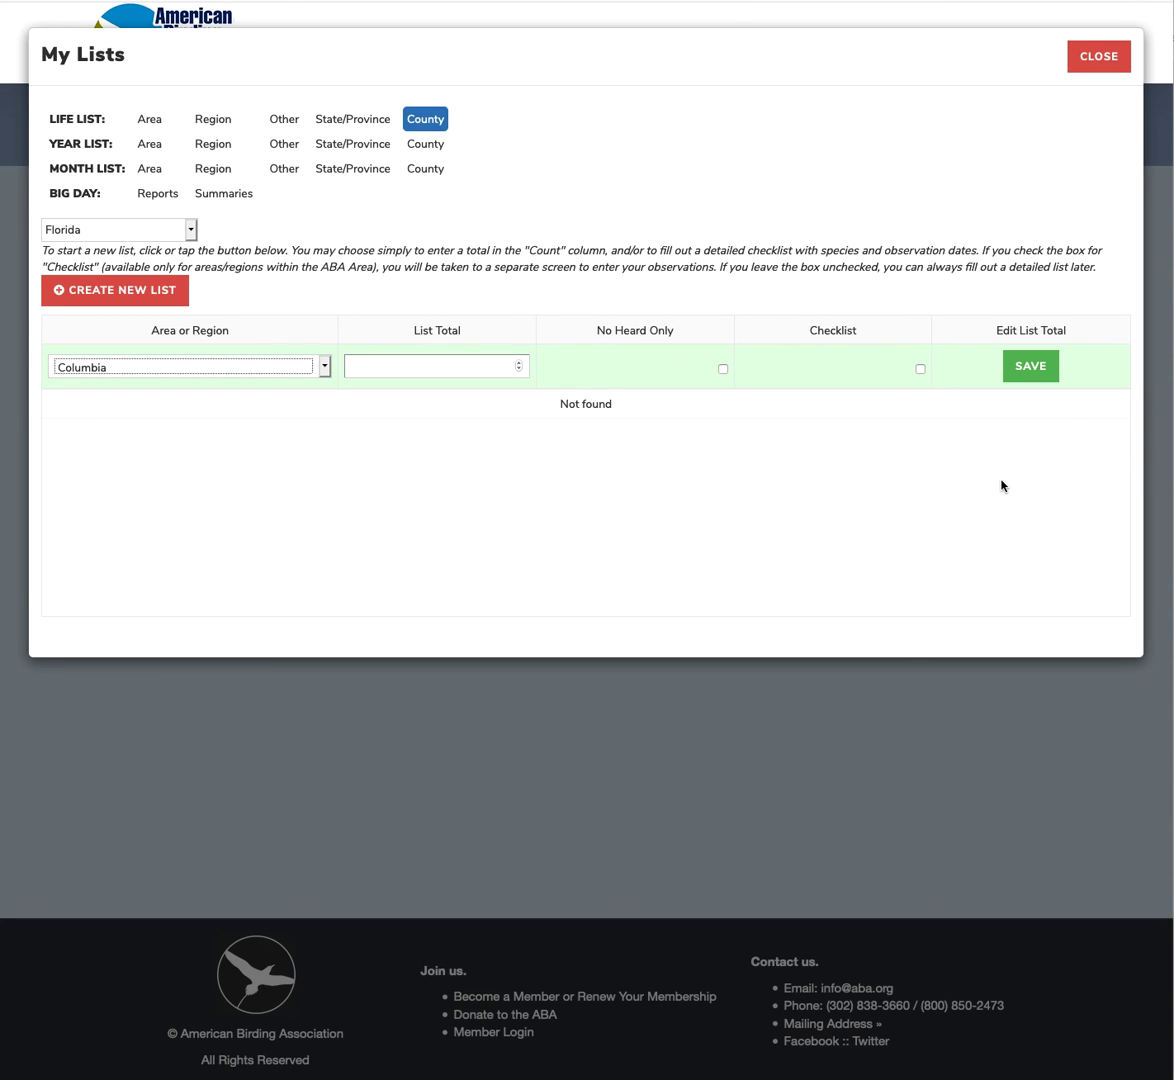
{"action": "mouse_move", "coordinate": [994, 516]}
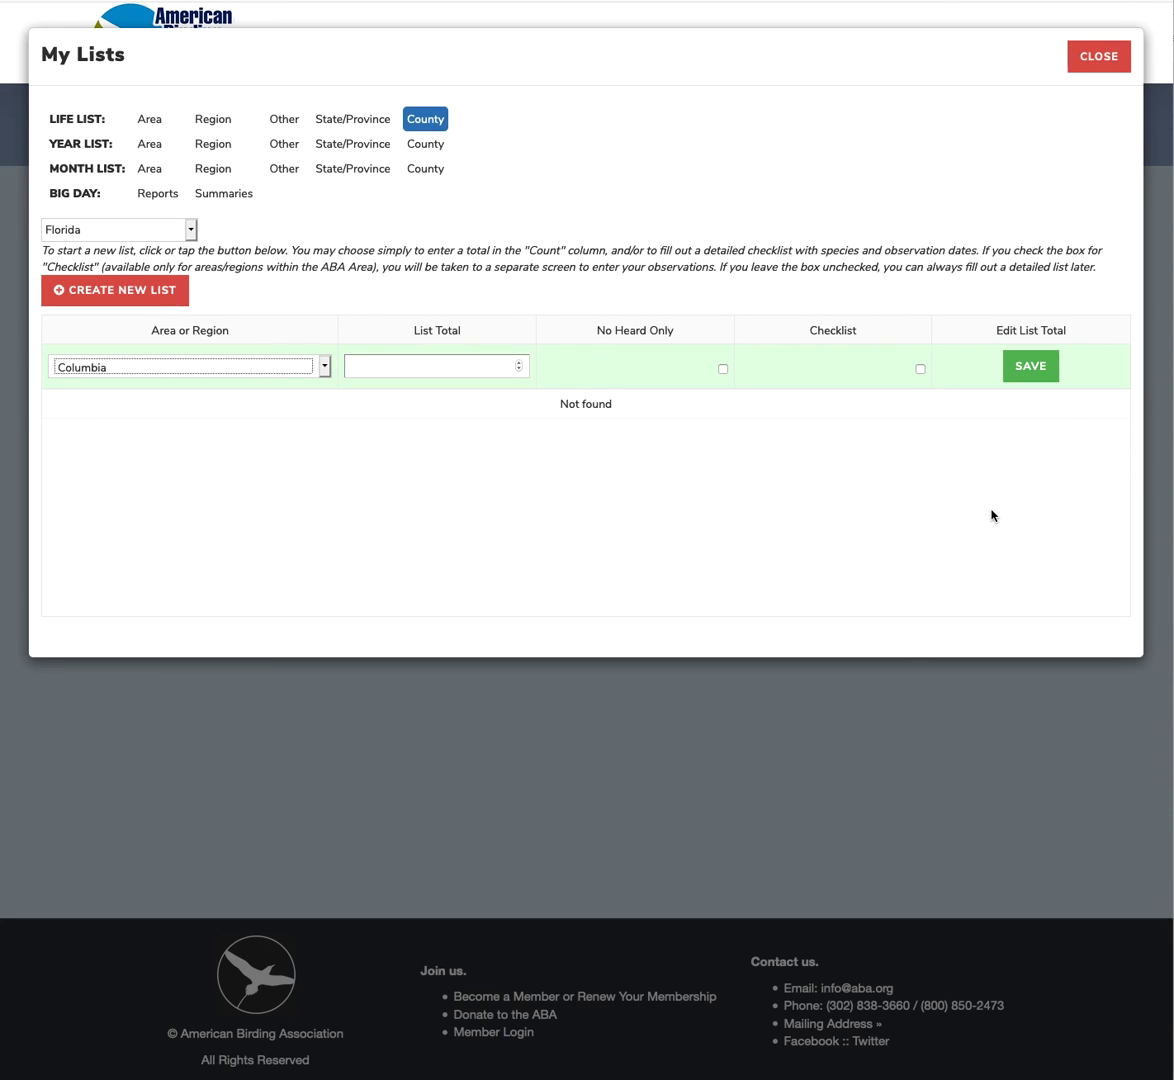